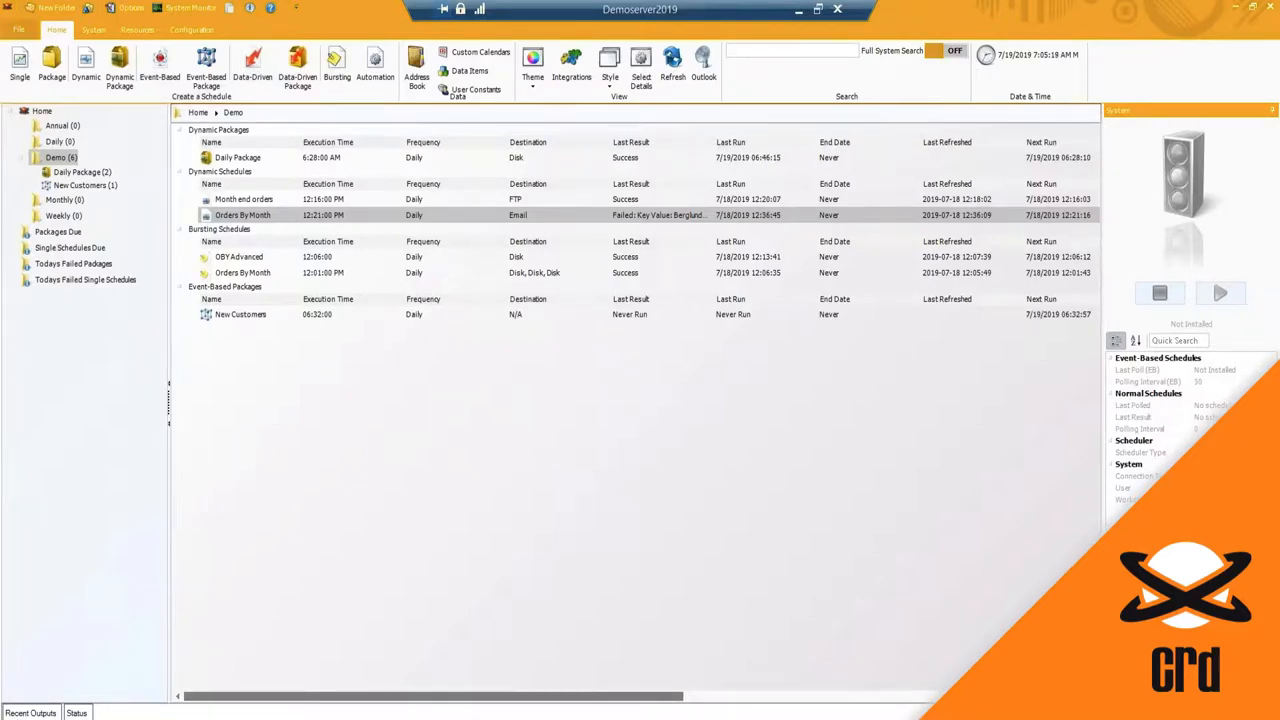
{"action": "mouse_move", "coordinate": [1058, 356]}
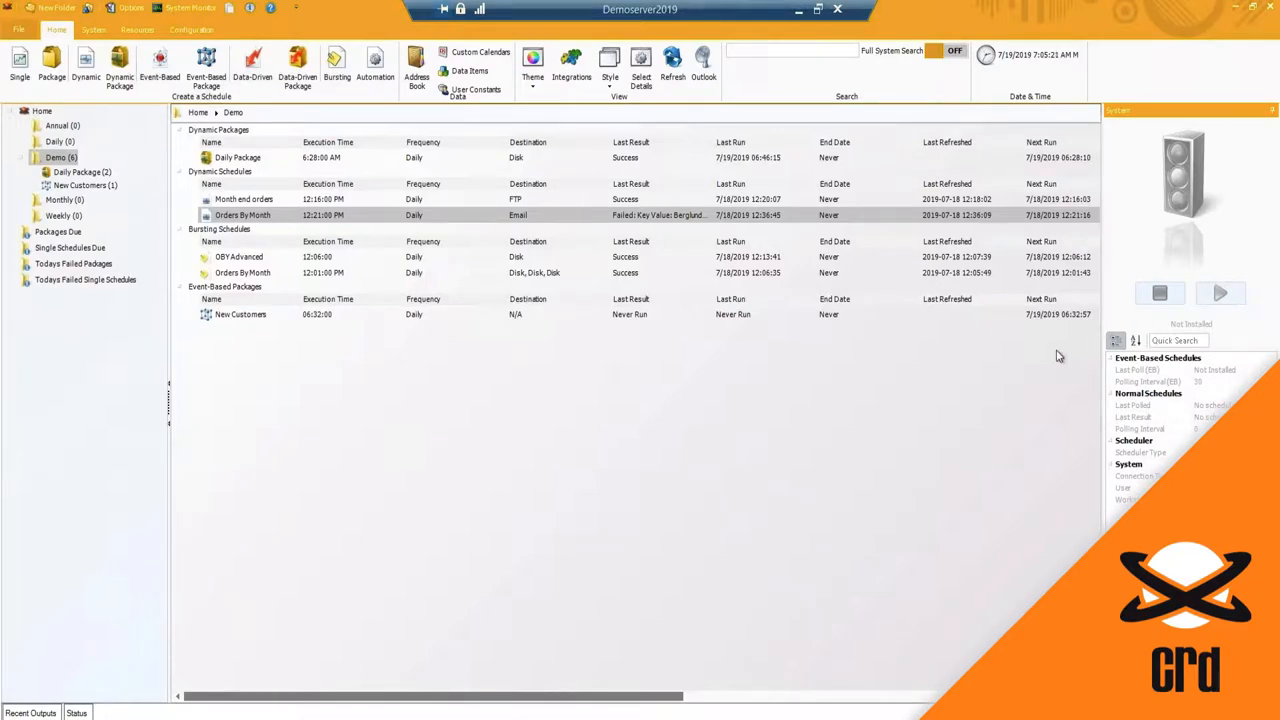
{"action": "mouse_move", "coordinate": [982, 340]}
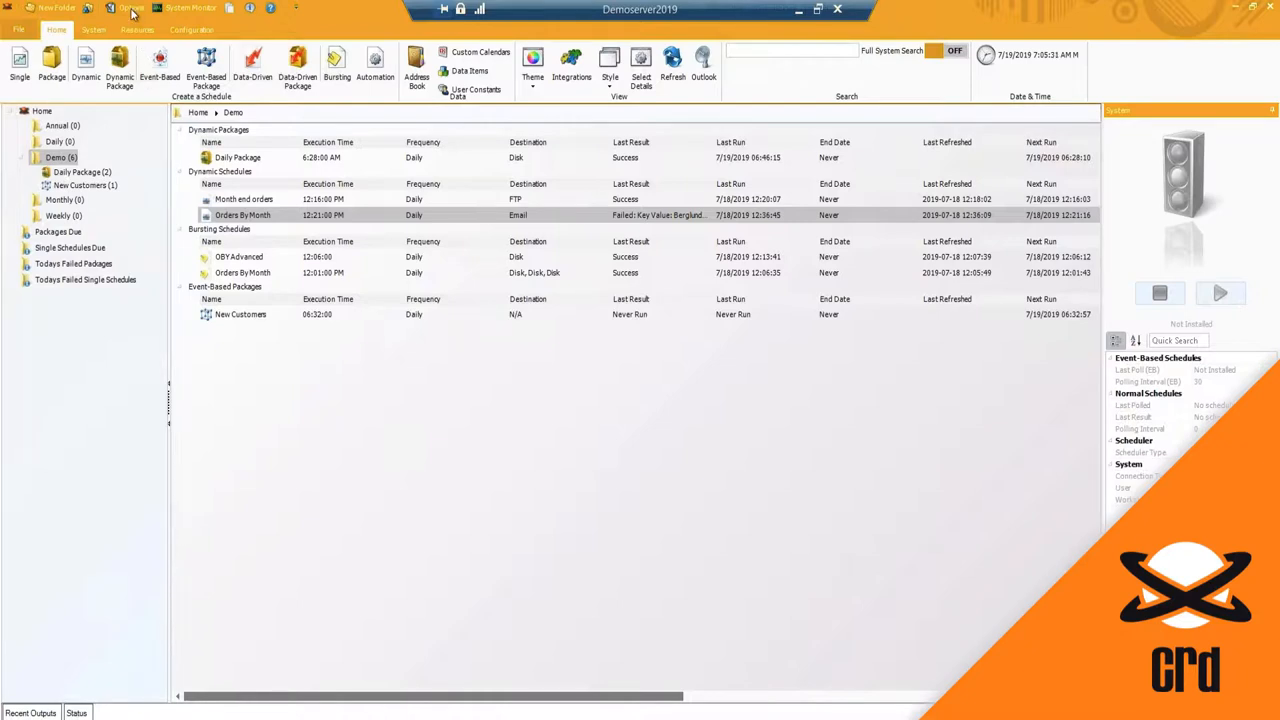
Bring up the CRD Options window from the quick access toolbar.
{"action": "left_click", "coordinate": [122, 8]}
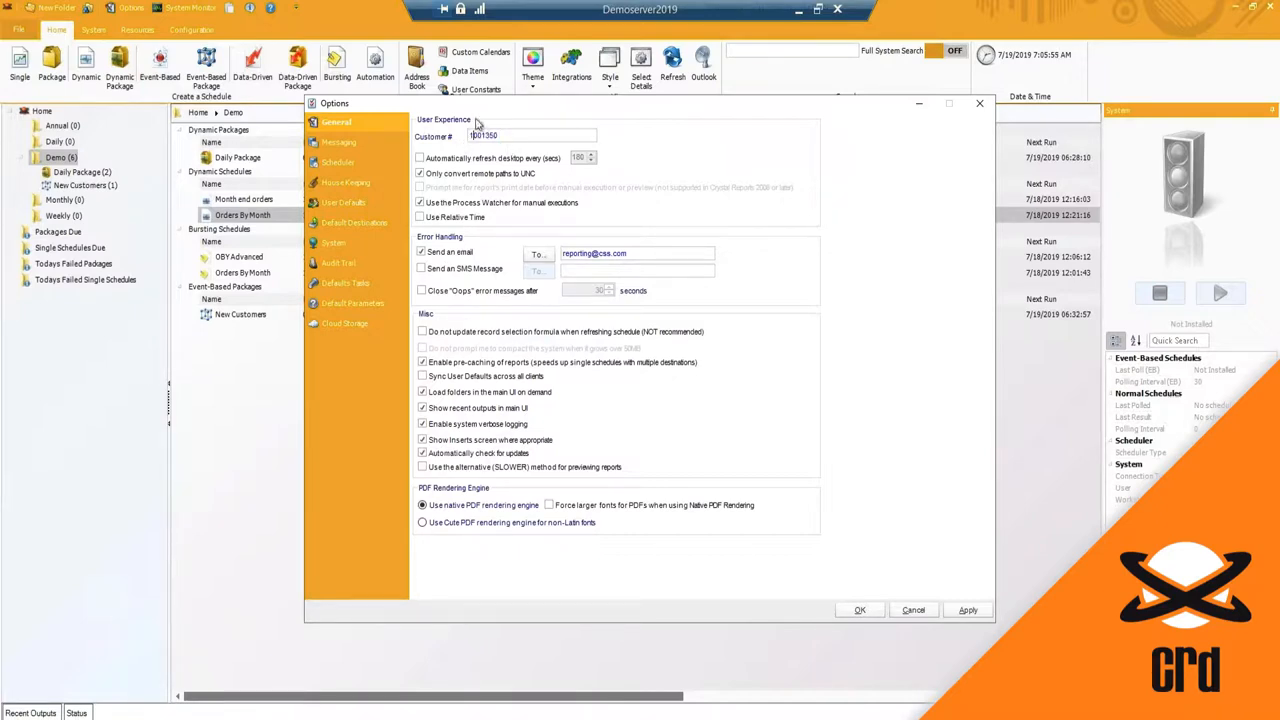
{"action": "left_click", "coordinate": [420, 172]}
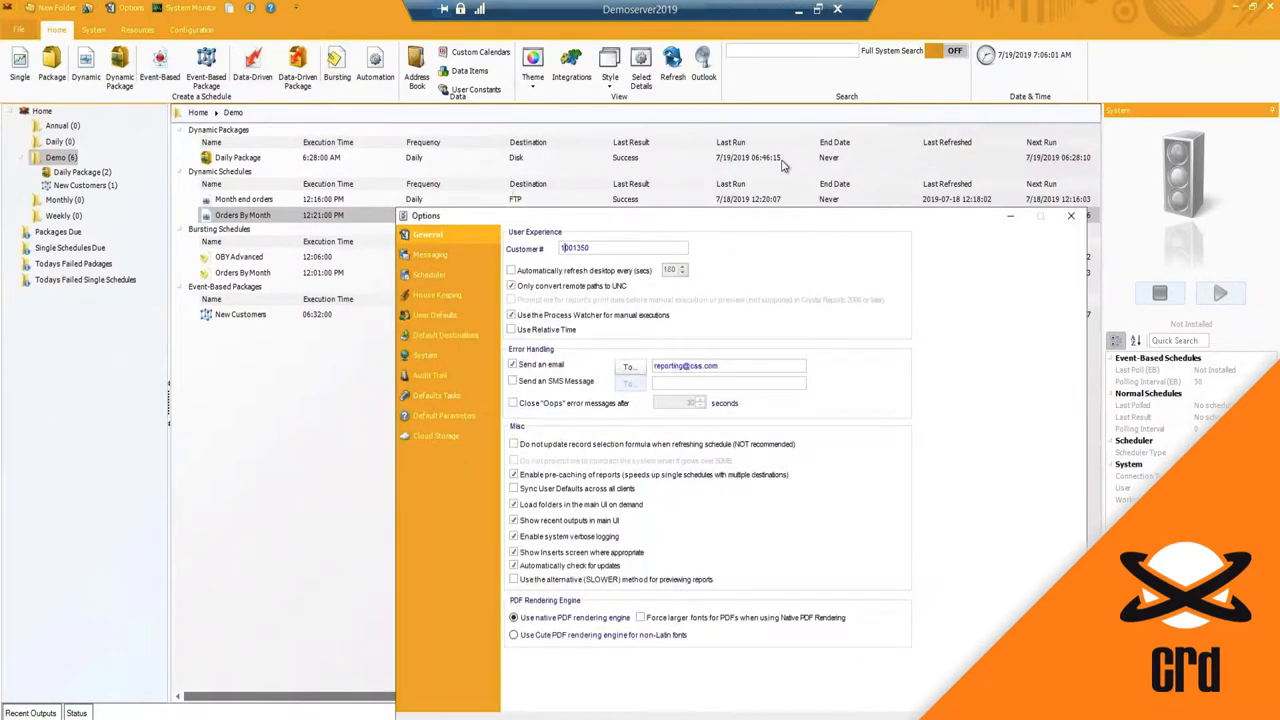
{"action": "mouse_move", "coordinate": [590, 216]}
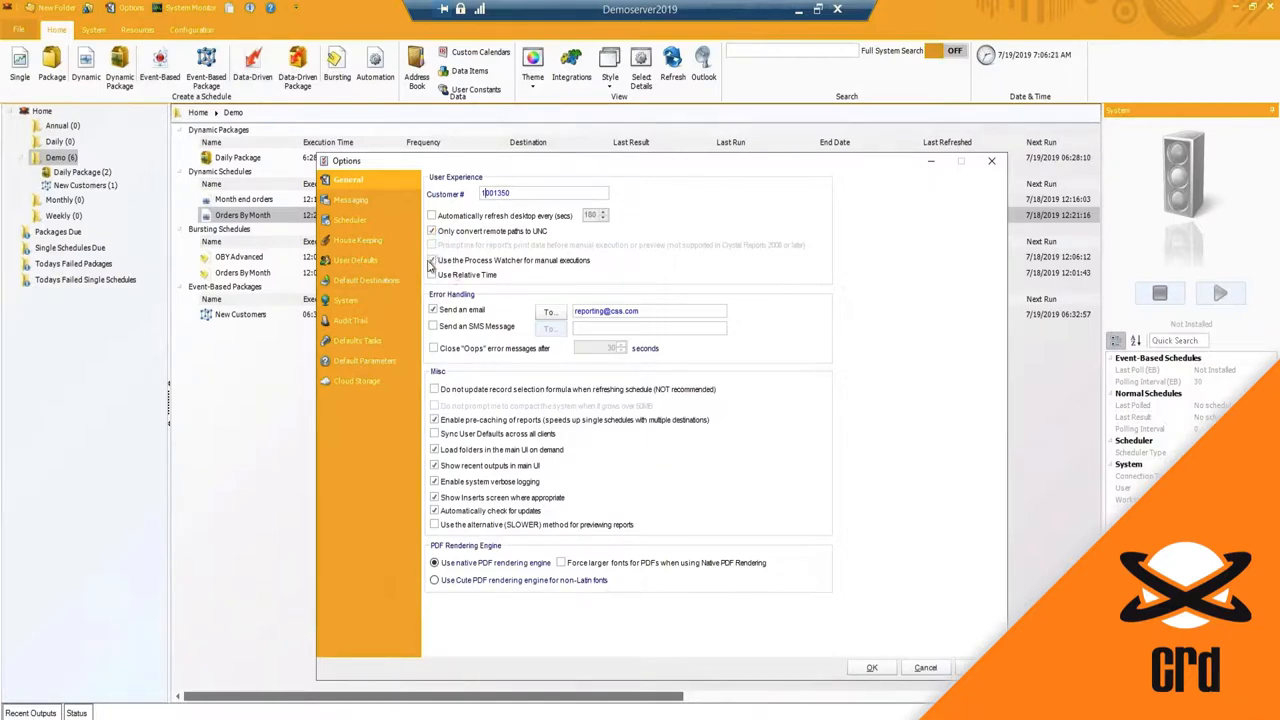
{"action": "left_click", "coordinate": [432, 274]}
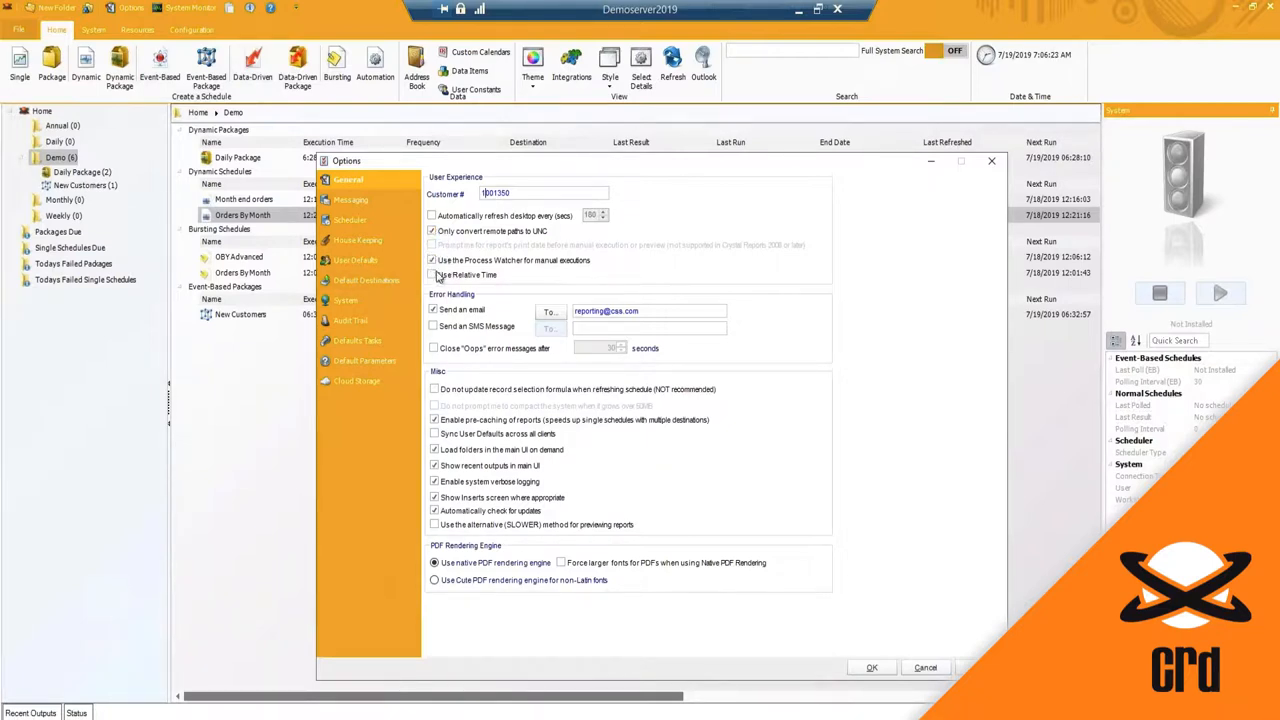
{"action": "left_click", "coordinate": [432, 260]}
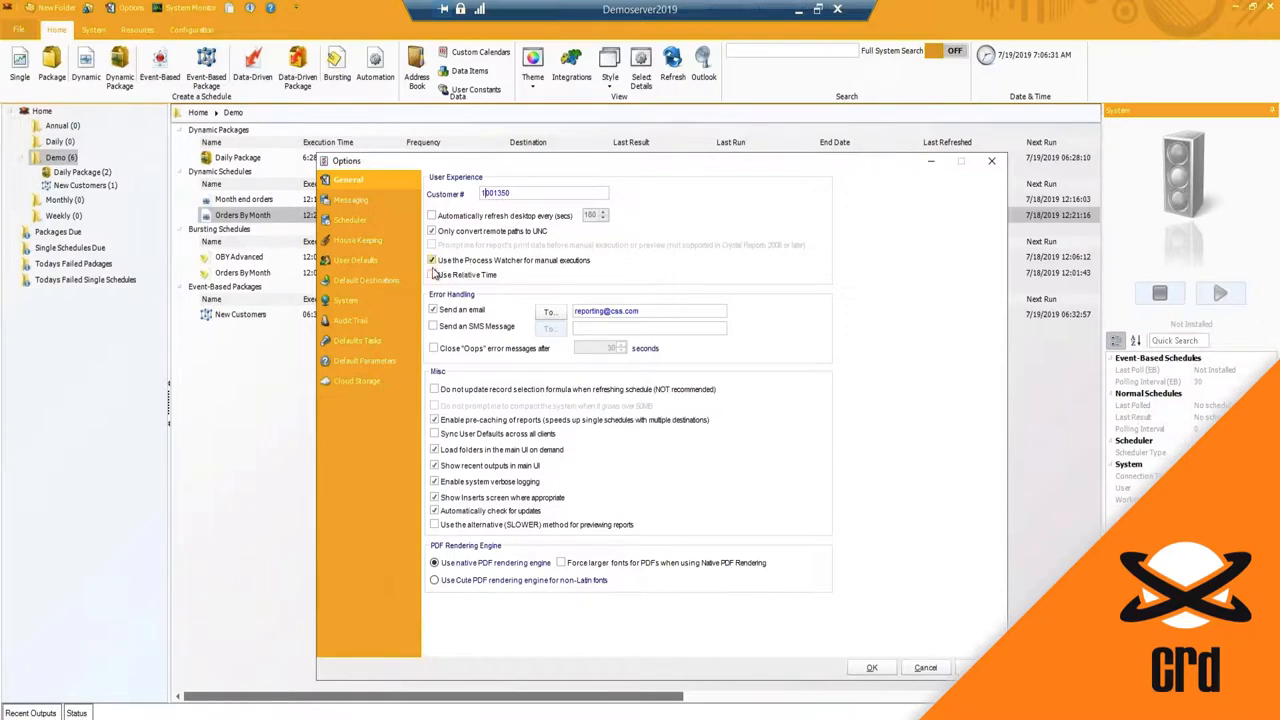
{"action": "left_click", "coordinate": [432, 260]}
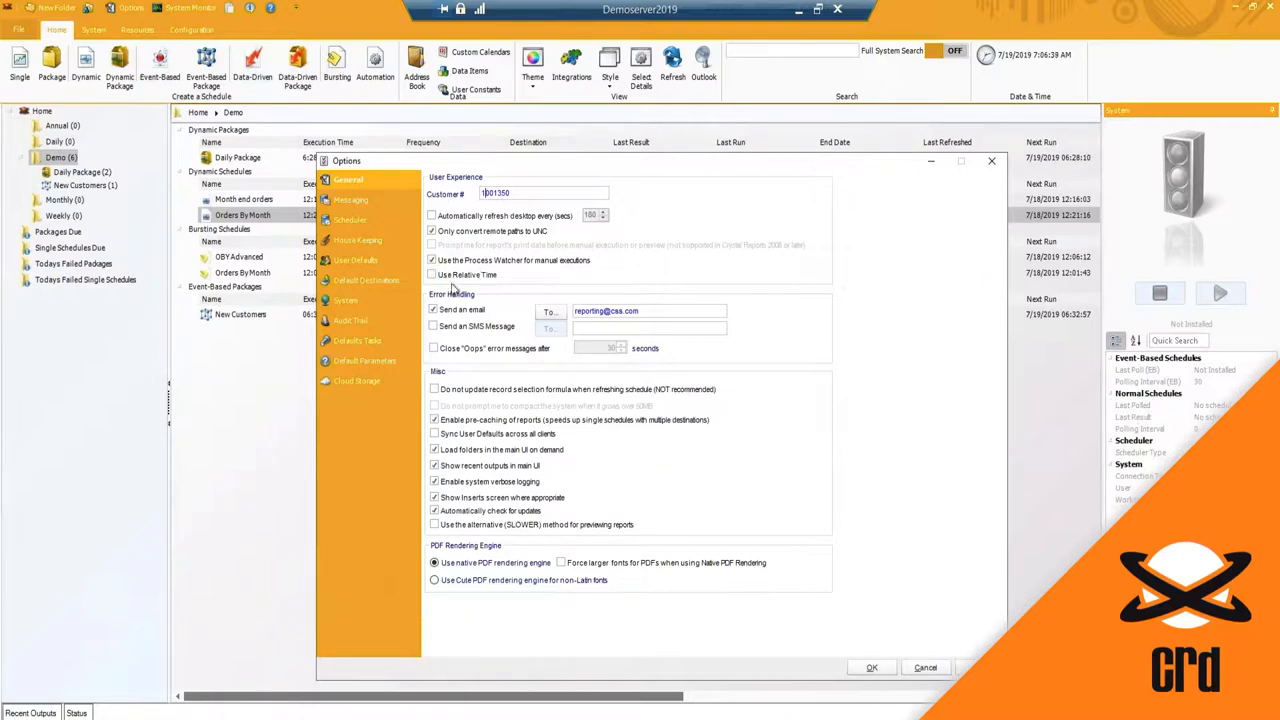
{"action": "mouse_move", "coordinate": [490, 292]}
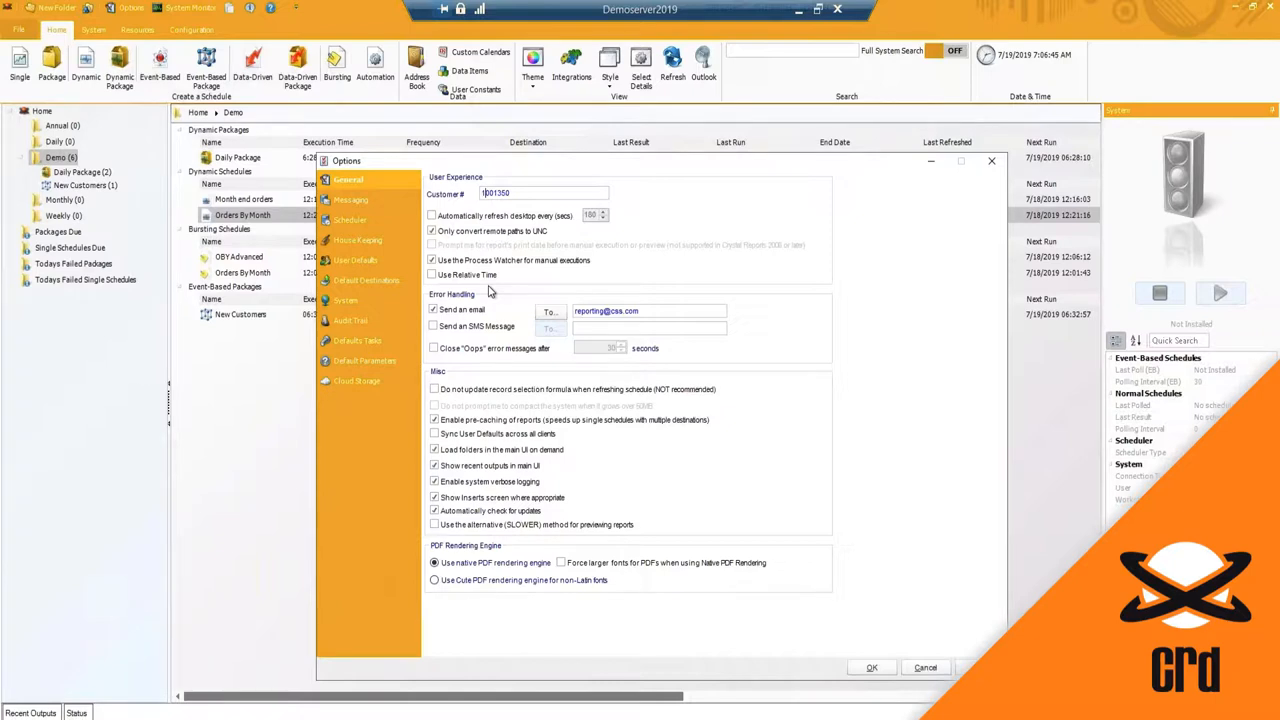
{"action": "left_click", "coordinate": [432, 310]}
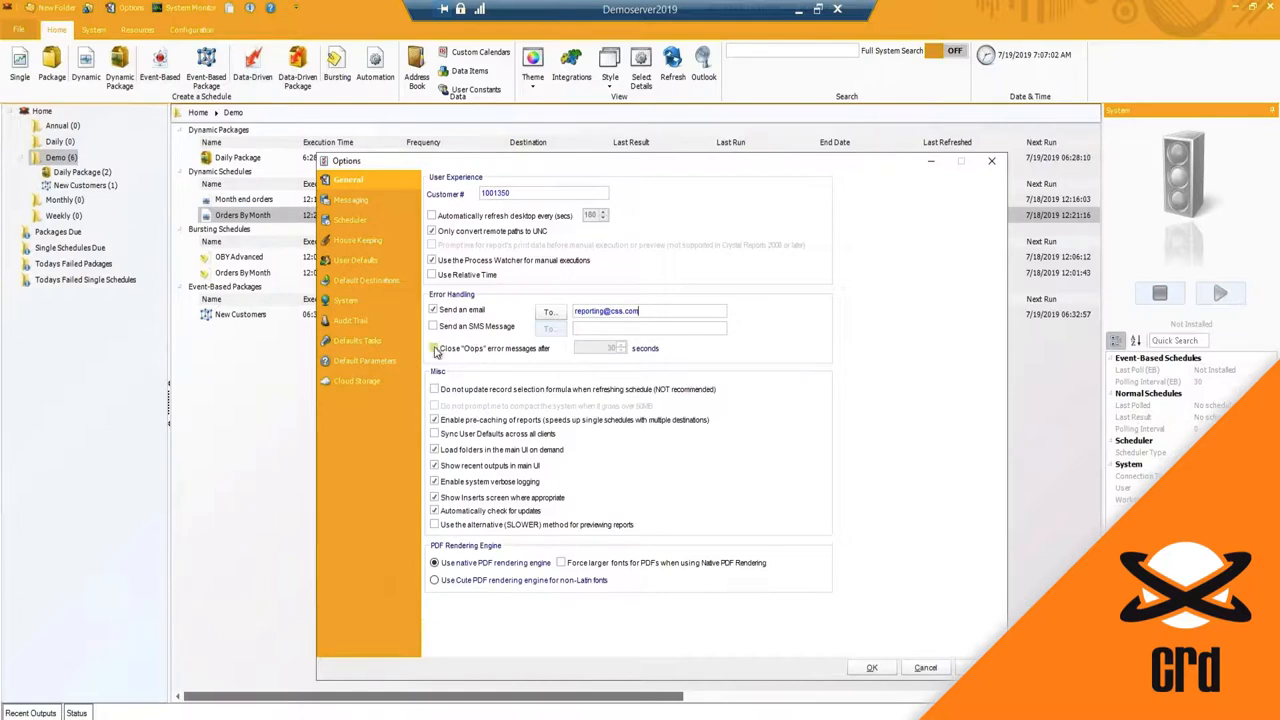
{"action": "left_click", "coordinate": [434, 348]}
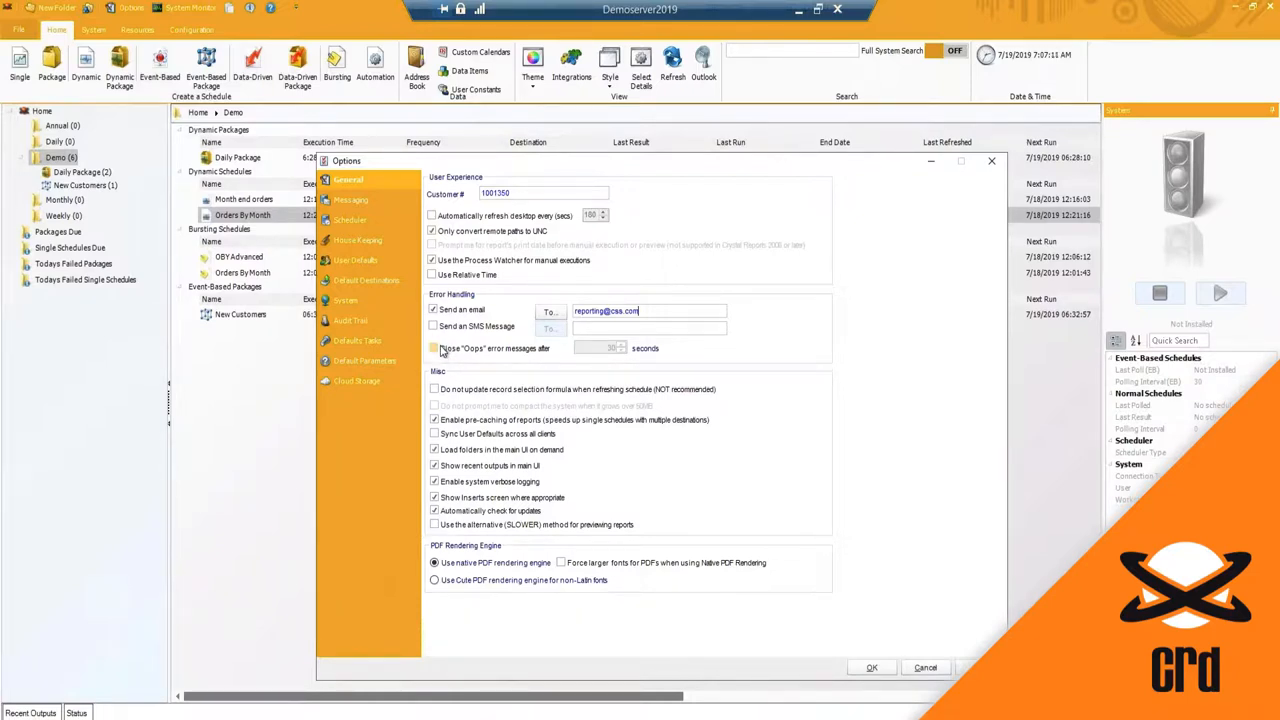
{"action": "left_click", "coordinate": [432, 348]}
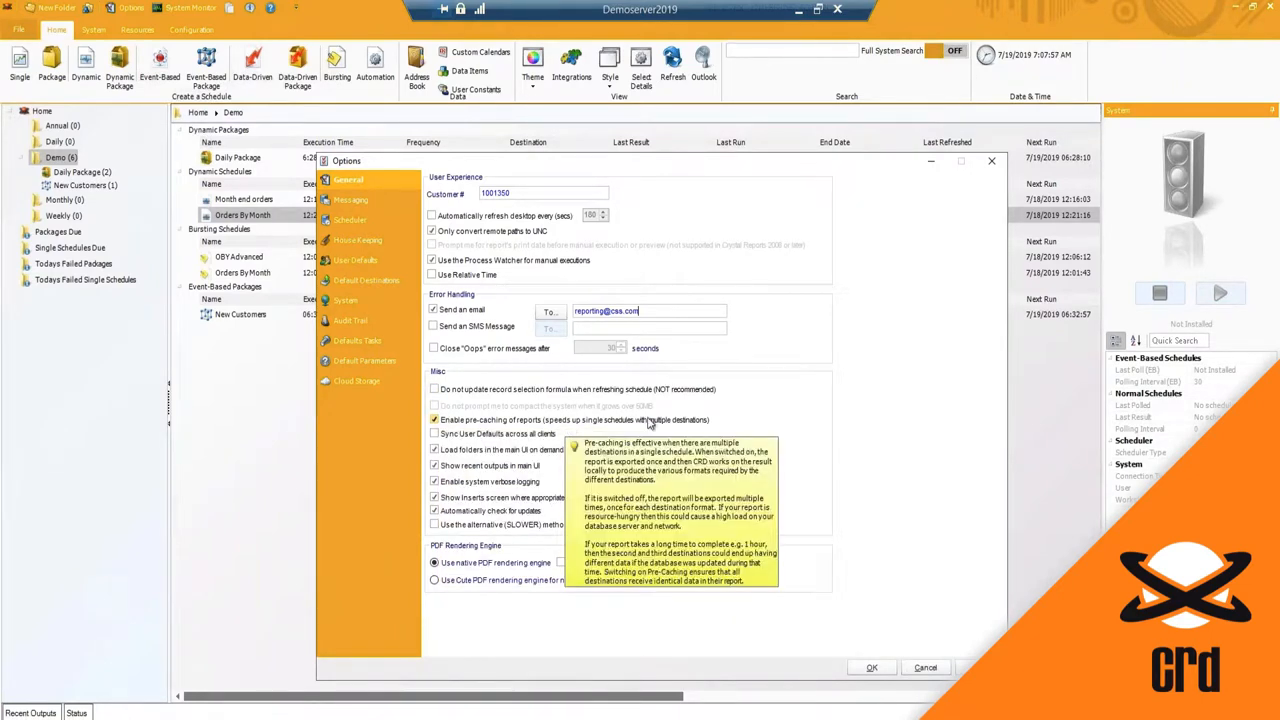
{"action": "mouse_move", "coordinate": [656, 420]}
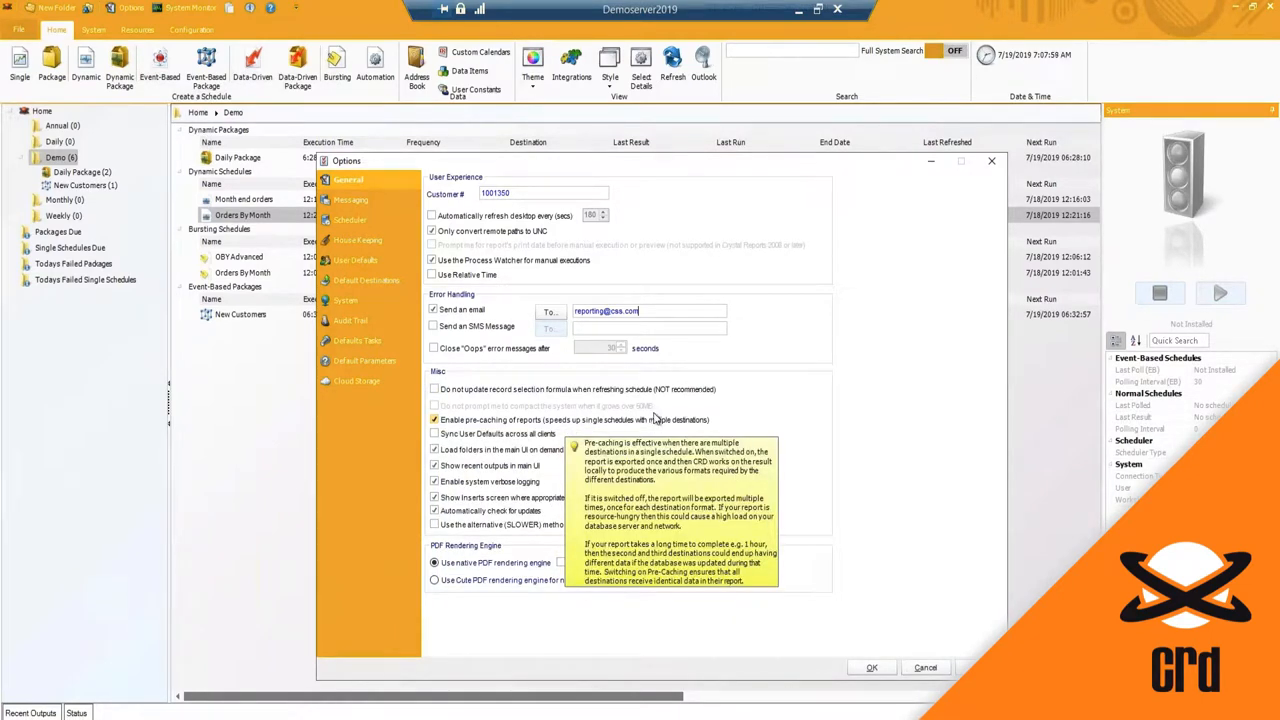
{"action": "mouse_move", "coordinate": [652, 420]}
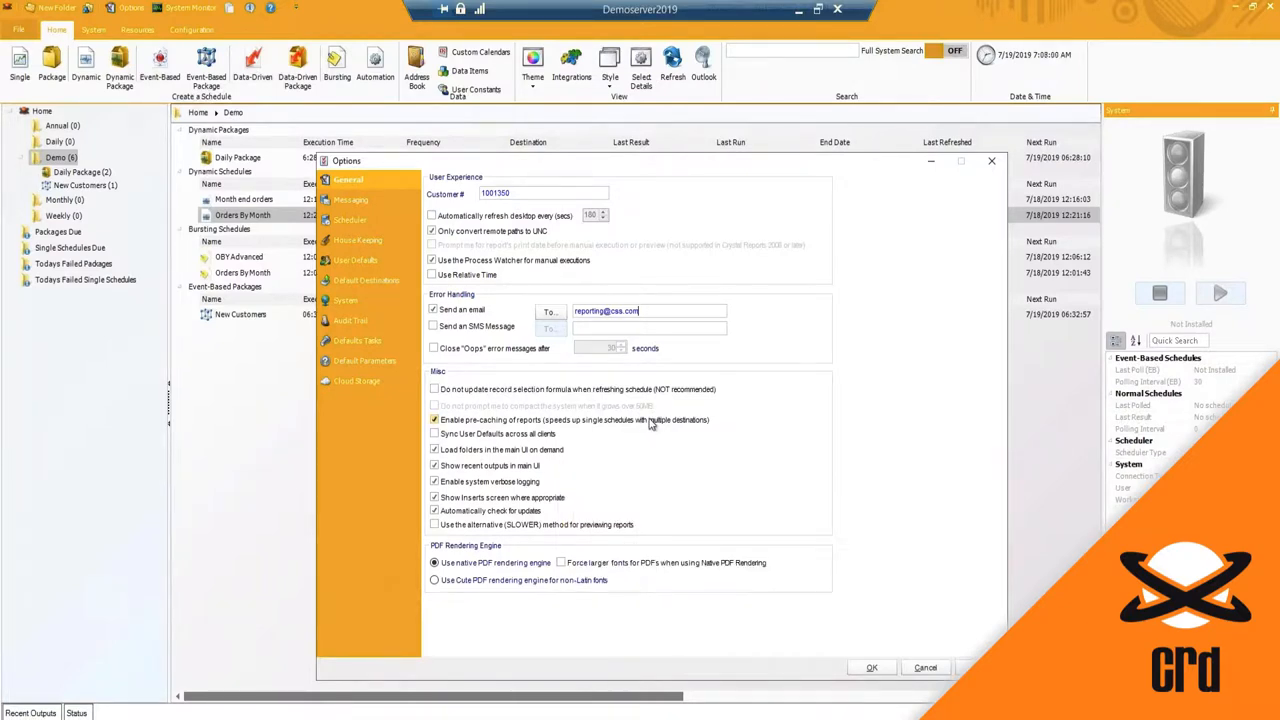
{"action": "mouse_move", "coordinate": [652, 420]}
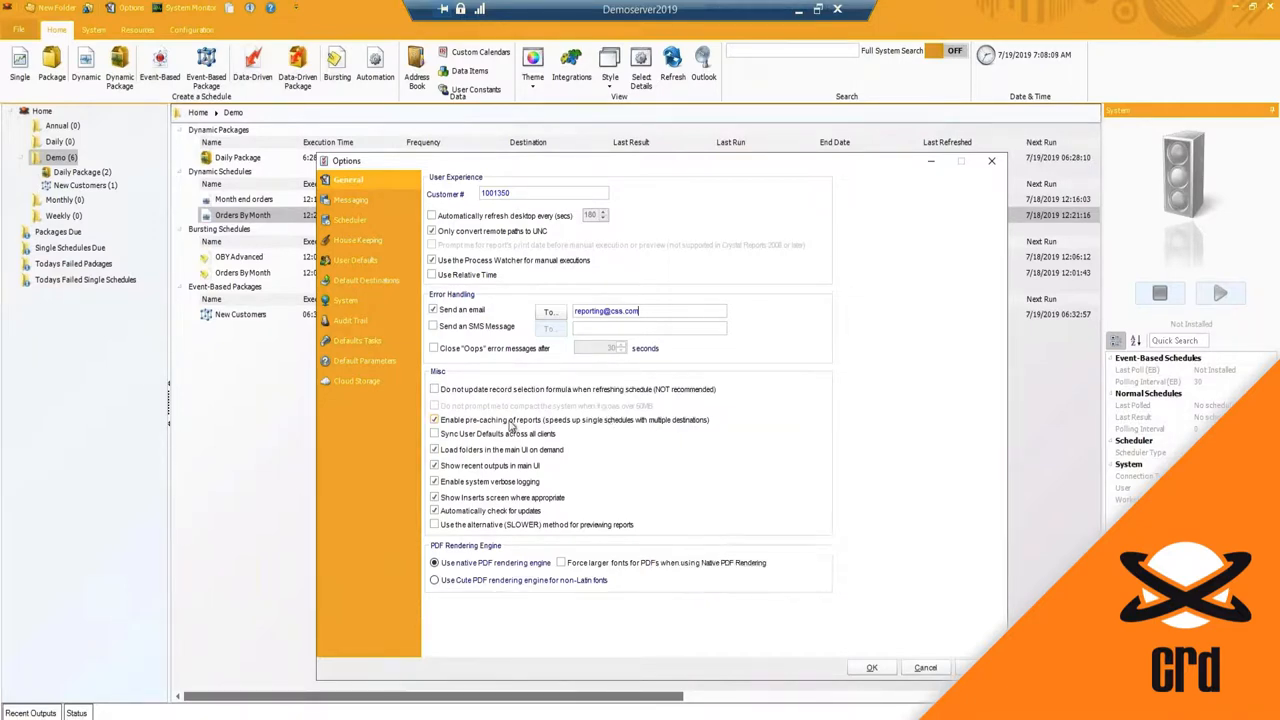
{"action": "left_click", "coordinate": [432, 432]}
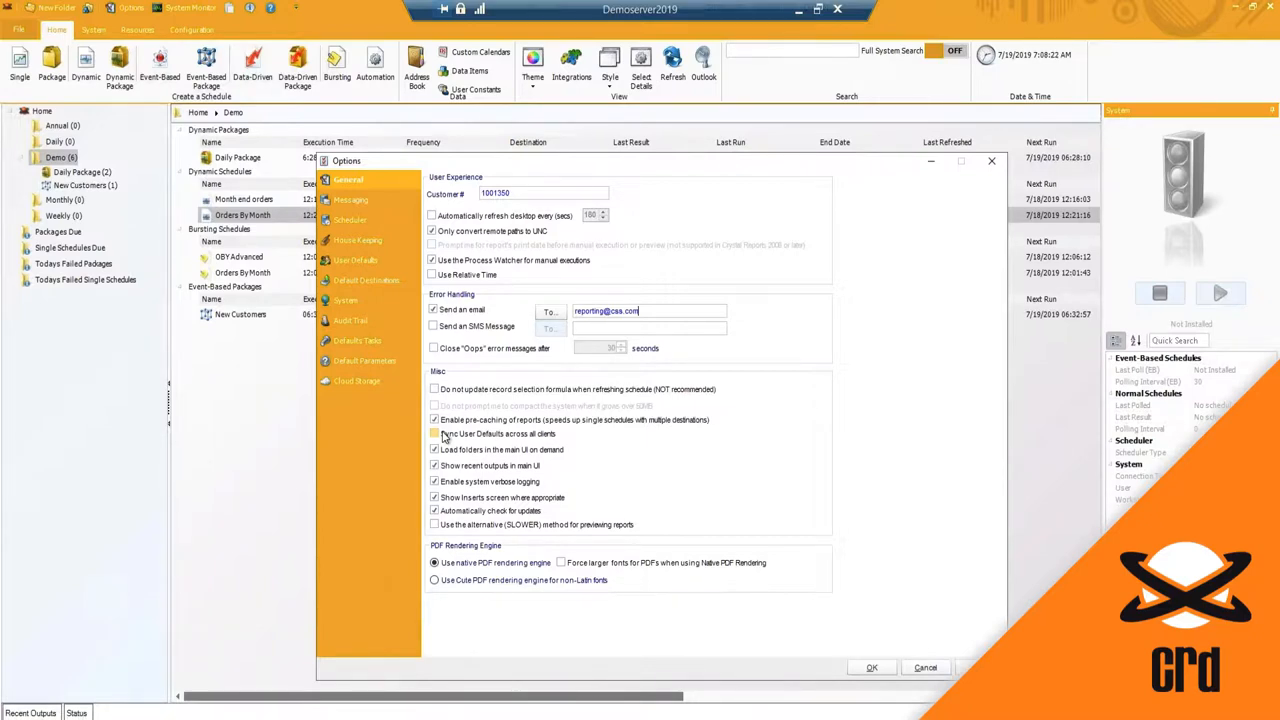
{"action": "left_click", "coordinate": [434, 448]}
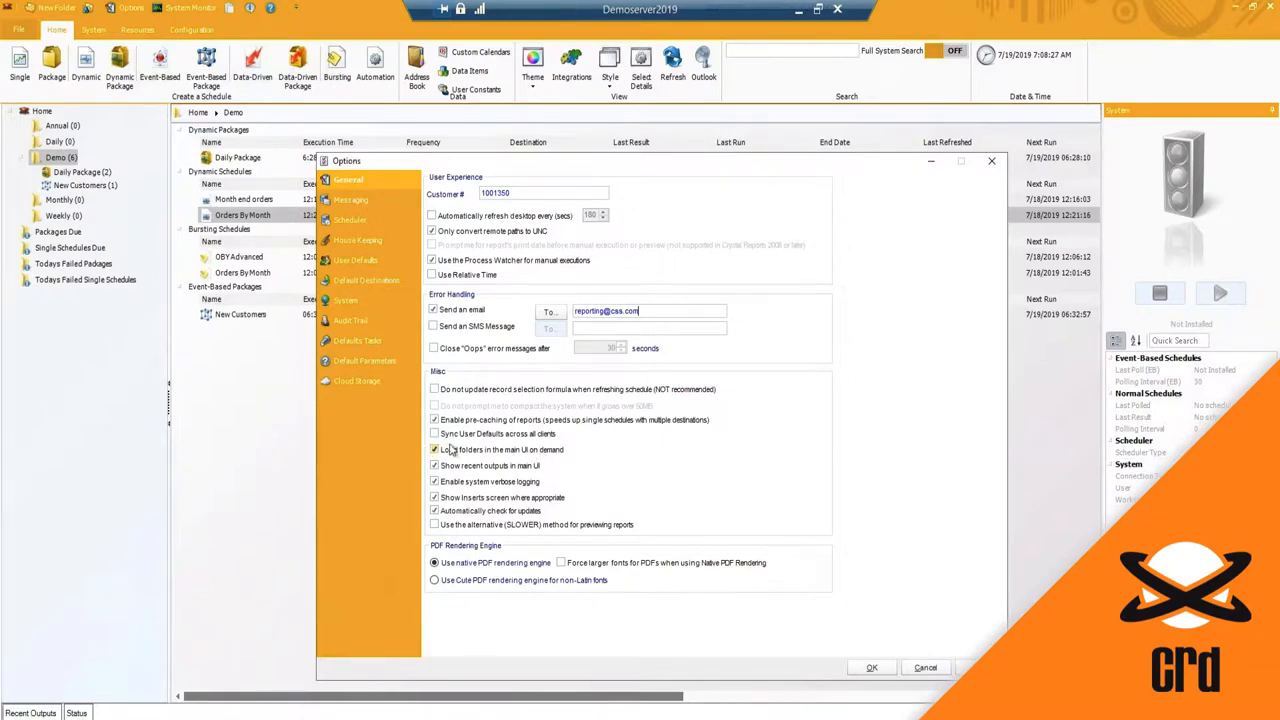
{"action": "left_click", "coordinate": [432, 448]}
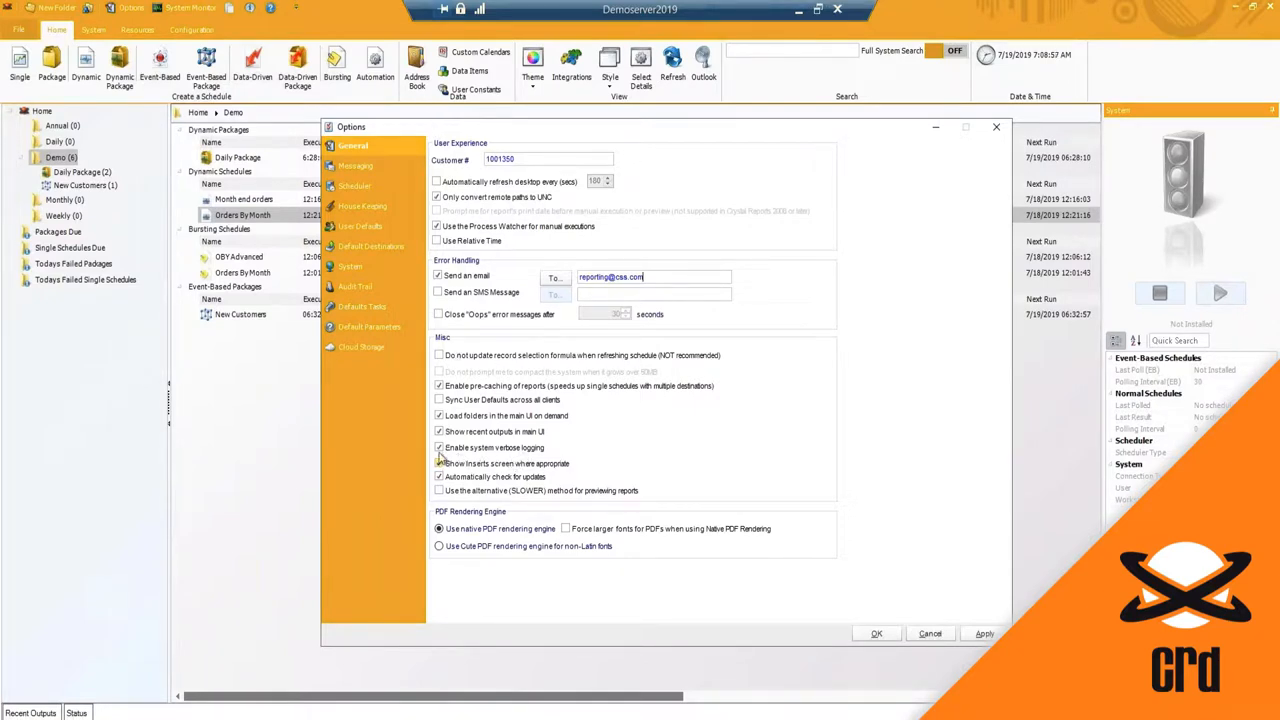
{"action": "left_click", "coordinate": [436, 448]}
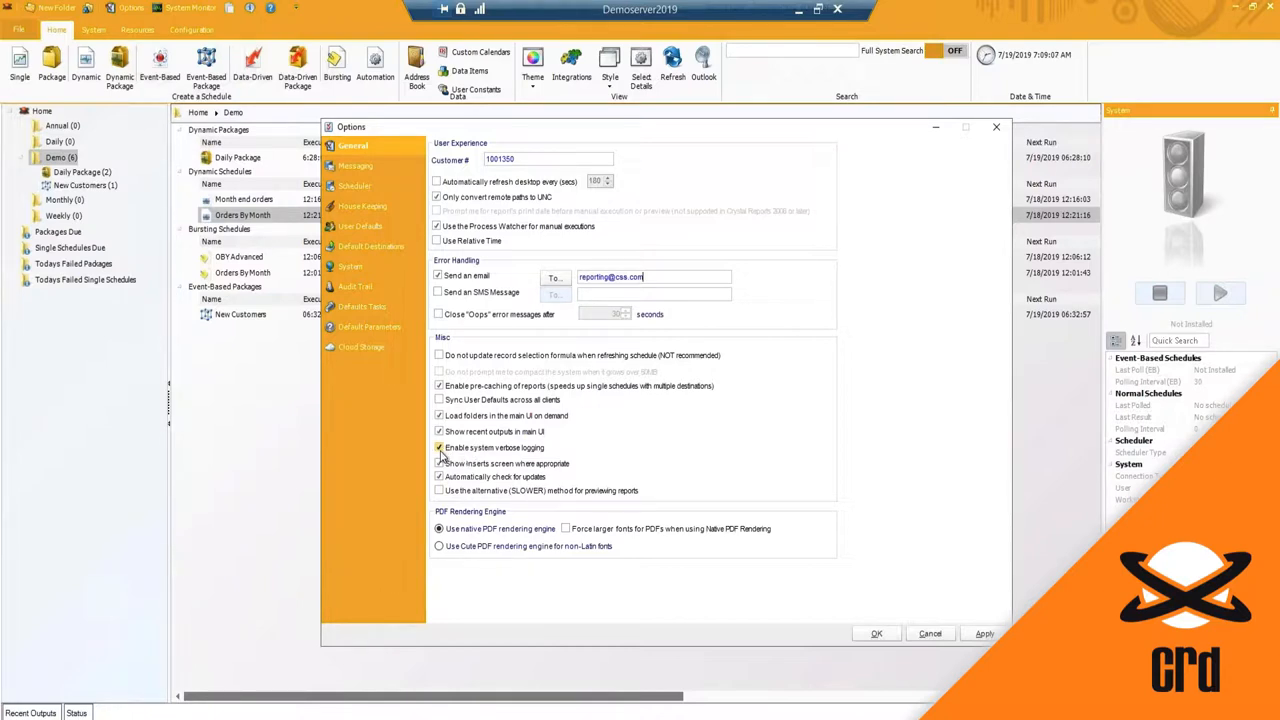
{"action": "left_click", "coordinate": [436, 448]}
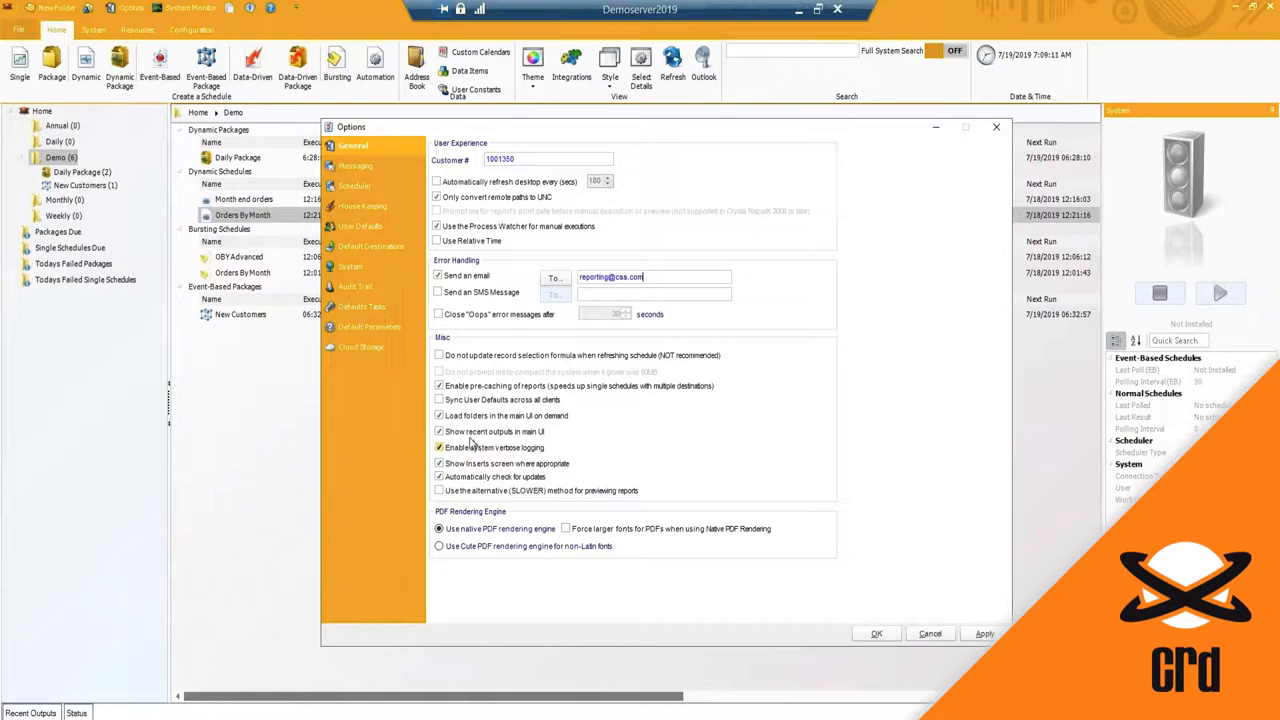
{"action": "left_click", "coordinate": [438, 432]}
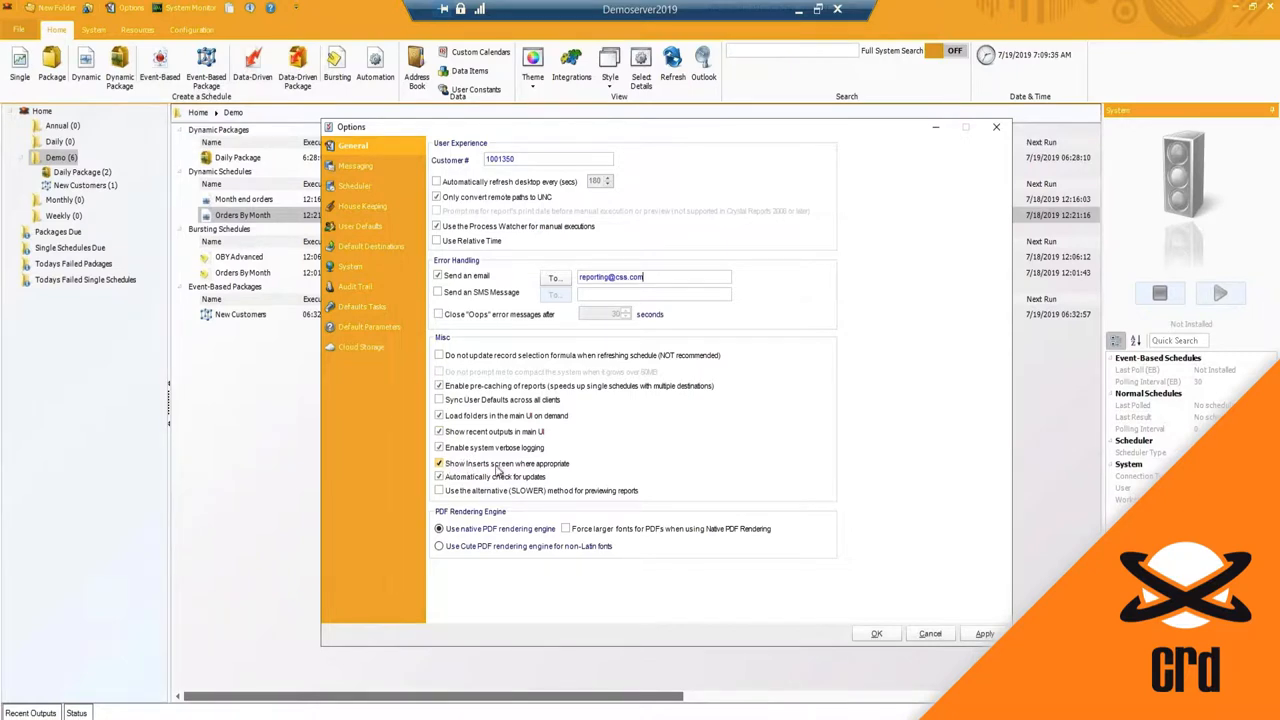
{"action": "left_click", "coordinate": [438, 464]}
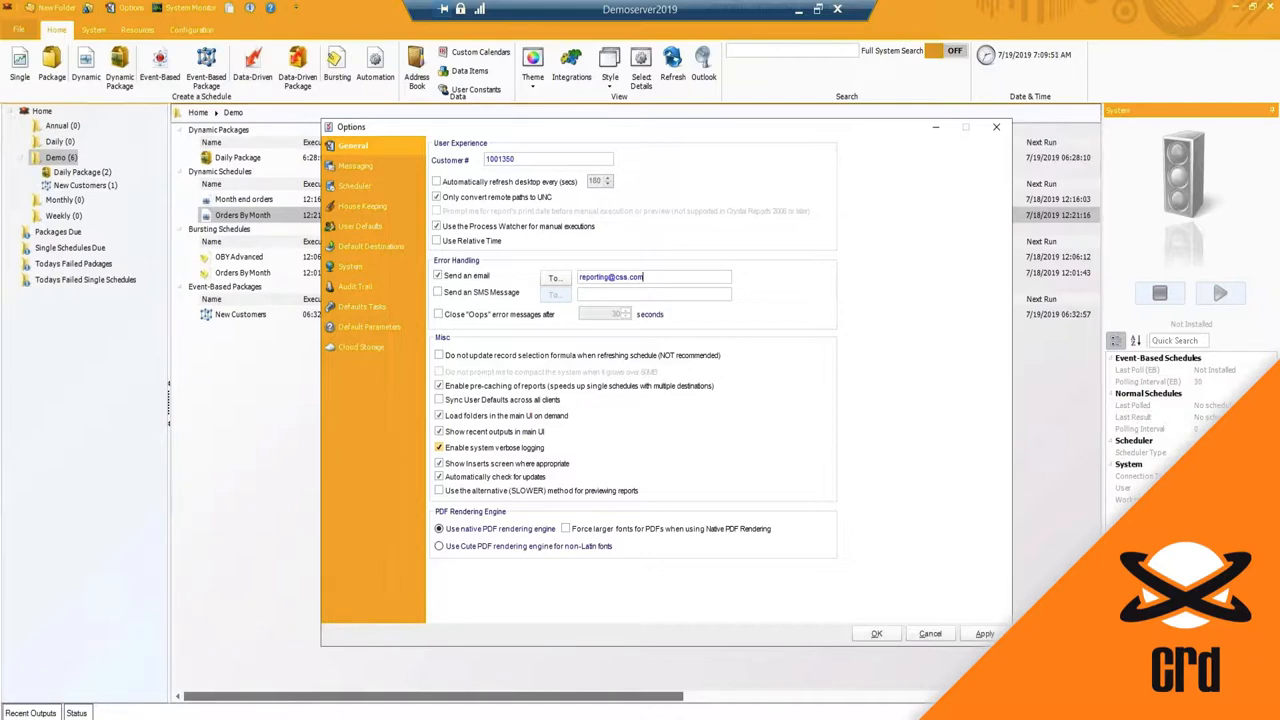
{"action": "left_click", "coordinate": [438, 464]}
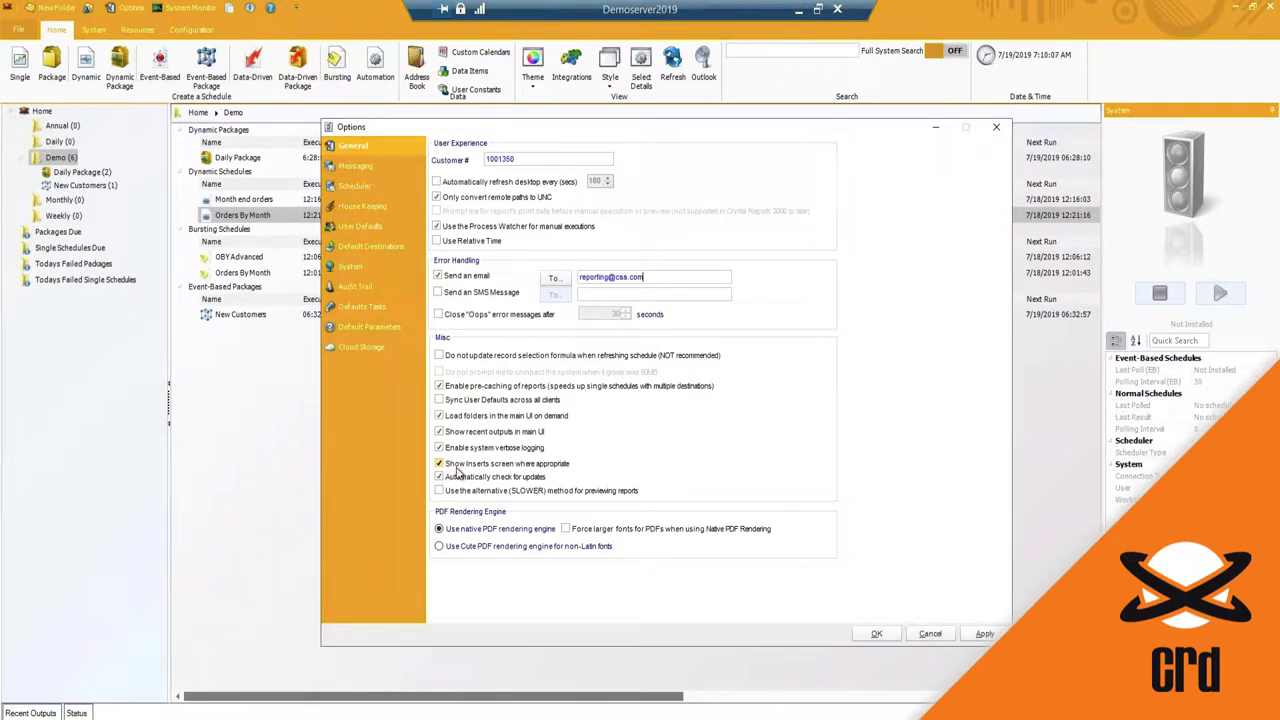
{"action": "left_click", "coordinate": [436, 464]}
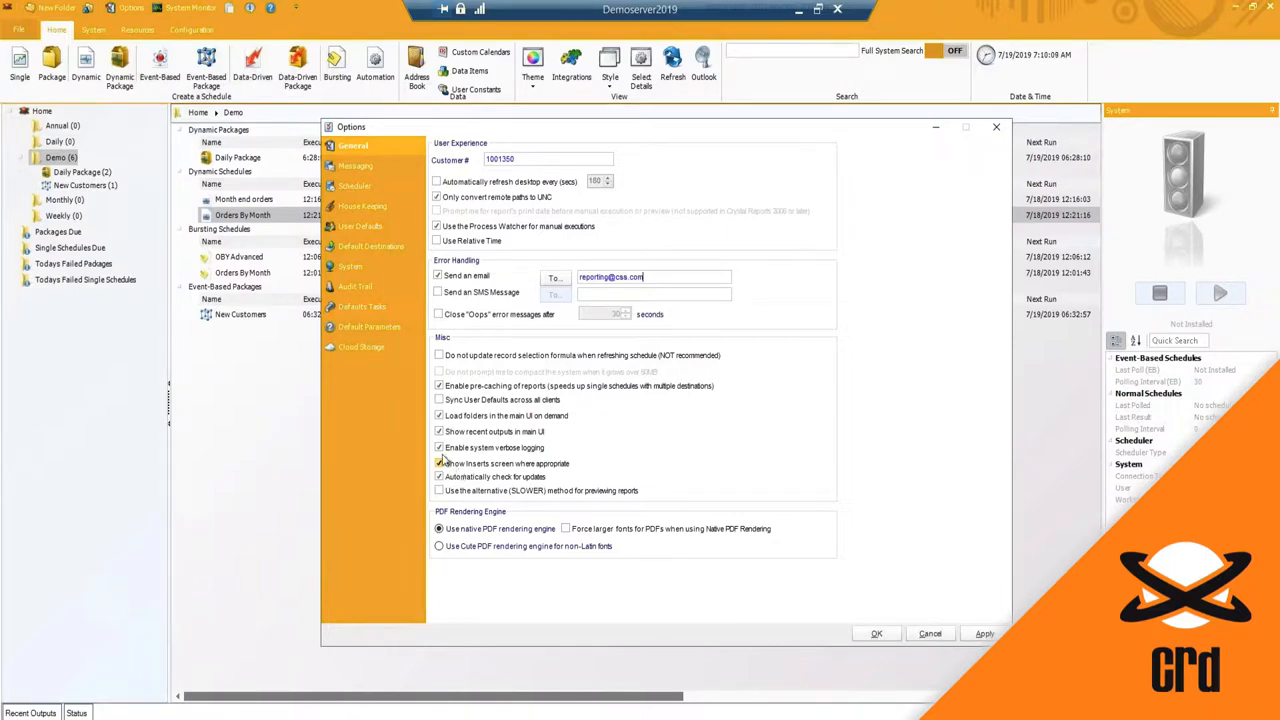
Keep error emails enabled and choose the native PDF rendering engine on General.
{"action": "left_click", "coordinate": [436, 448]}
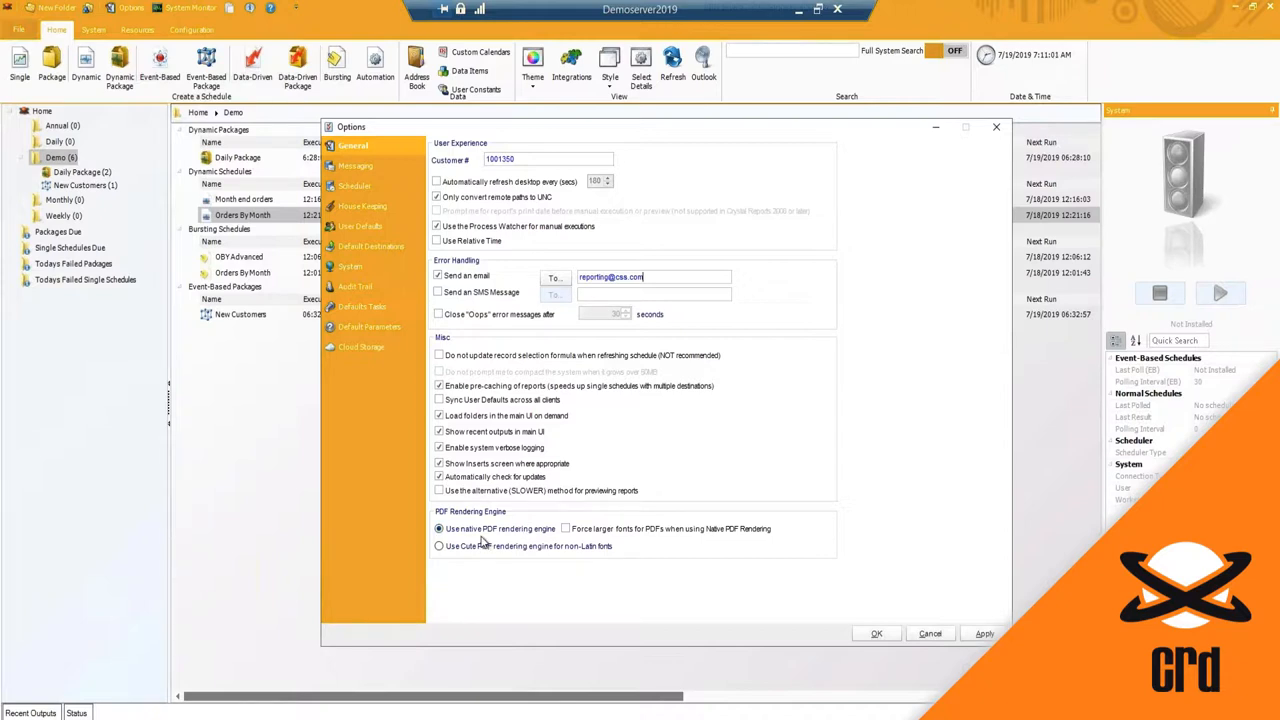
{"action": "mouse_move", "coordinate": [484, 536]}
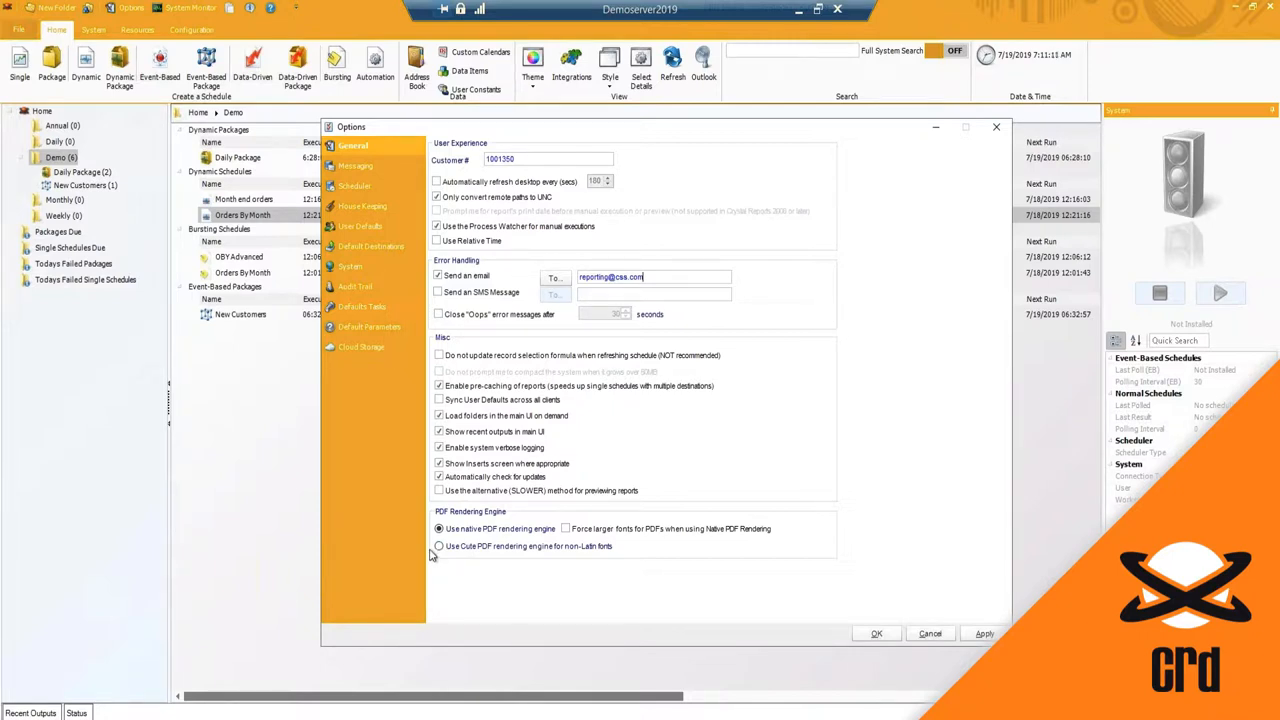
{"action": "mouse_move", "coordinate": [388, 598]}
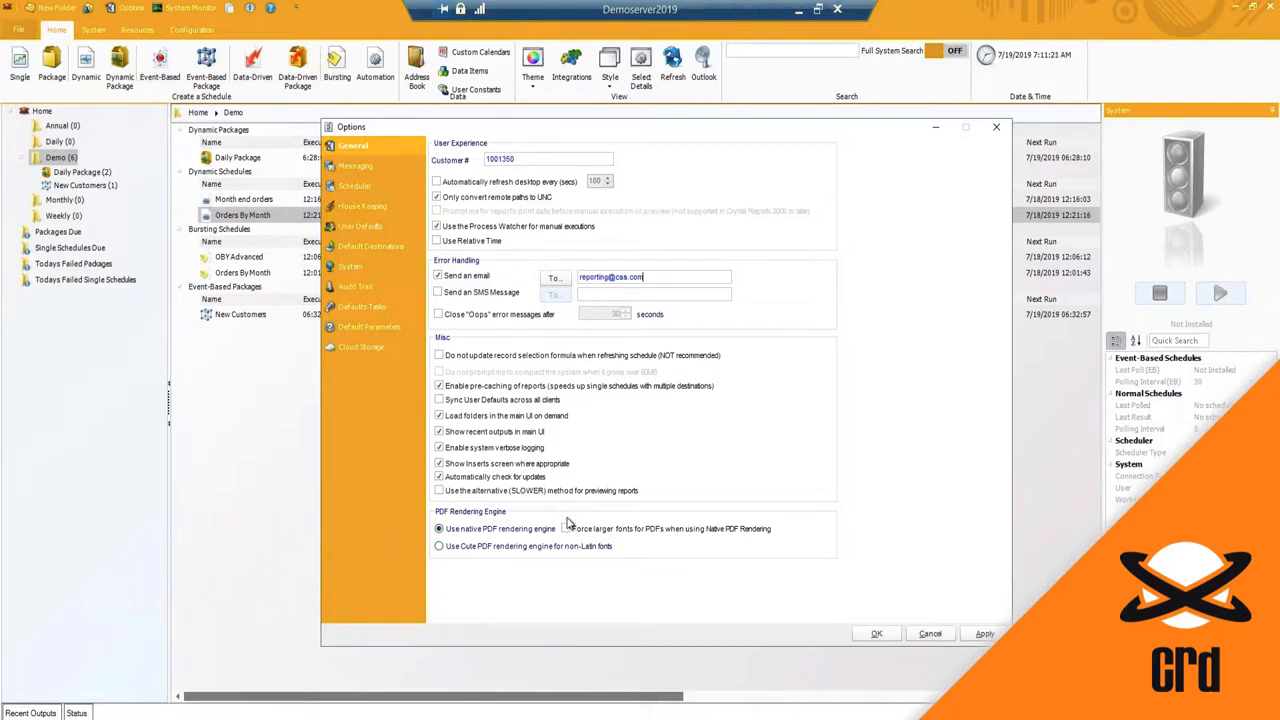
{"action": "left_click", "coordinate": [436, 528]}
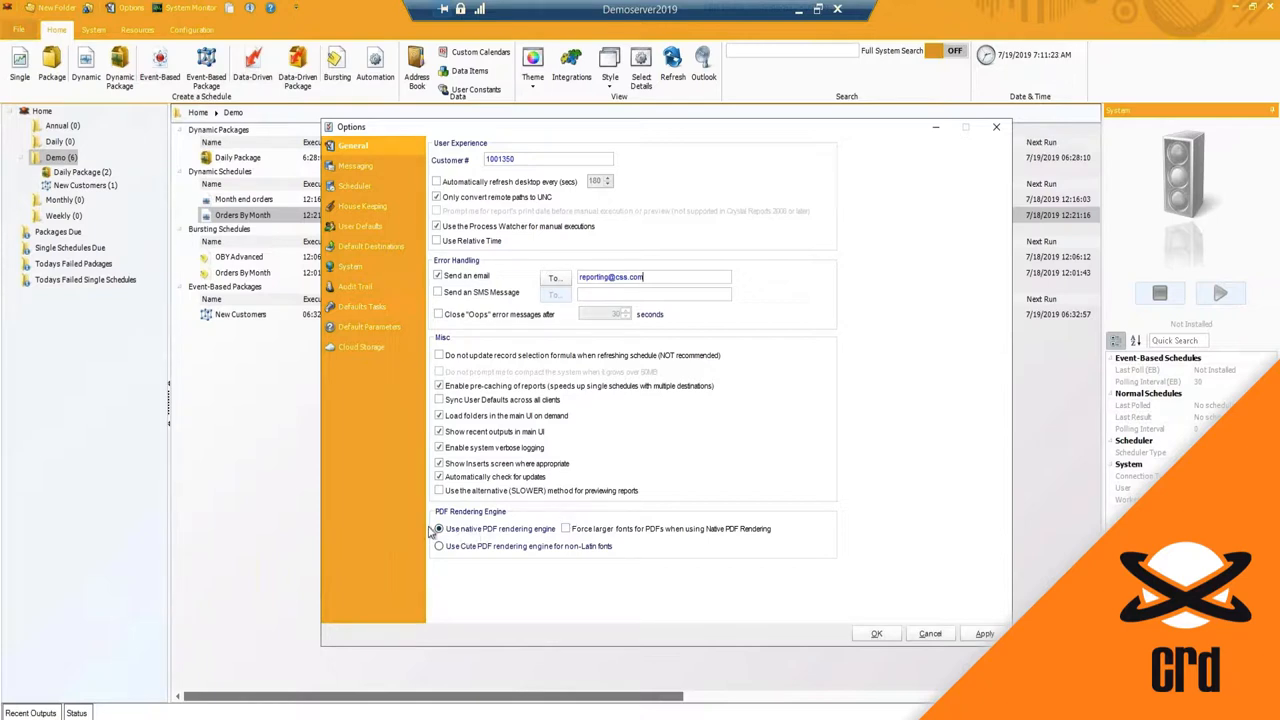
{"action": "left_click", "coordinate": [566, 528]}
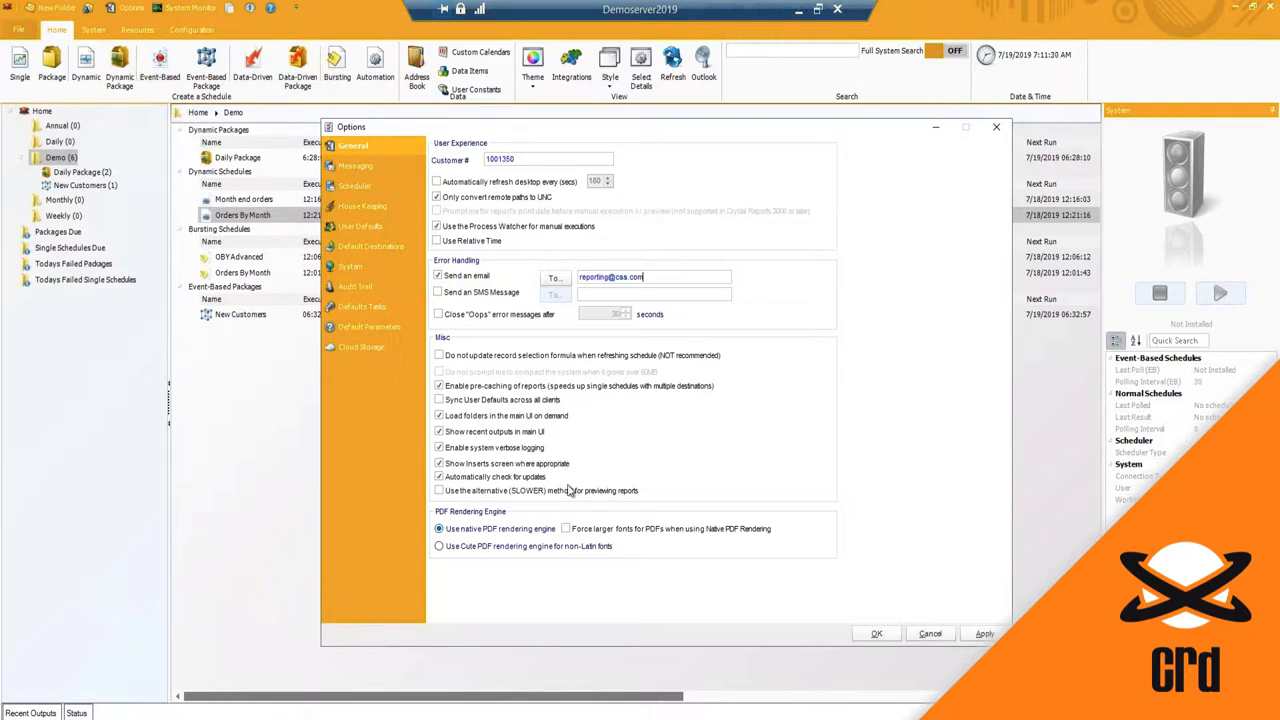
{"action": "mouse_move", "coordinate": [352, 146]}
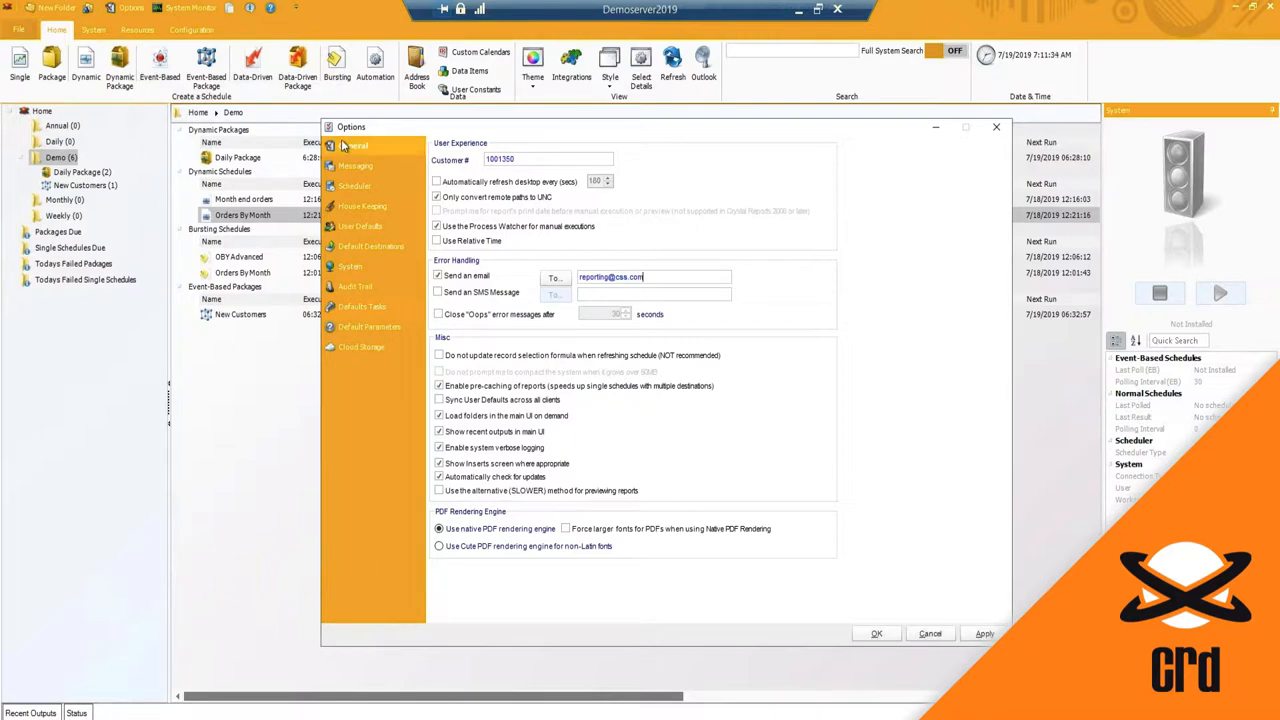
Review Messaging with SMTP kept as mail type, then move to the Scheduler settings.
{"action": "left_click", "coordinate": [356, 164]}
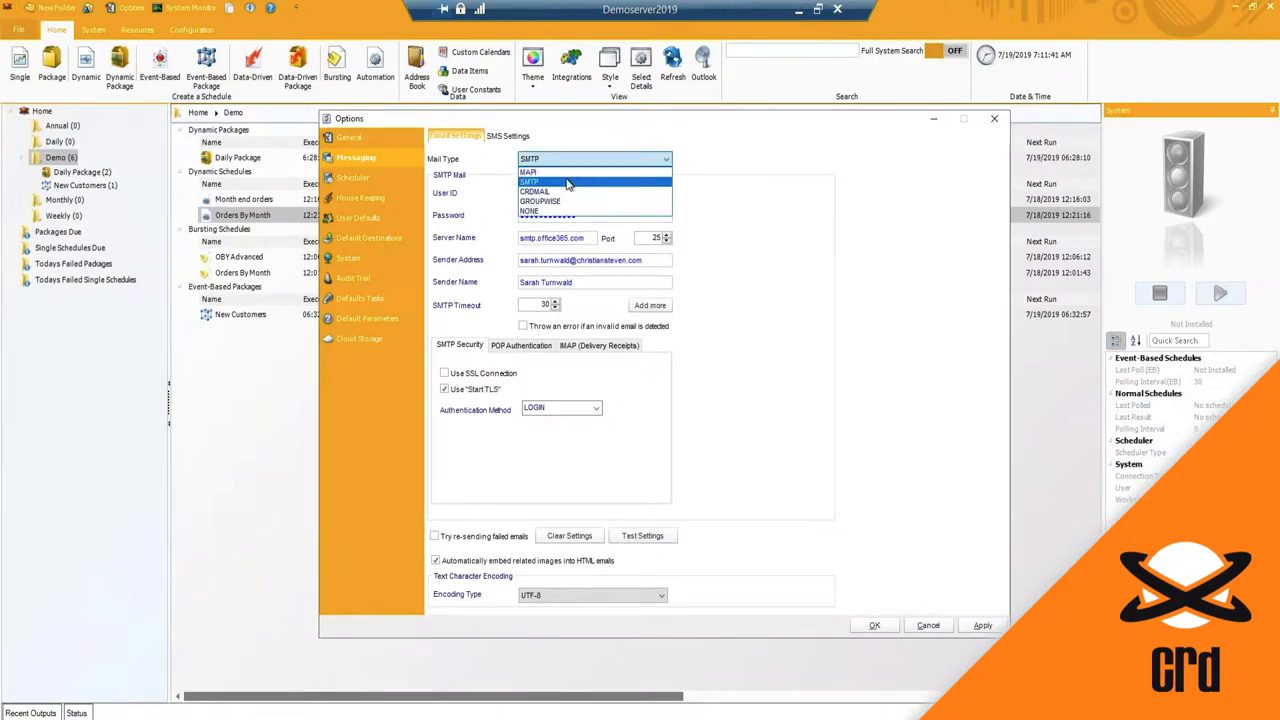
{"action": "mouse_move", "coordinate": [556, 200]}
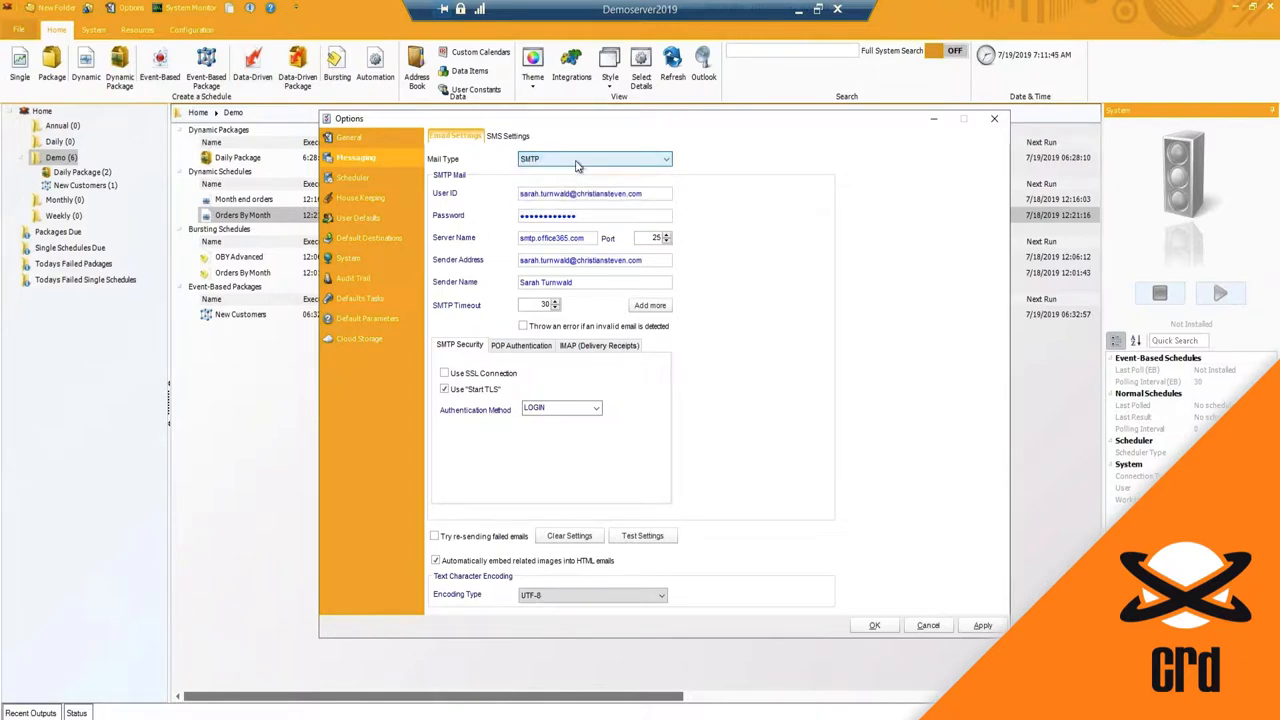
{"action": "triple_click", "coordinate": [590, 192]}
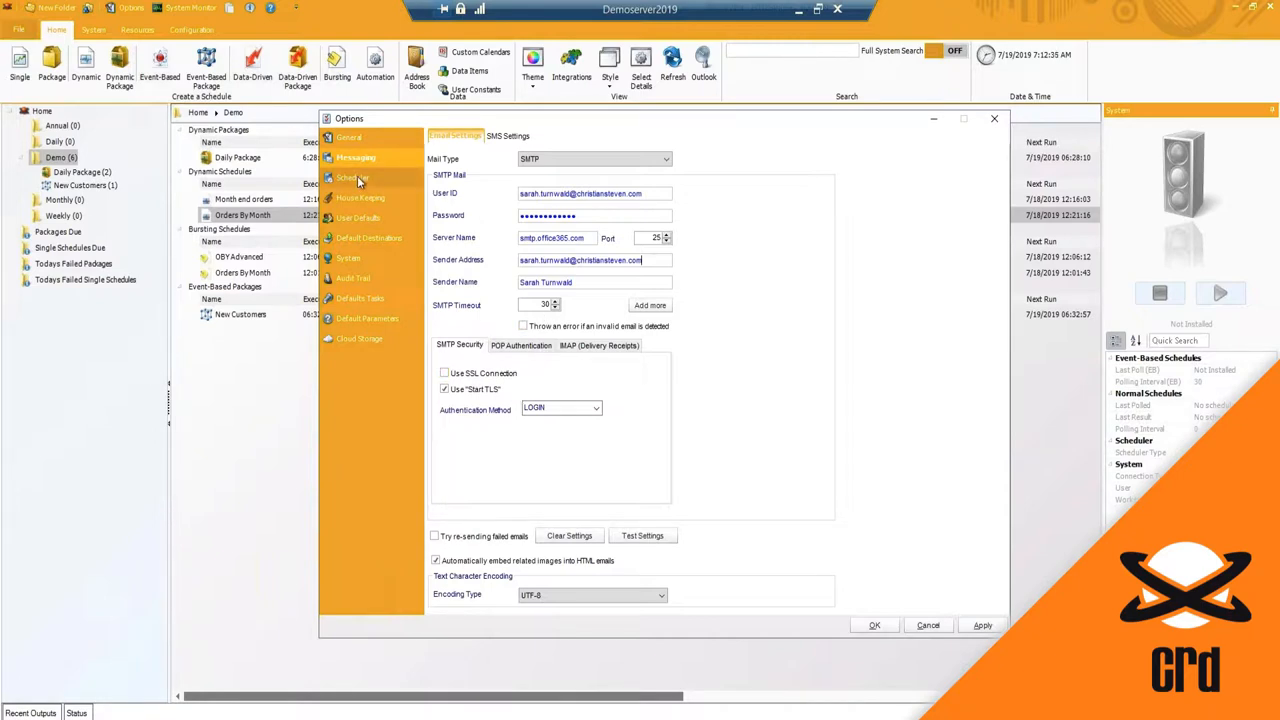
{"action": "left_click", "coordinate": [352, 178]}
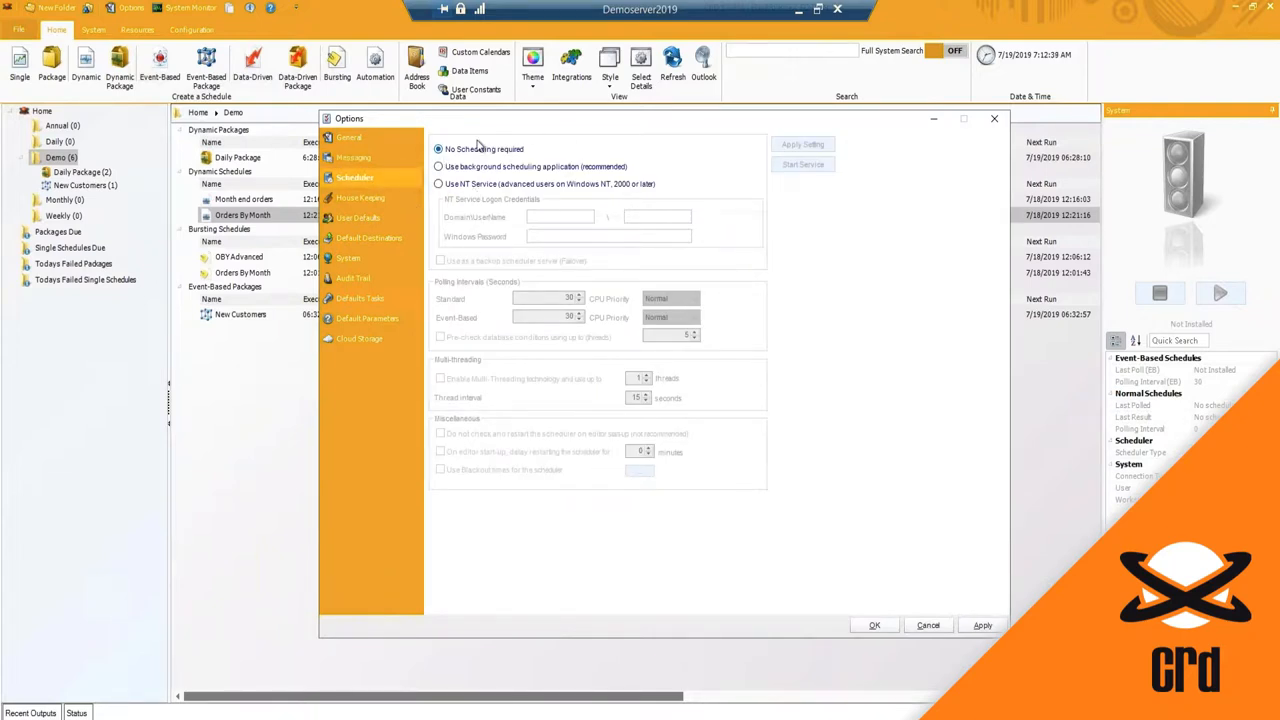
{"action": "mouse_move", "coordinate": [512, 150]}
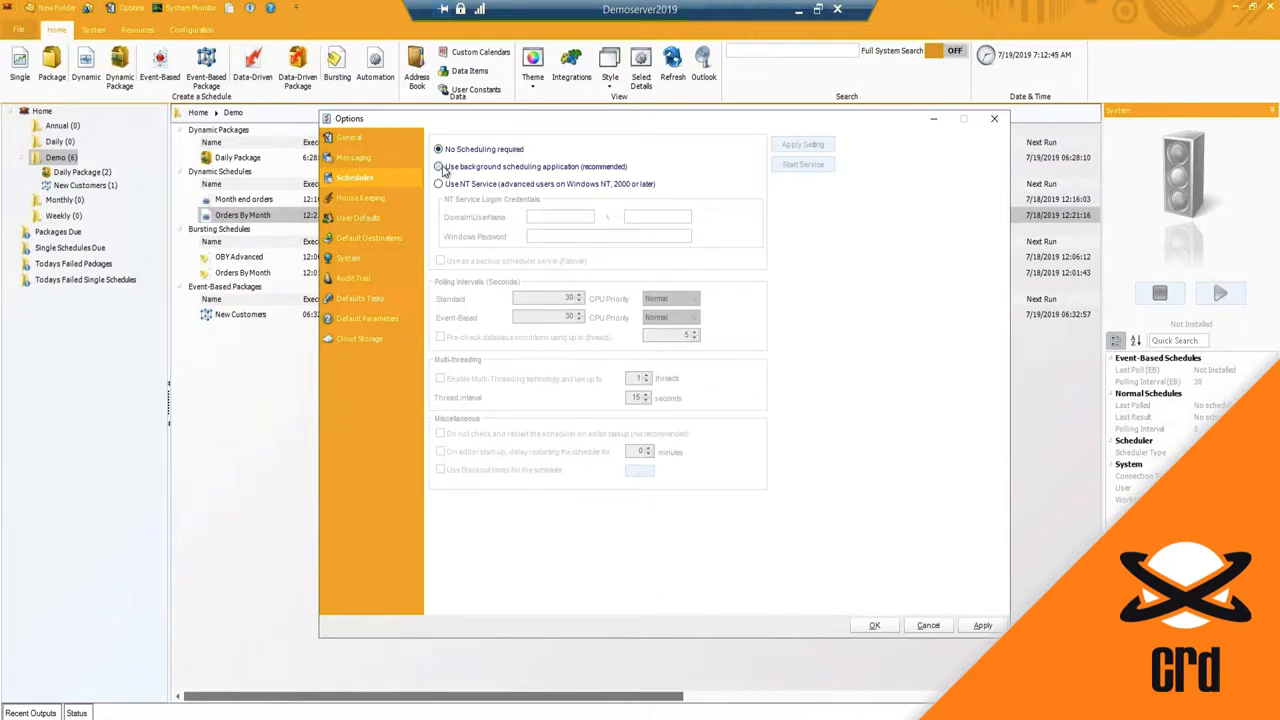
Set the scheduler to run as an NT service instead of the background application.
{"action": "left_click", "coordinate": [440, 166]}
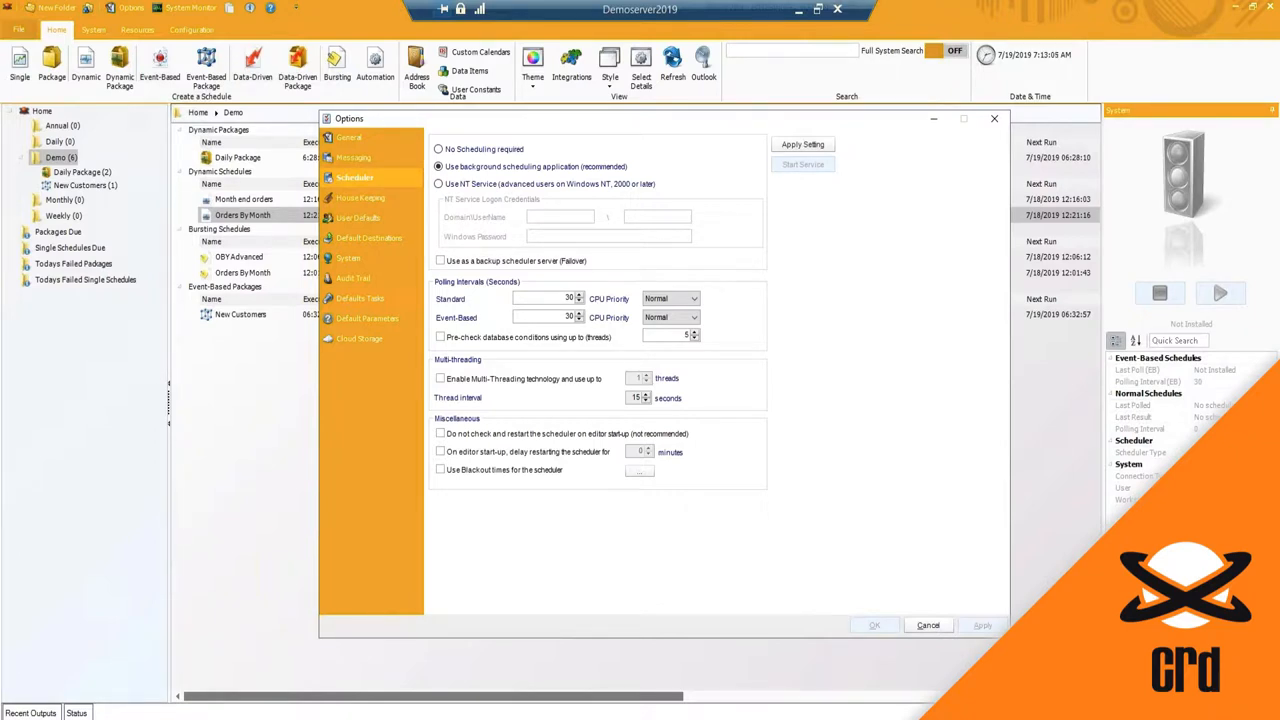
{"action": "mouse_move", "coordinate": [986, 394]}
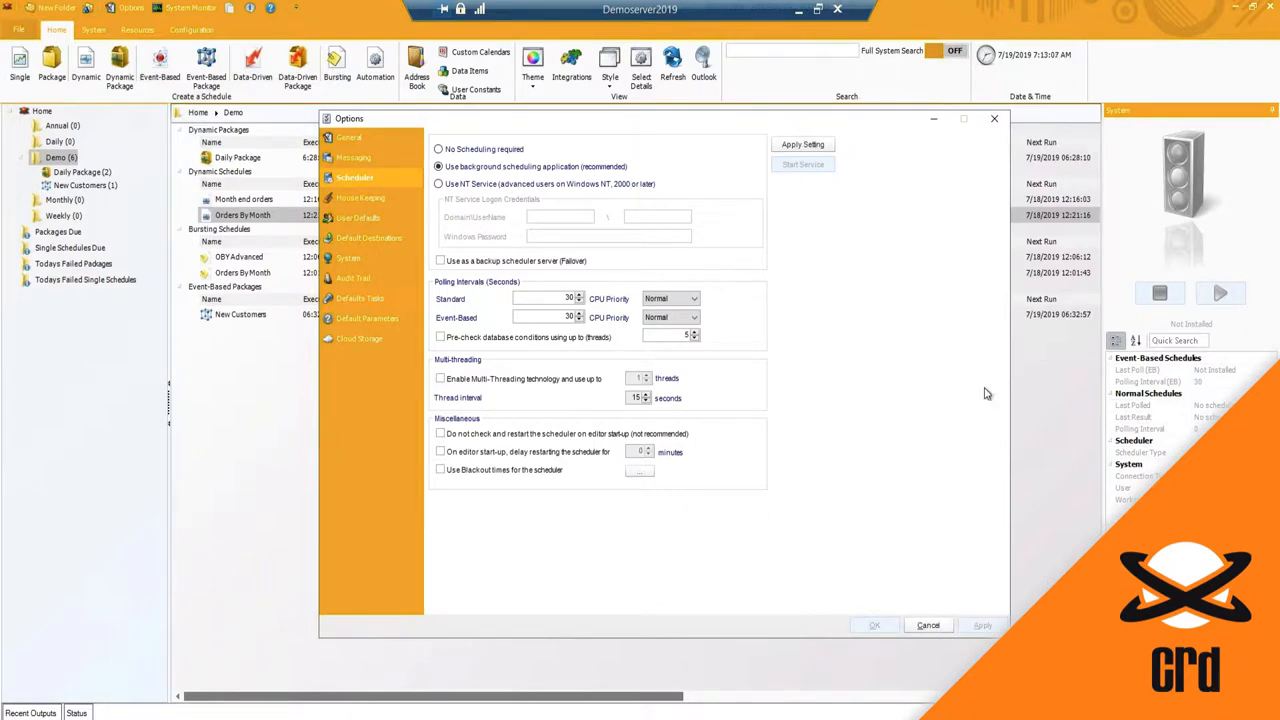
{"action": "left_click", "coordinate": [438, 184]}
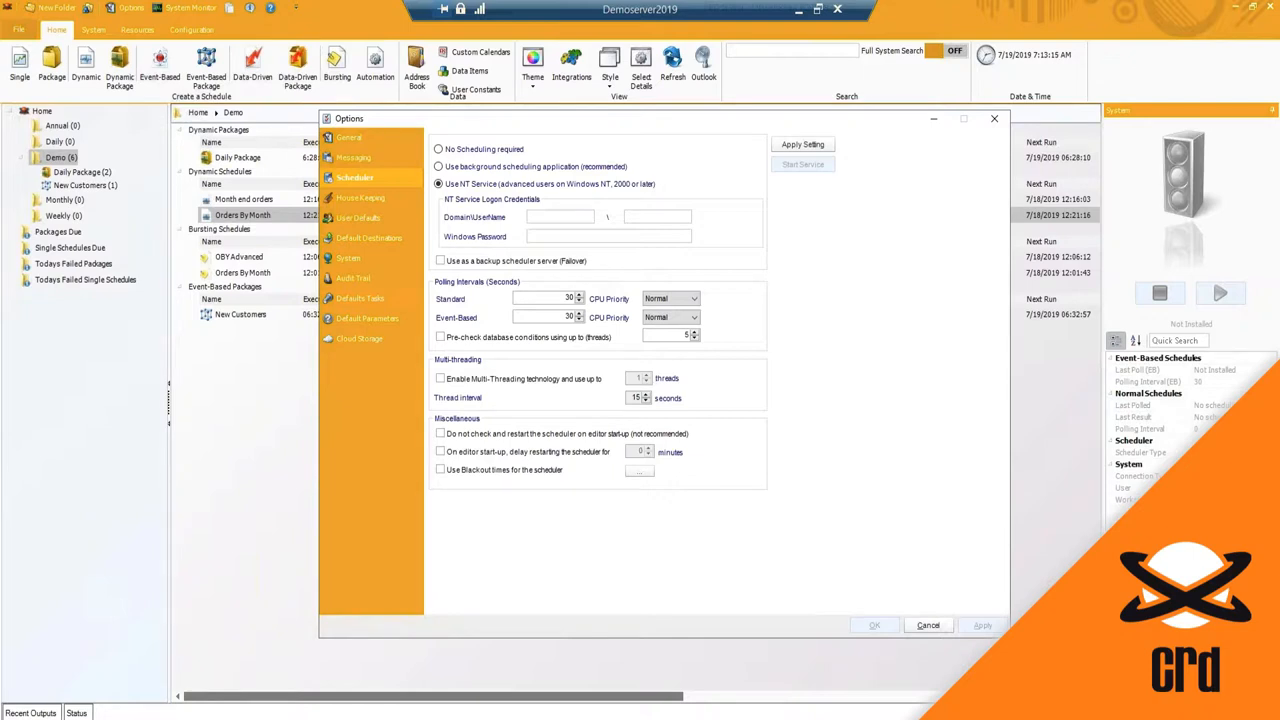
{"action": "left_click", "coordinate": [558, 216]}
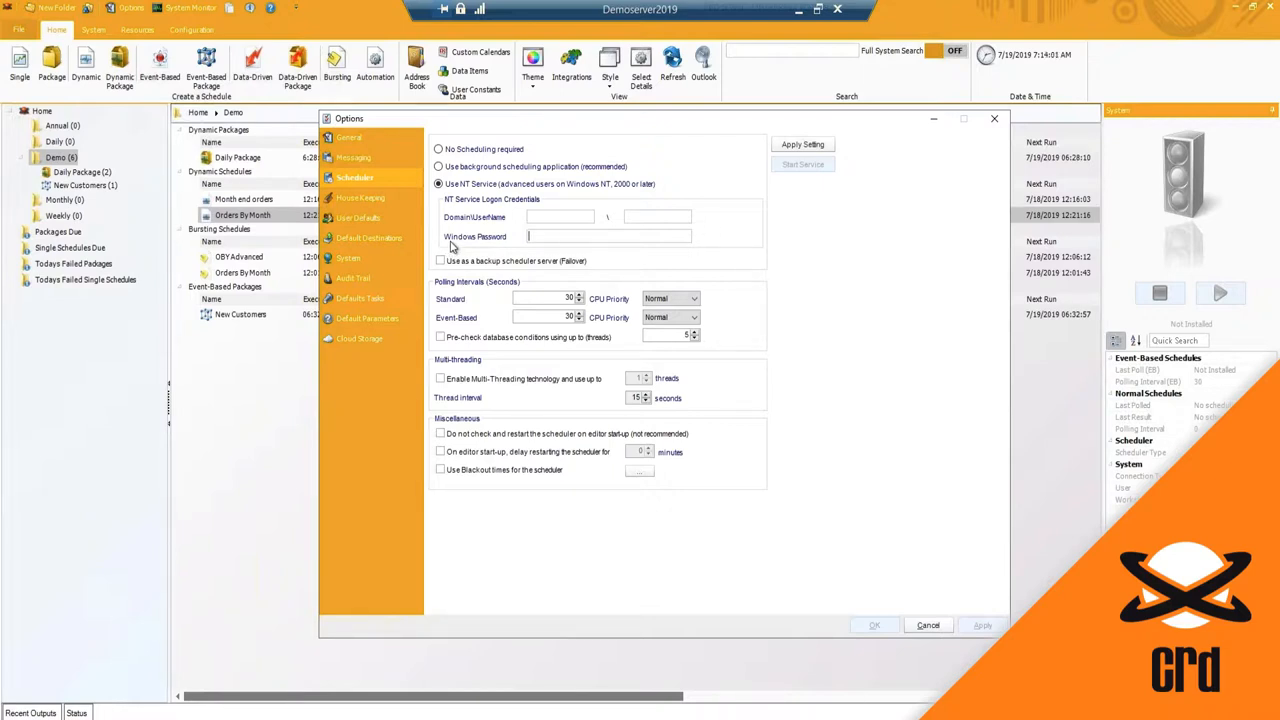
{"action": "mouse_move", "coordinate": [436, 250]}
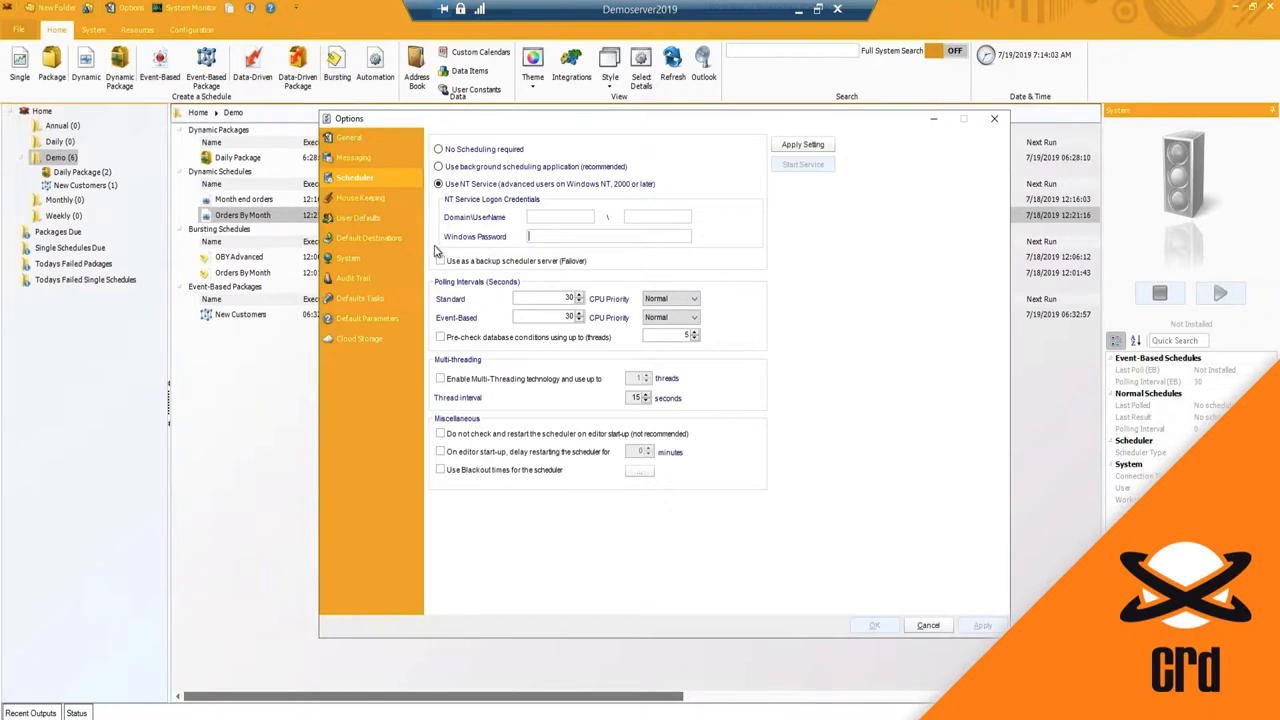
{"action": "mouse_move", "coordinate": [480, 288]}
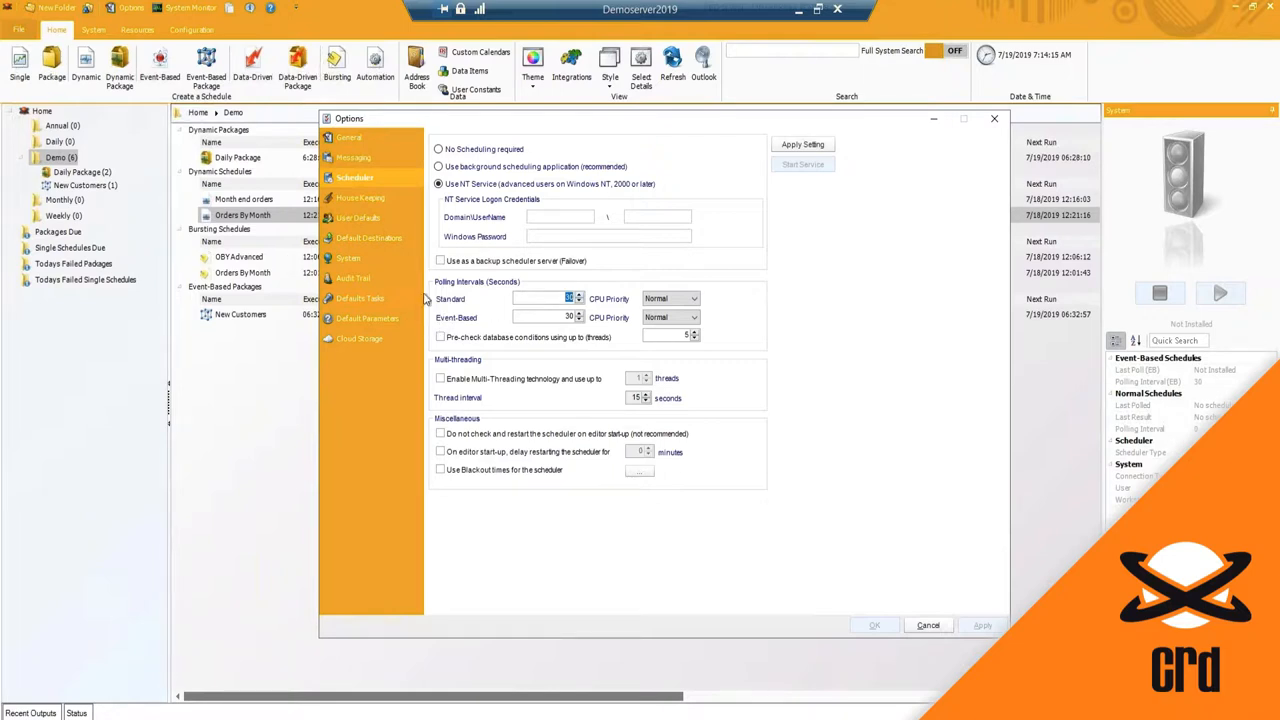
{"action": "mouse_move", "coordinate": [158, 96]}
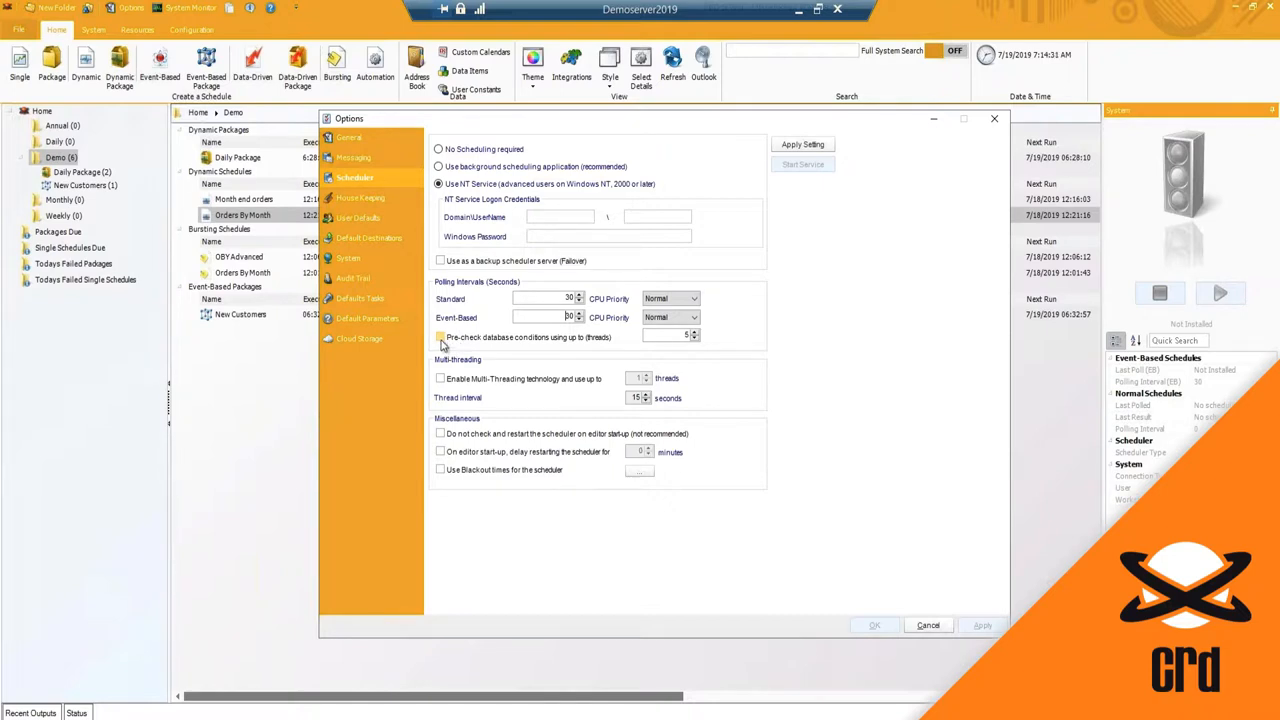
Enable Multi-Threading technology so the scheduler thread count becomes adjustable.
{"action": "left_click", "coordinate": [440, 336]}
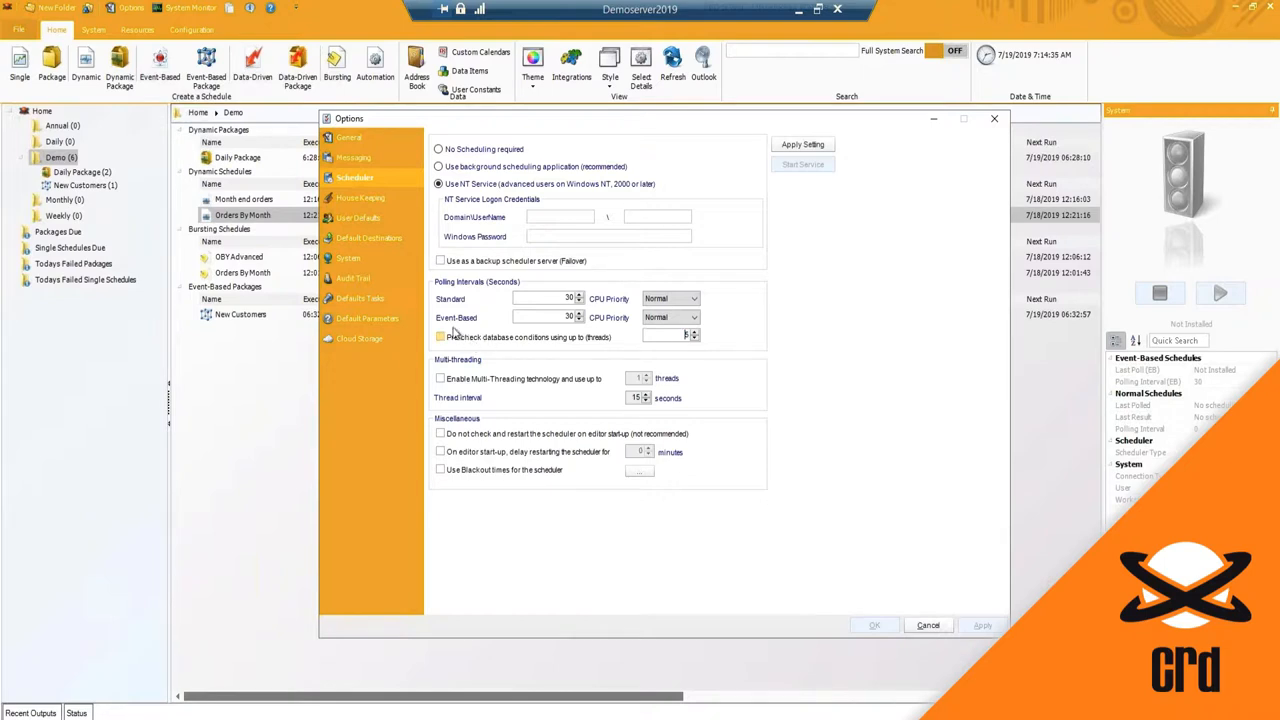
{"action": "mouse_move", "coordinate": [456, 340]}
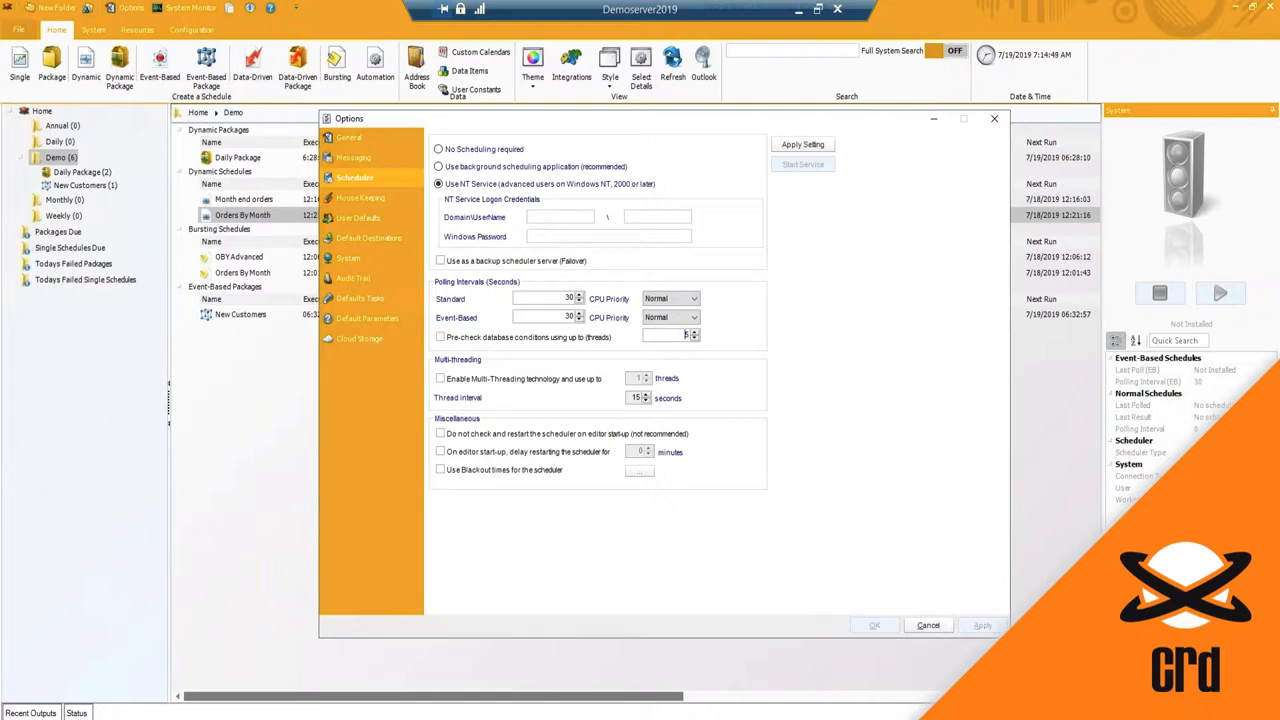
{"action": "mouse_move", "coordinate": [480, 368]}
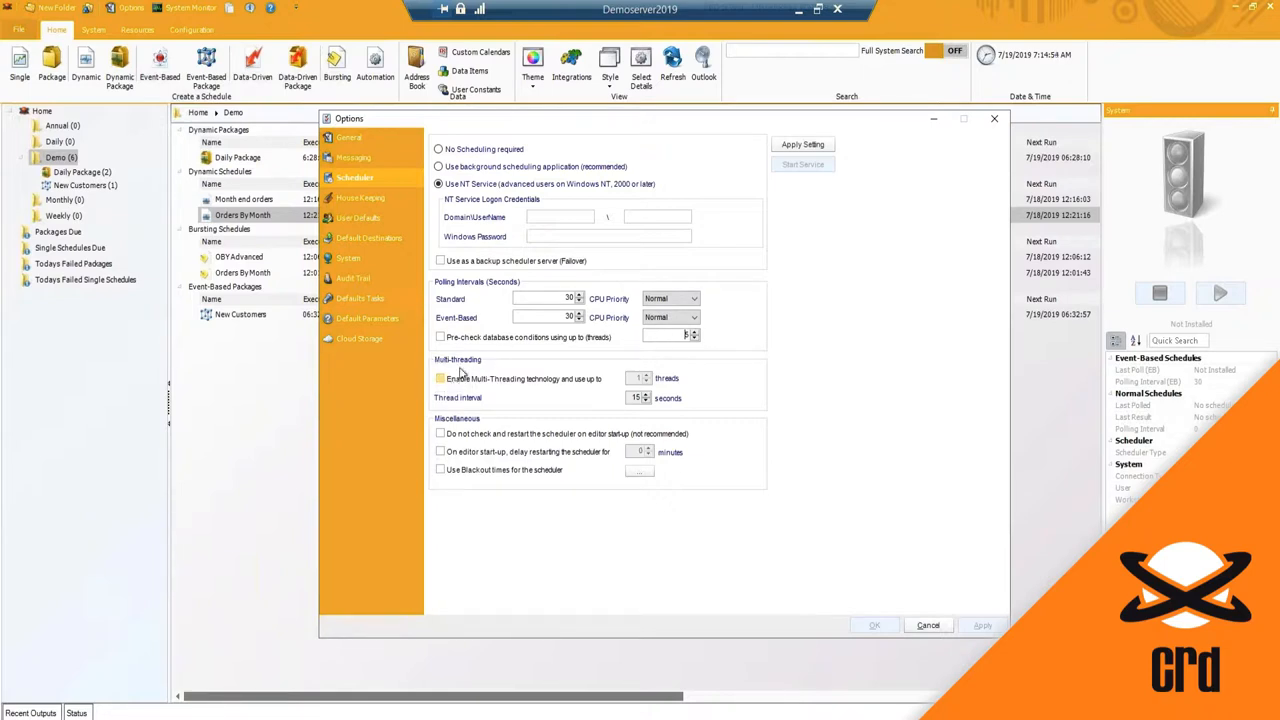
{"action": "left_click", "coordinate": [440, 378]}
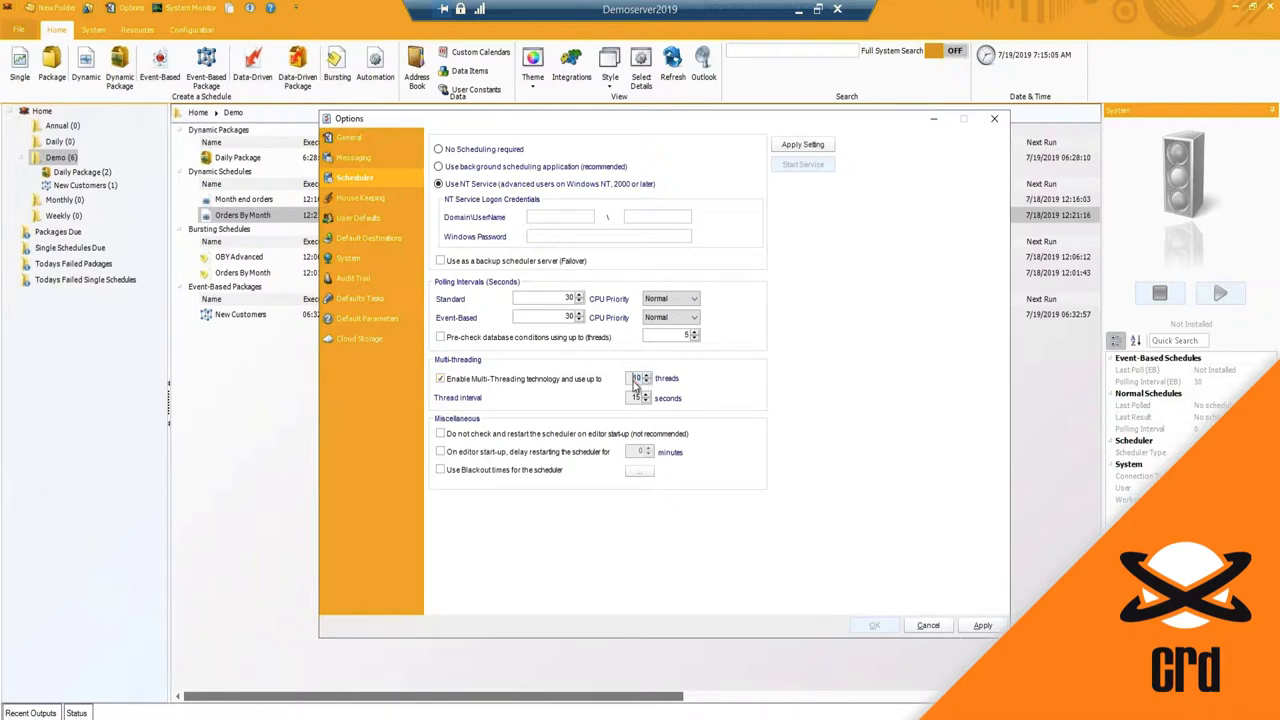
{"action": "mouse_move", "coordinate": [634, 378]}
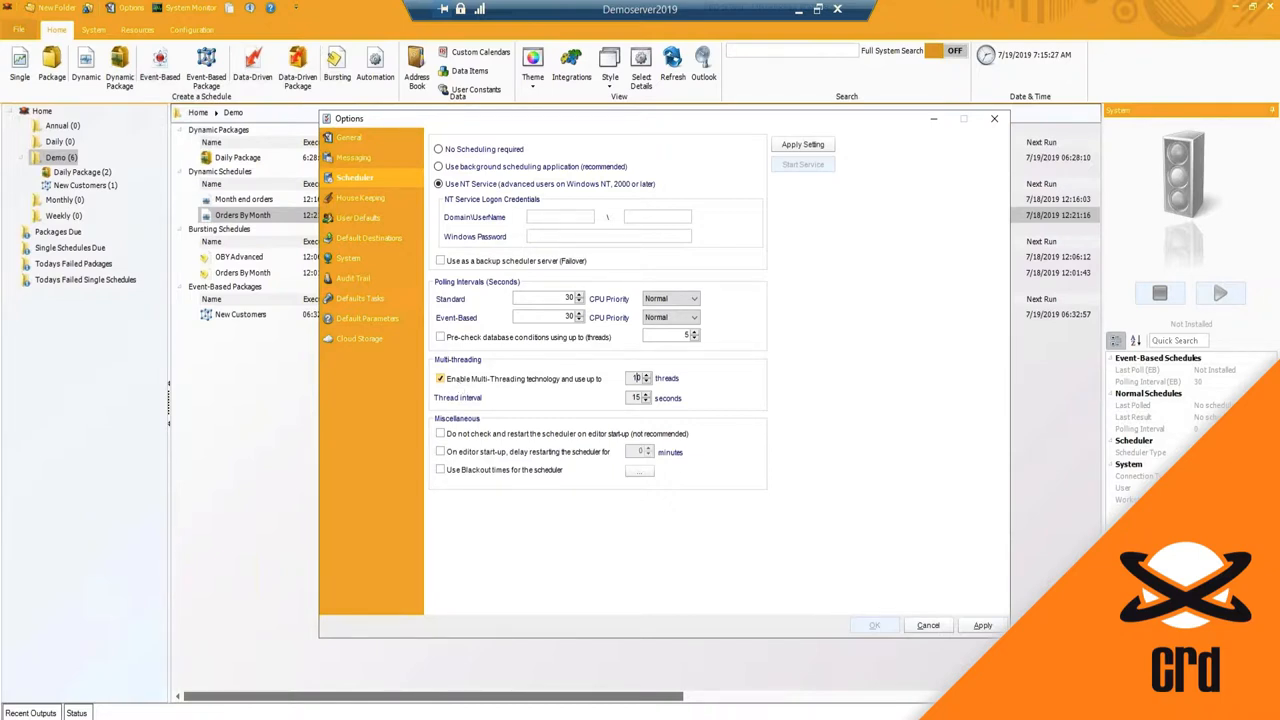
{"action": "mouse_move", "coordinate": [702, 370]}
{"action": "type", "text": "2"}
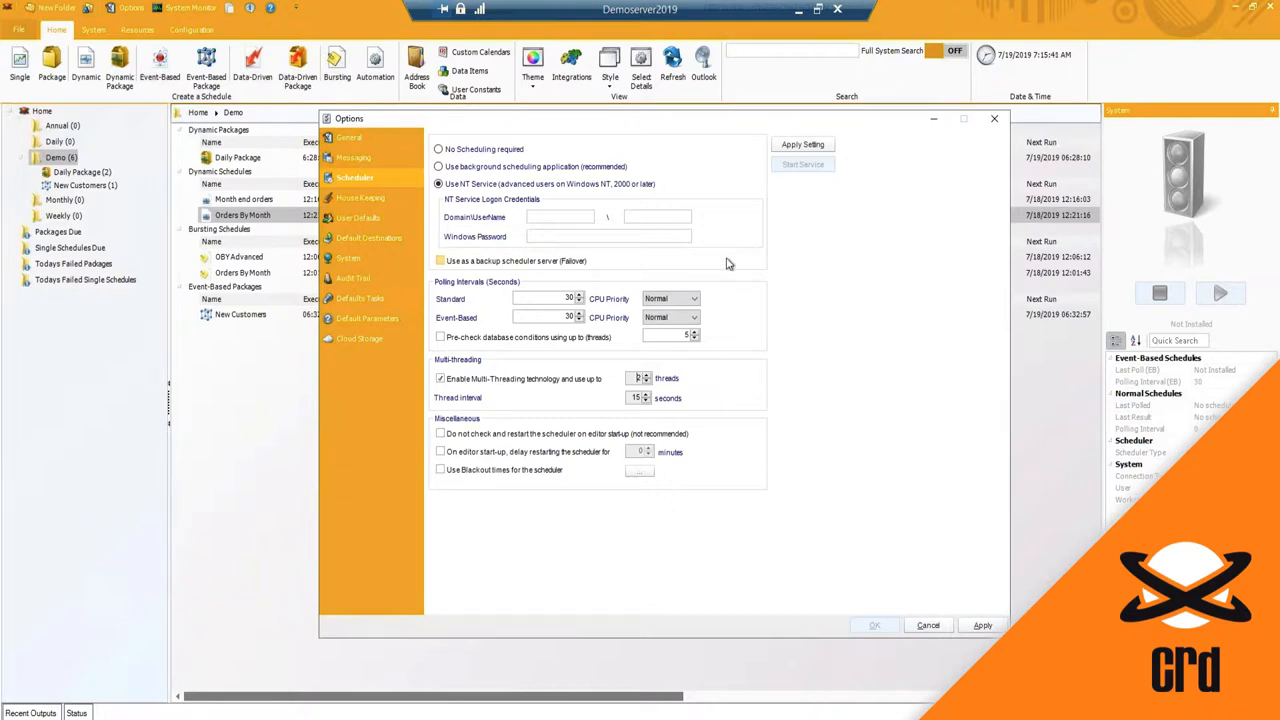
{"action": "mouse_move", "coordinate": [508, 422]}
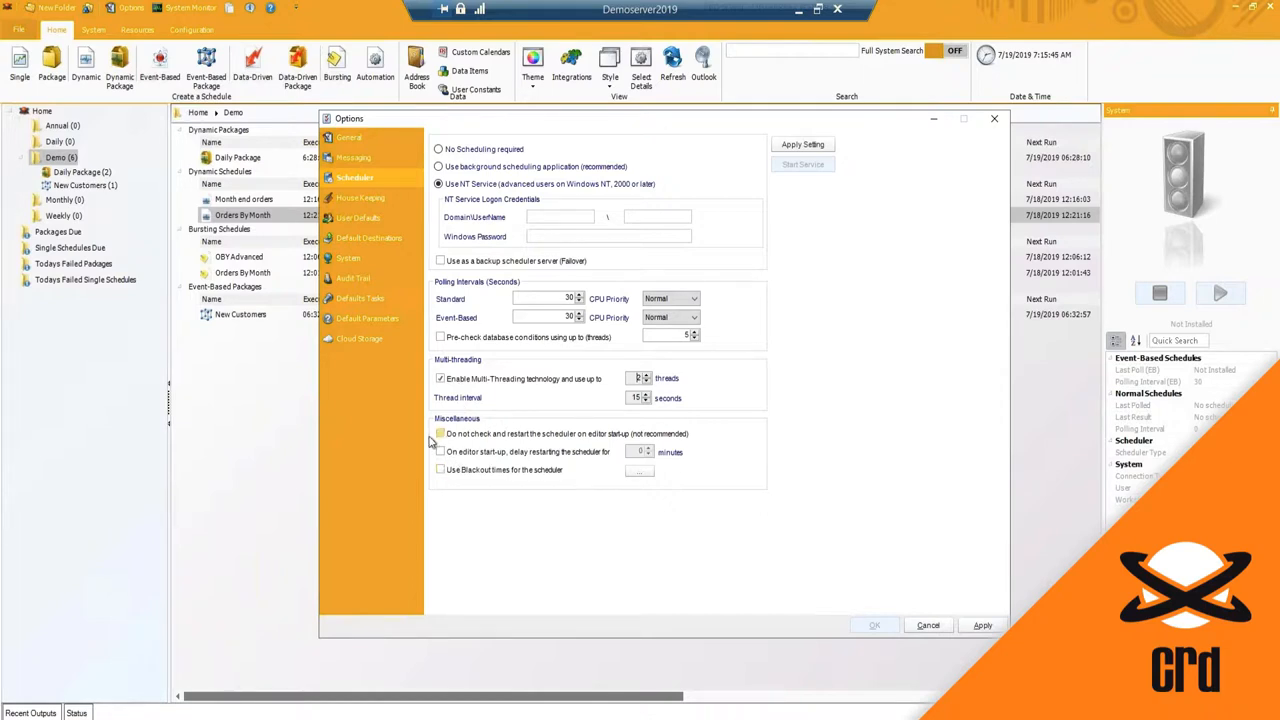
{"action": "mouse_move", "coordinate": [594, 440]}
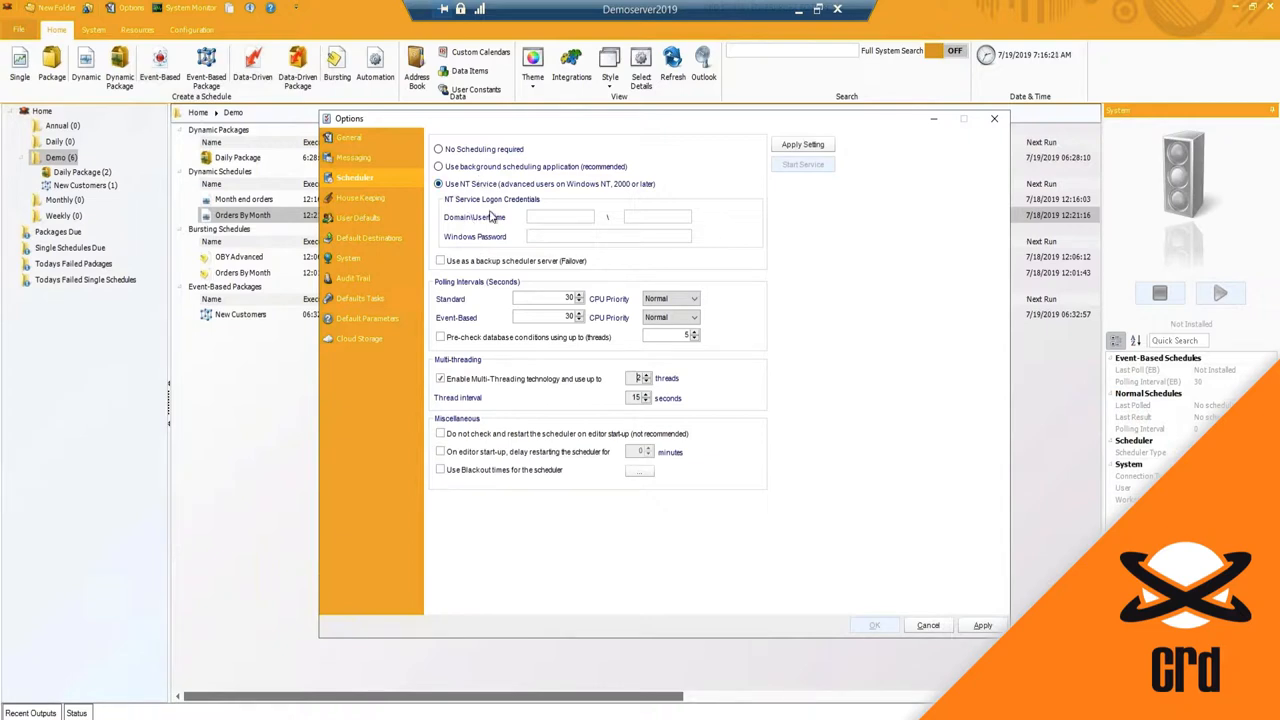
{"action": "mouse_move", "coordinate": [464, 452]}
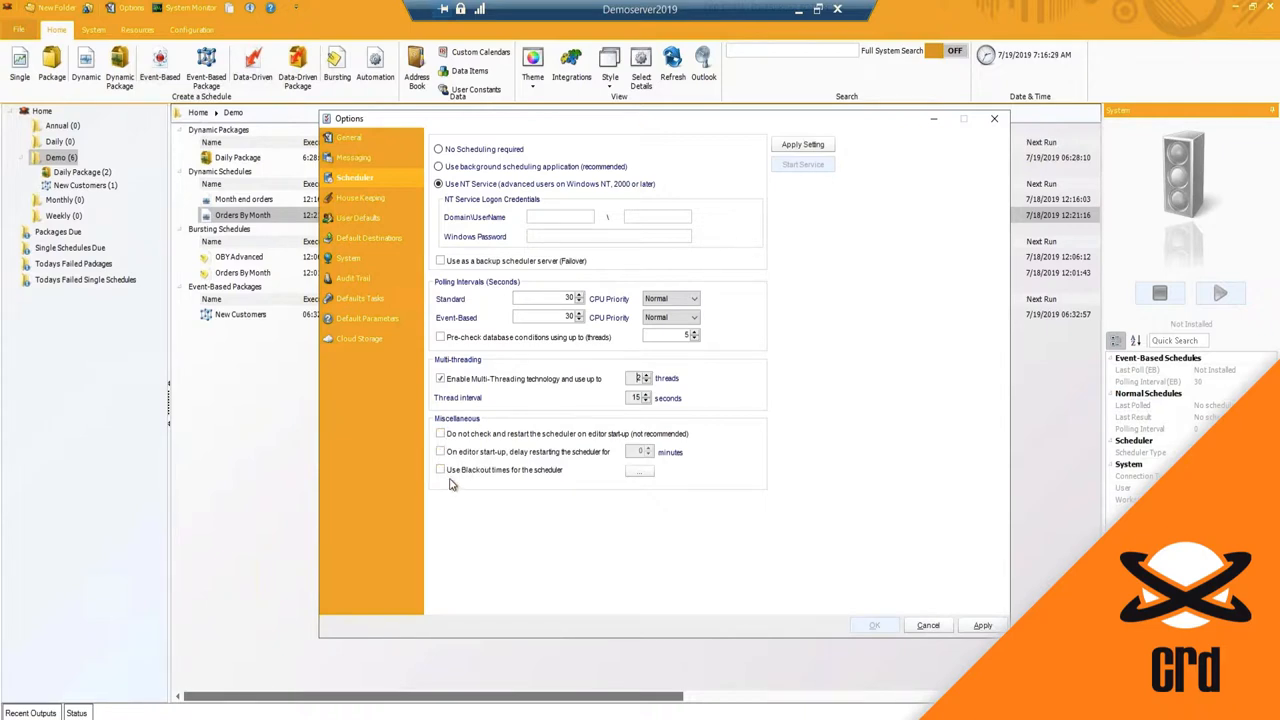
{"action": "mouse_move", "coordinate": [458, 484]}
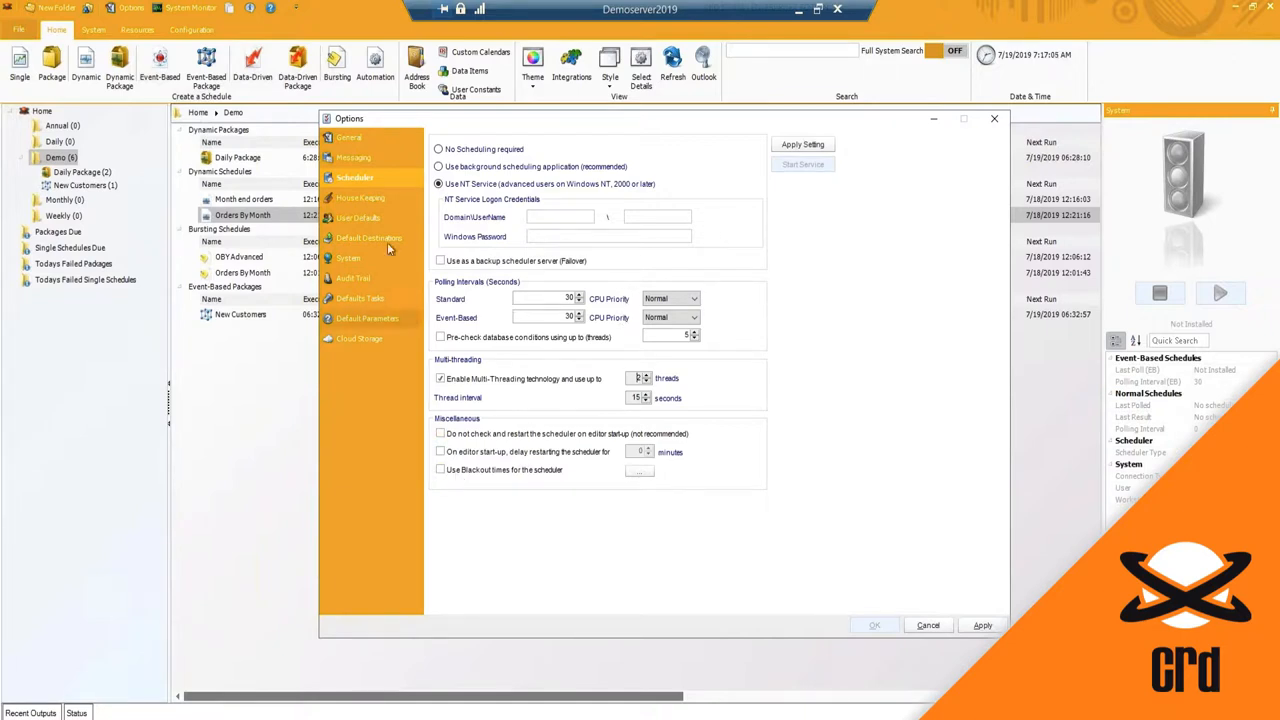
Try adding a Demo Reports housekeeping folder, then discard the path without saving.
{"action": "left_click", "coordinate": [364, 198]}
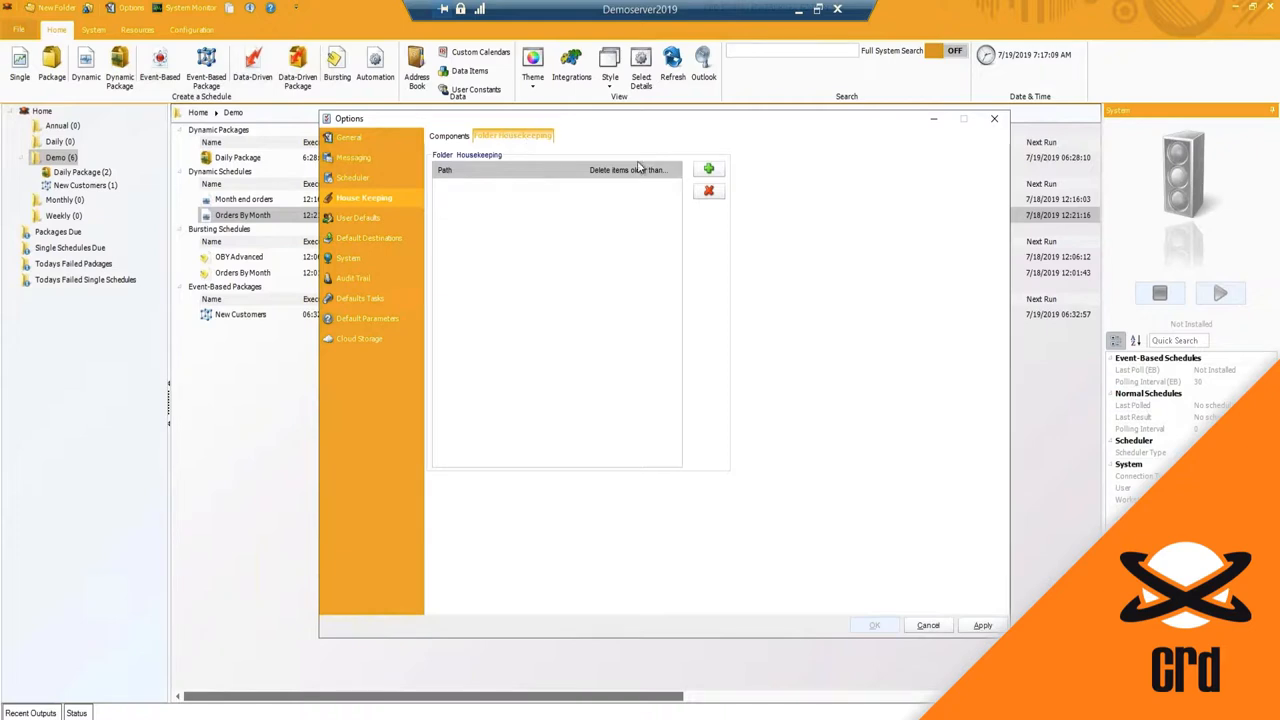
{"action": "left_click", "coordinate": [708, 168]}
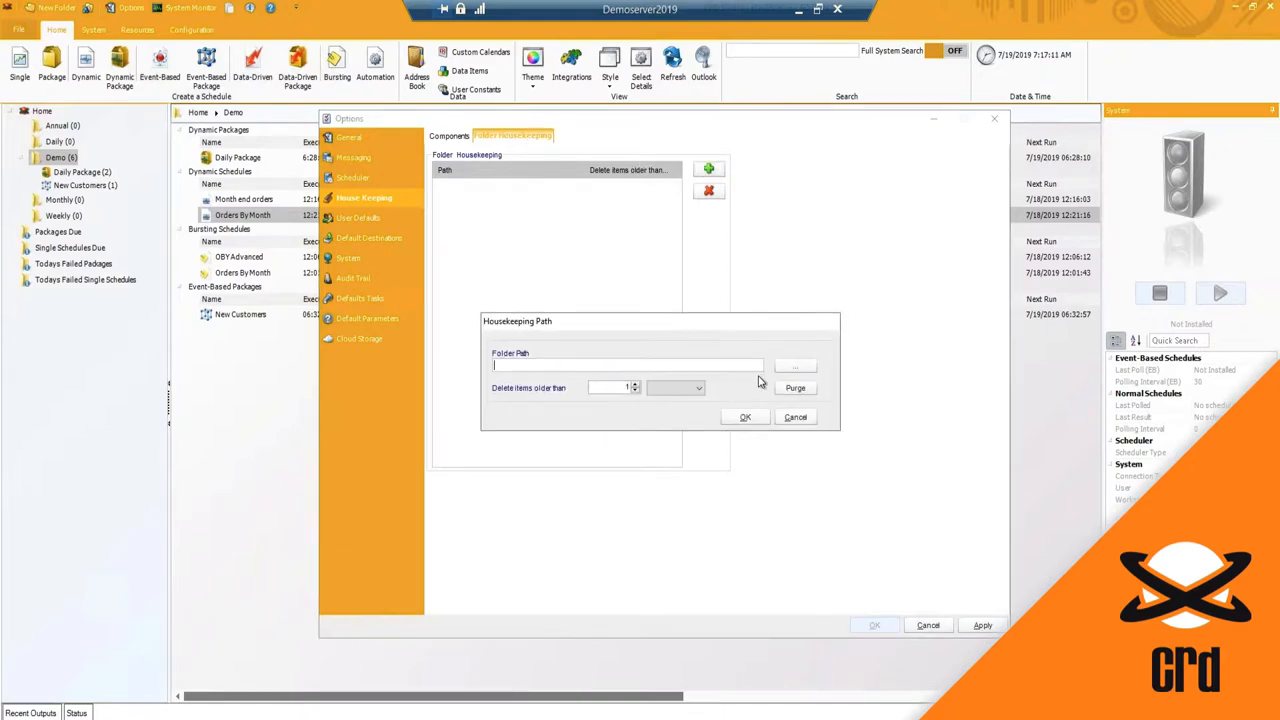
{"action": "left_click", "coordinate": [794, 364]}
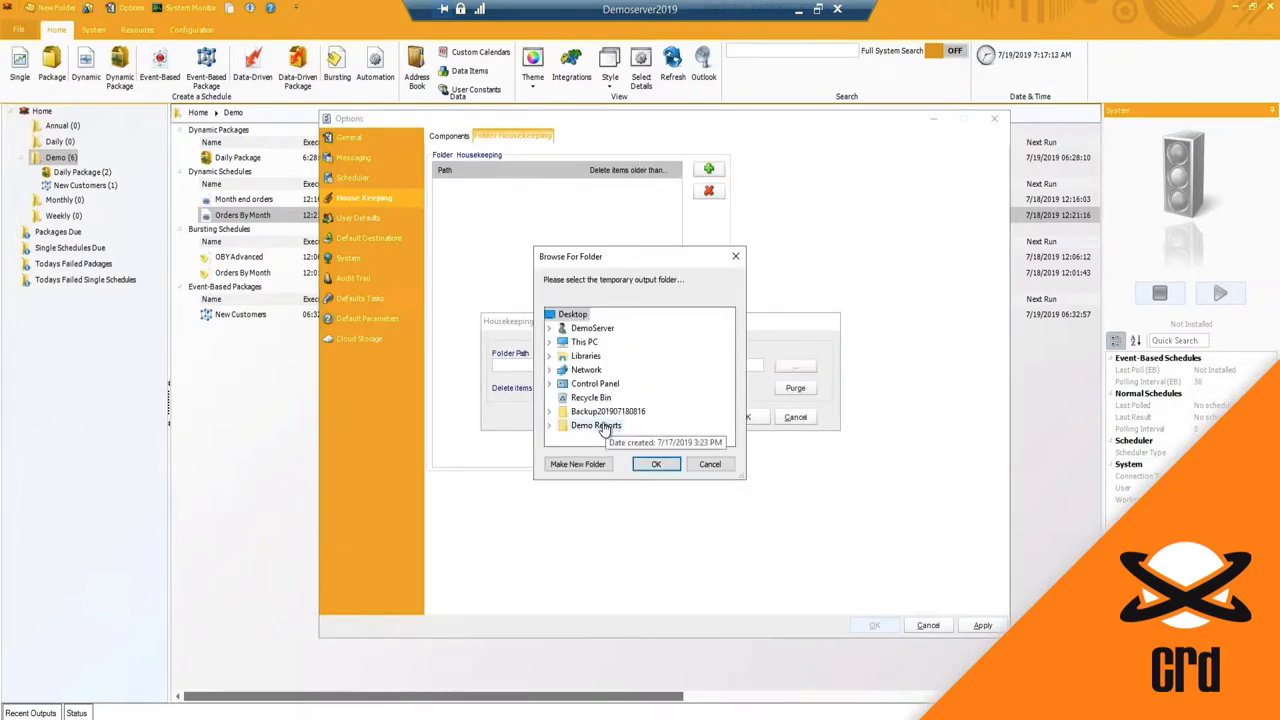
{"action": "left_click", "coordinate": [656, 464]}
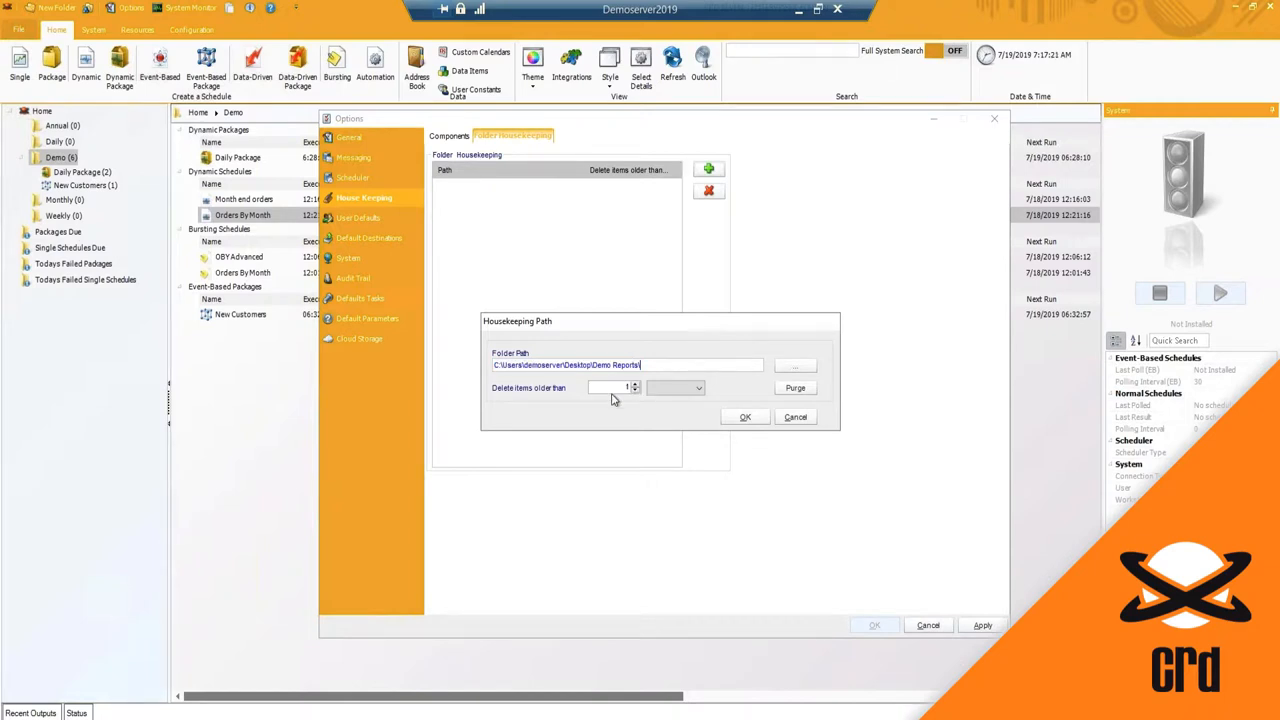
{"action": "left_click", "coordinate": [698, 388]}
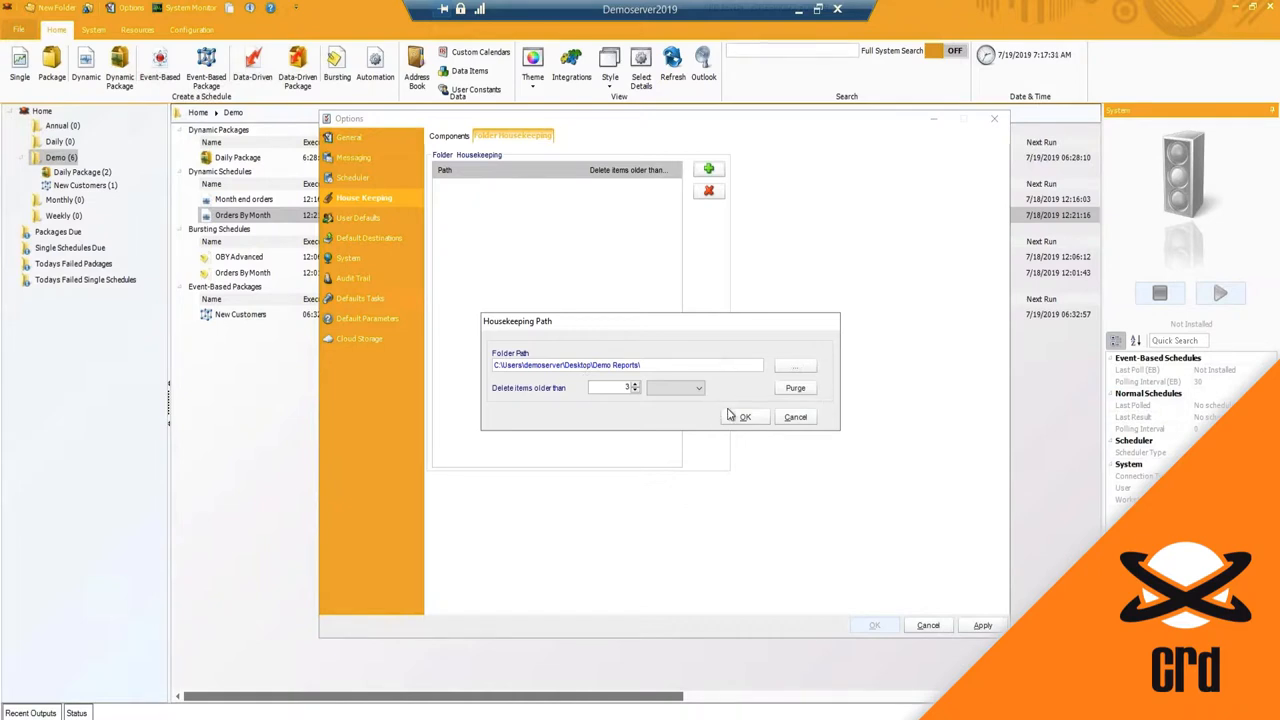
{"action": "mouse_move", "coordinate": [688, 396]}
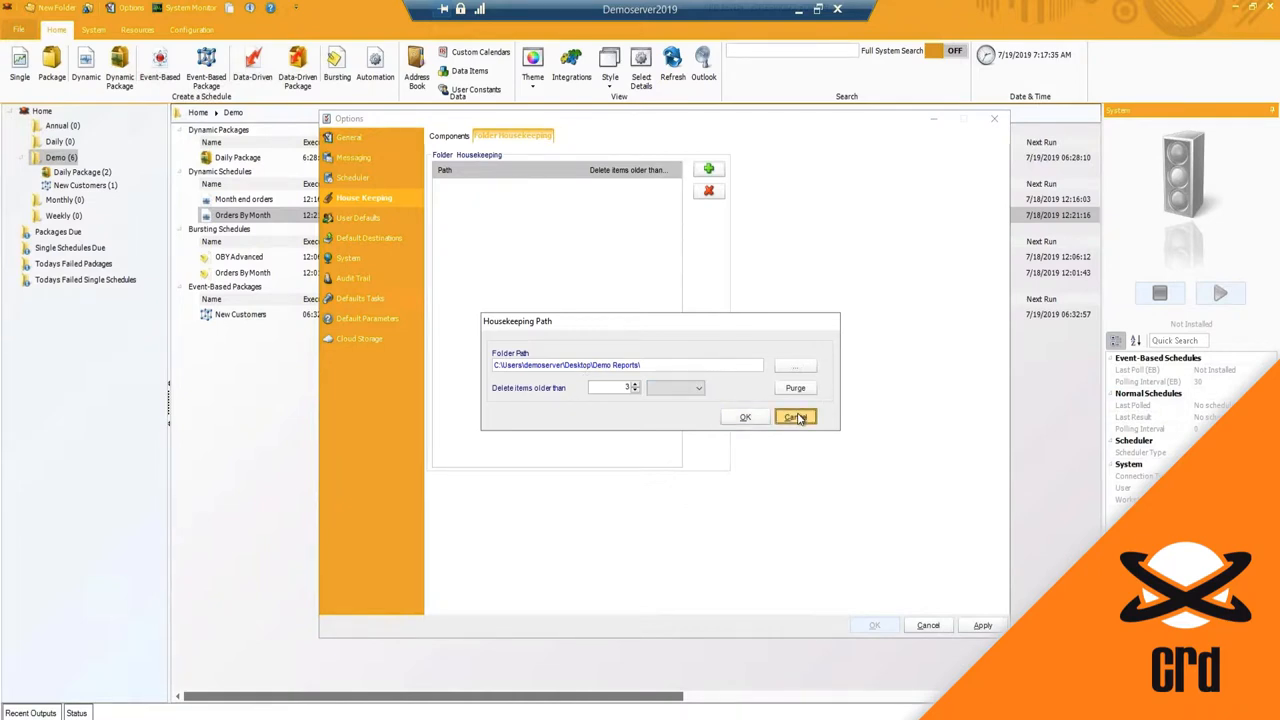
{"action": "left_click", "coordinate": [796, 418]}
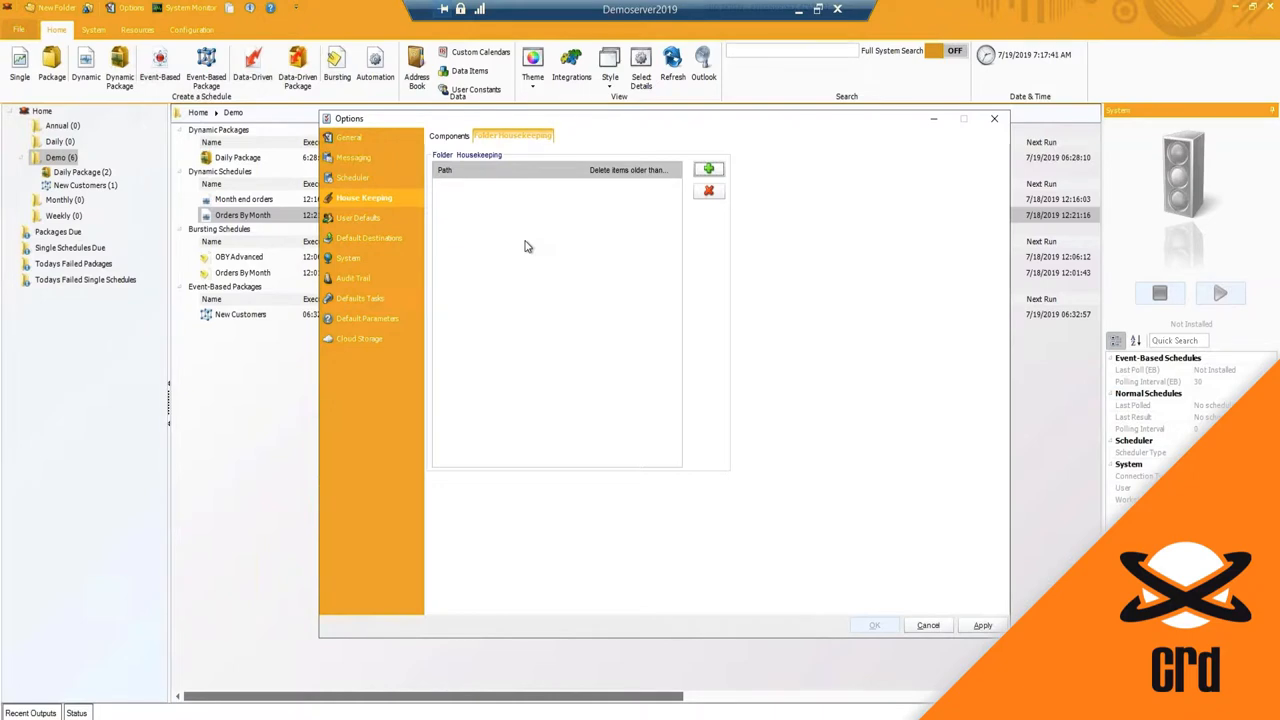
Start another housekeeping folder and dismiss the folder browser without choosing one.
{"action": "left_click", "coordinate": [708, 168]}
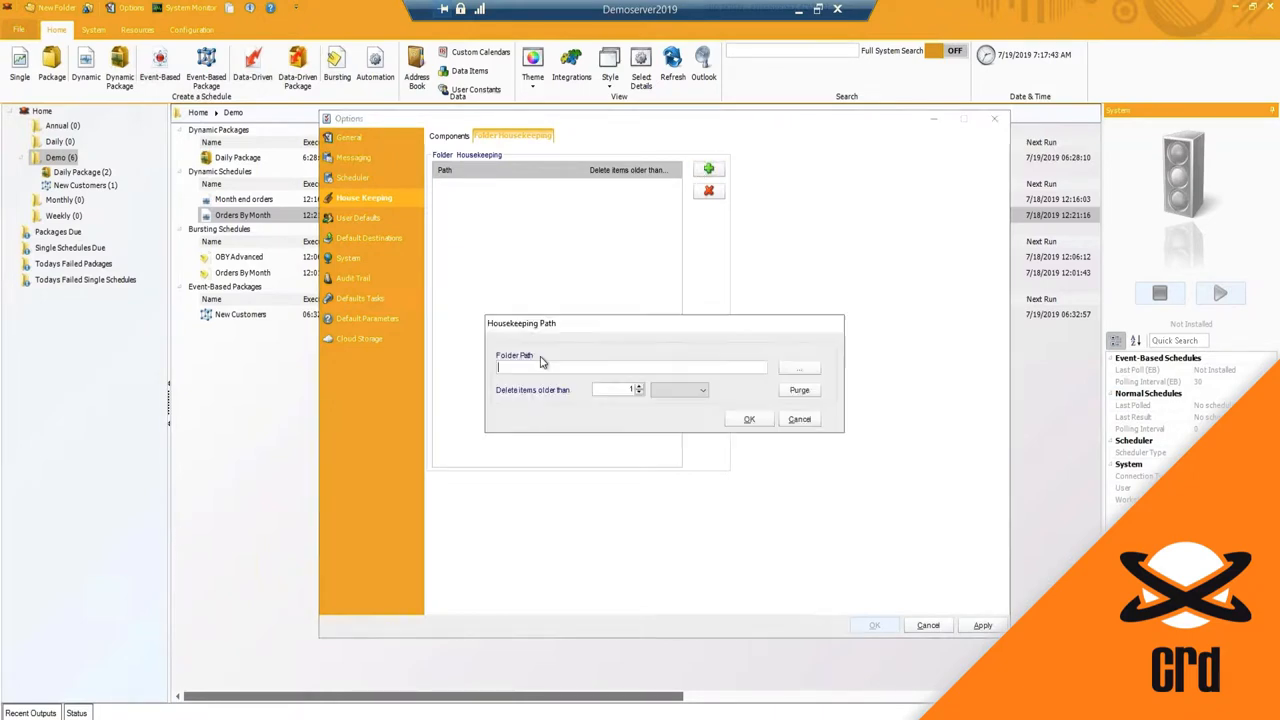
{"action": "left_click", "coordinate": [800, 368]}
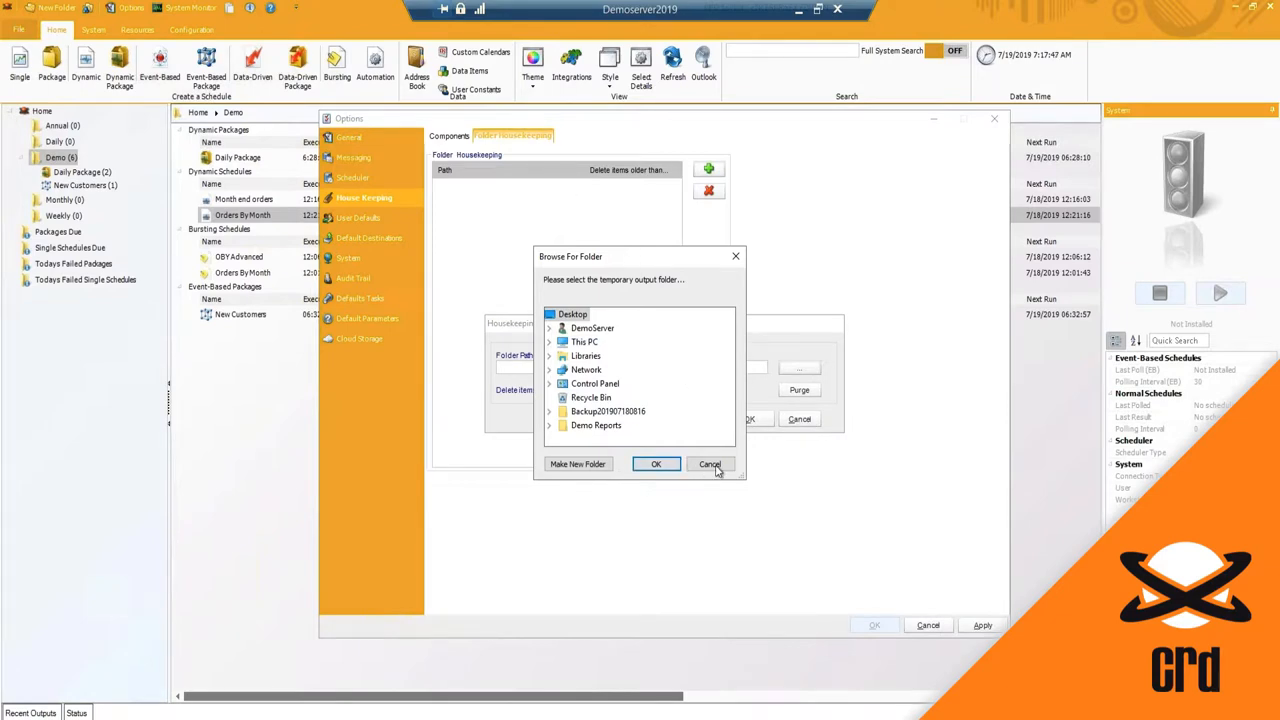
{"action": "left_click", "coordinate": [708, 464]}
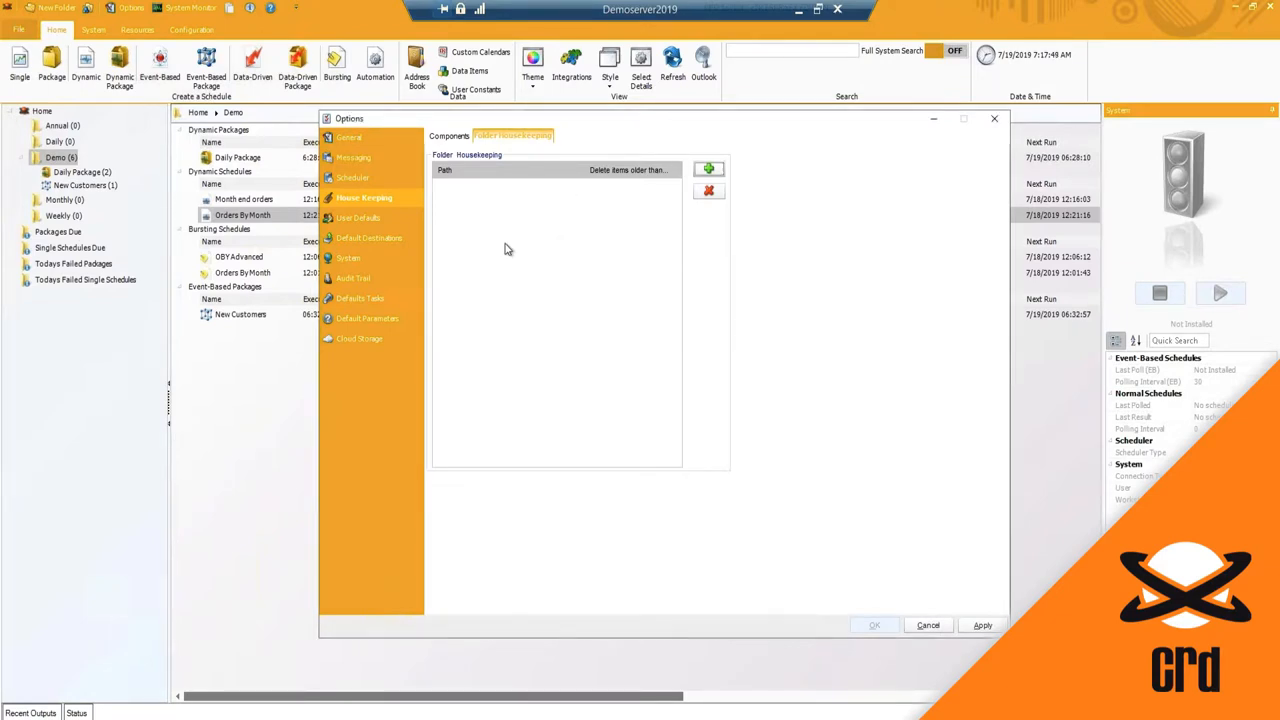
Set default database credentials: ODBC (RDO), DSN CRD Samples, user sa with a password.
{"action": "left_click", "coordinate": [358, 218]}
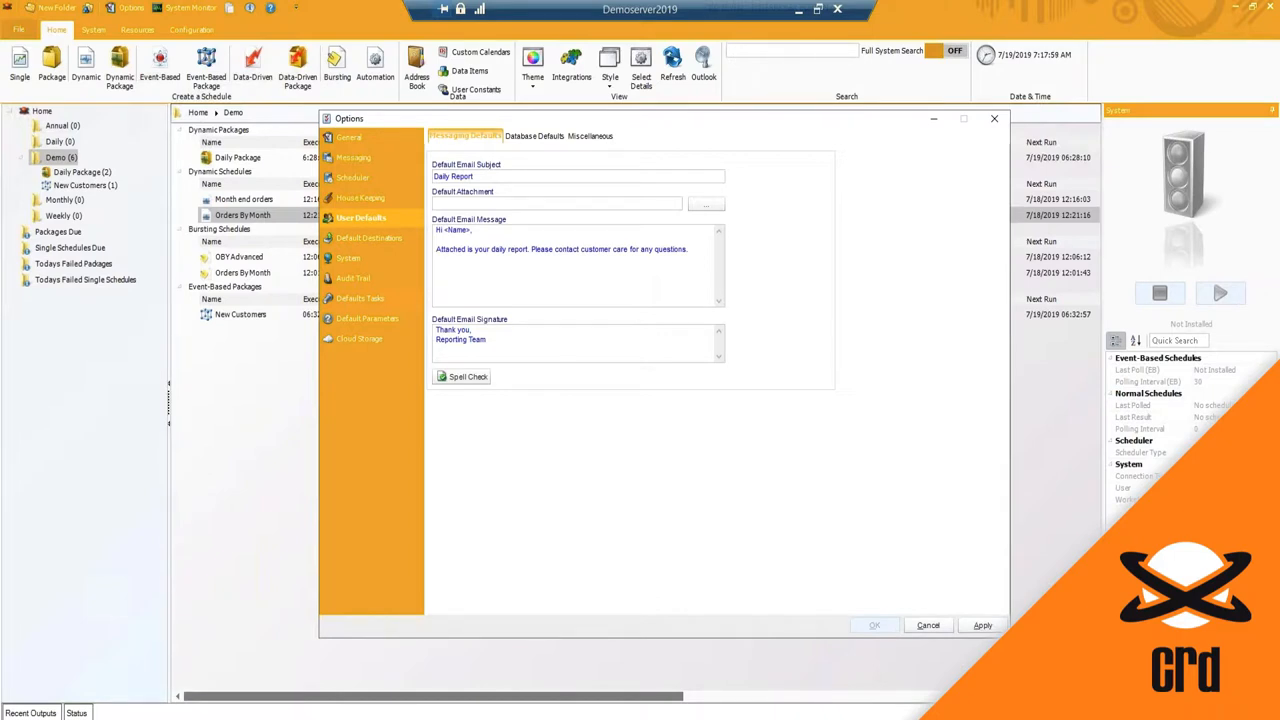
{"action": "mouse_move", "coordinate": [512, 168]}
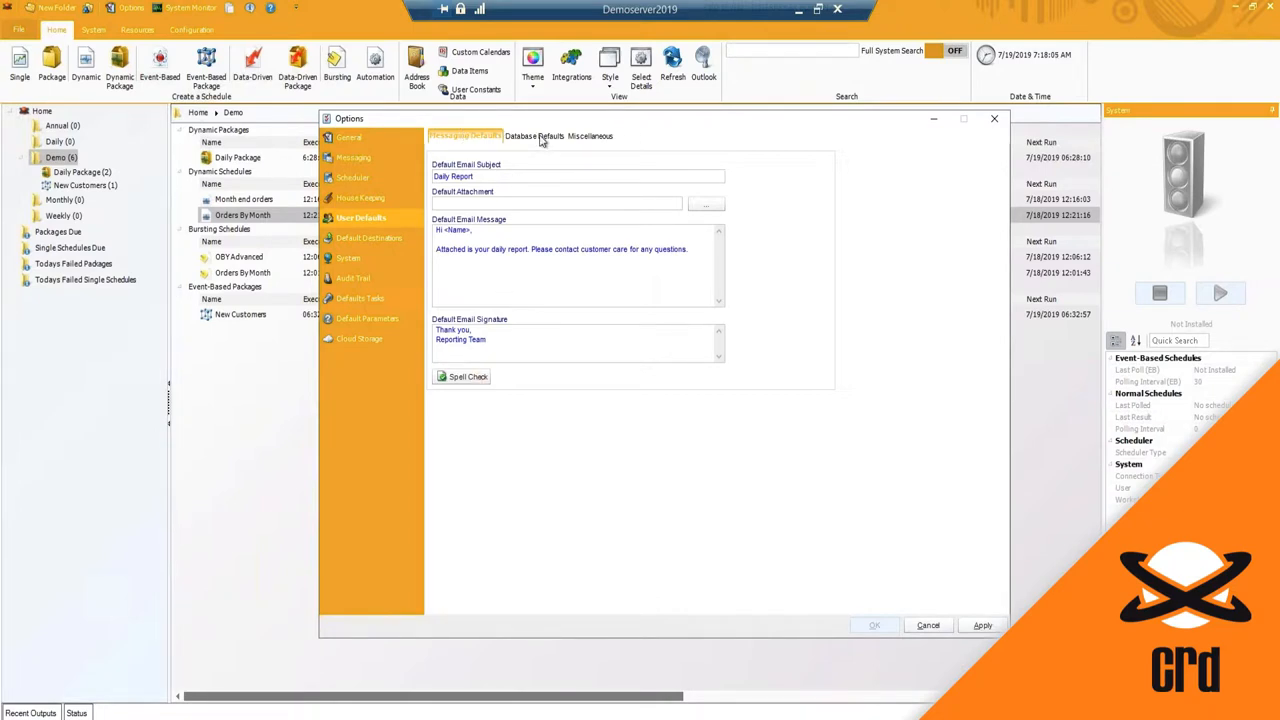
{"action": "left_click", "coordinate": [520, 136]}
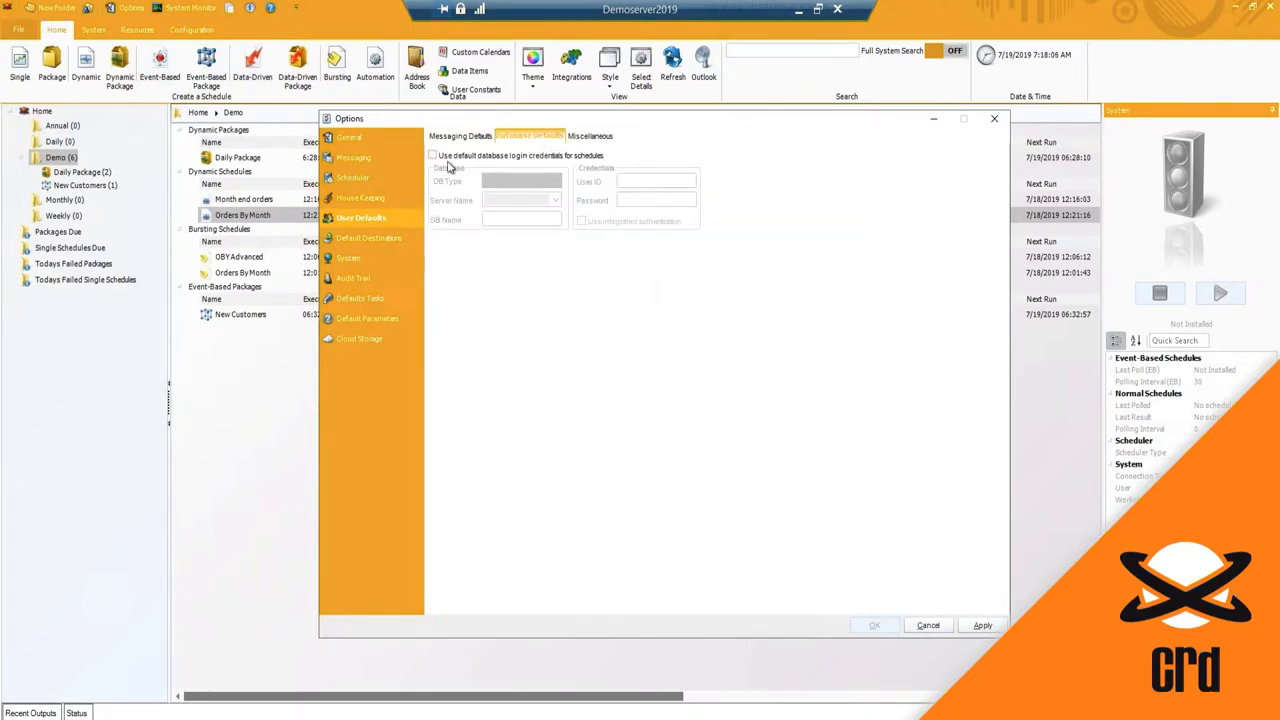
{"action": "left_click", "coordinate": [432, 156]}
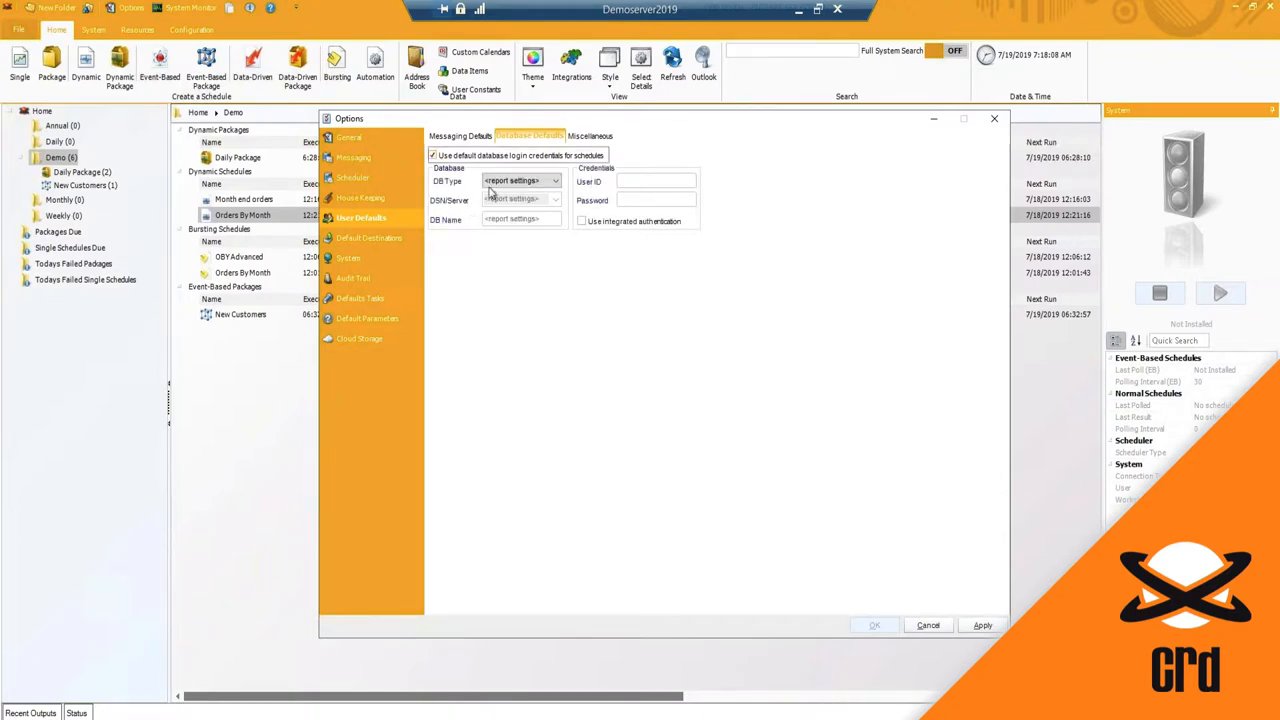
{"action": "mouse_move", "coordinate": [536, 200]}
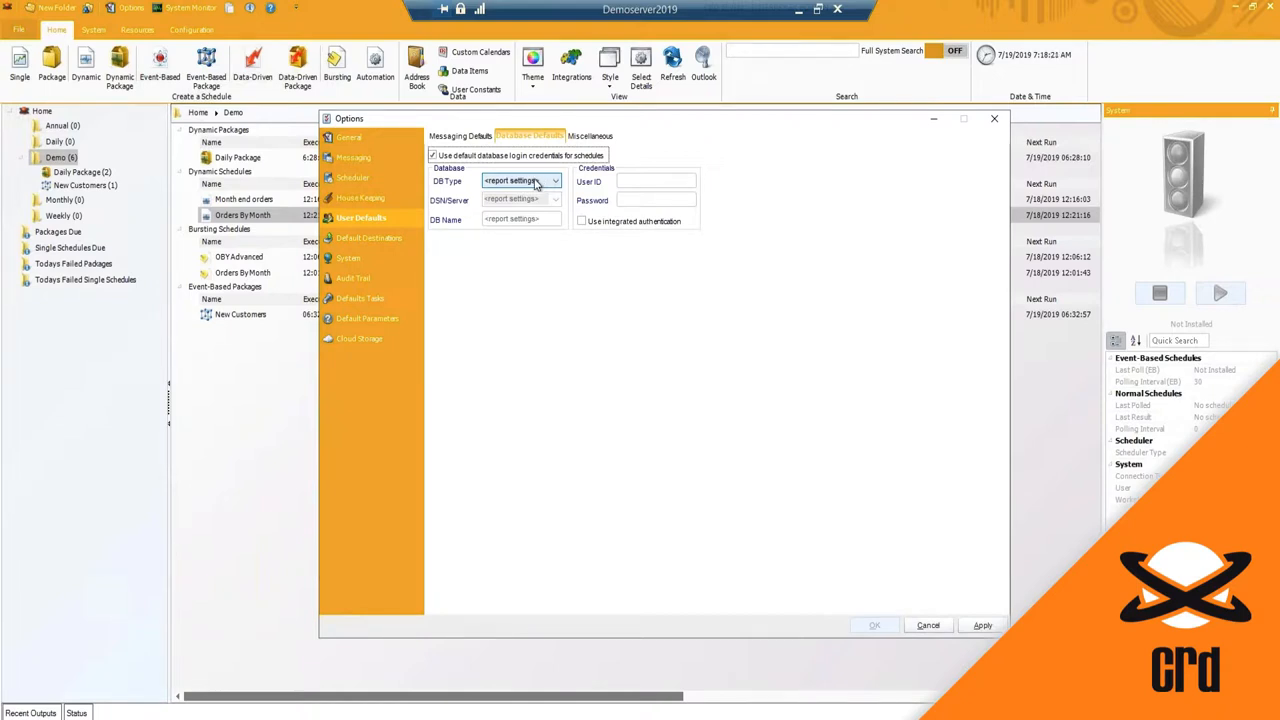
{"action": "left_click", "coordinate": [552, 180]}
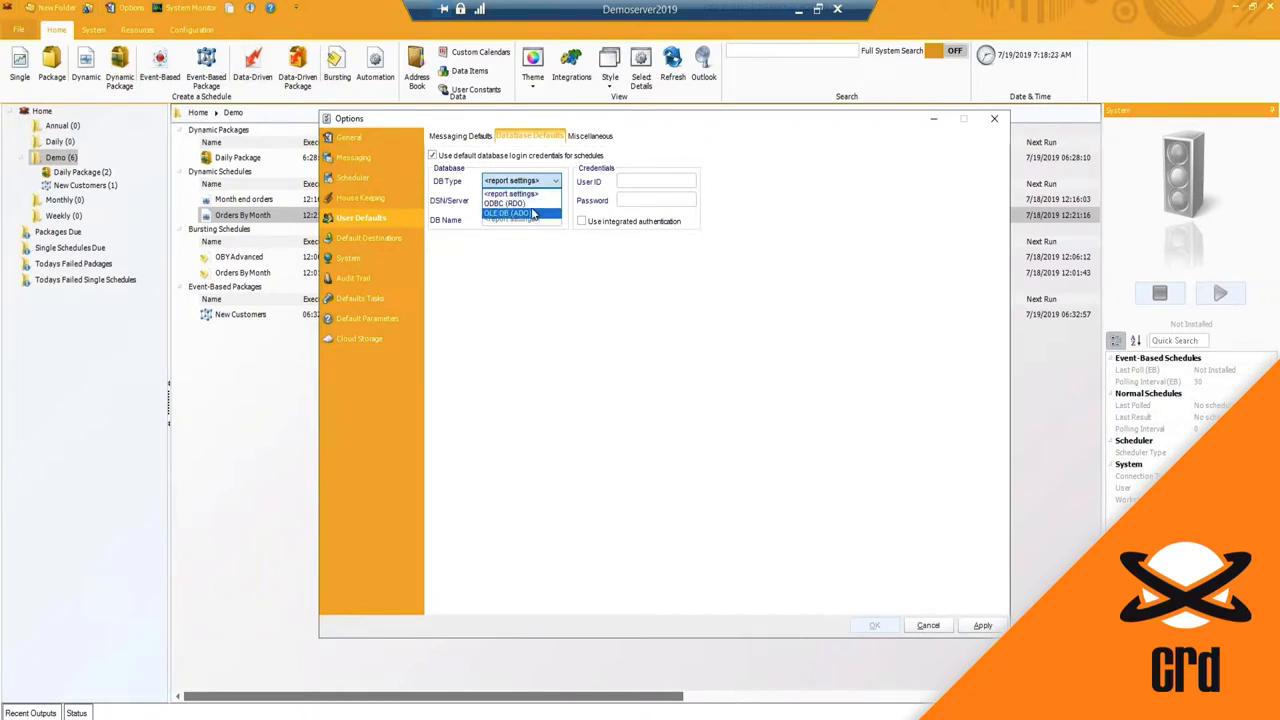
{"action": "left_click", "coordinate": [556, 200]}
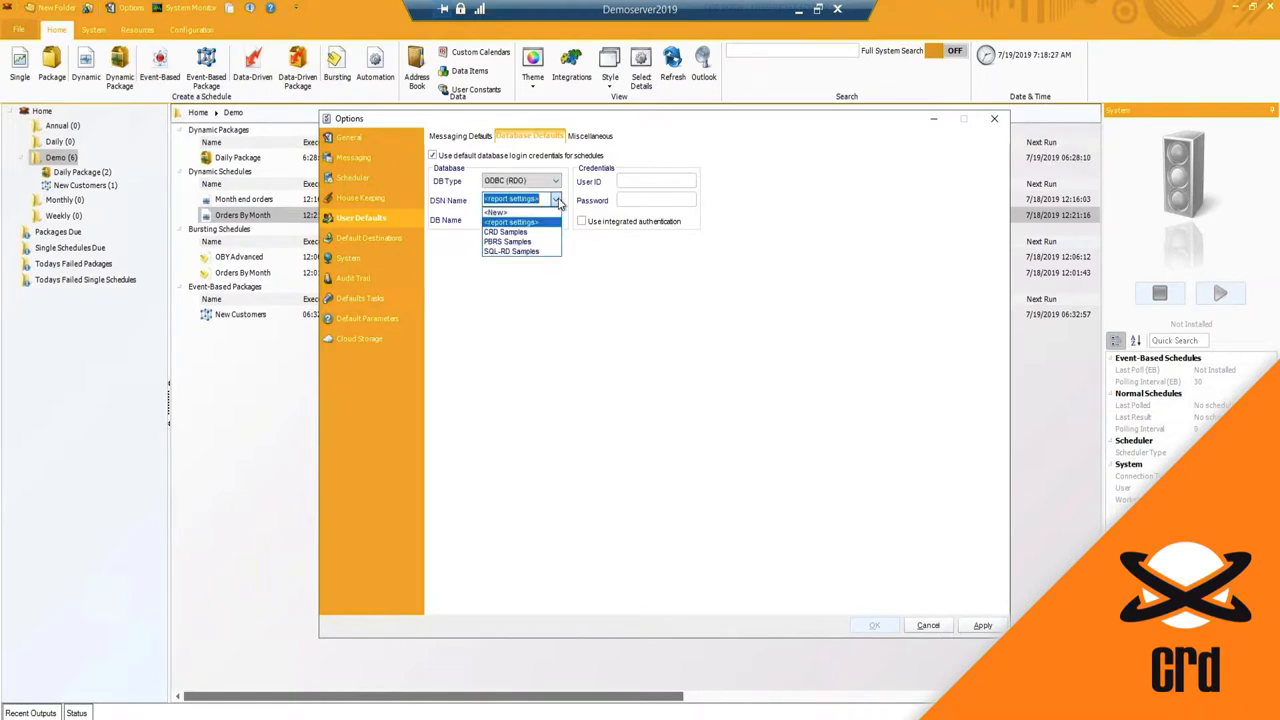
{"action": "mouse_move", "coordinate": [504, 212]}
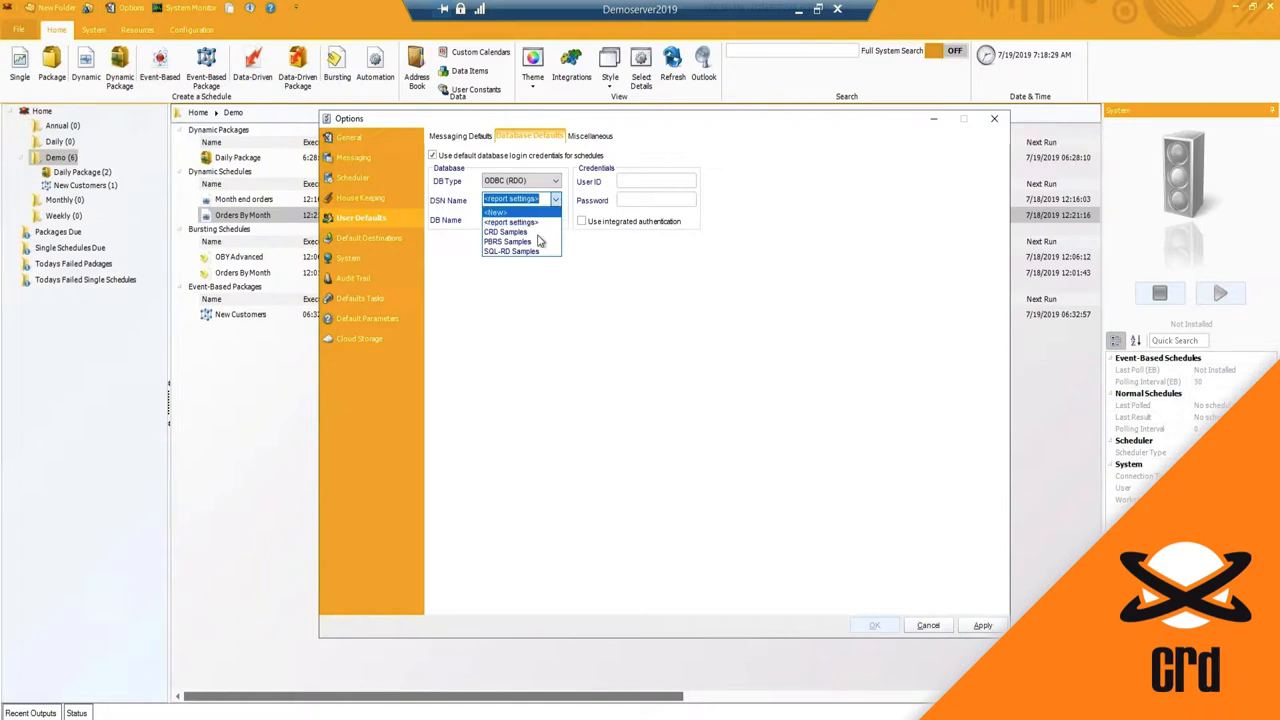
{"action": "left_click", "coordinate": [500, 232]}
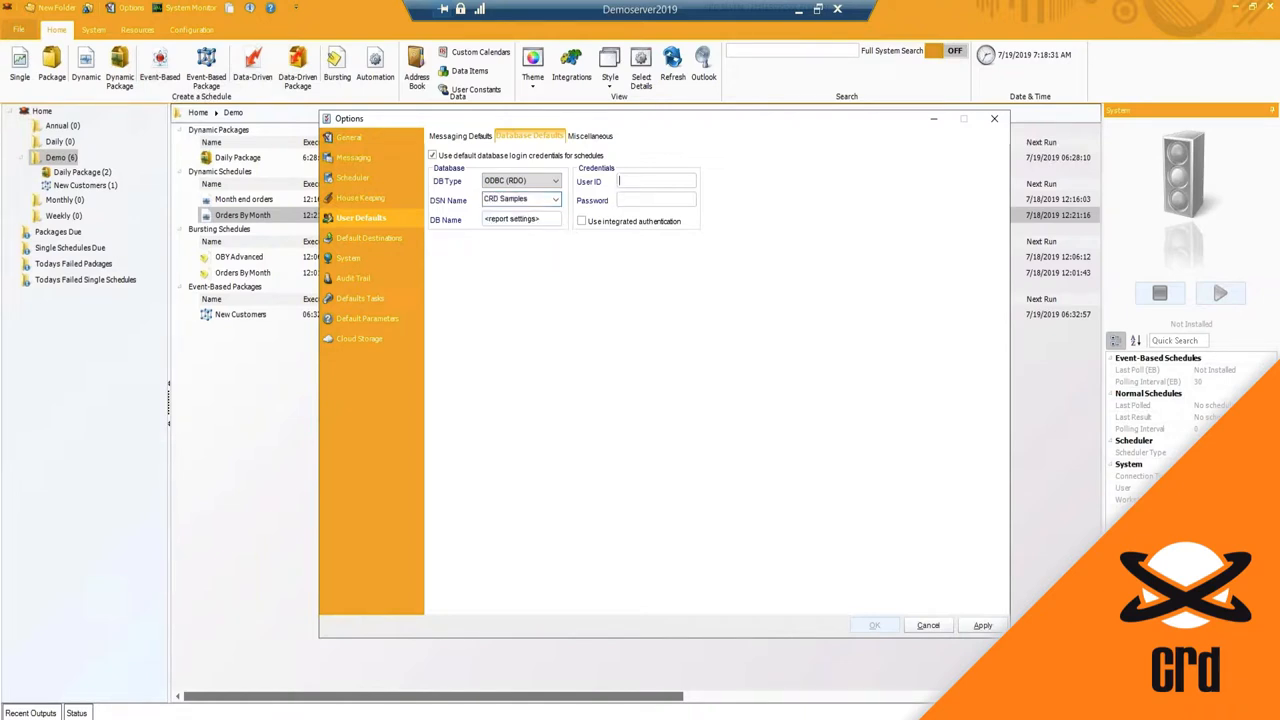
{"action": "type", "text": "sa"}
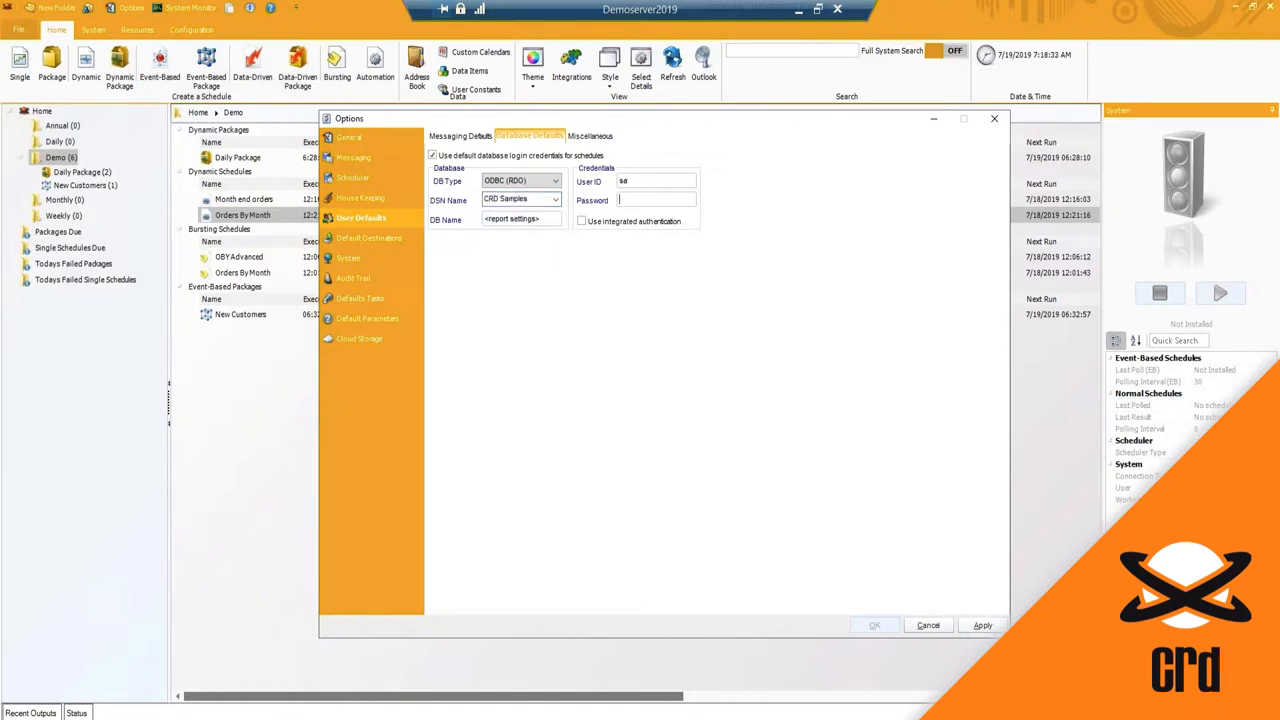
{"action": "type", "text": "••••••"}
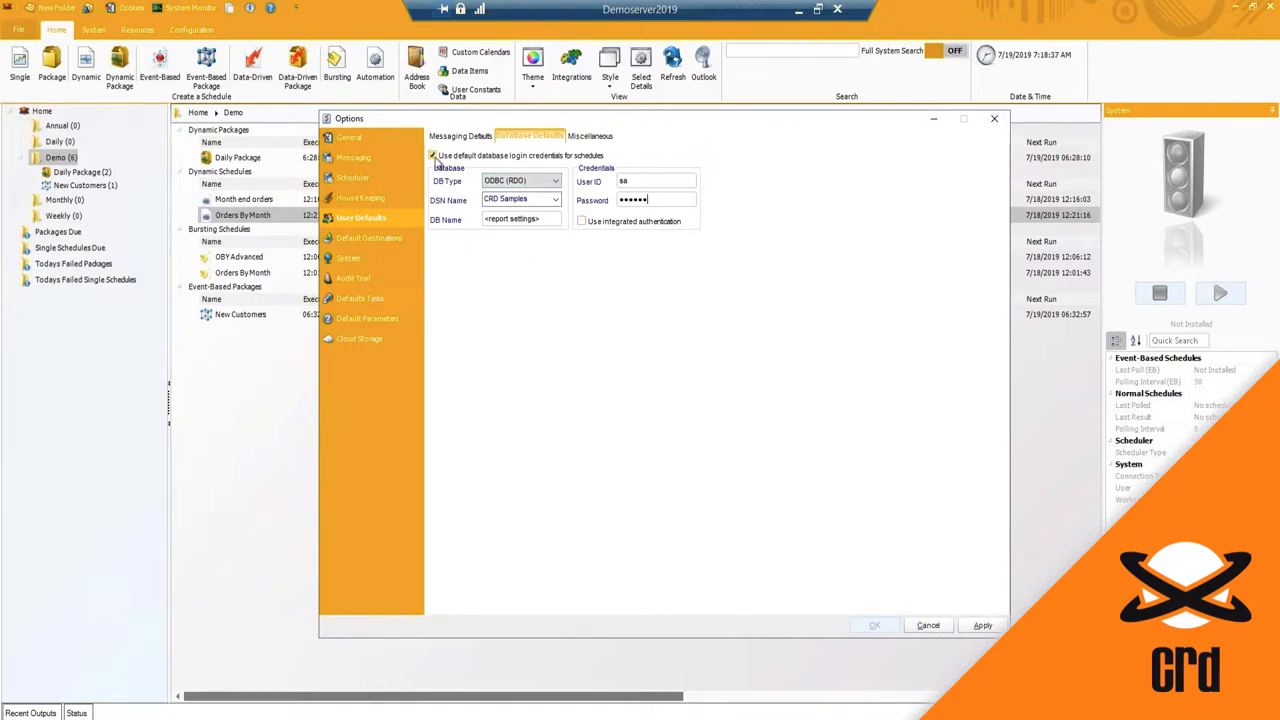
{"action": "left_click", "coordinate": [588, 136]}
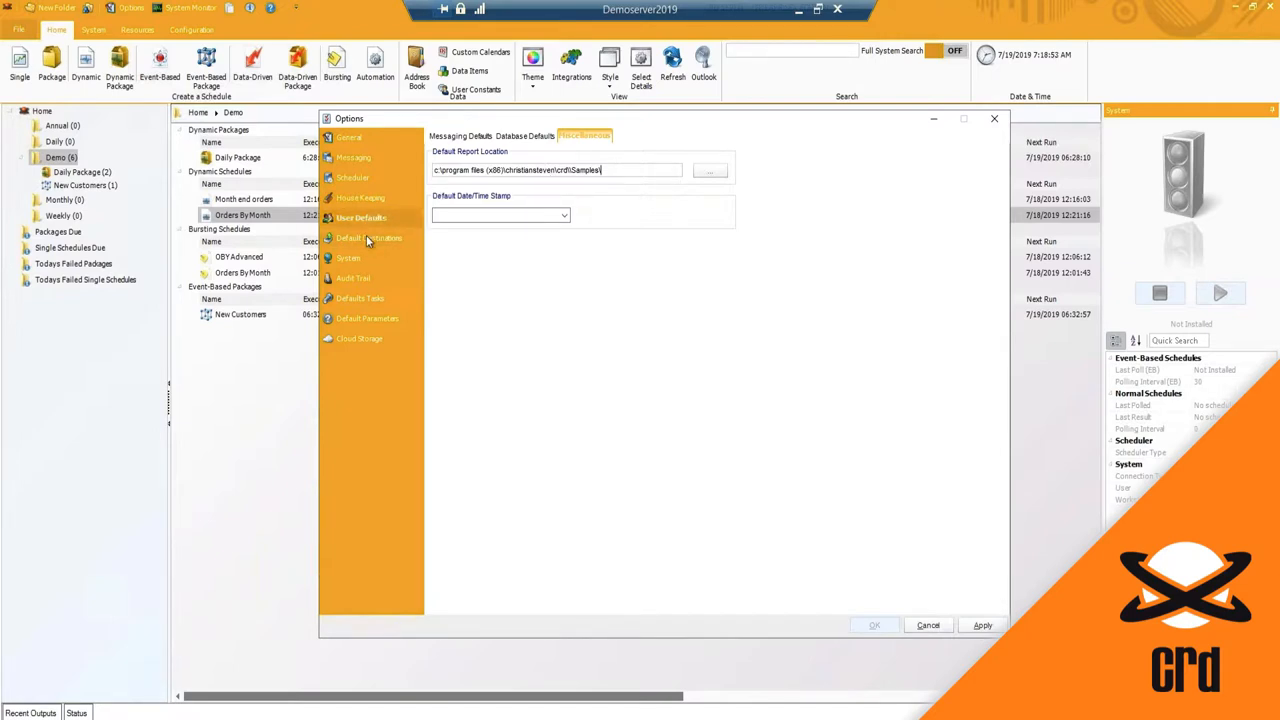
Show Default Destinations and list the destination types available to add.
{"action": "left_click", "coordinate": [374, 238]}
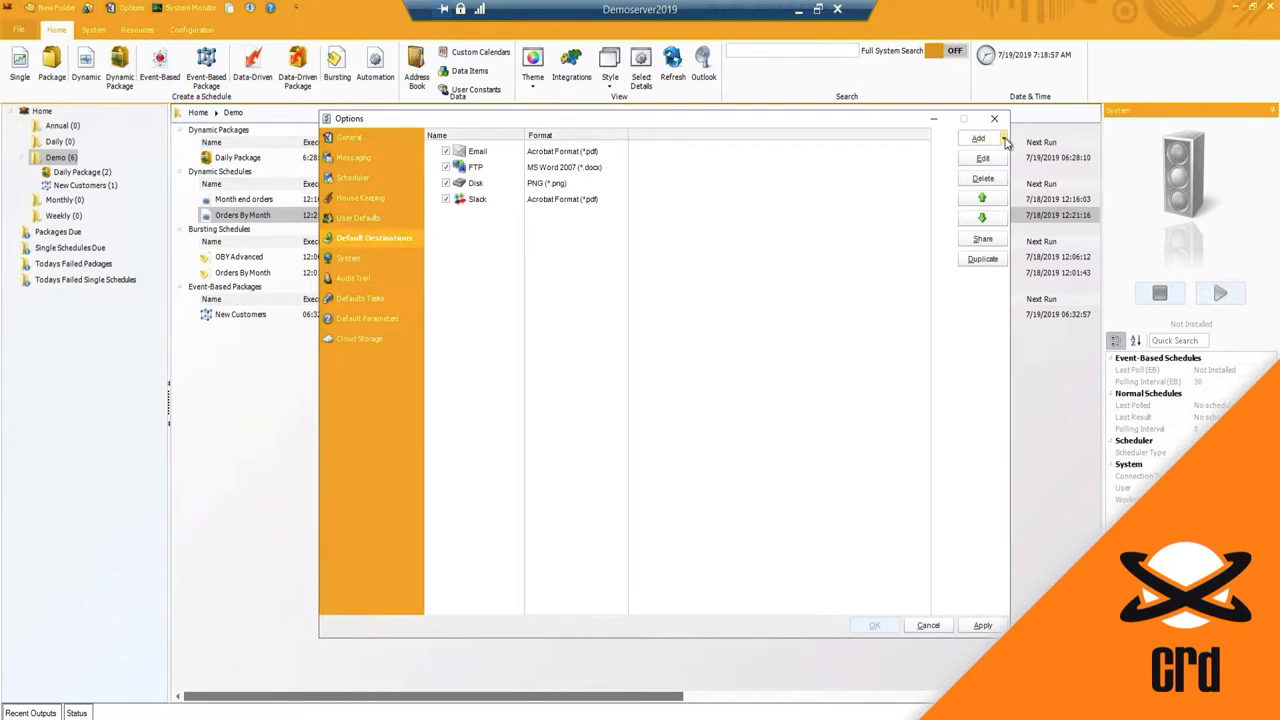
{"action": "left_click", "coordinate": [984, 138]}
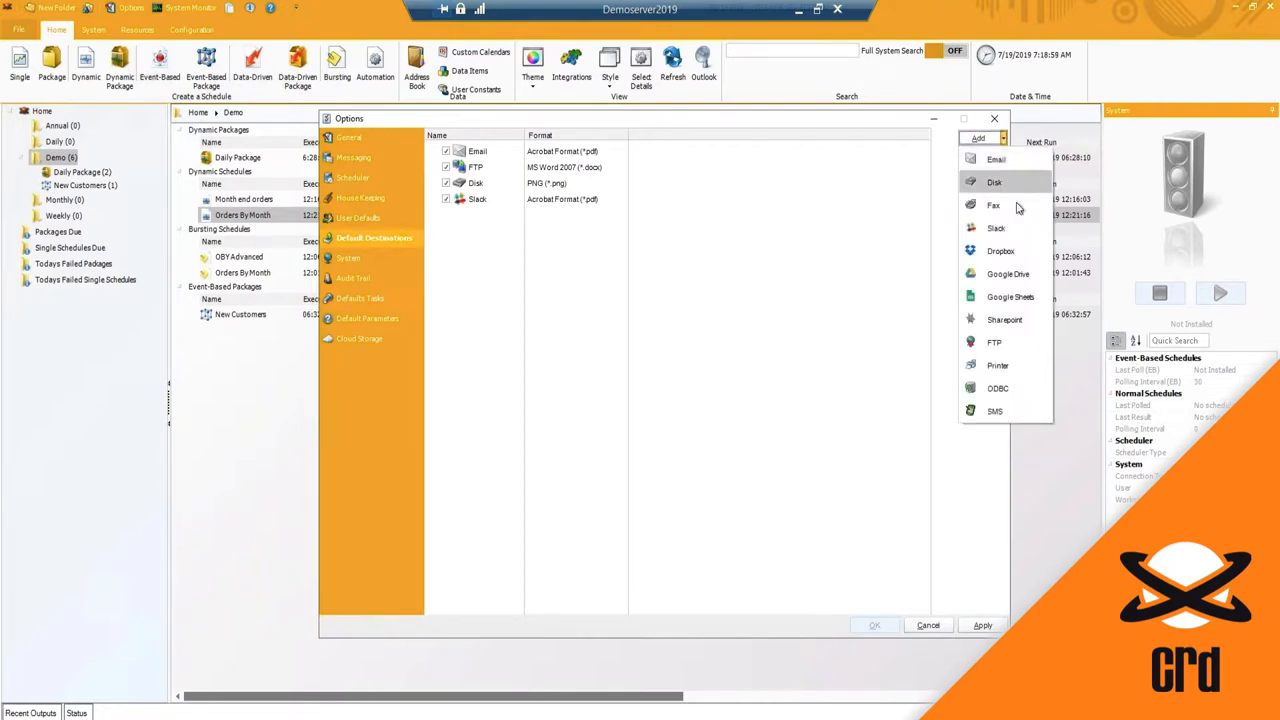
{"action": "mouse_move", "coordinate": [1020, 264]}
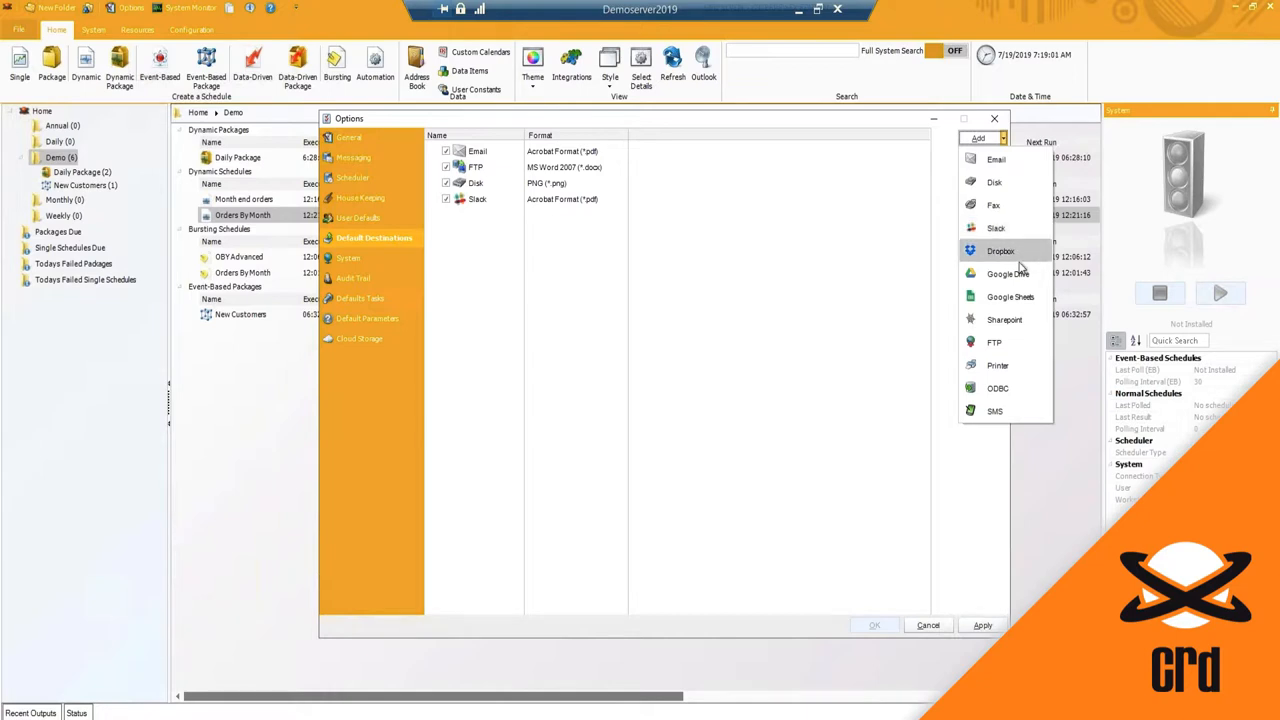
{"action": "mouse_move", "coordinate": [1028, 320]}
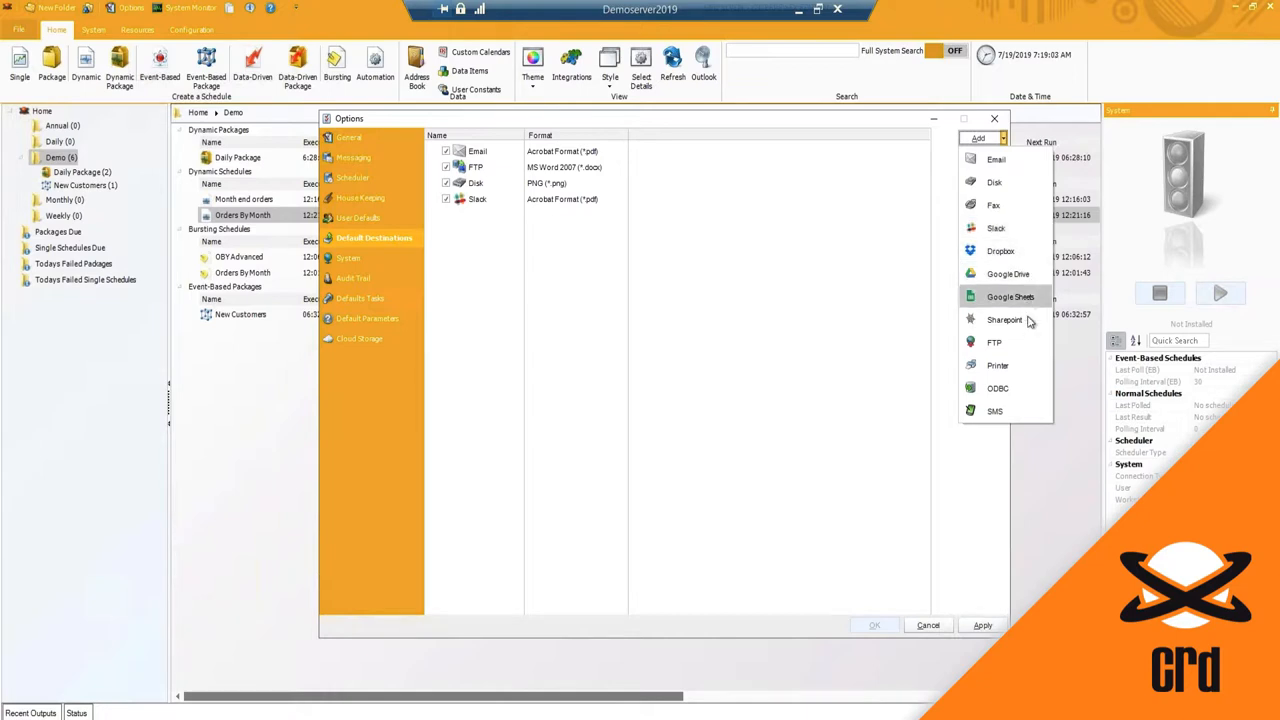
{"action": "mouse_move", "coordinate": [1024, 342]}
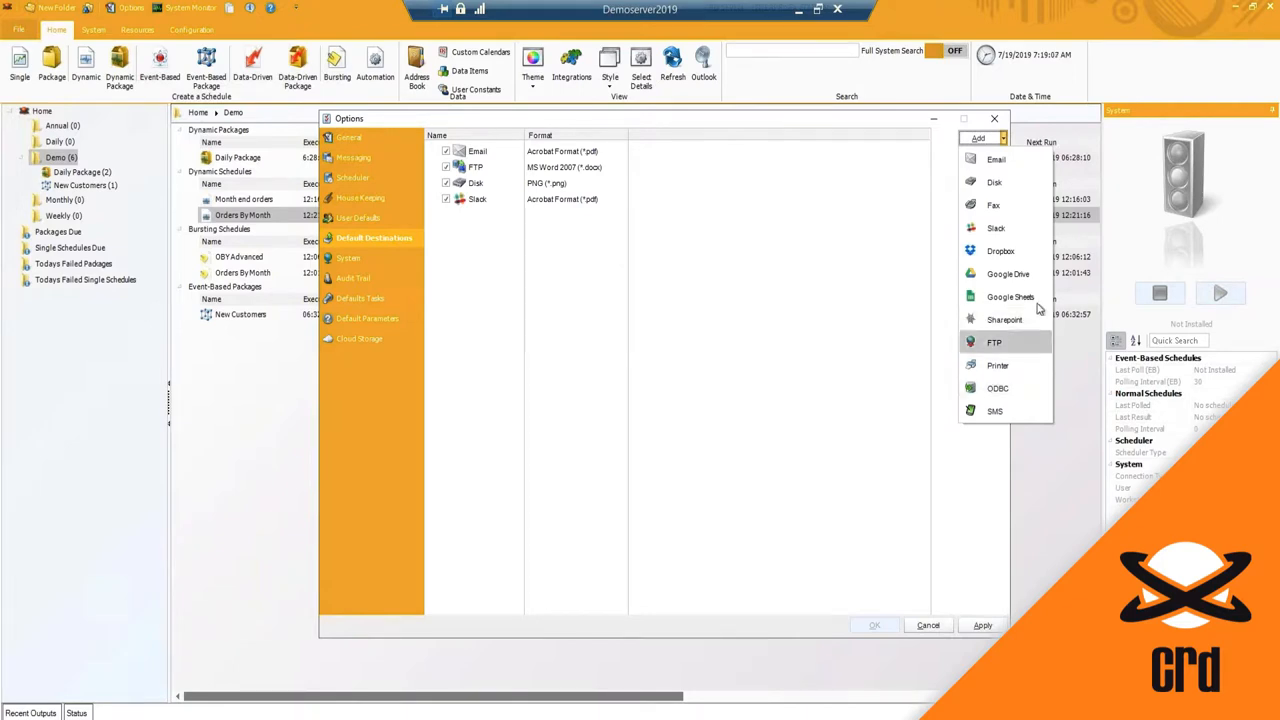
{"action": "mouse_move", "coordinate": [1012, 320]}
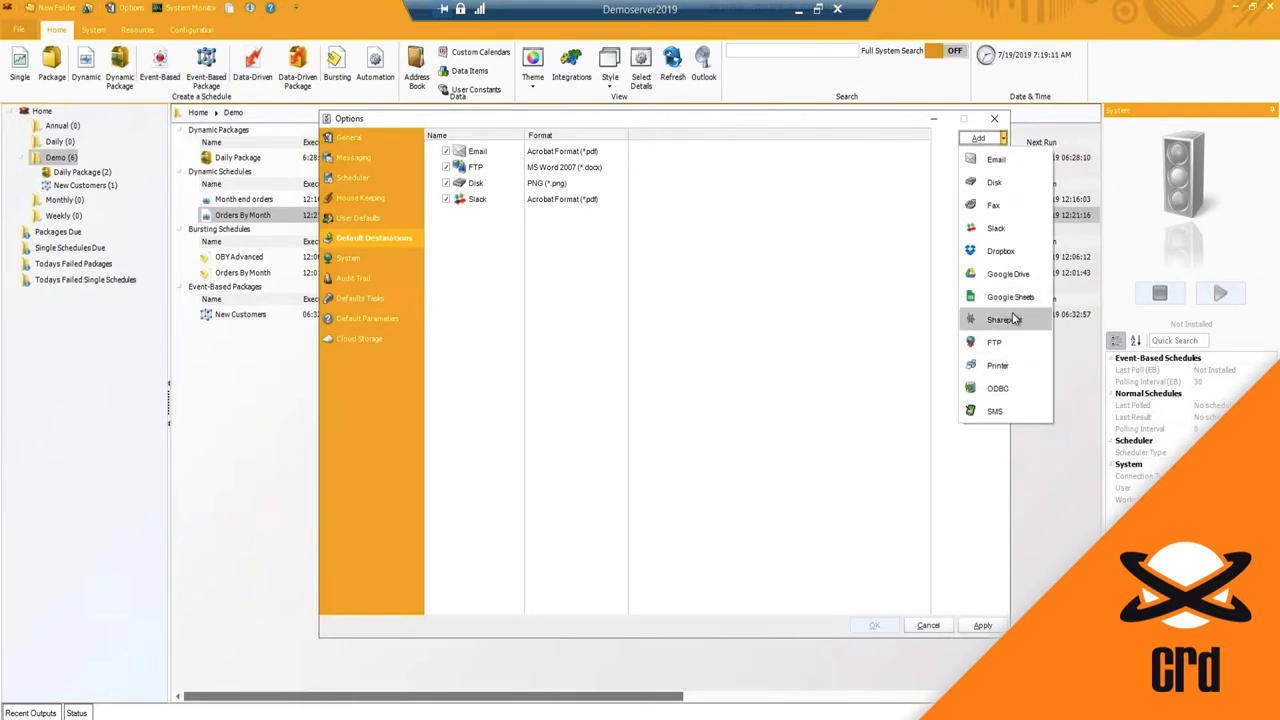
{"action": "mouse_move", "coordinate": [910, 232]}
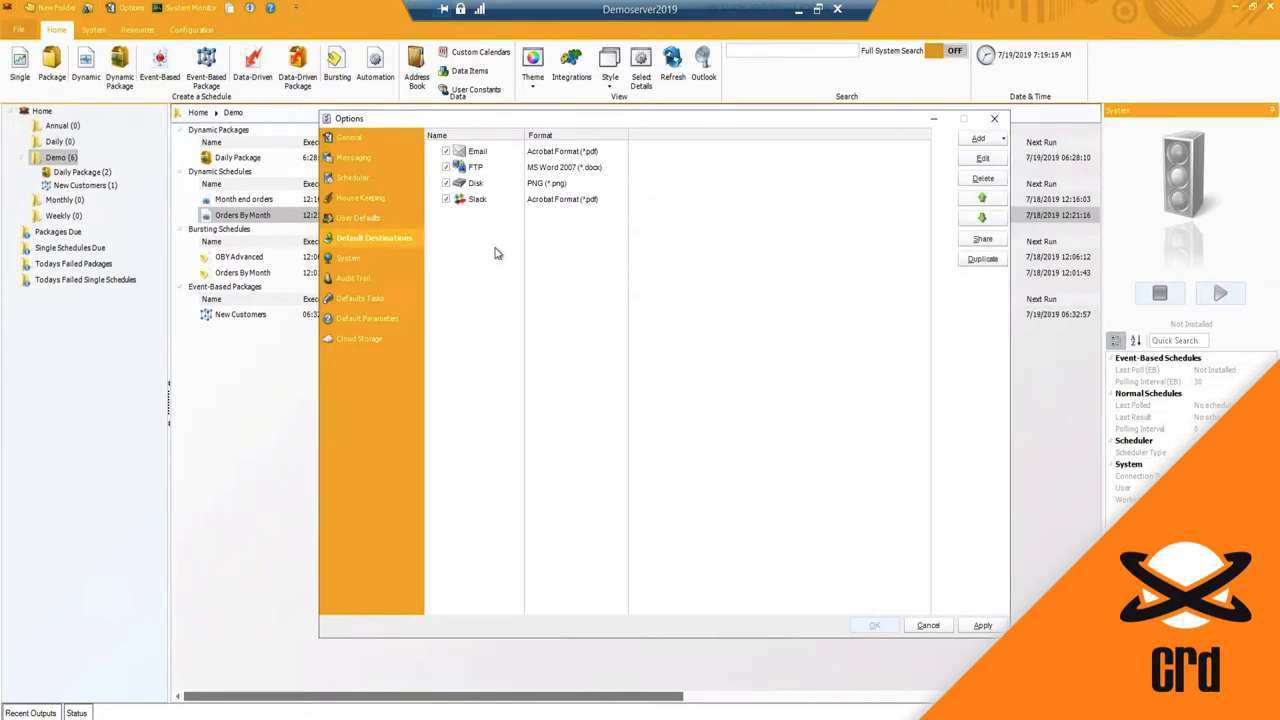
Edit the FTP default destination, adding its server entry to the server list.
{"action": "left_click", "coordinate": [468, 152]}
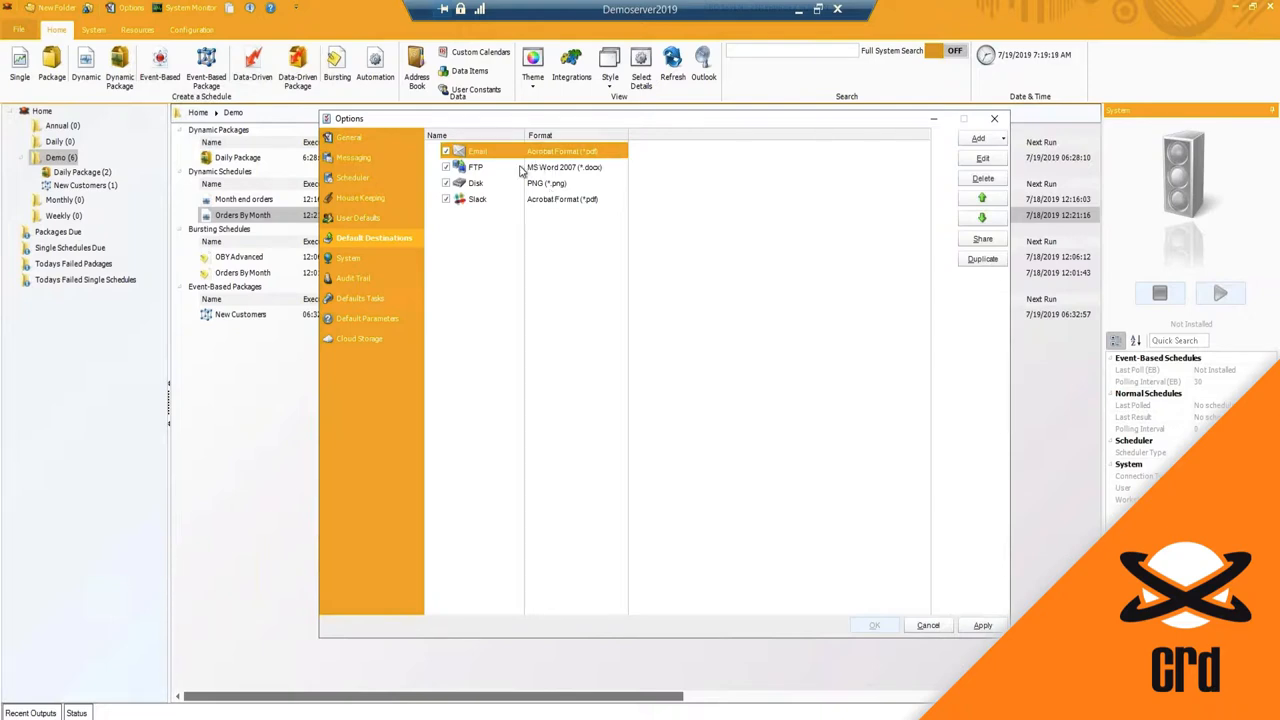
{"action": "left_click", "coordinate": [476, 168]}
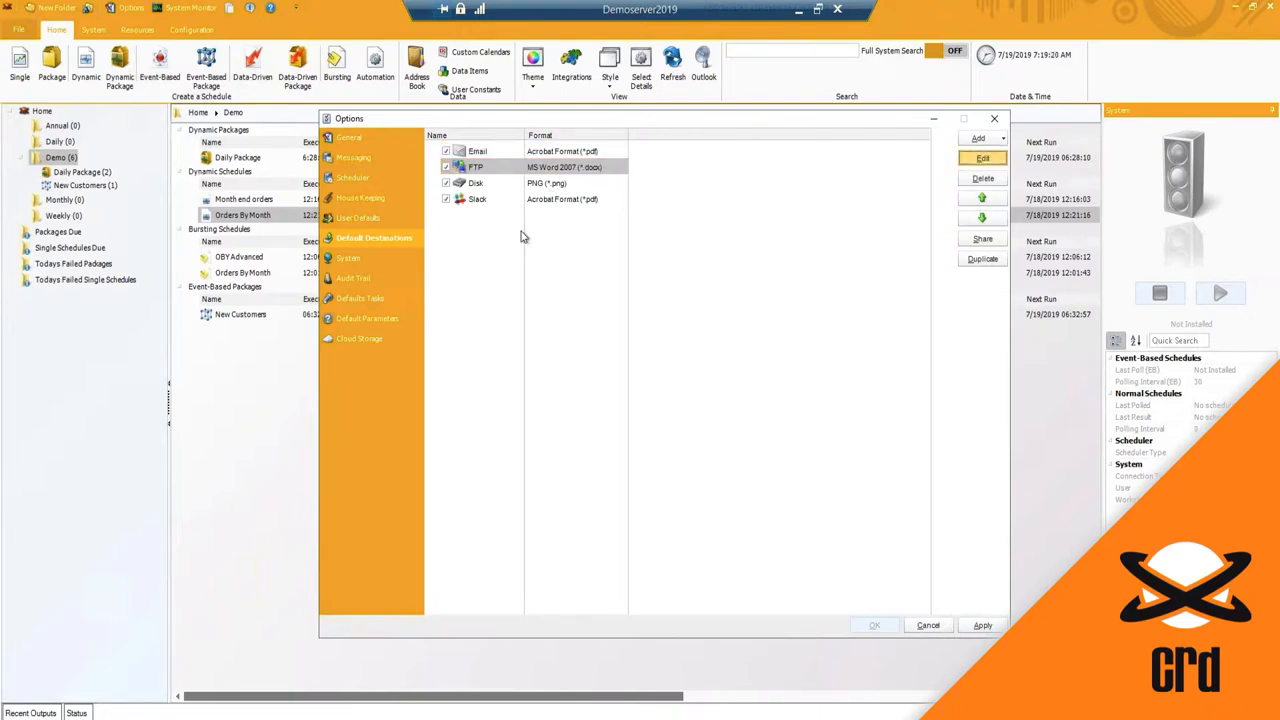
{"action": "mouse_move", "coordinate": [534, 278]}
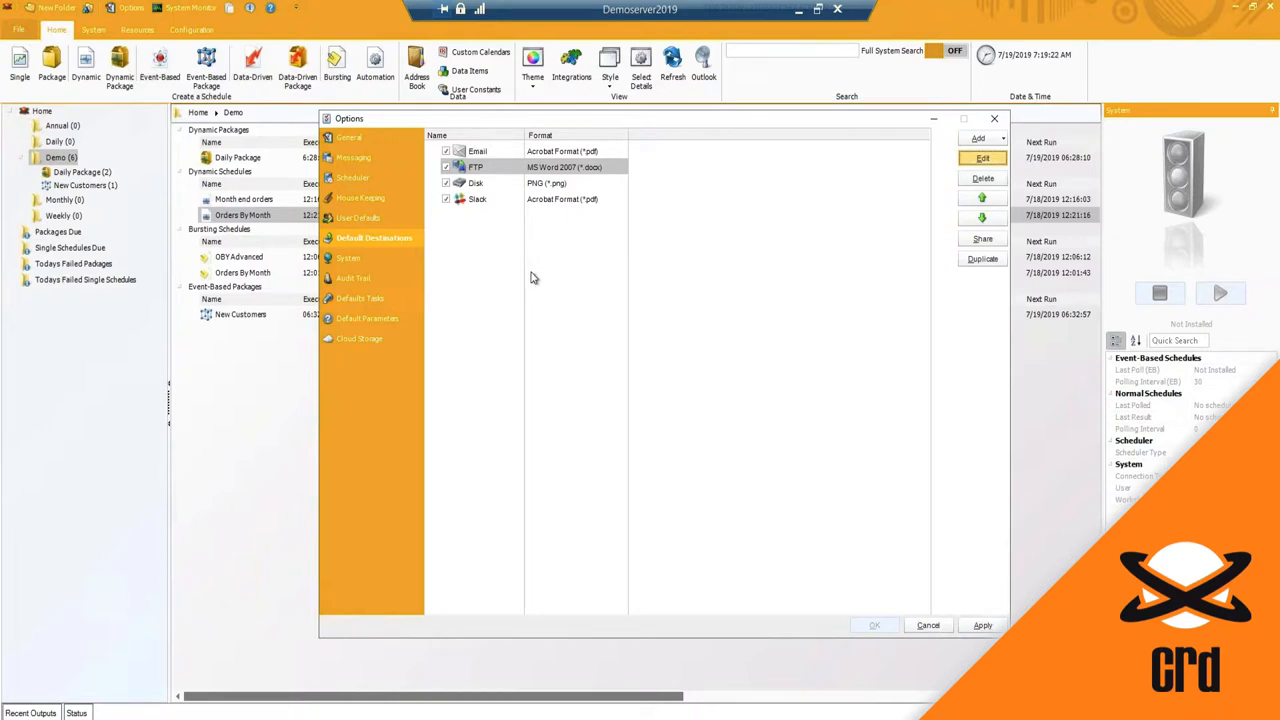
{"action": "left_click", "coordinate": [980, 160]}
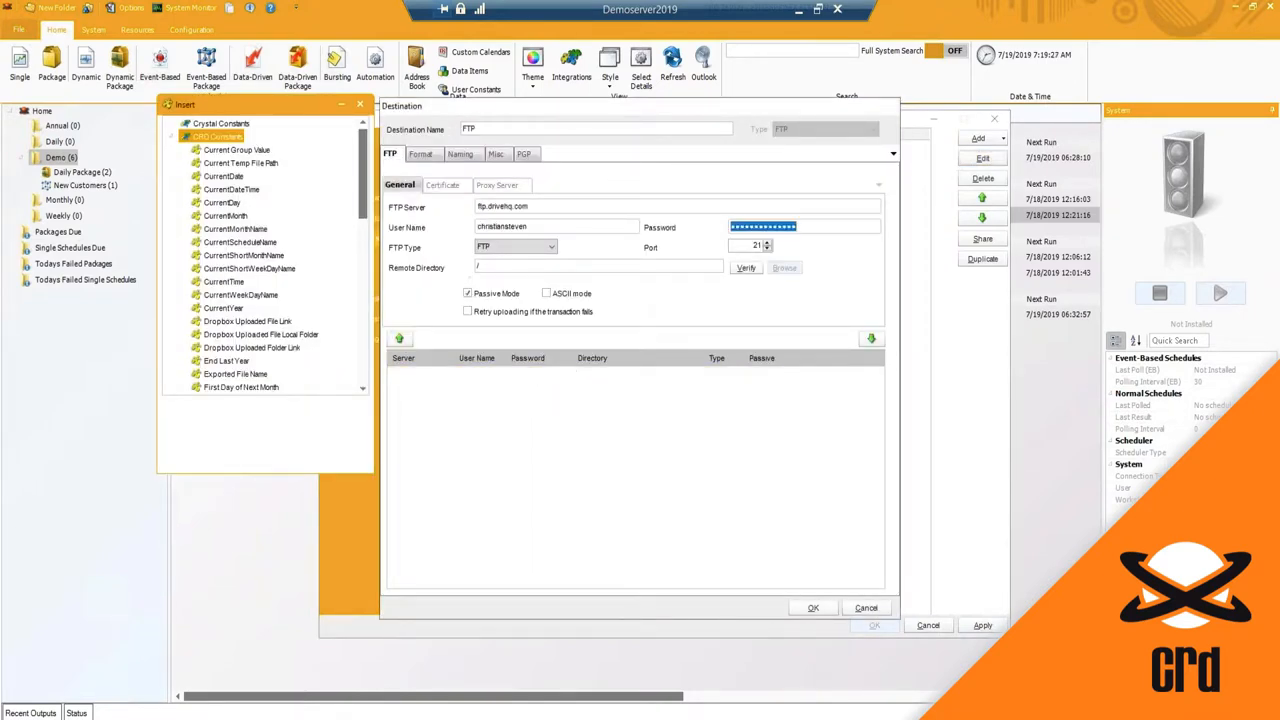
{"action": "left_click", "coordinate": [398, 336]}
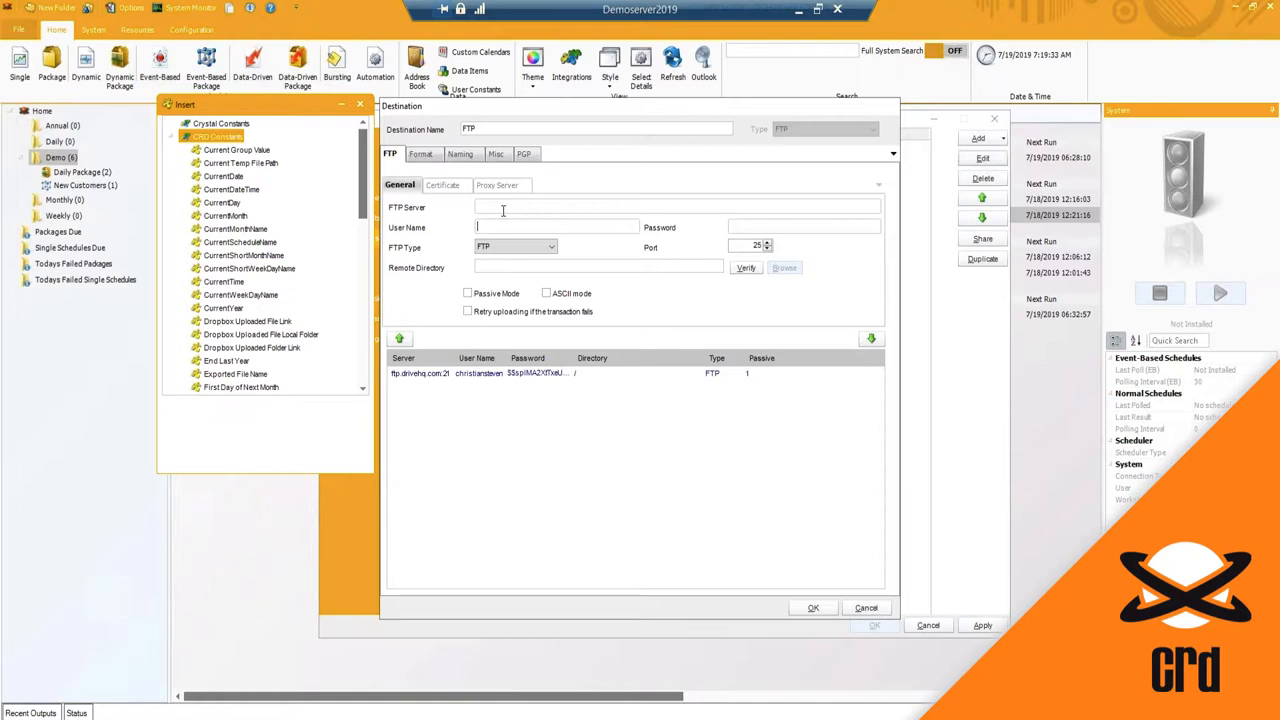
{"action": "mouse_move", "coordinate": [500, 228]}
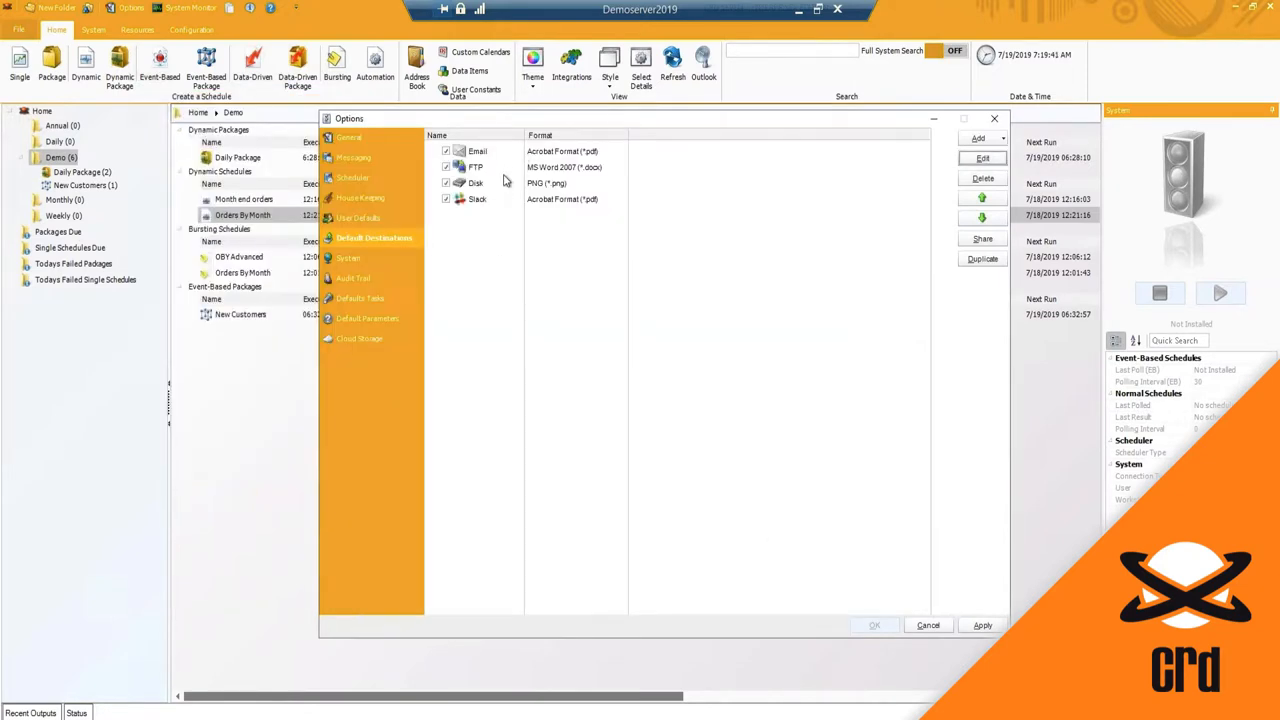
{"action": "left_click", "coordinate": [476, 168]}
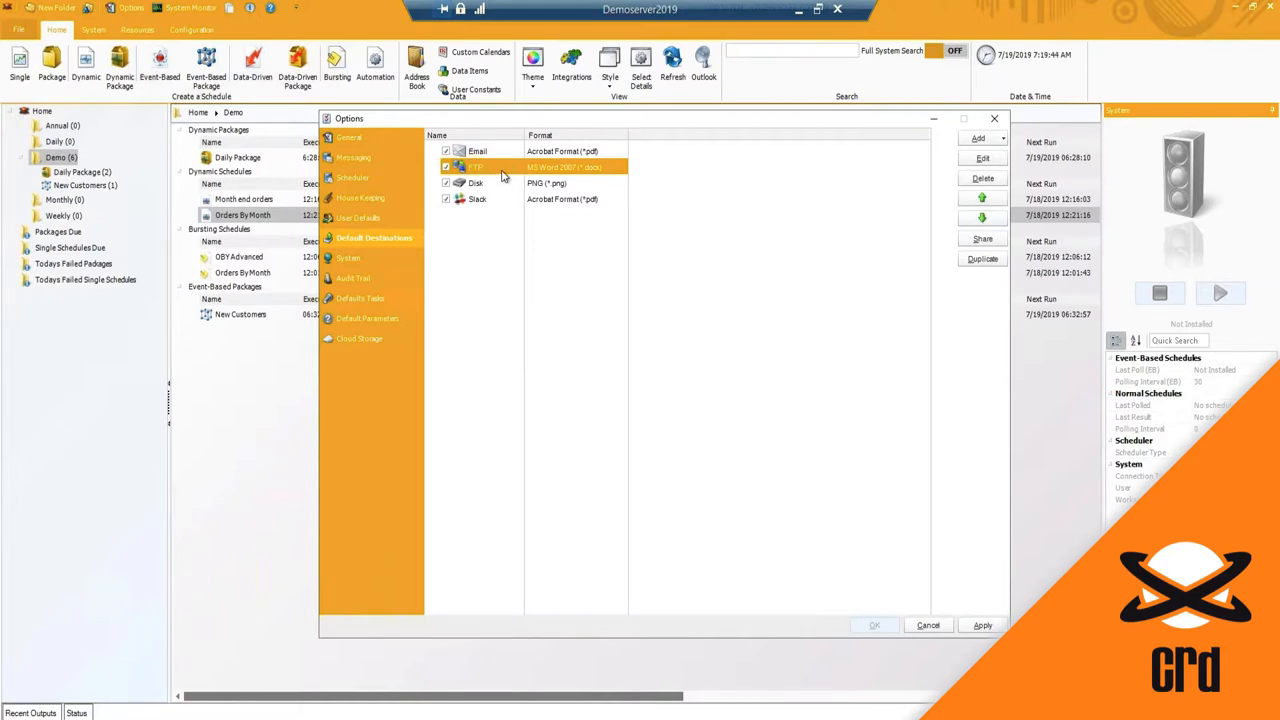
{"action": "mouse_move", "coordinate": [376, 266]}
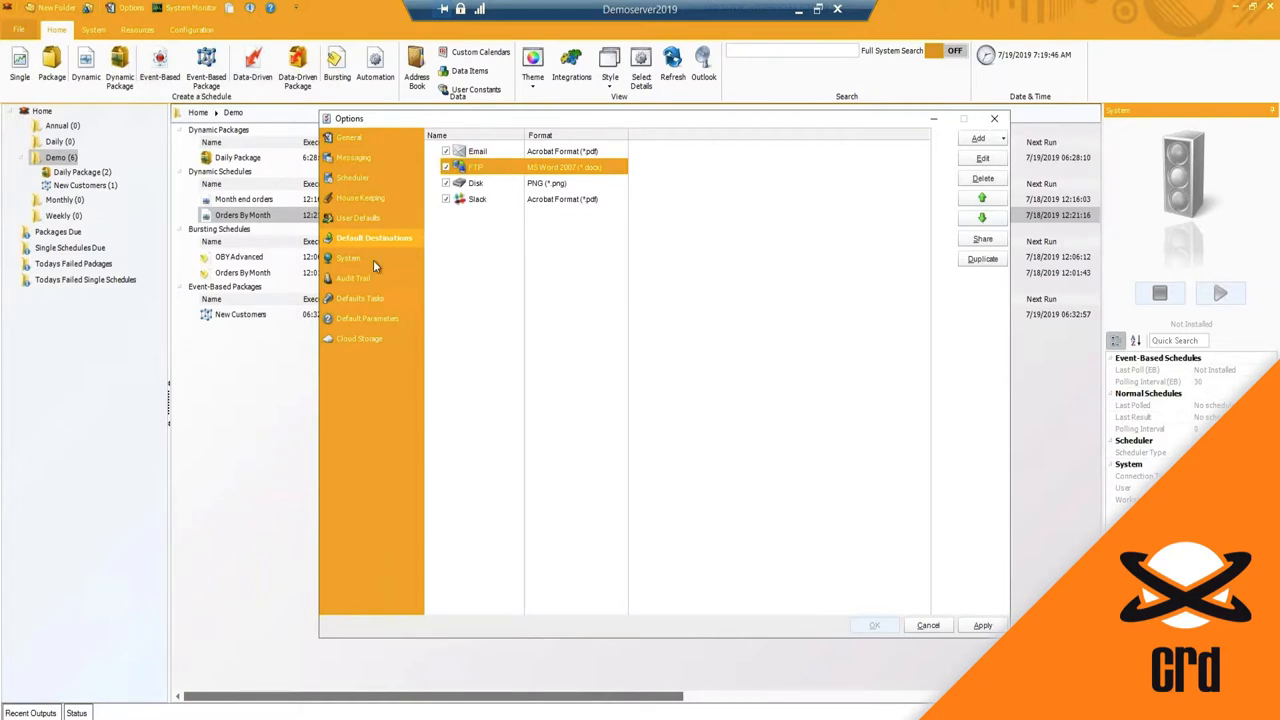
View the System settings and inspect the temporary output folder path.
{"action": "left_click", "coordinate": [348, 258]}
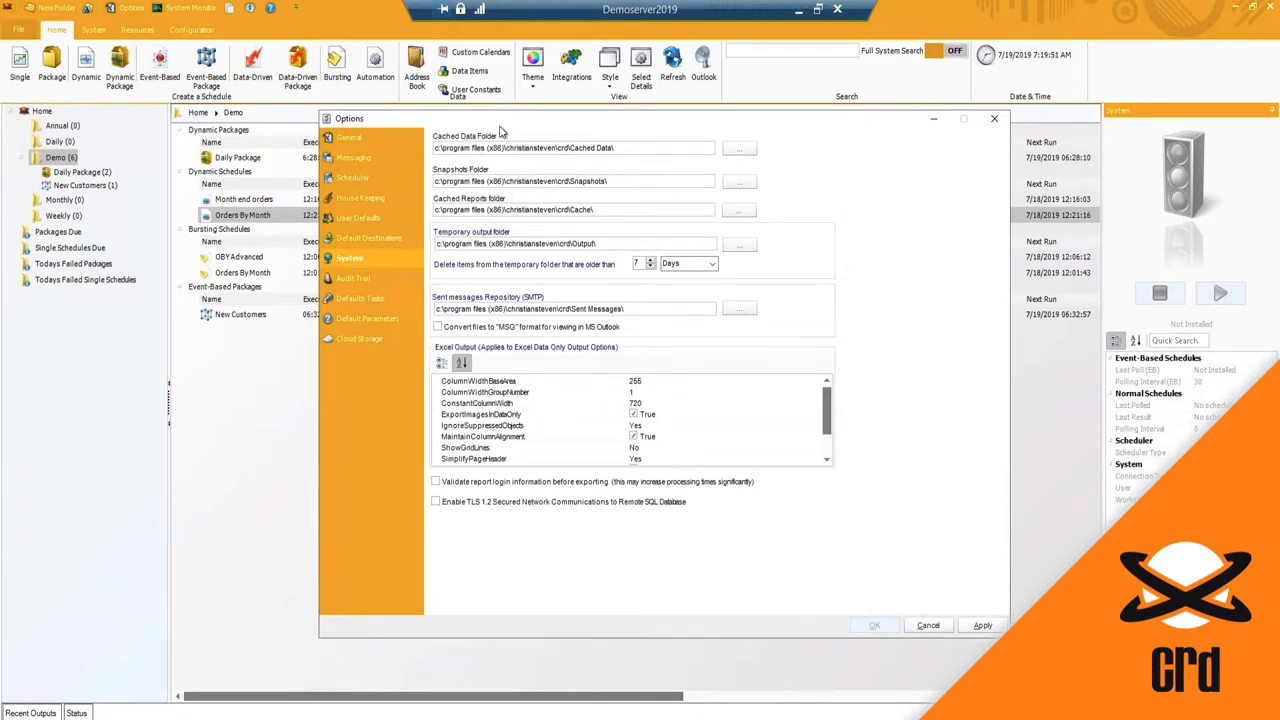
{"action": "mouse_move", "coordinate": [536, 302]}
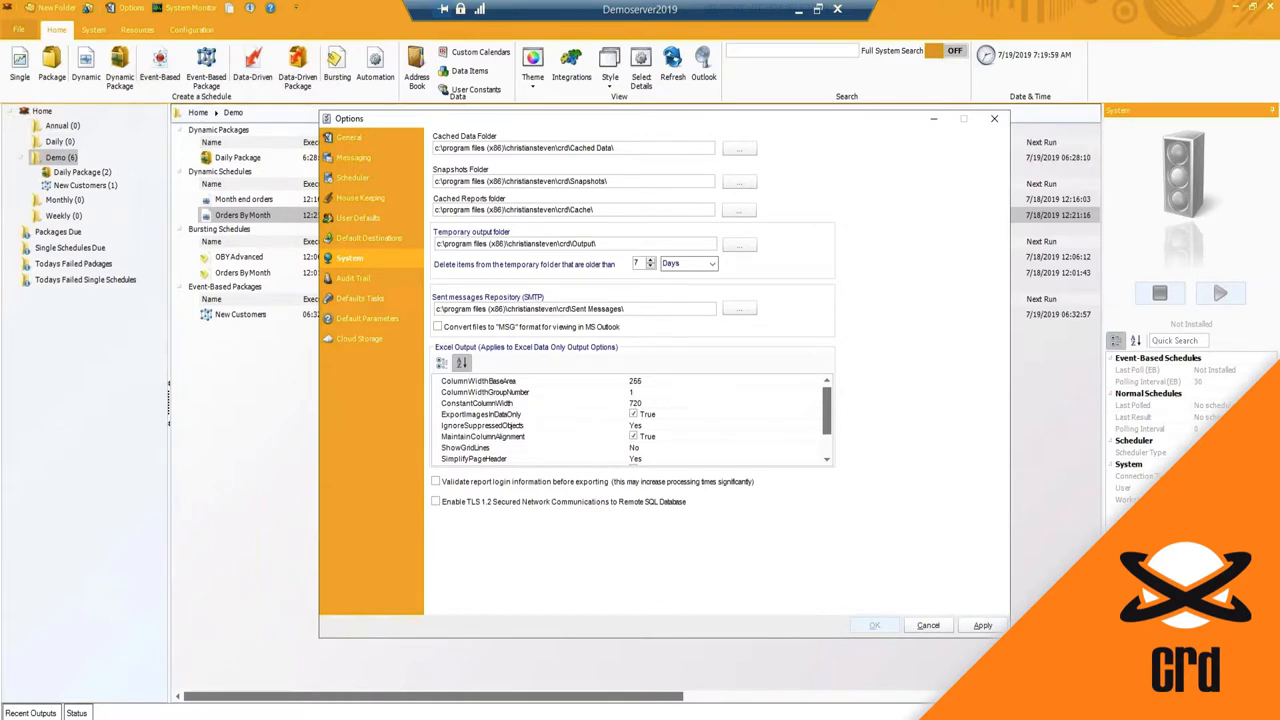
{"action": "double_click", "coordinate": [584, 180]}
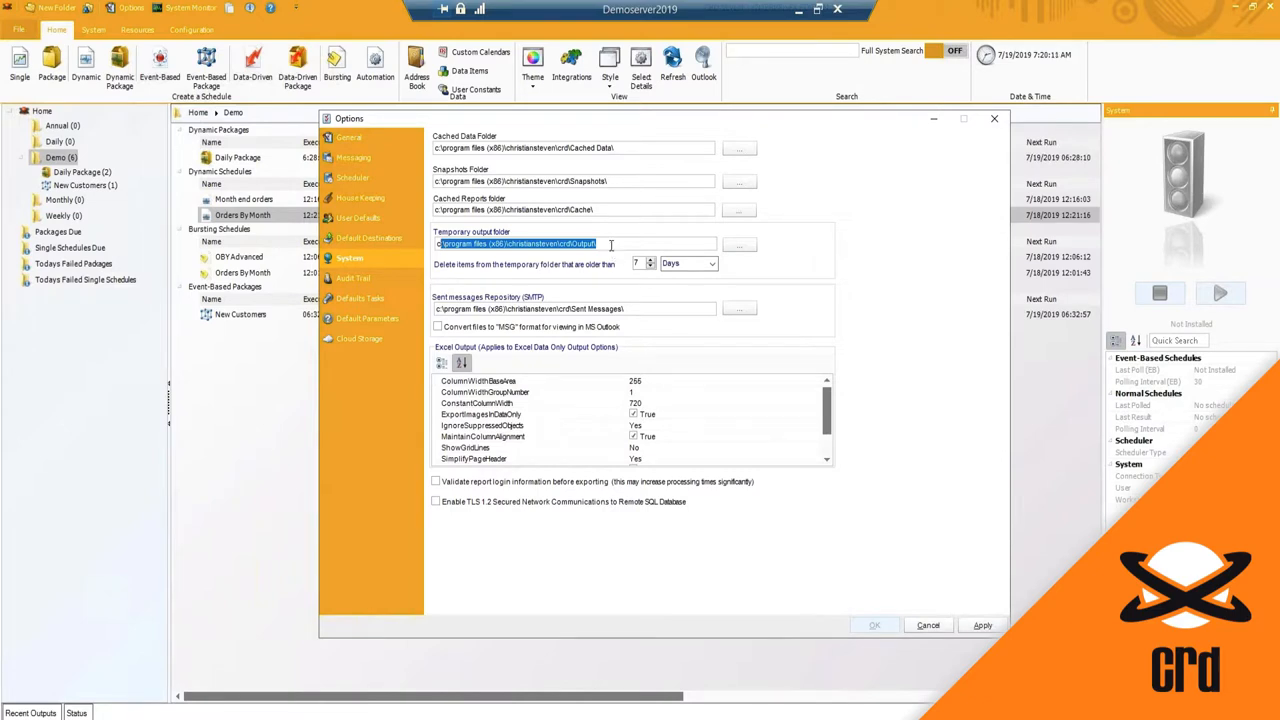
{"action": "left_click", "coordinate": [694, 244]}
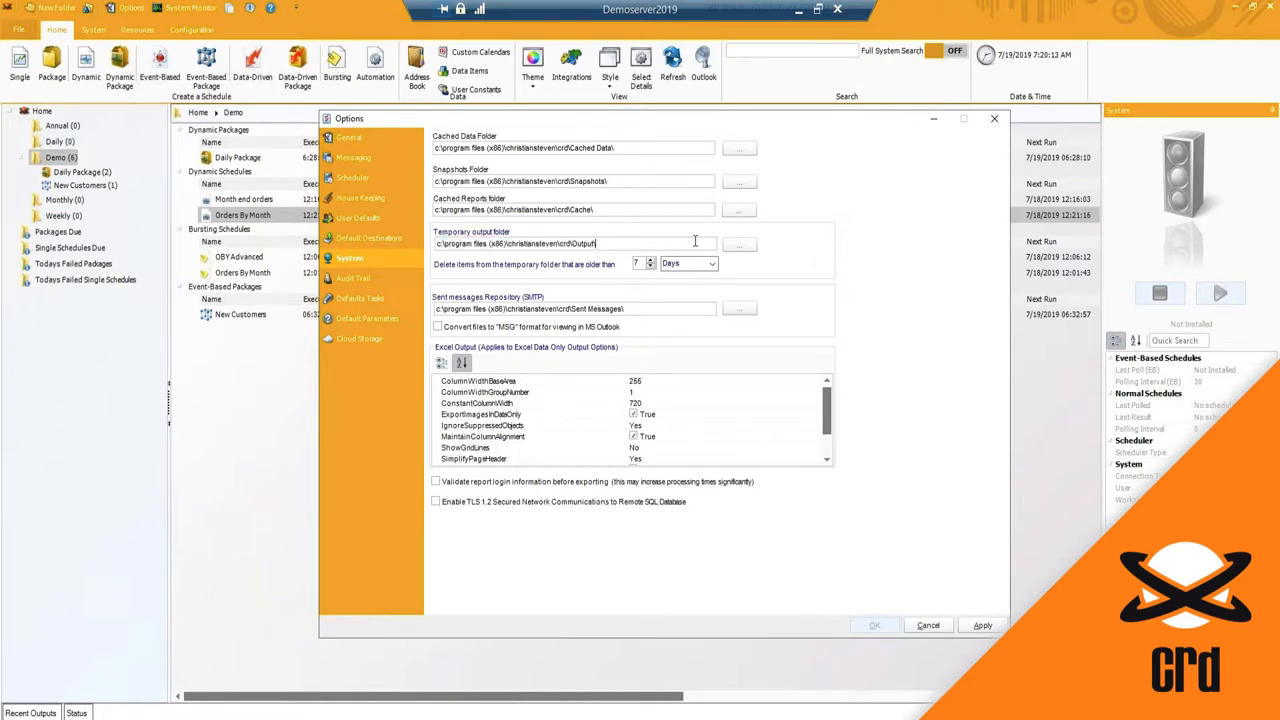
{"action": "mouse_move", "coordinate": [658, 280]}
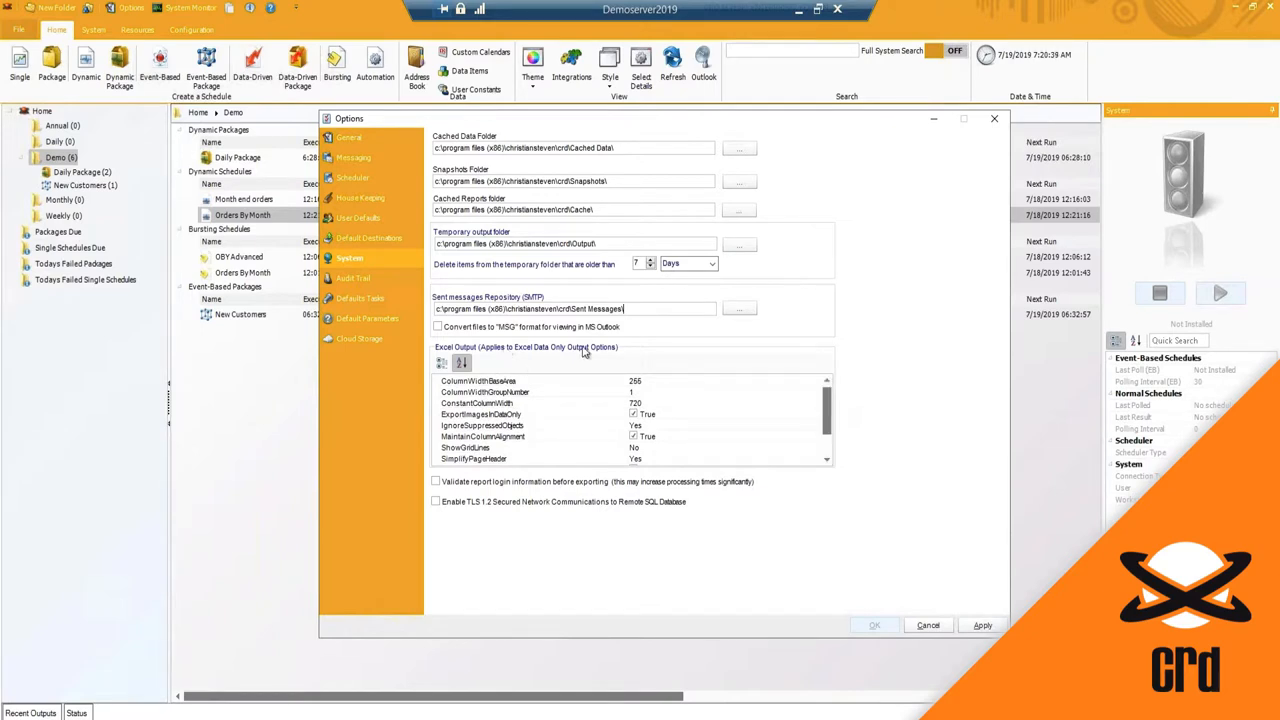
{"action": "mouse_move", "coordinate": [534, 362]}
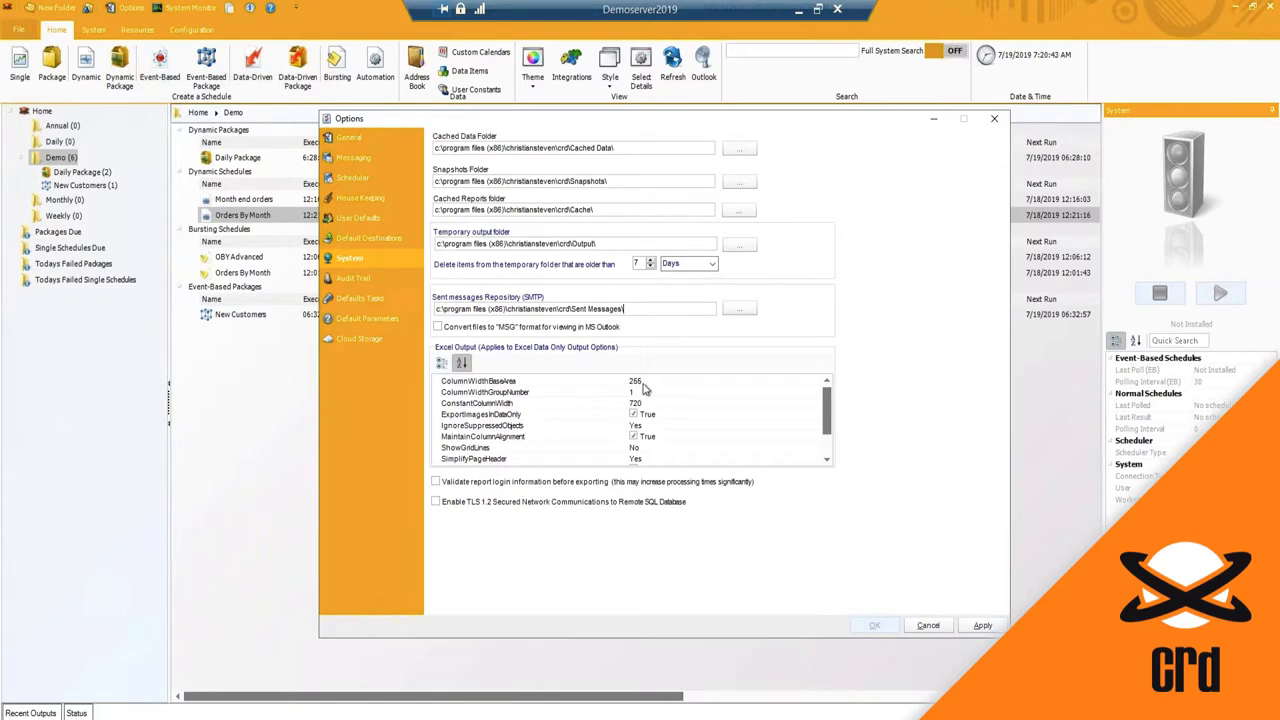
{"action": "mouse_move", "coordinate": [684, 440]}
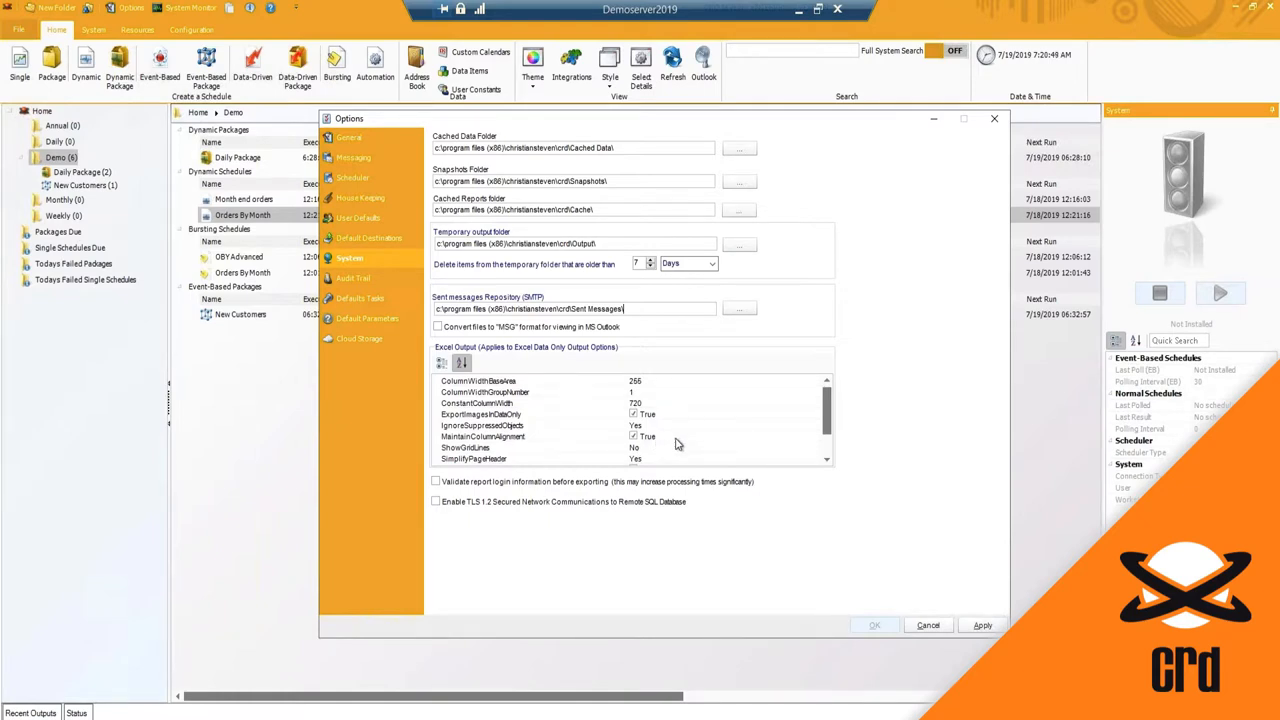
{"action": "scroll", "scroll_direction": "down", "scroll_amount": 3}
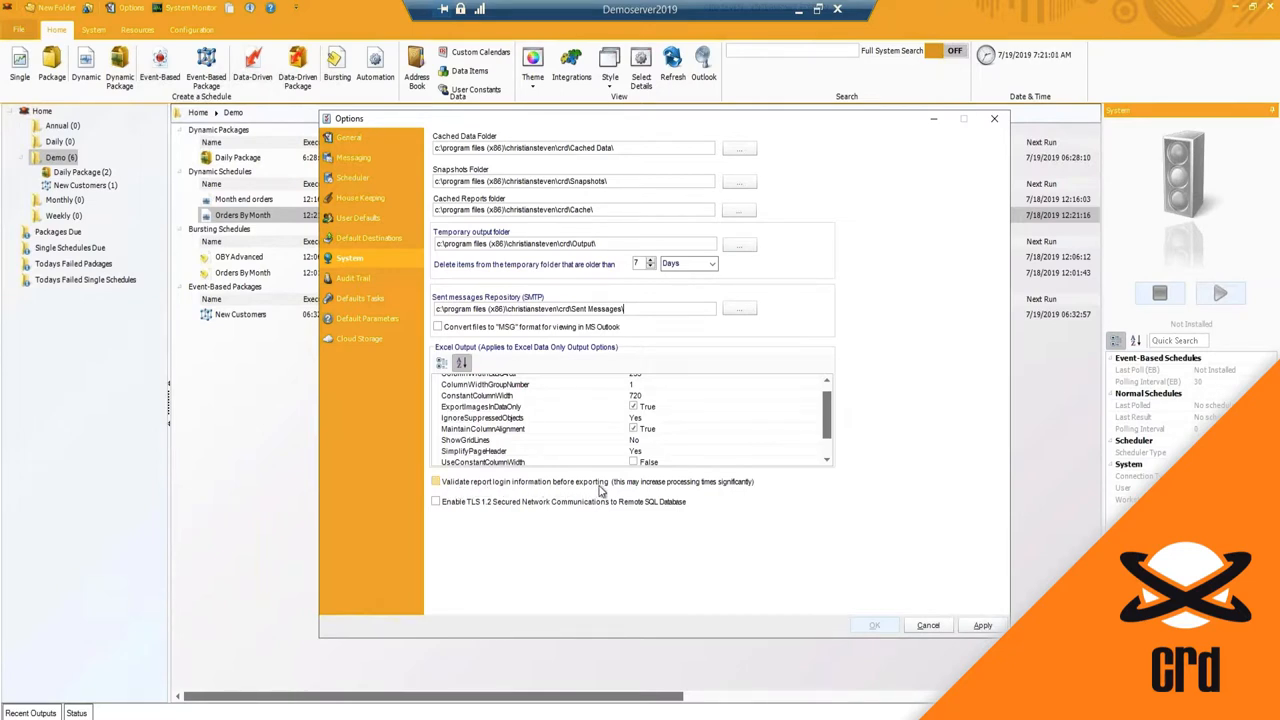
{"action": "mouse_move", "coordinate": [568, 500]}
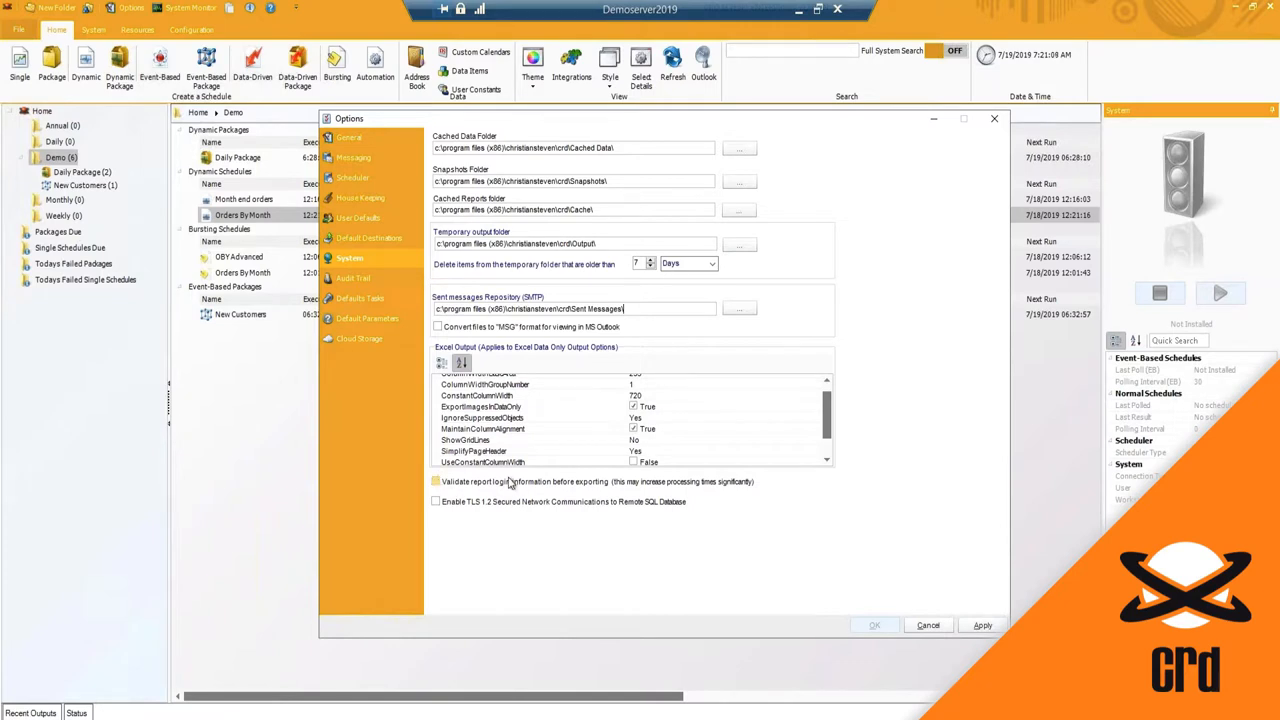
{"action": "mouse_move", "coordinate": [496, 486]}
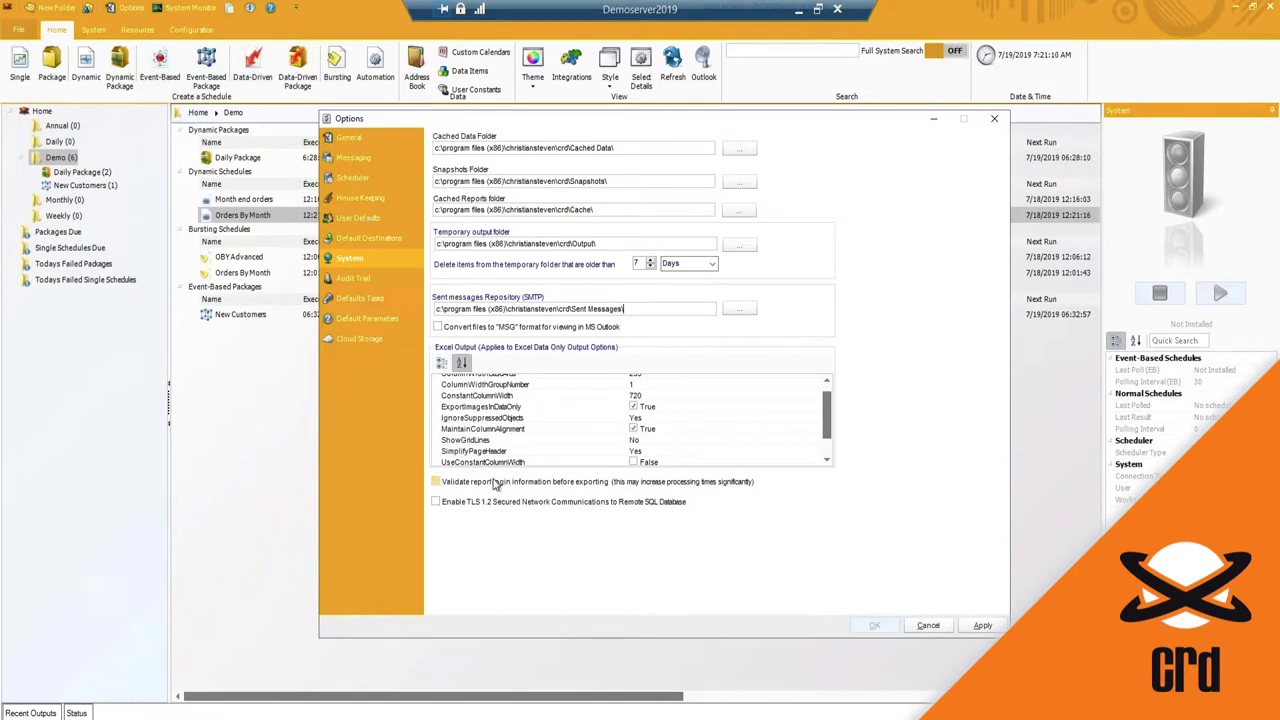
{"action": "left_click", "coordinate": [436, 482]}
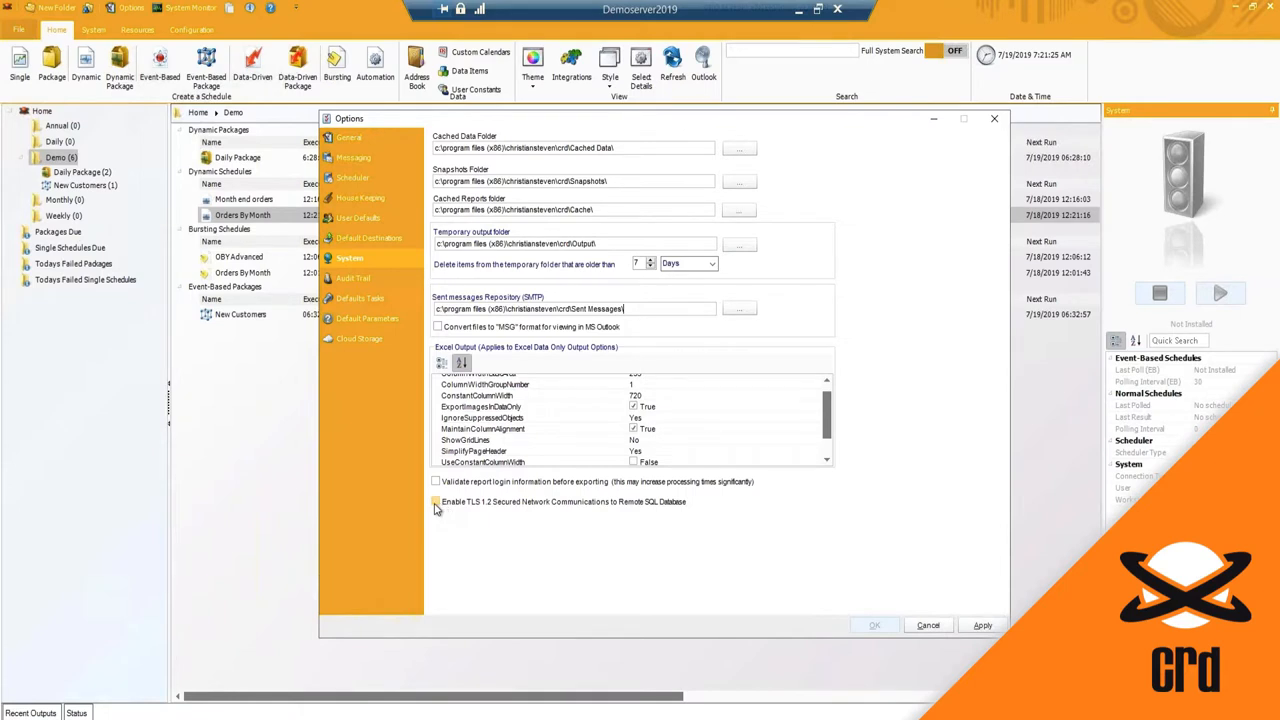
{"action": "left_click", "coordinate": [436, 502]}
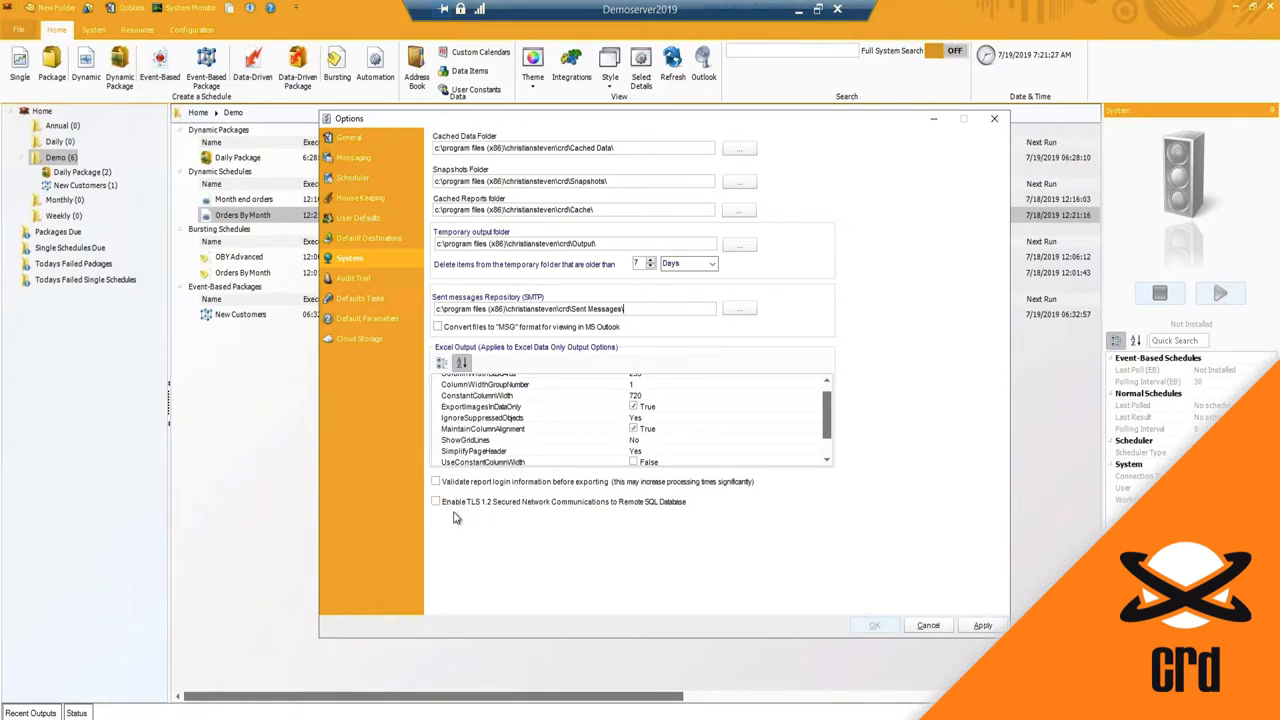
{"action": "left_click", "coordinate": [436, 502]}
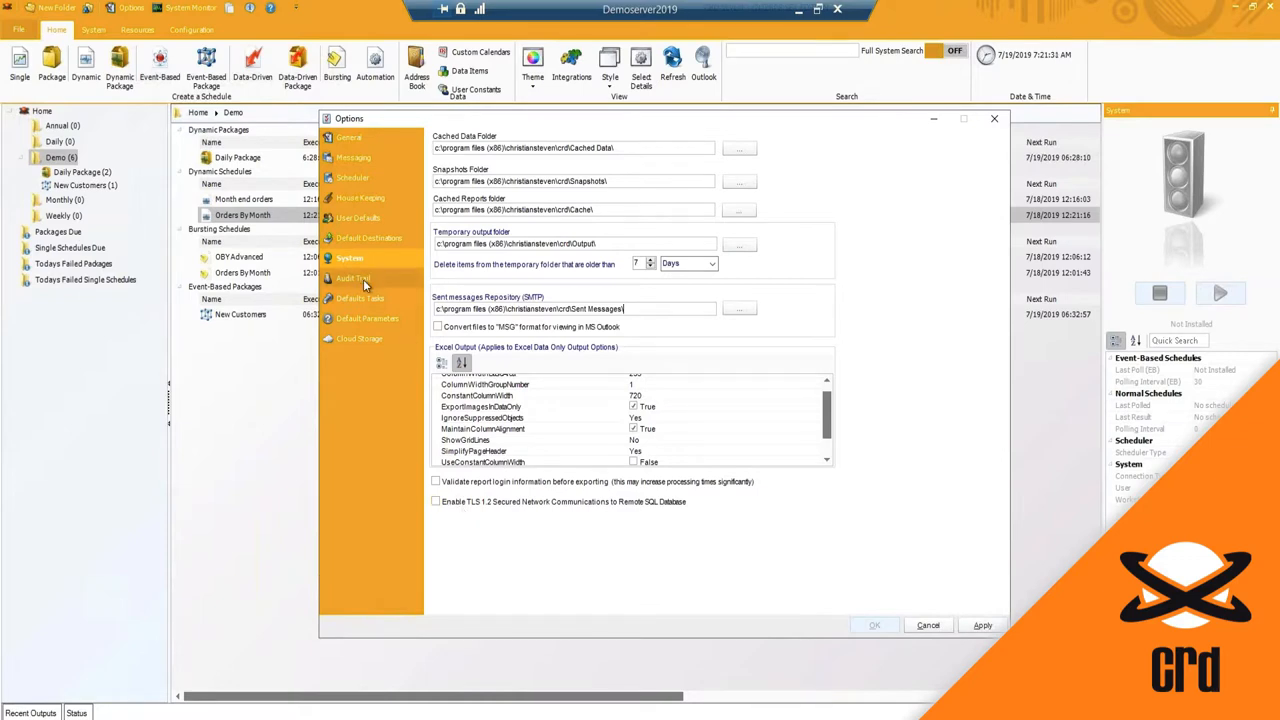
Enable the audit trail, browse the DSN Name list without choosing one, then disable it again.
{"action": "left_click", "coordinate": [352, 278]}
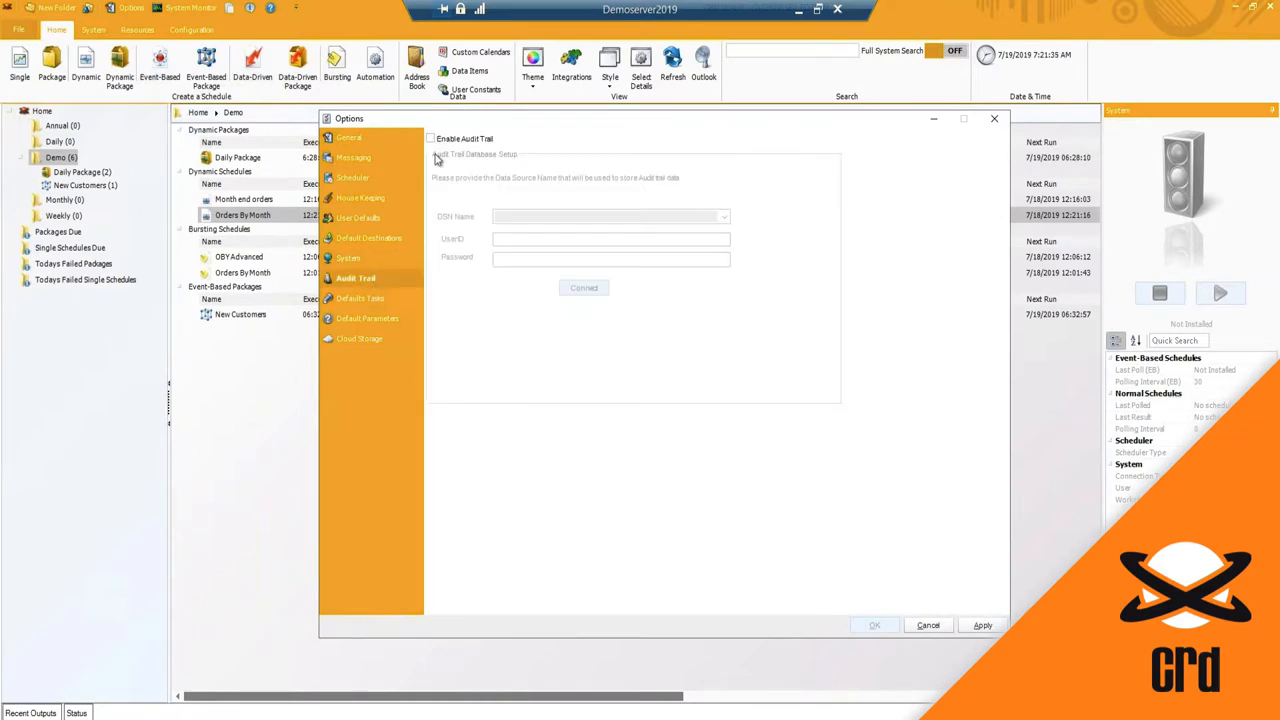
{"action": "left_click", "coordinate": [428, 138]}
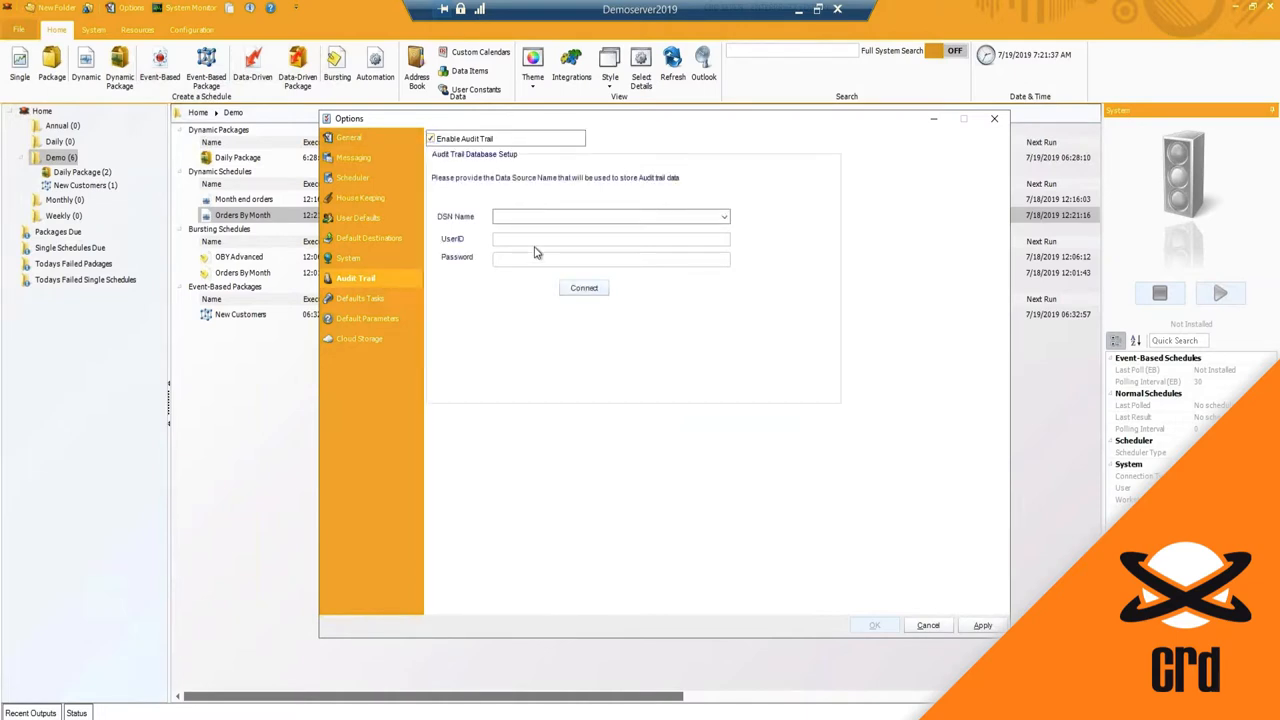
{"action": "mouse_move", "coordinate": [670, 124]}
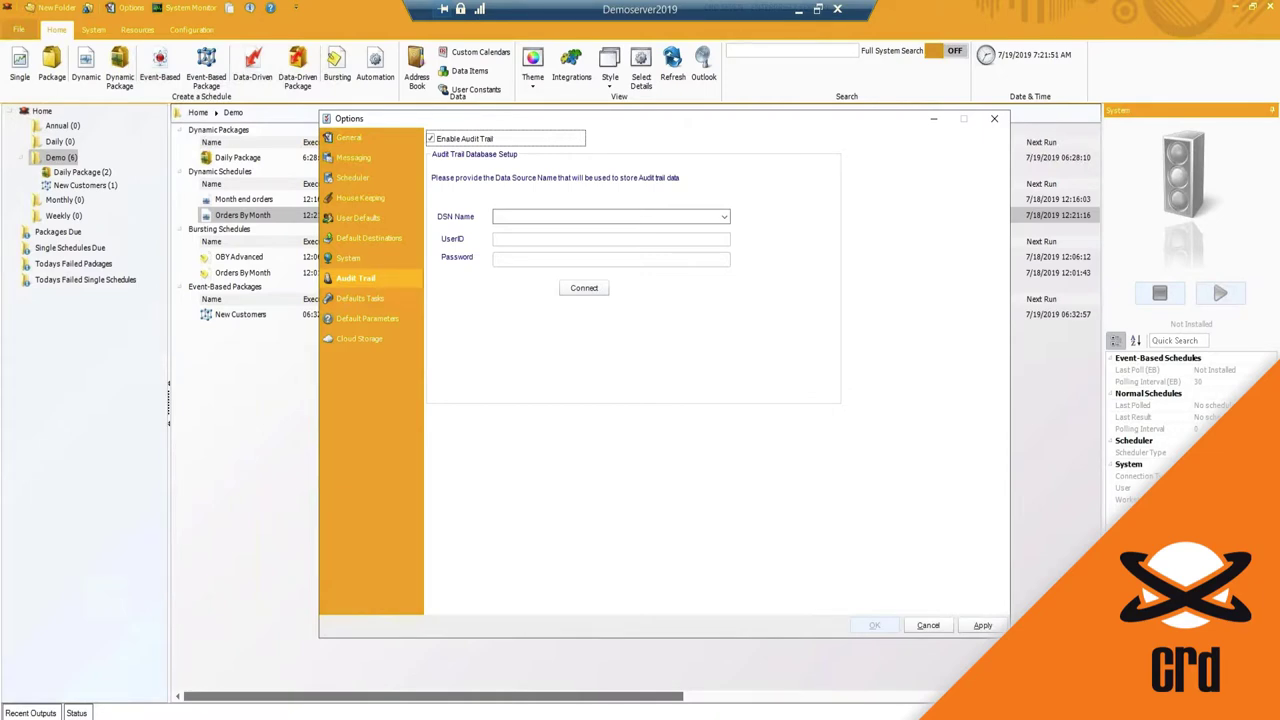
{"action": "mouse_move", "coordinate": [652, 202]}
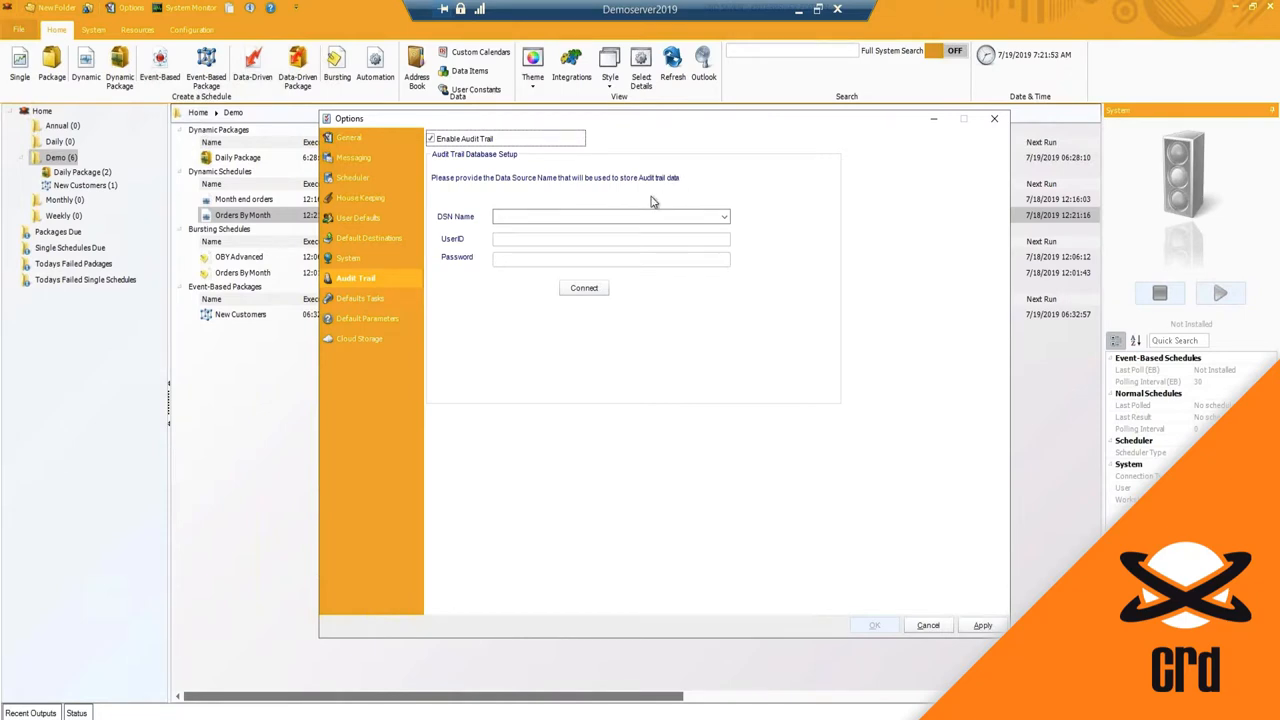
{"action": "left_click", "coordinate": [722, 216]}
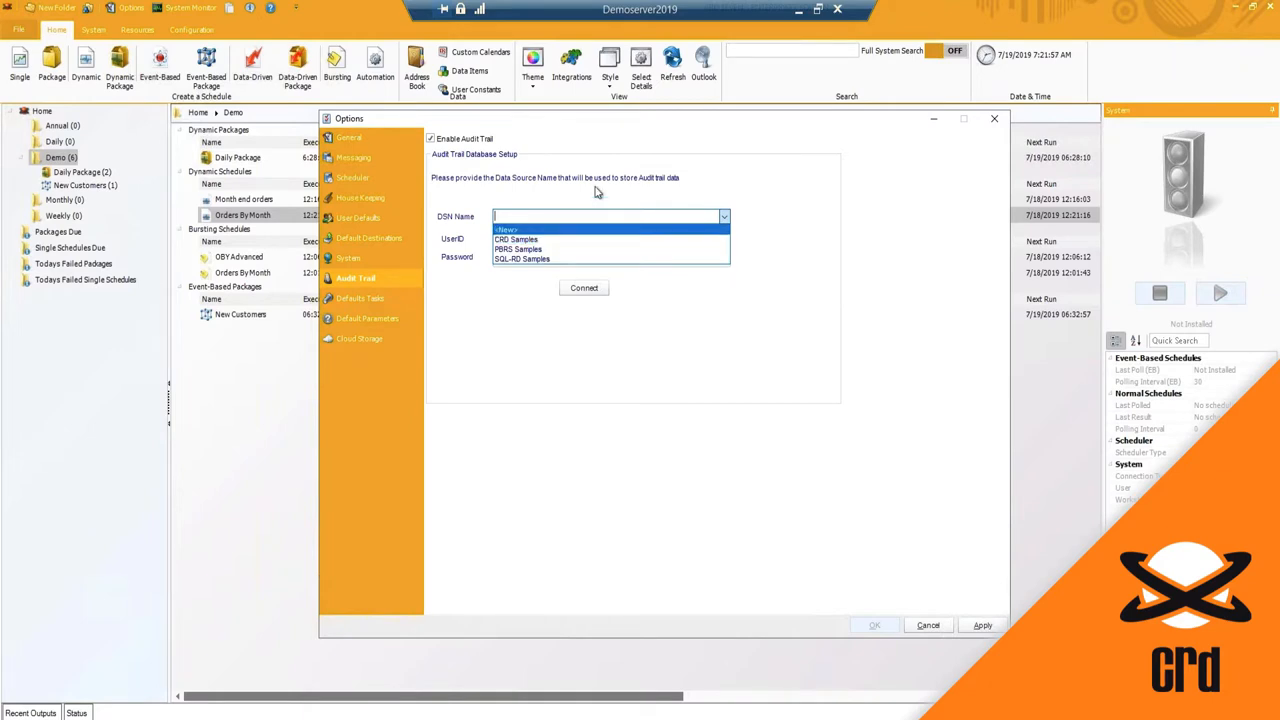
{"action": "left_click", "coordinate": [604, 216]}
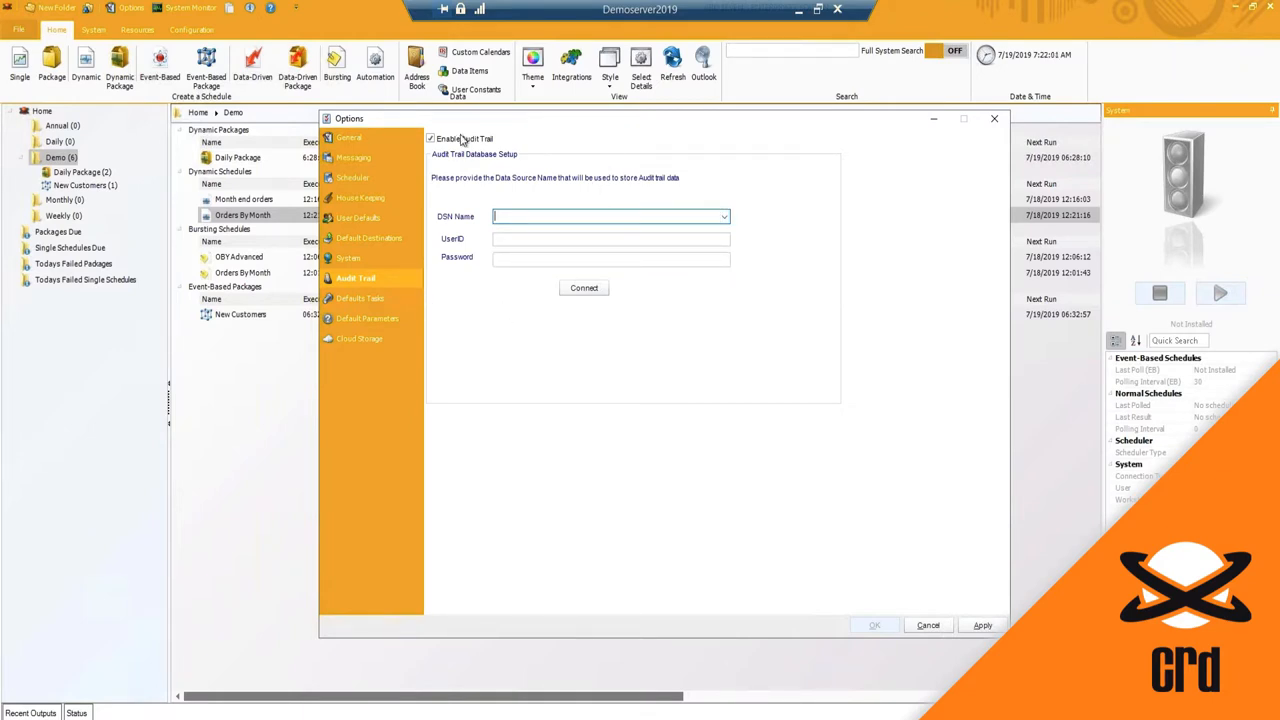
{"action": "left_click", "coordinate": [432, 138]}
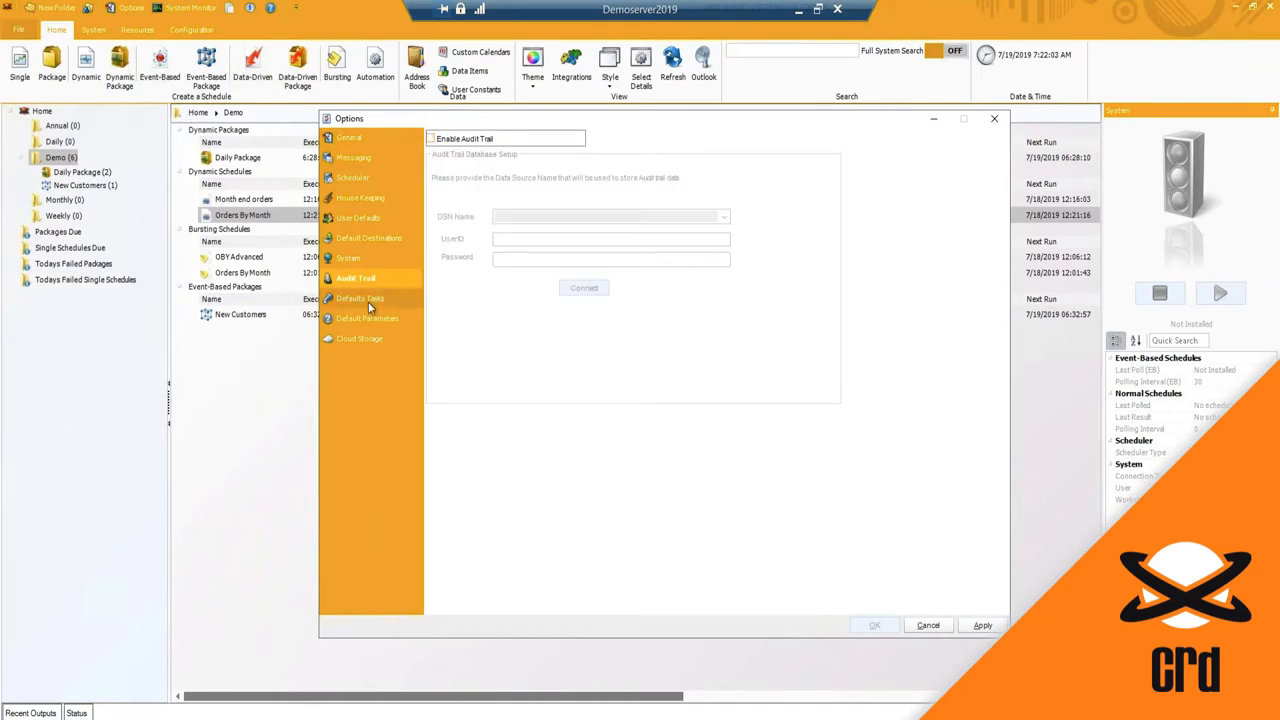
{"action": "left_click", "coordinate": [362, 298]}
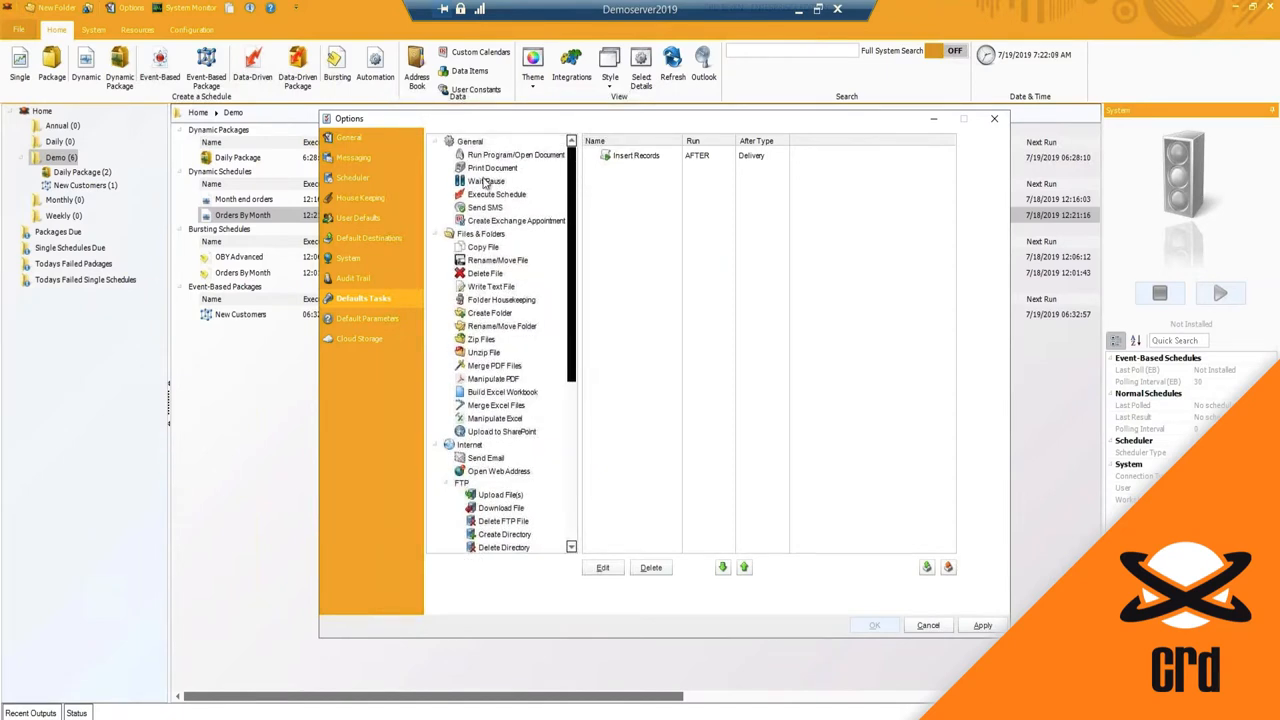
{"action": "scroll", "scroll_direction": "down", "scroll_amount": 3}
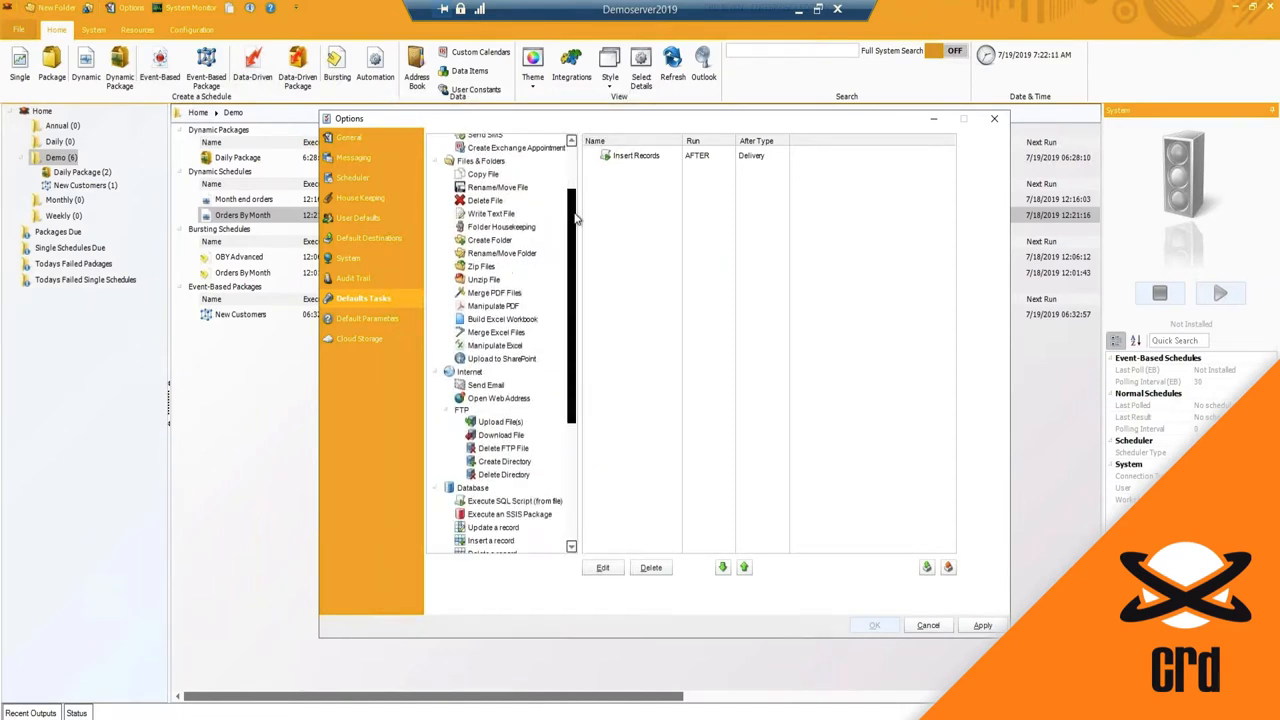
{"action": "scroll", "scroll_direction": "down", "scroll_amount": 3}
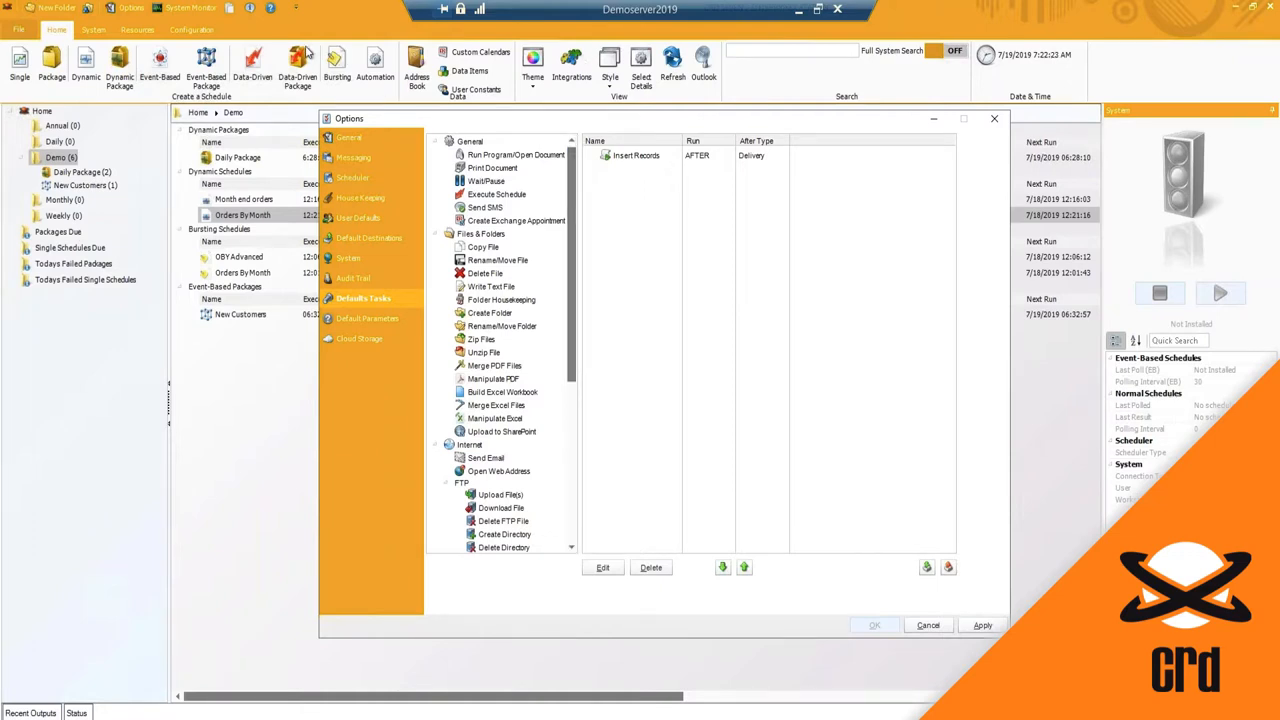
{"action": "mouse_move", "coordinate": [562, 188]}
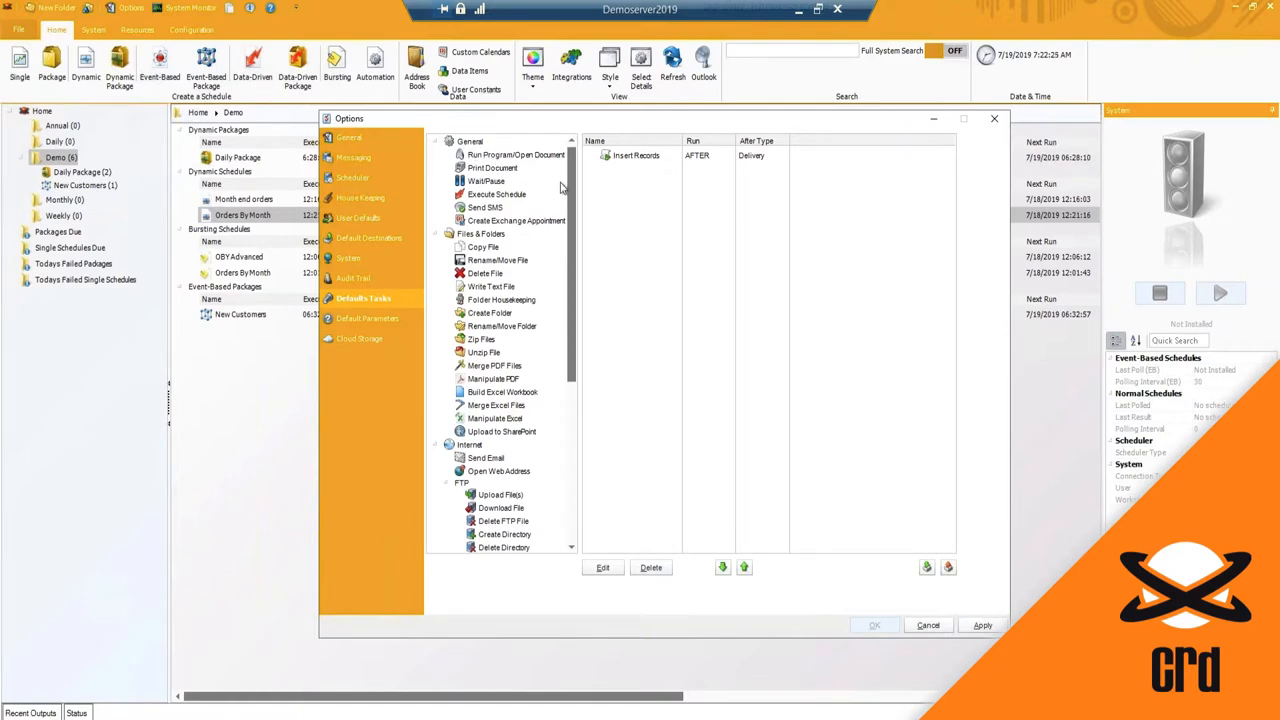
{"action": "mouse_move", "coordinate": [516, 168]}
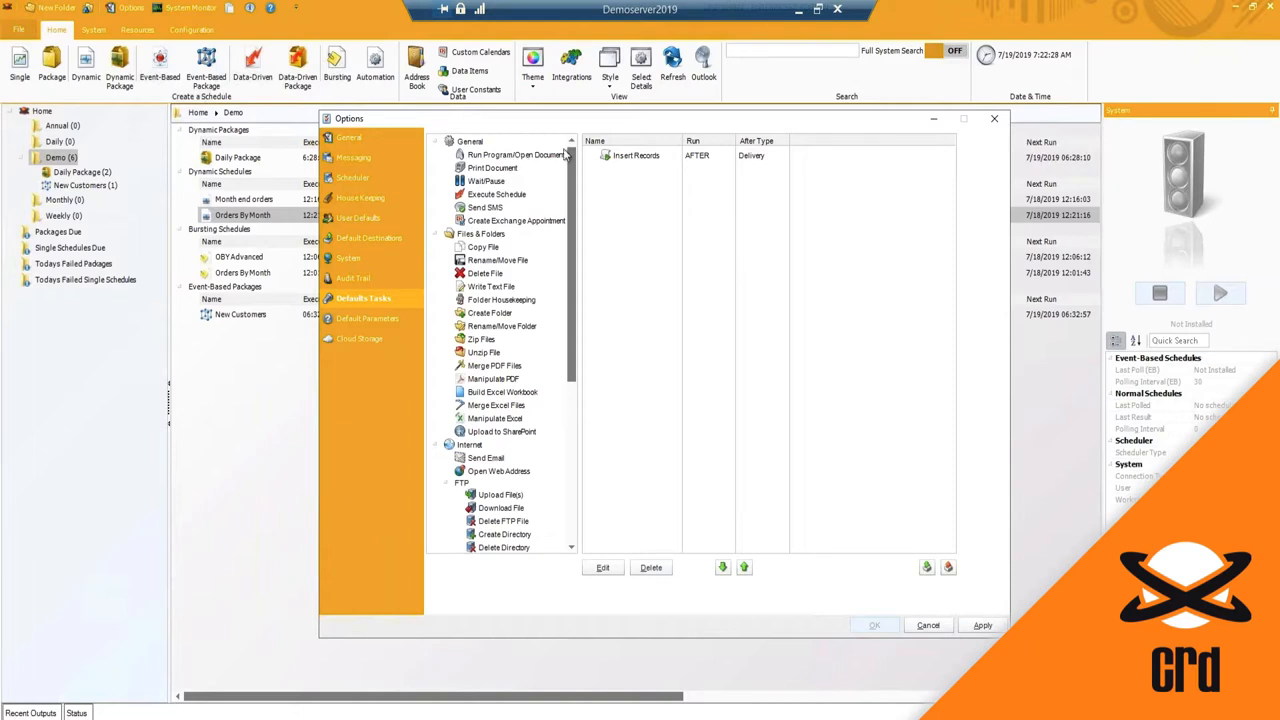
{"action": "left_click", "coordinate": [504, 156]}
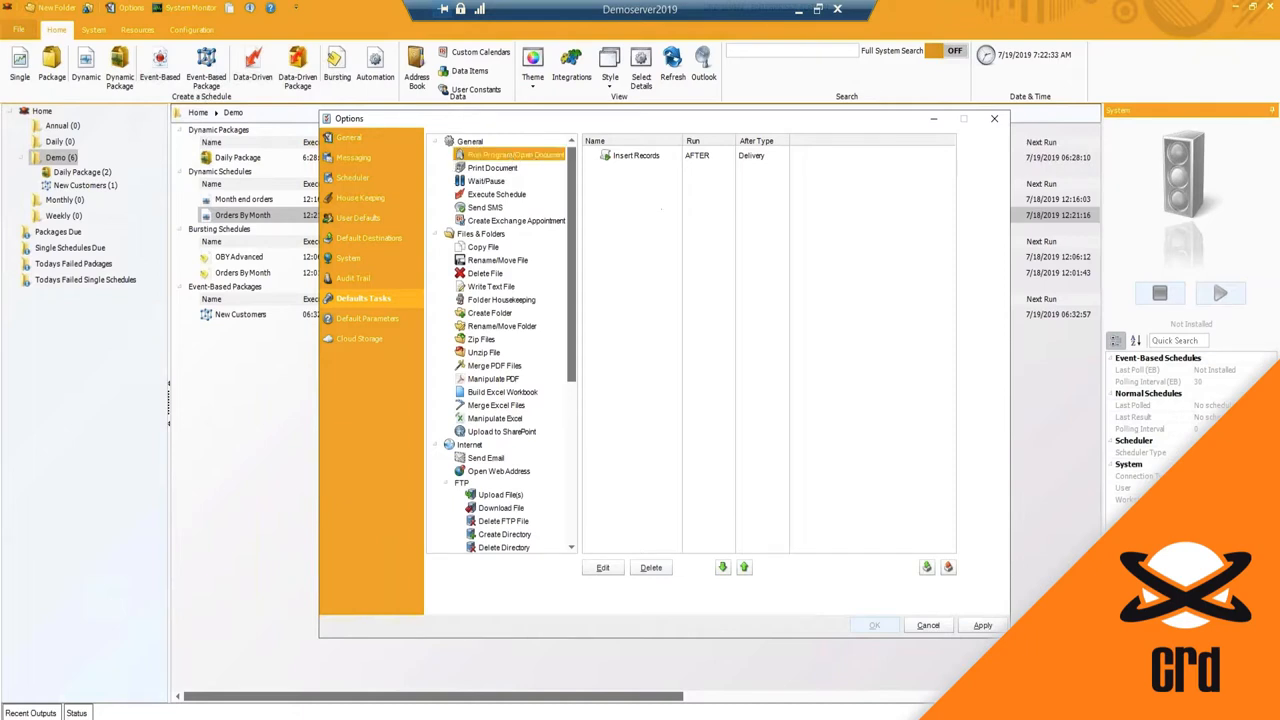
{"action": "double_click", "coordinate": [504, 156]}
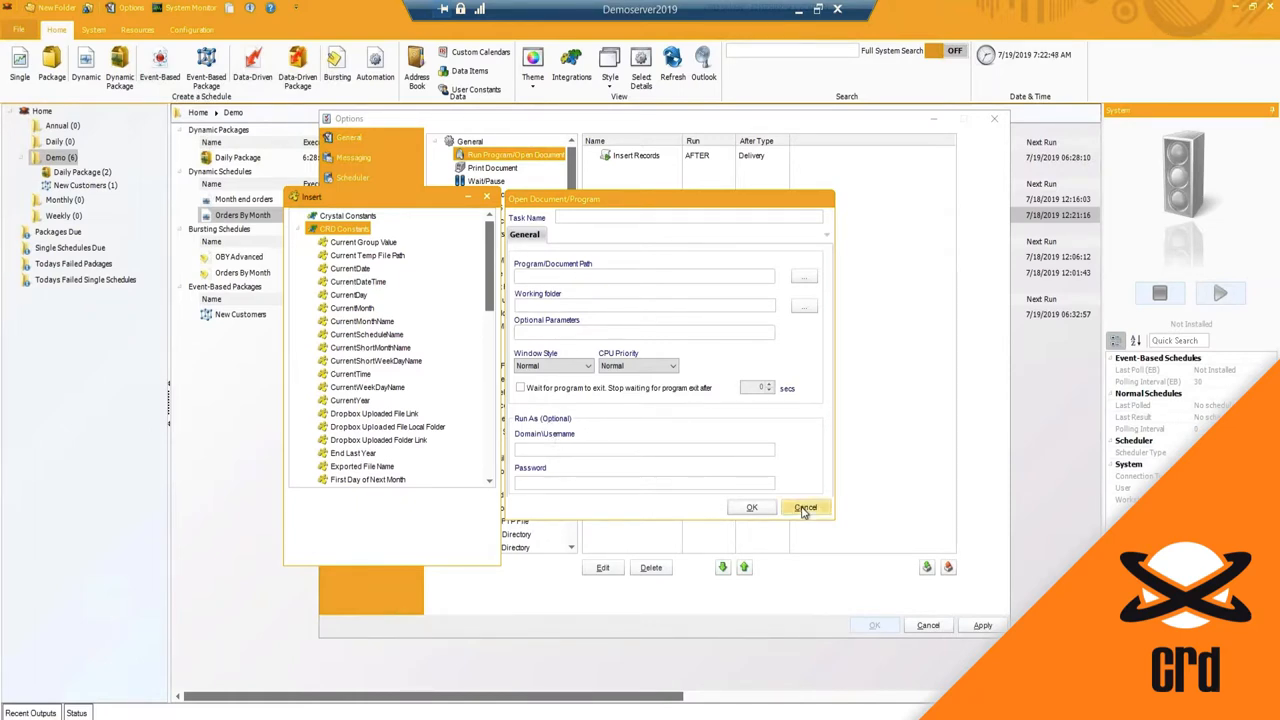
{"action": "left_click", "coordinate": [804, 508]}
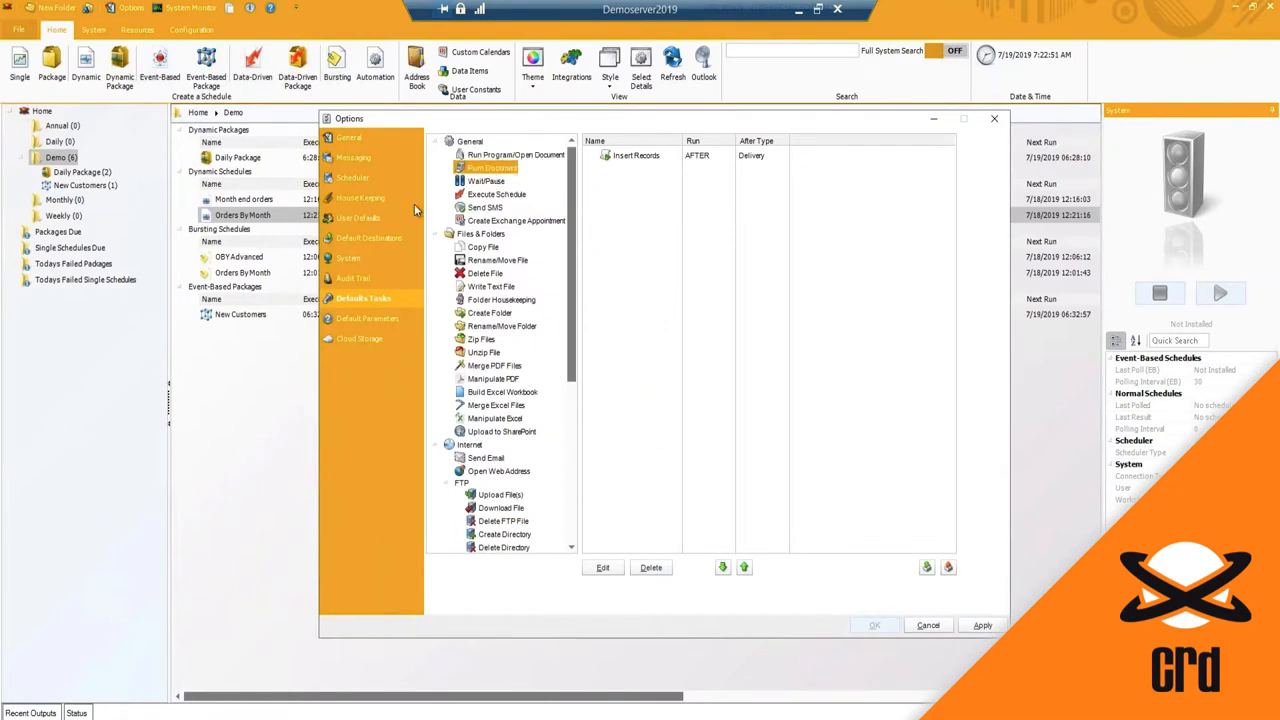
{"action": "mouse_move", "coordinate": [490, 206]}
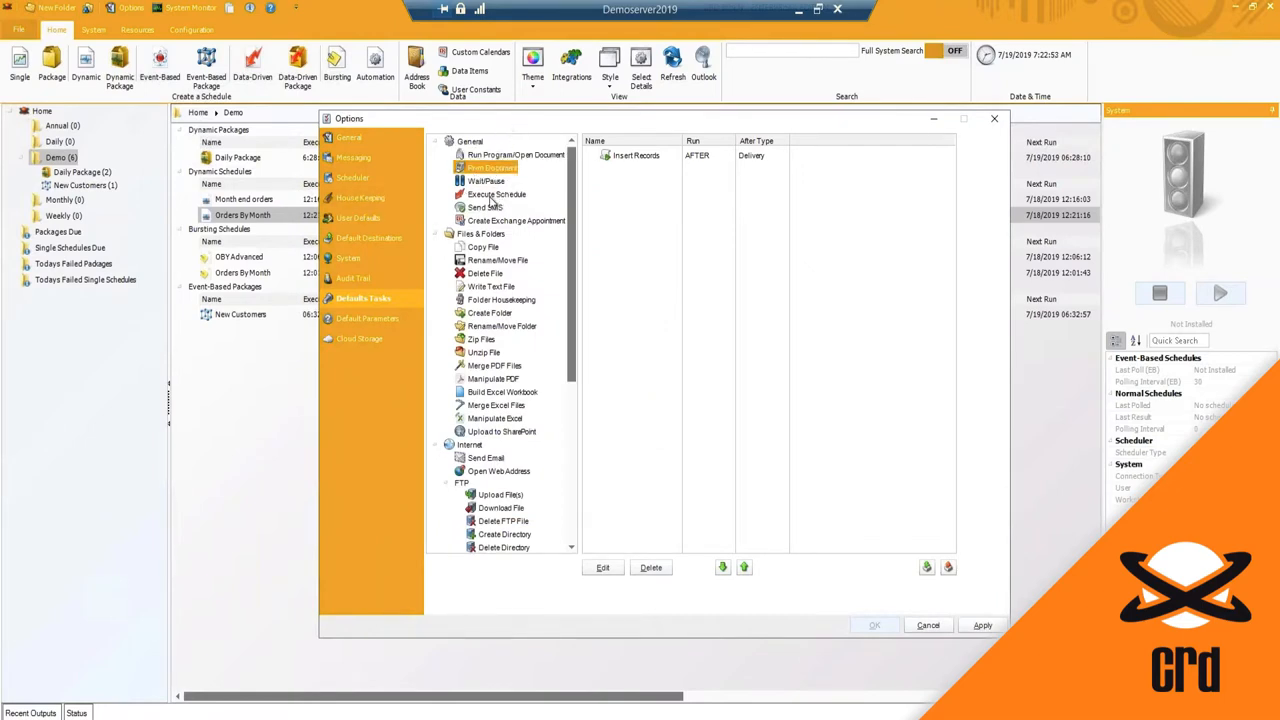
{"action": "left_click", "coordinate": [494, 180]}
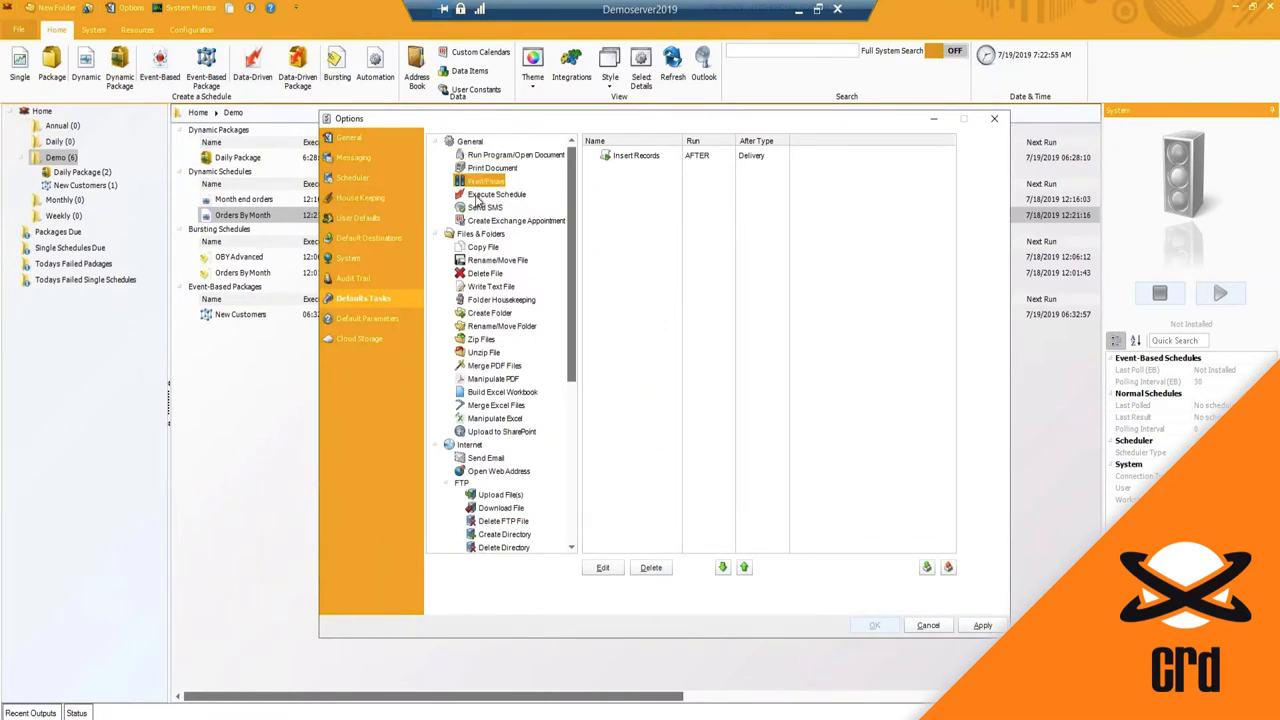
{"action": "left_click", "coordinate": [496, 194]}
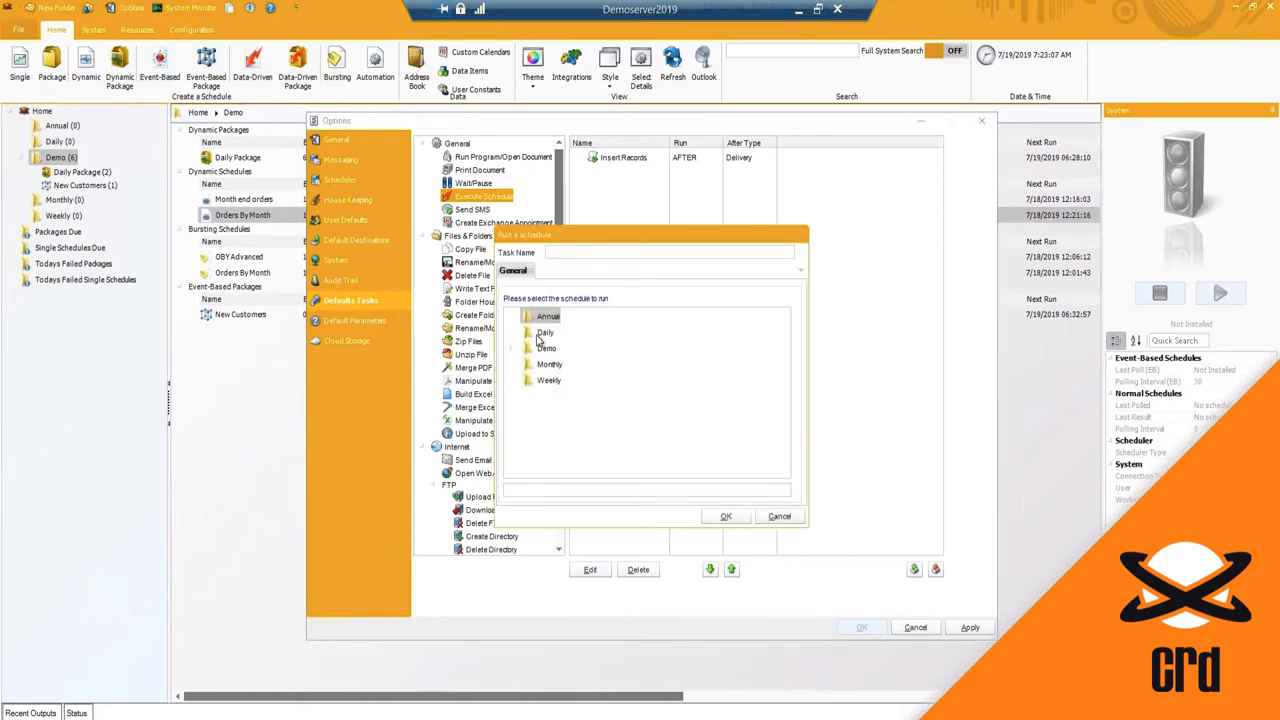
{"action": "left_click", "coordinate": [528, 348]}
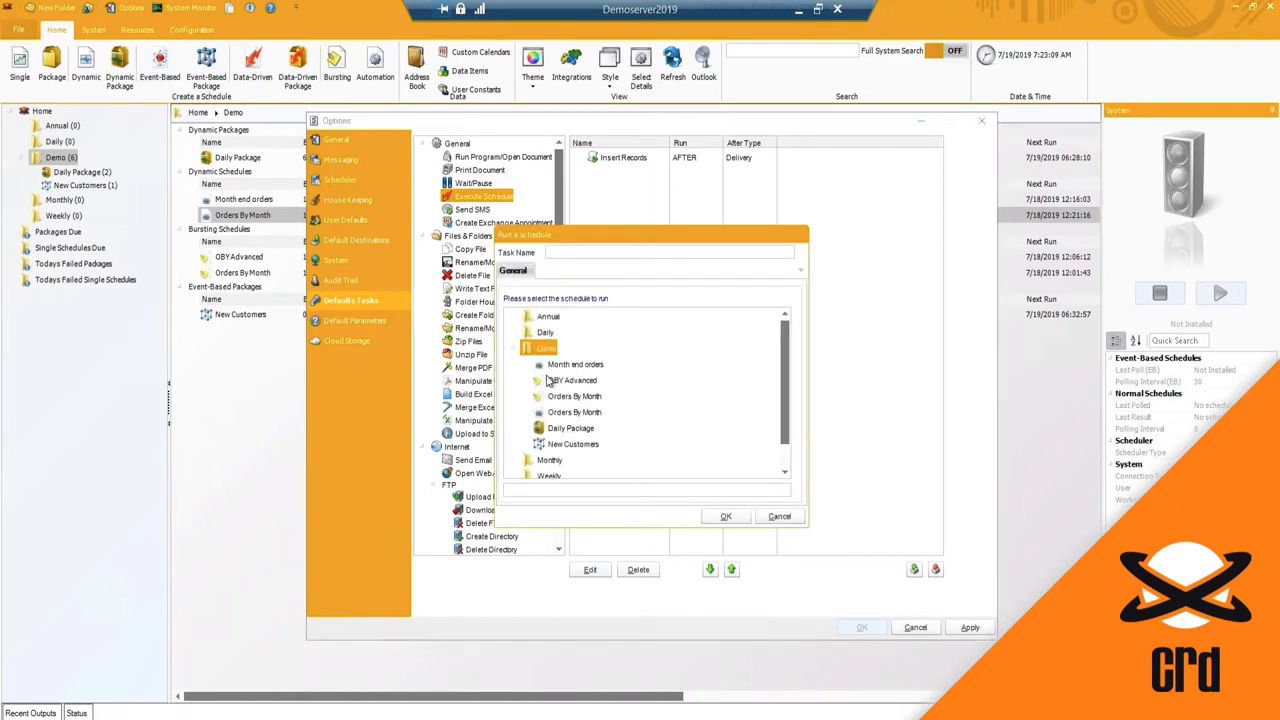
{"action": "left_click", "coordinate": [778, 516]}
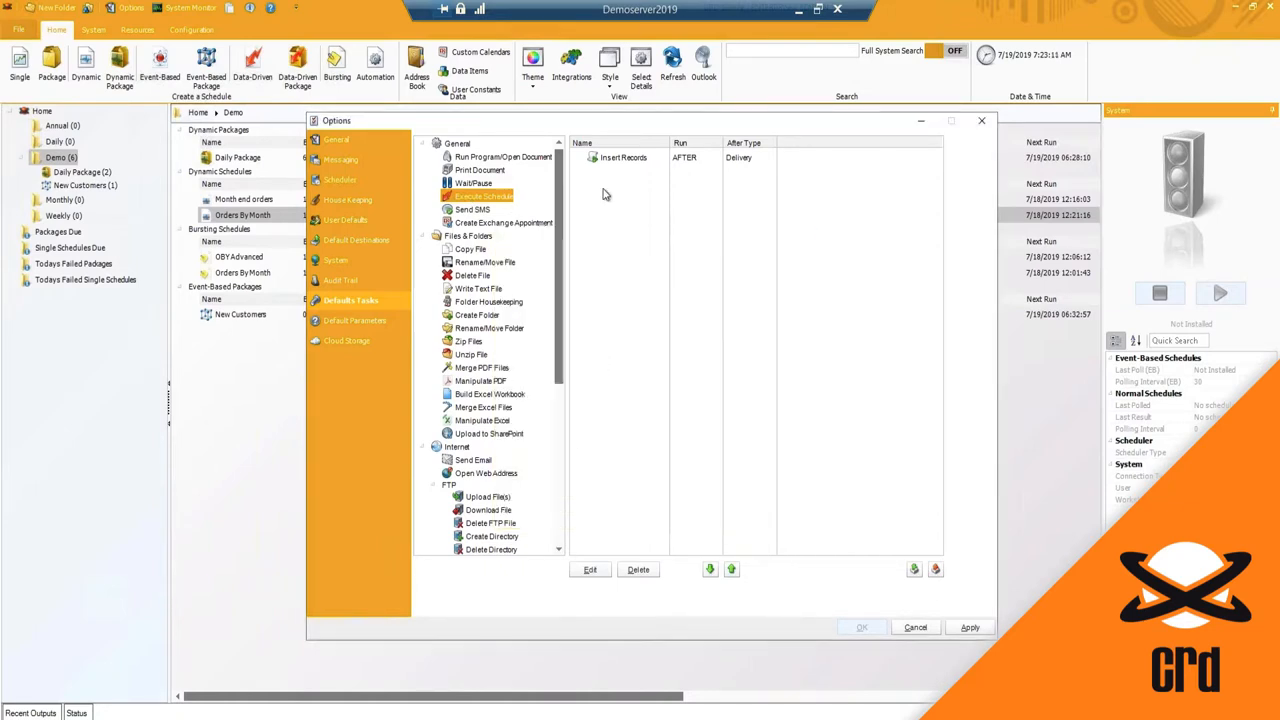
{"action": "left_click", "coordinate": [624, 156]}
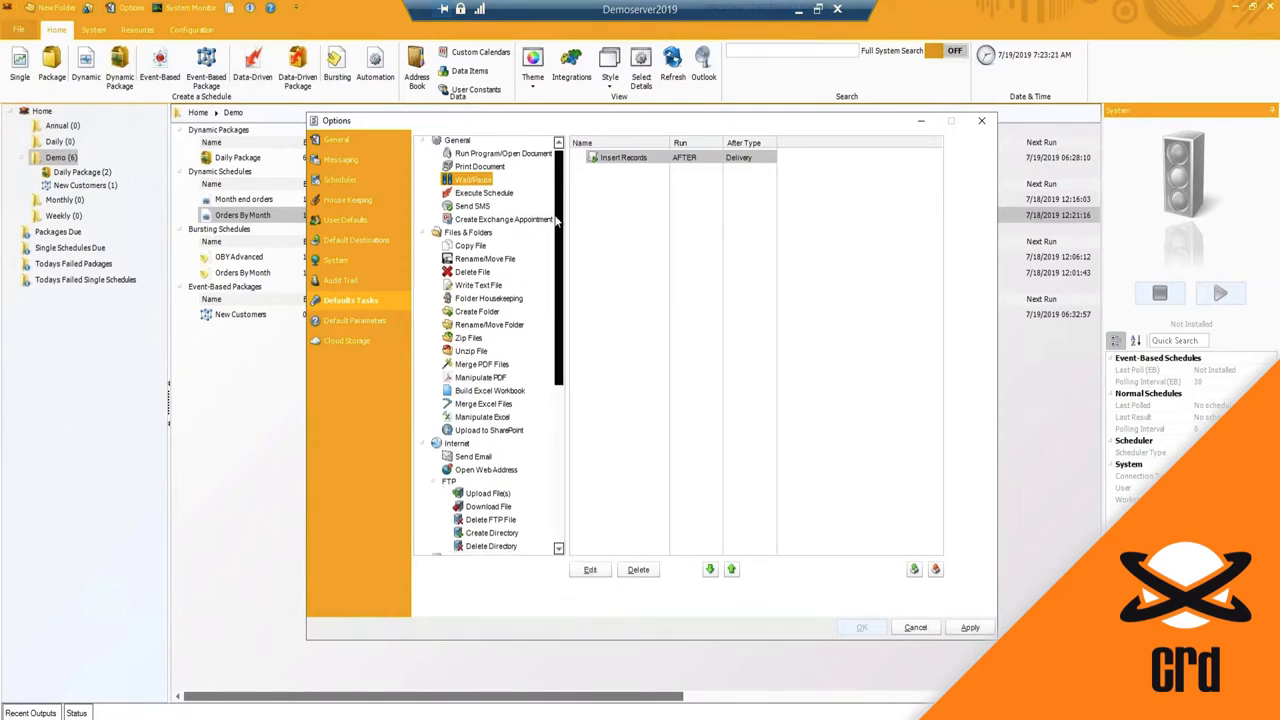
View the Insert Records SQL script task settings under Database tasks and cancel them unchanged.
{"action": "scroll", "scroll_direction": "down", "scroll_amount": 3}
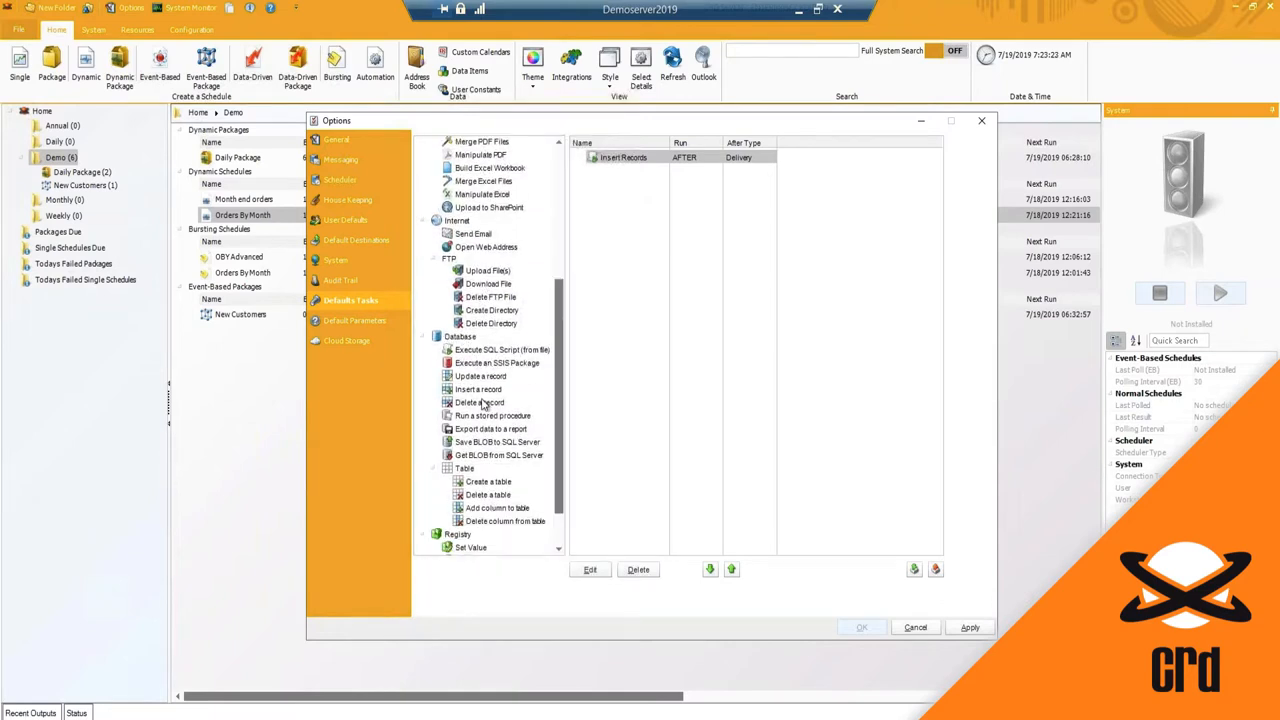
{"action": "mouse_move", "coordinate": [514, 380]}
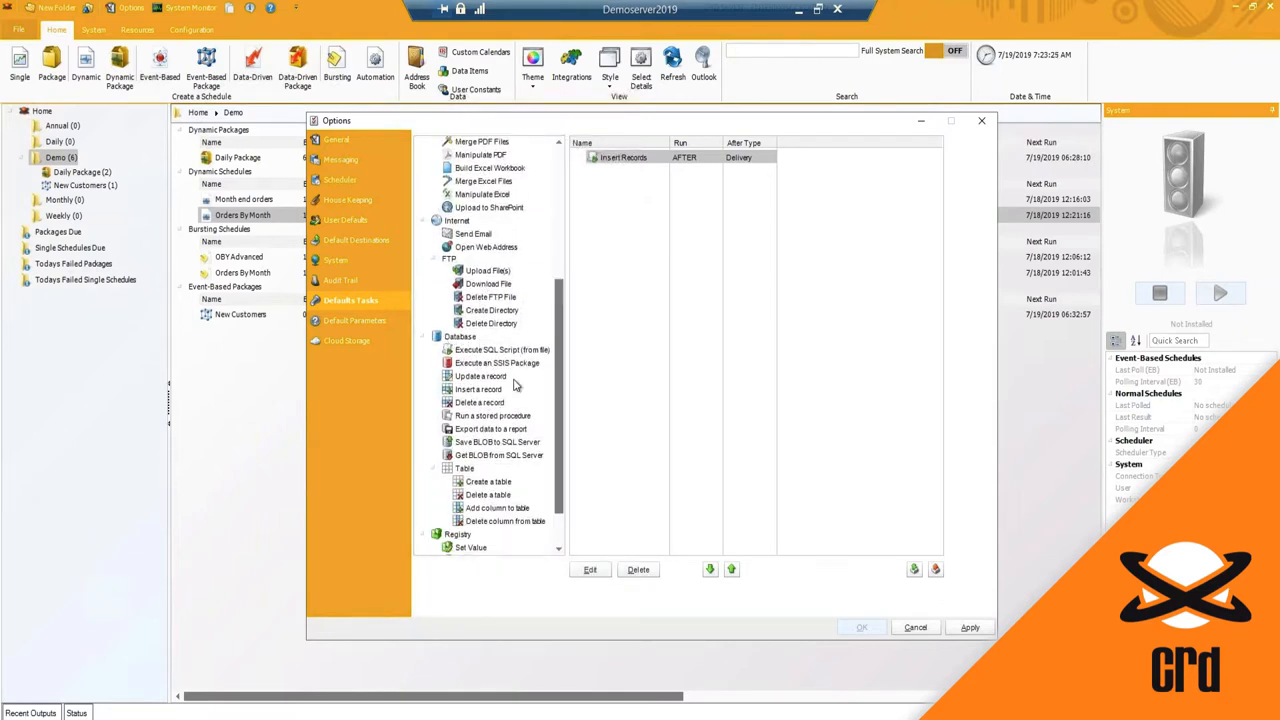
{"action": "left_click", "coordinate": [500, 348]}
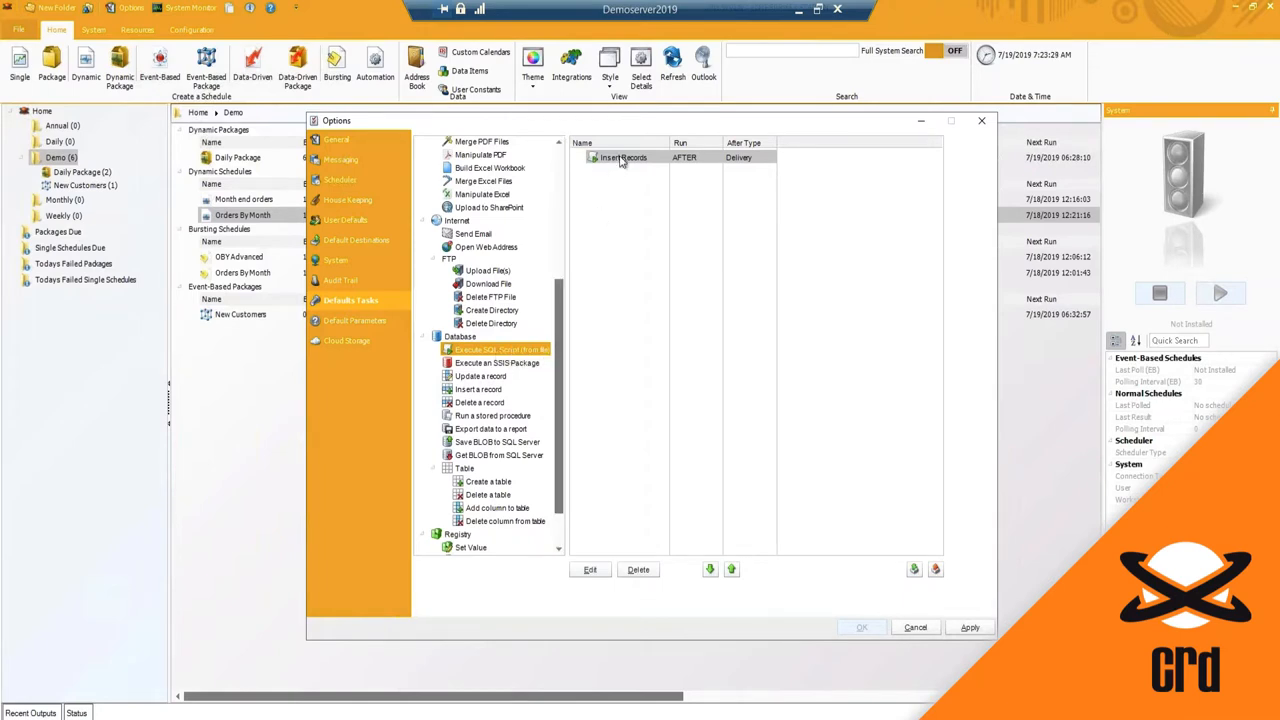
{"action": "double_click", "coordinate": [624, 156]}
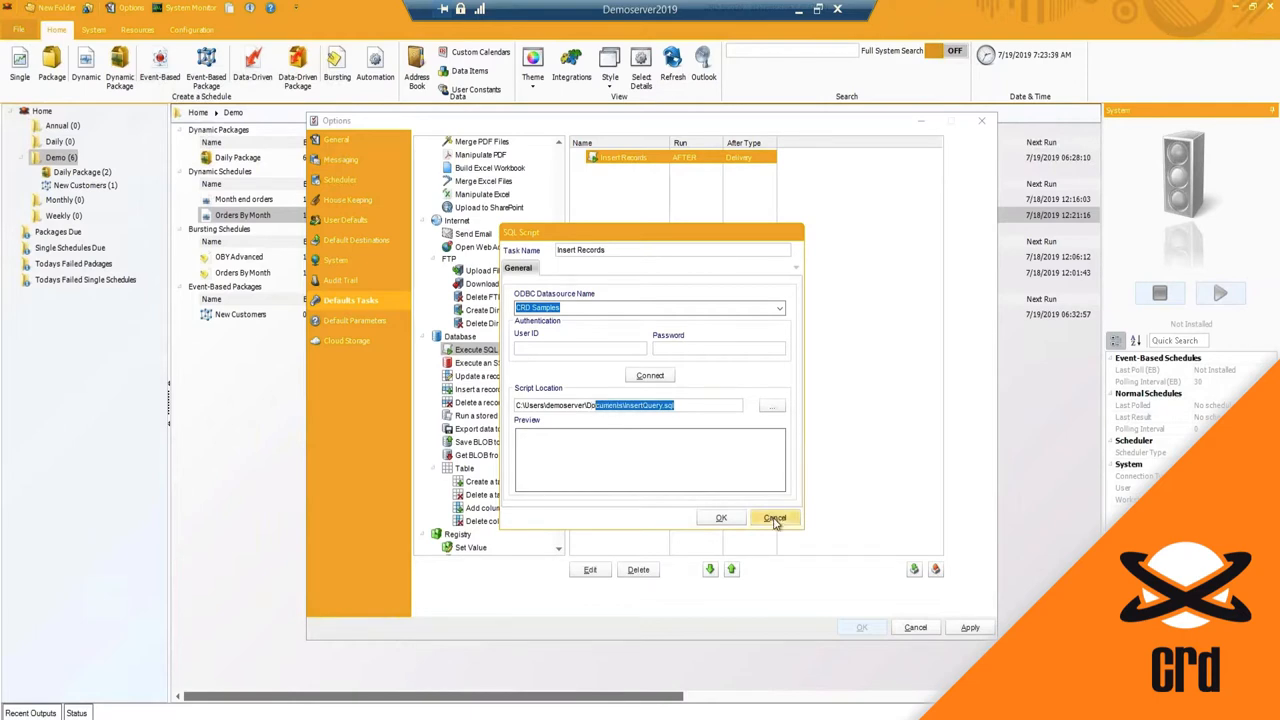
{"action": "left_click", "coordinate": [776, 516]}
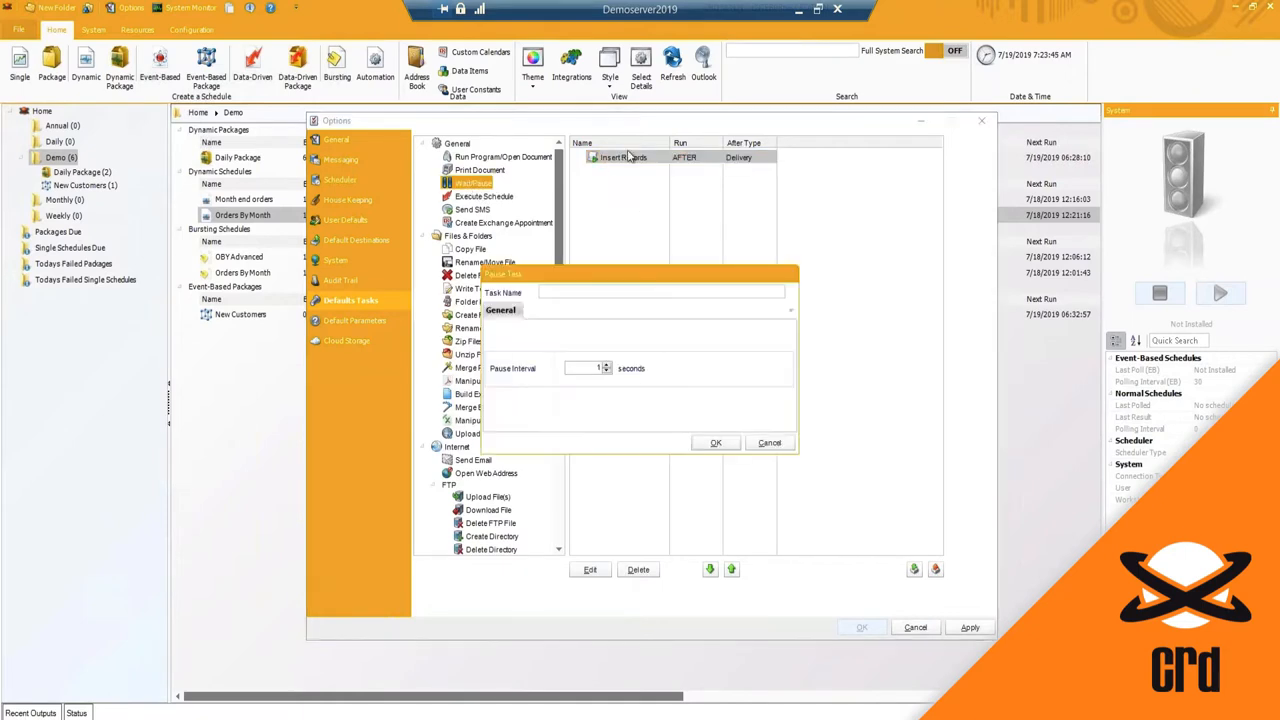
Name the new pause task 'Wait 20' and save it to the default tasks.
{"action": "left_click", "coordinate": [608, 292]}
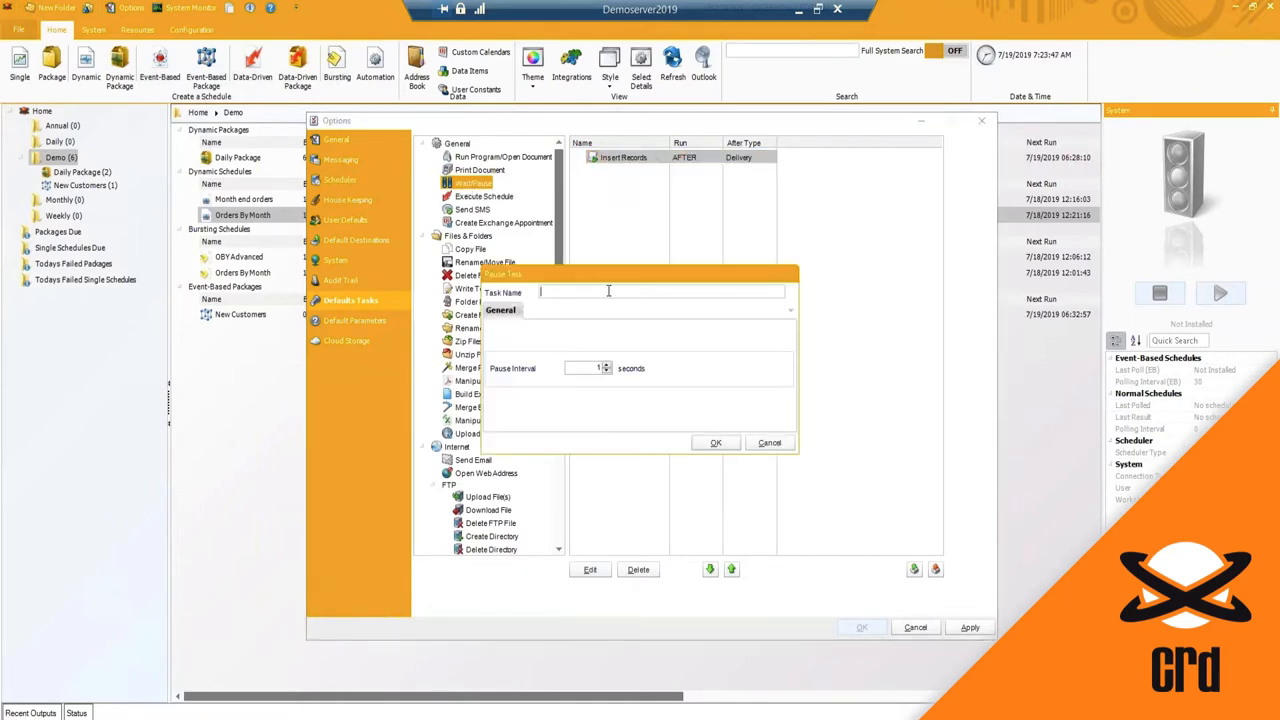
{"action": "type", "text": "Wait"}
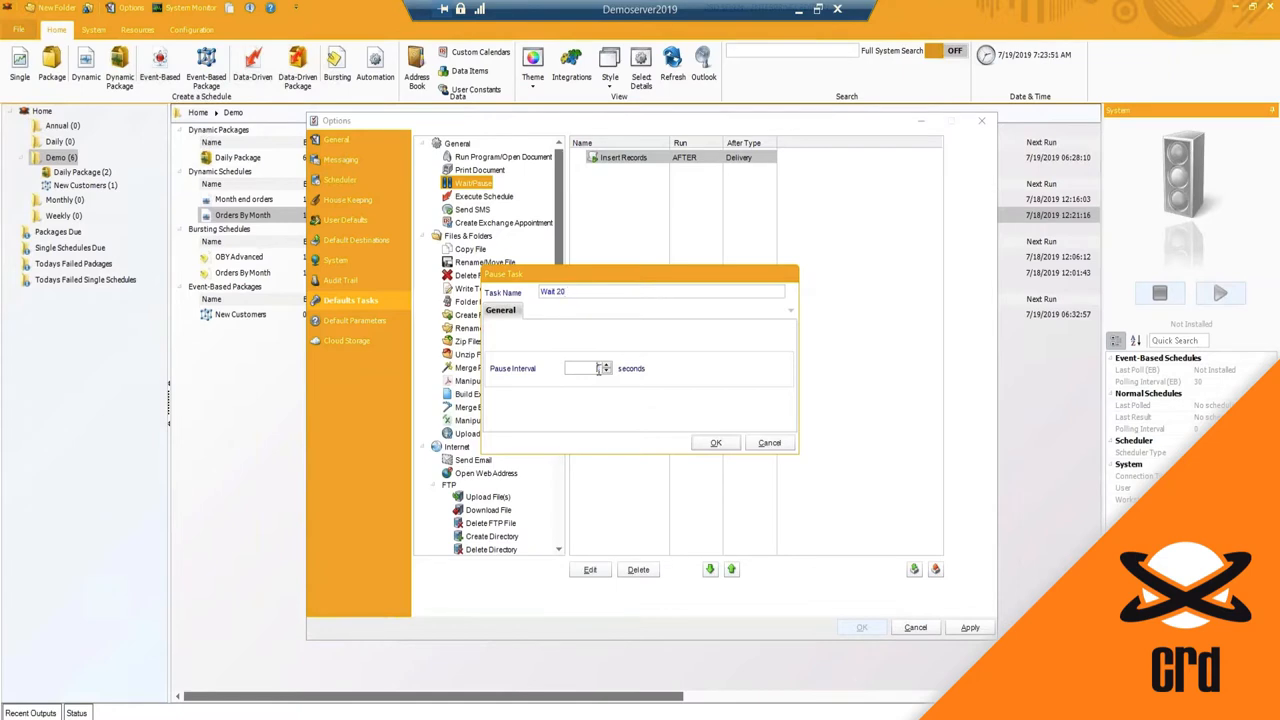
{"action": "type", "text": "20"}
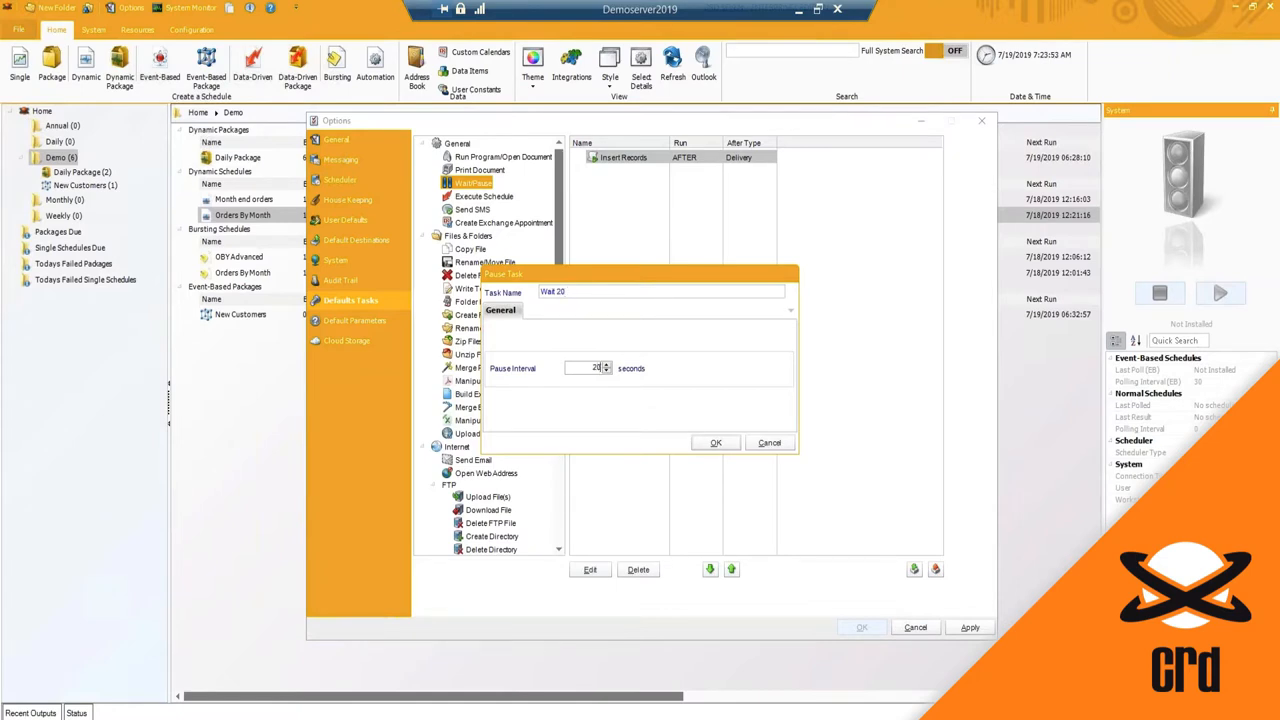
{"action": "left_click", "coordinate": [716, 442]}
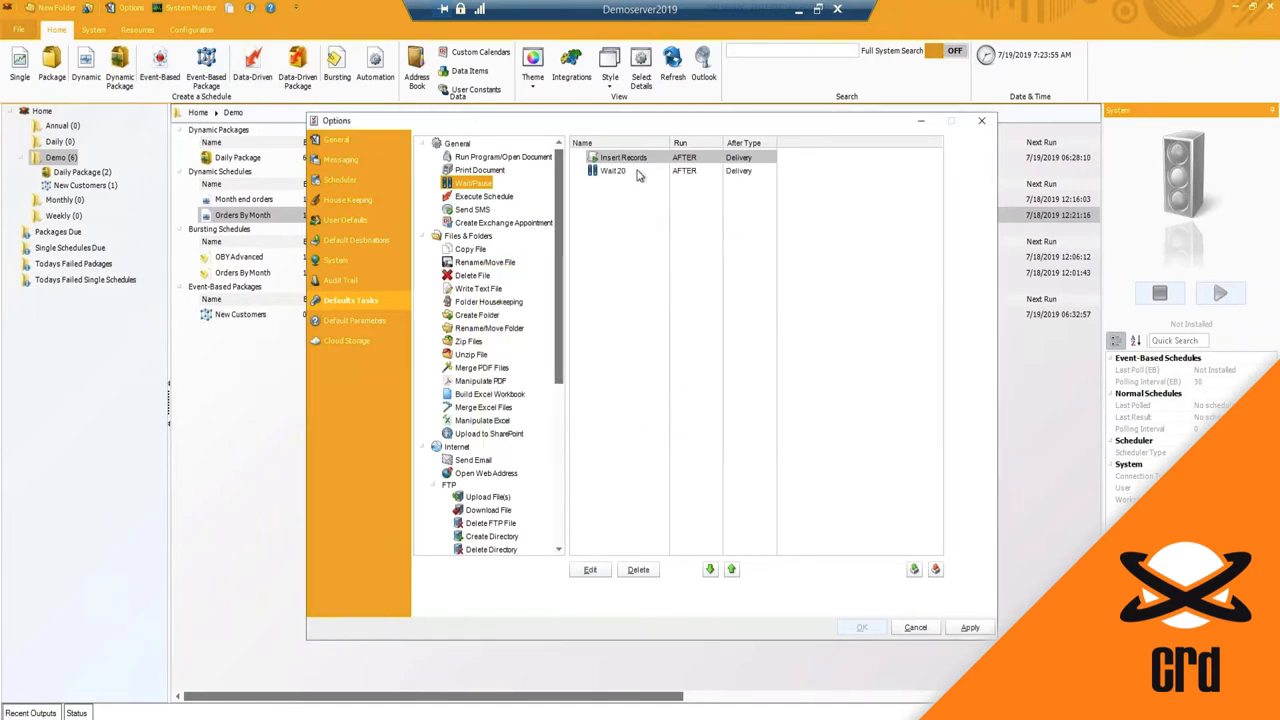
{"action": "left_click", "coordinate": [612, 170]}
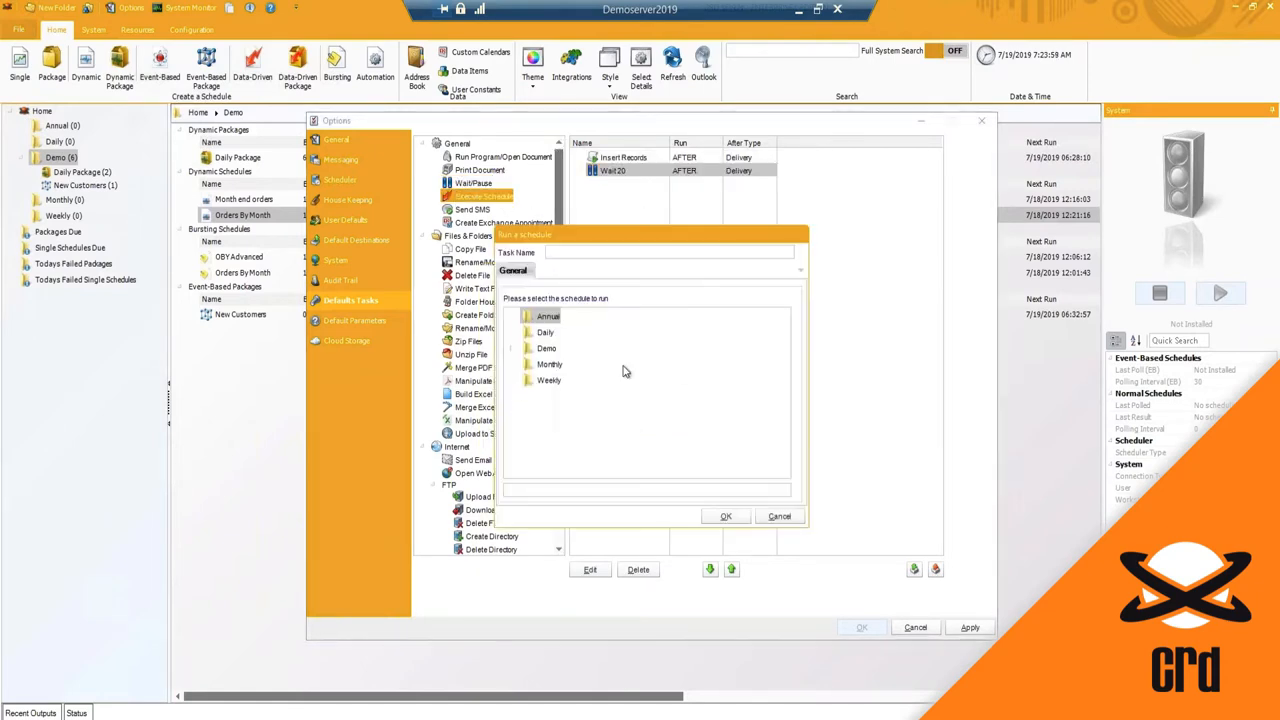
Set the task to run the Demo Month end orders schedule, name it 'Execute' and save it.
{"action": "left_click", "coordinate": [544, 348]}
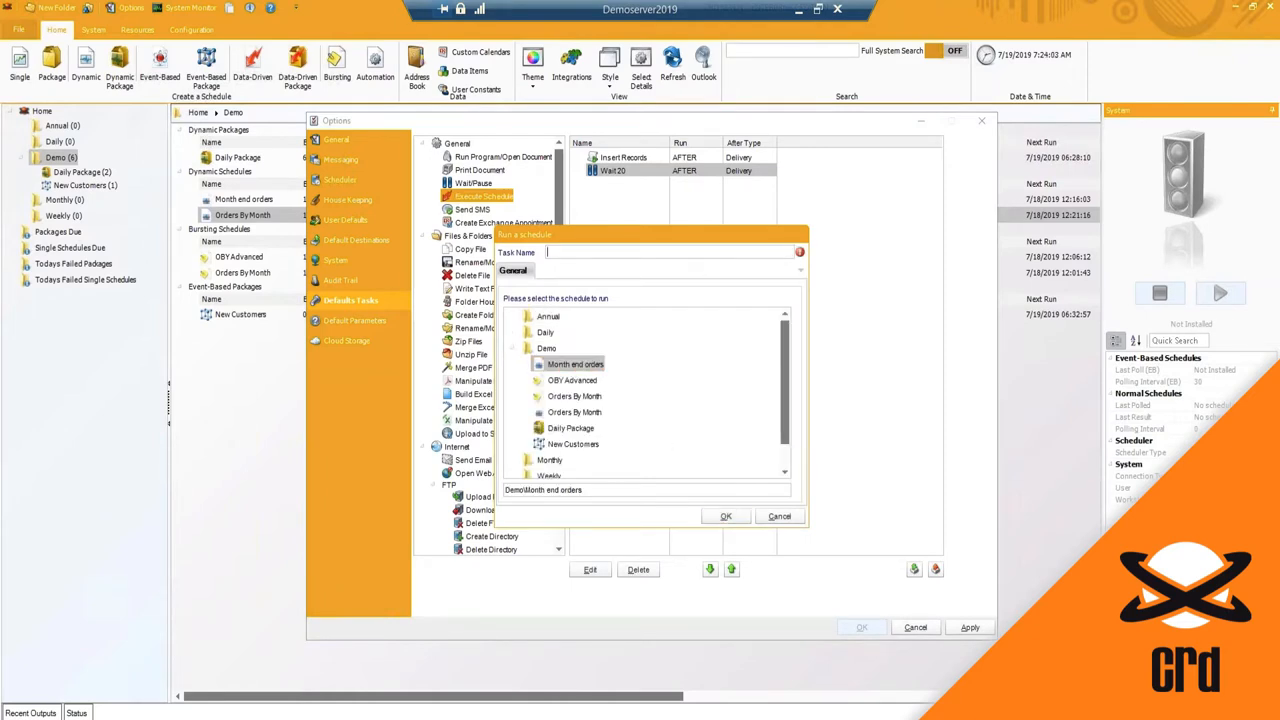
{"action": "type", "text": "Execute"}
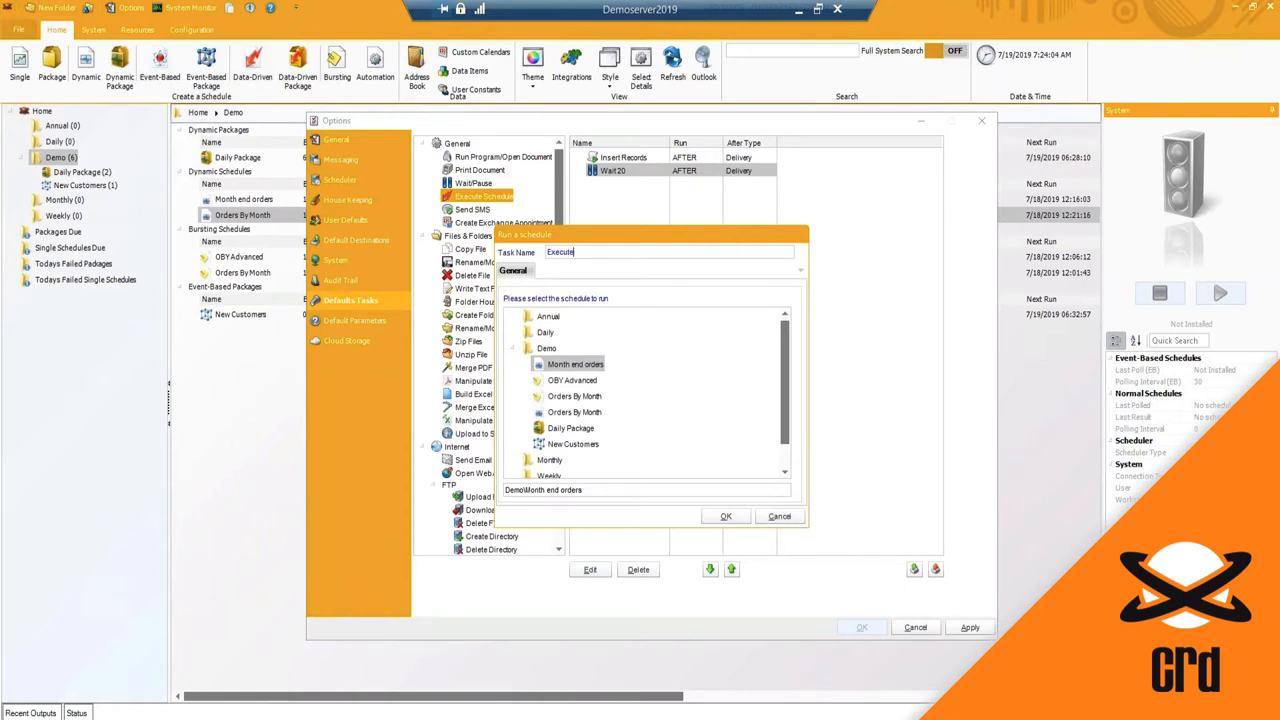
{"action": "left_click", "coordinate": [724, 516]}
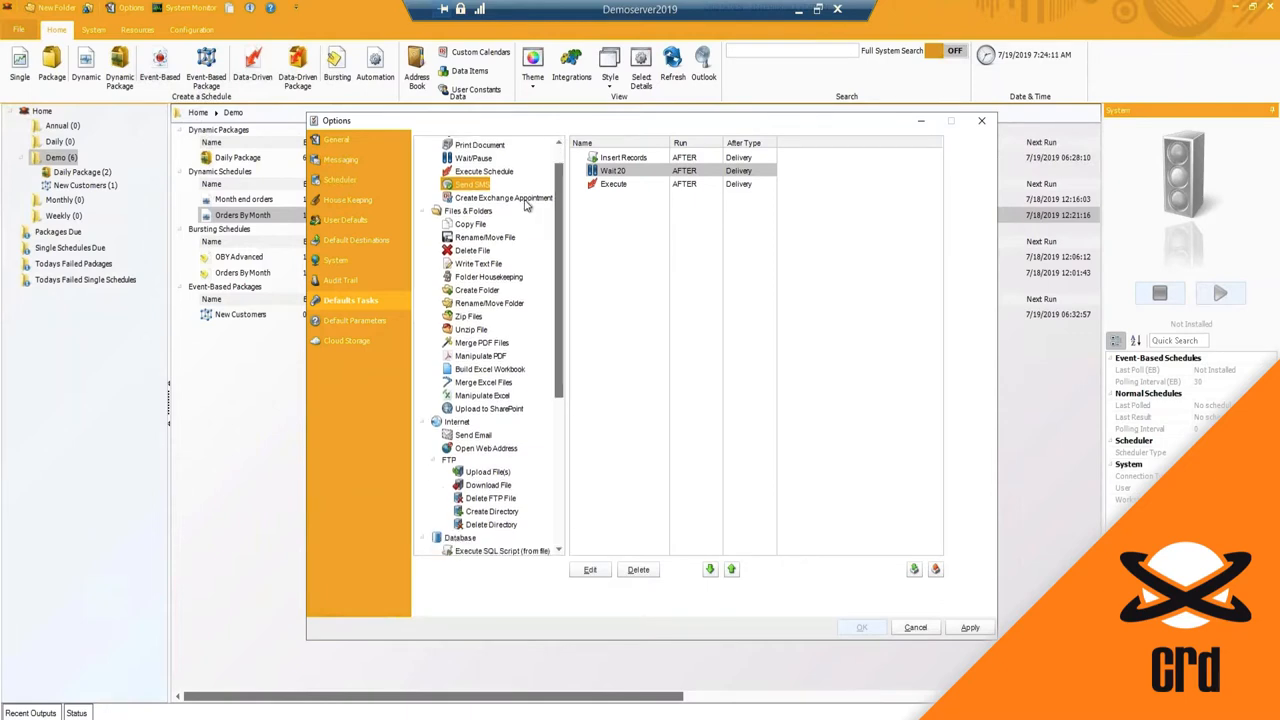
{"action": "scroll", "scroll_direction": "down", "scroll_amount": 3}
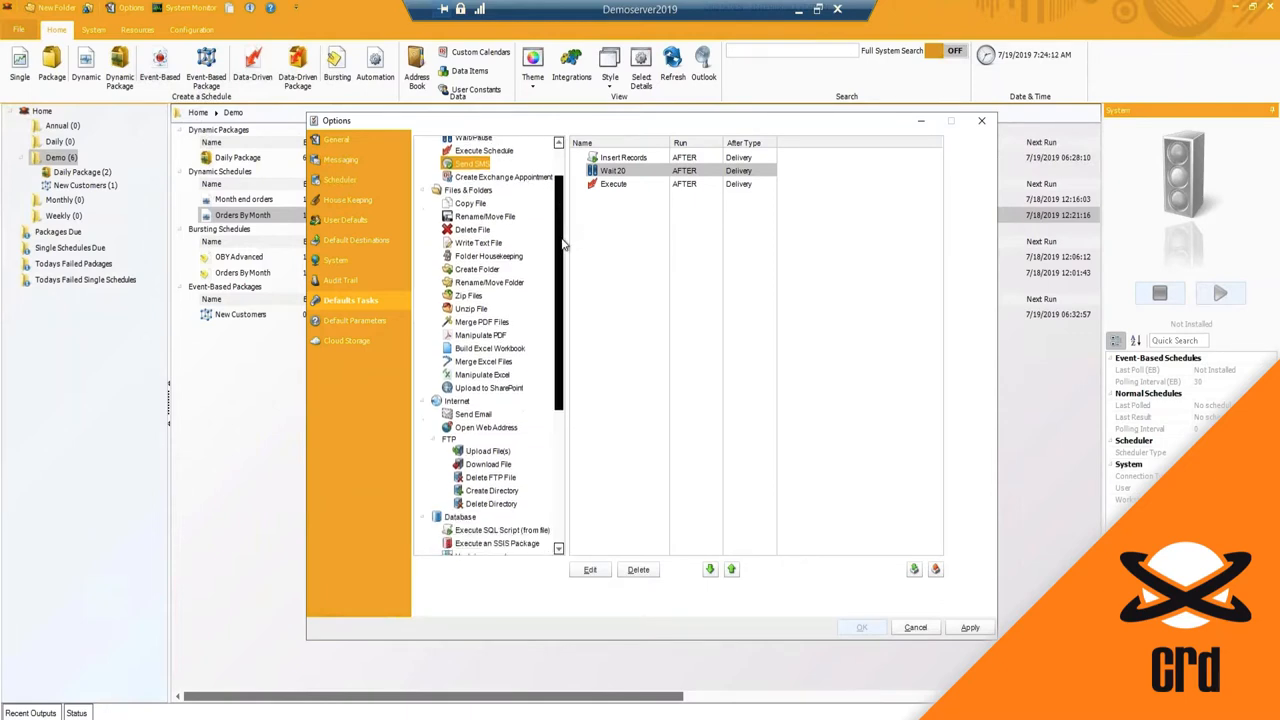
{"action": "scroll", "scroll_direction": "down", "scroll_amount": 3}
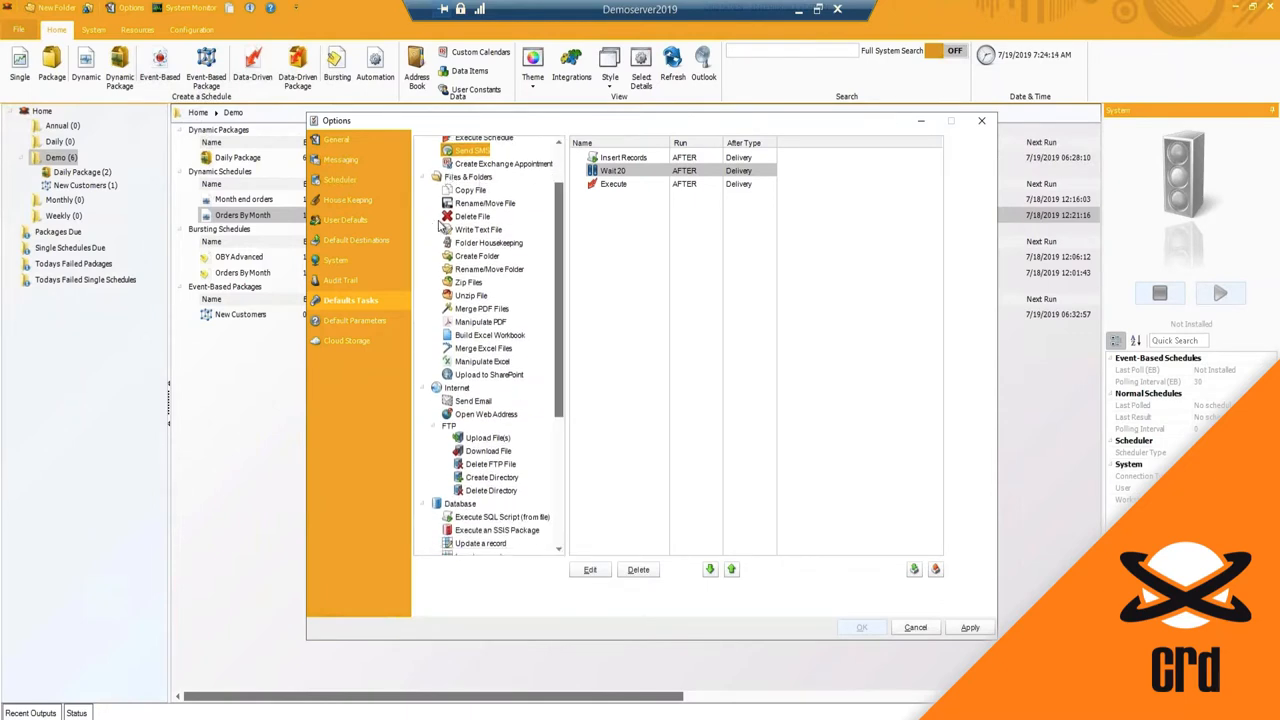
{"action": "mouse_move", "coordinate": [470, 190]}
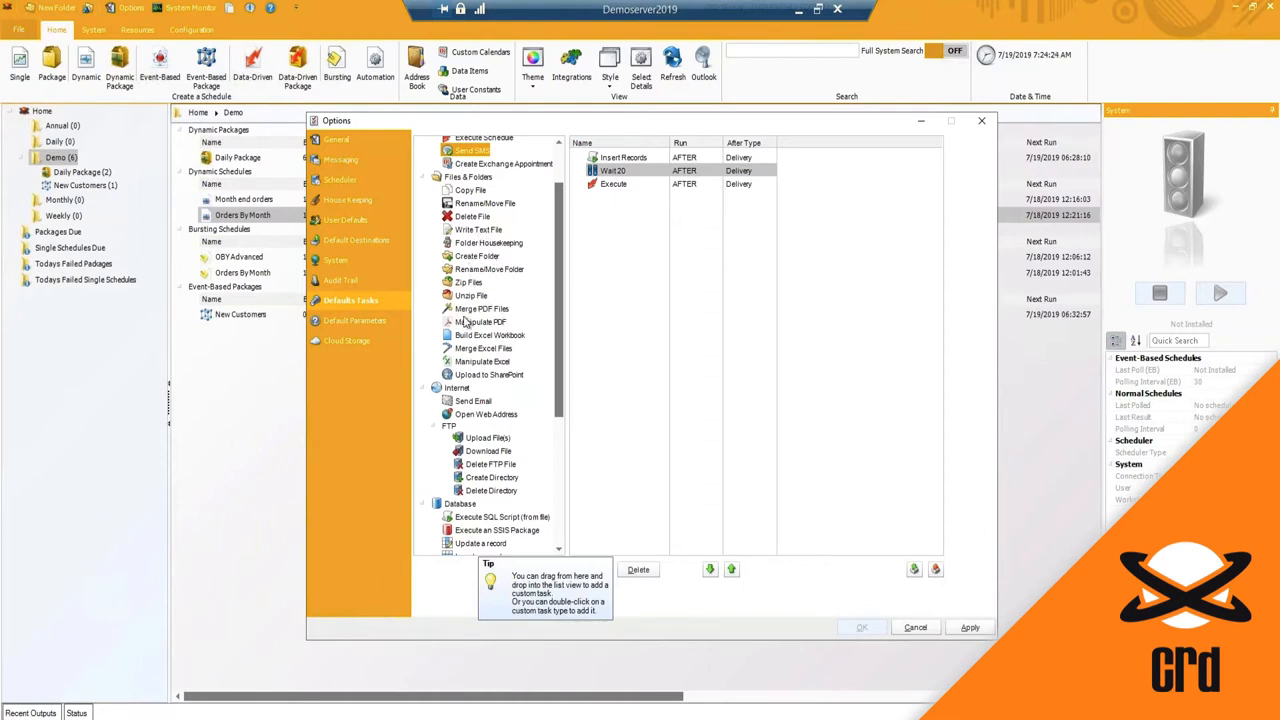
In Merge PDF File, try adding individual PDF files, cancel the picker, and choose merging all files in a single folder.
{"action": "left_click", "coordinate": [480, 308]}
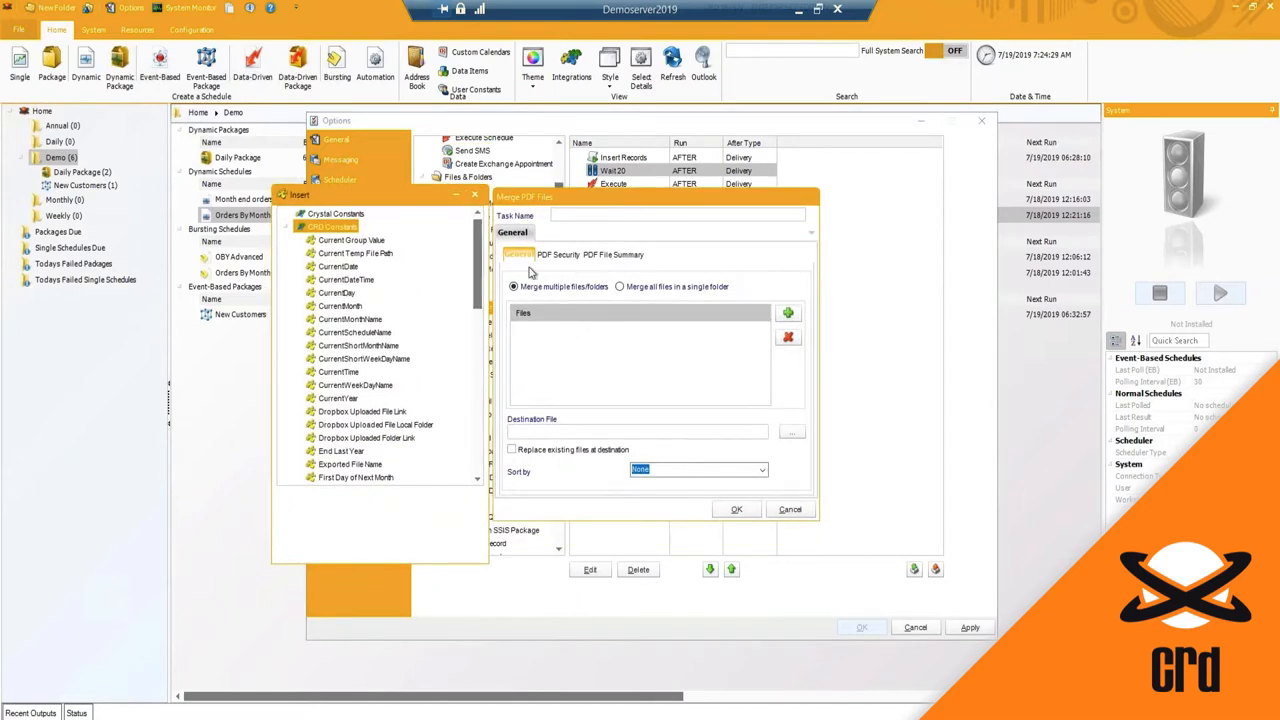
{"action": "mouse_move", "coordinate": [586, 344]}
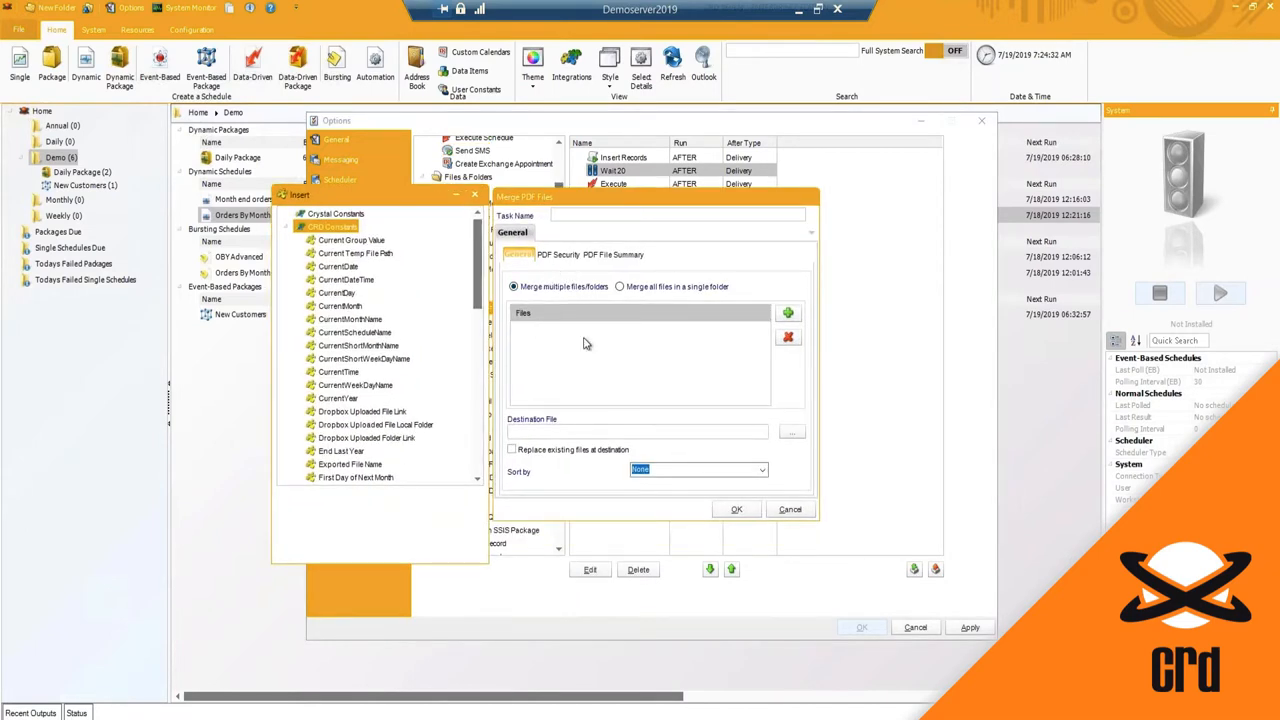
{"action": "left_click", "coordinate": [788, 312]}
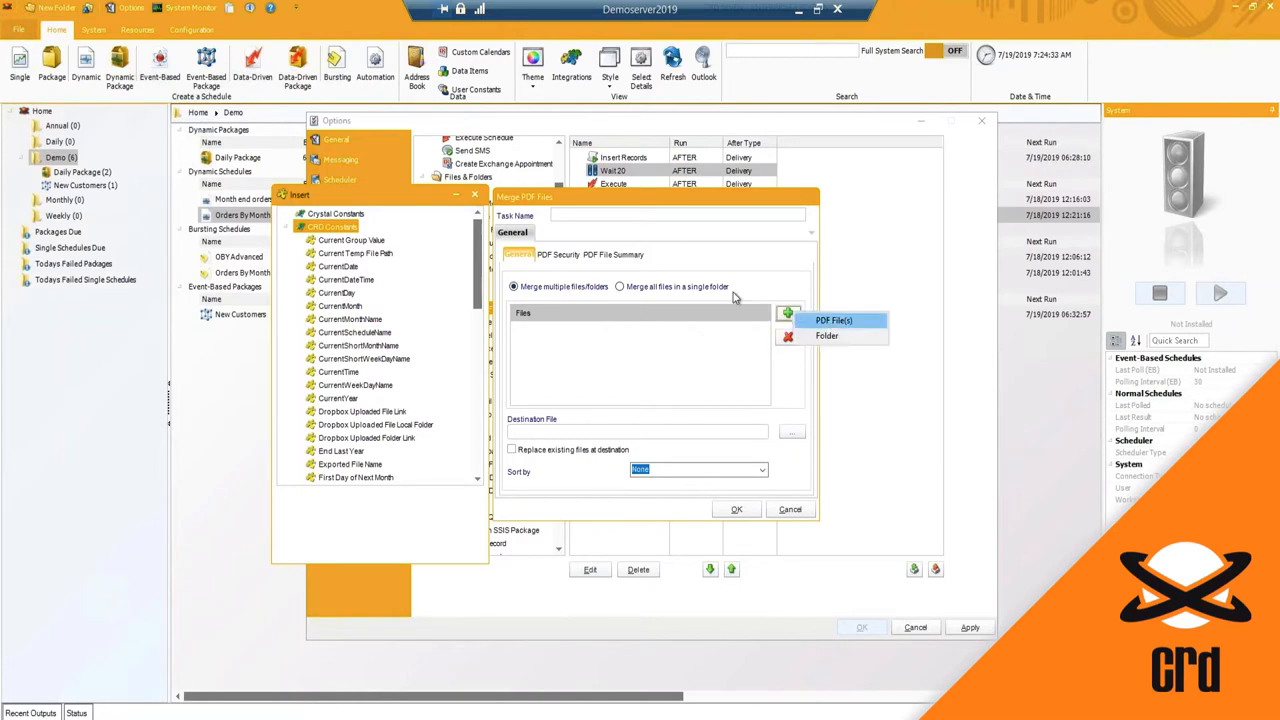
{"action": "left_click", "coordinate": [840, 320]}
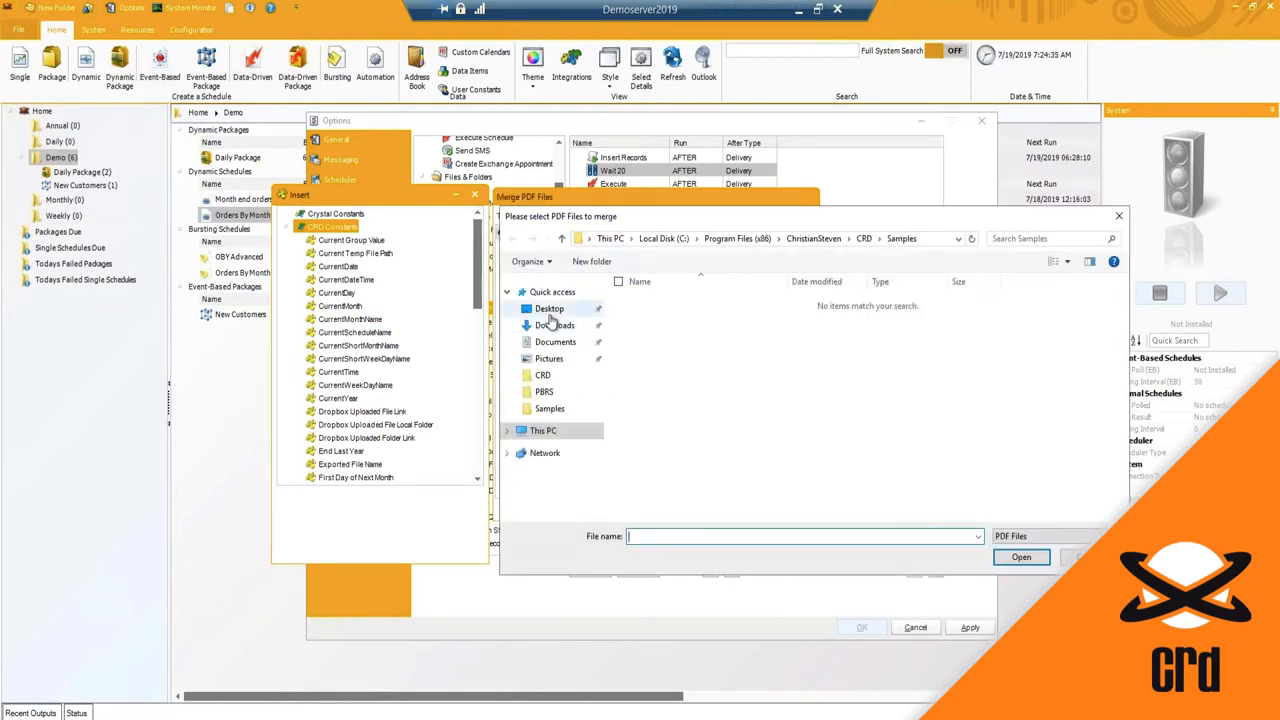
{"action": "left_click", "coordinate": [548, 308]}
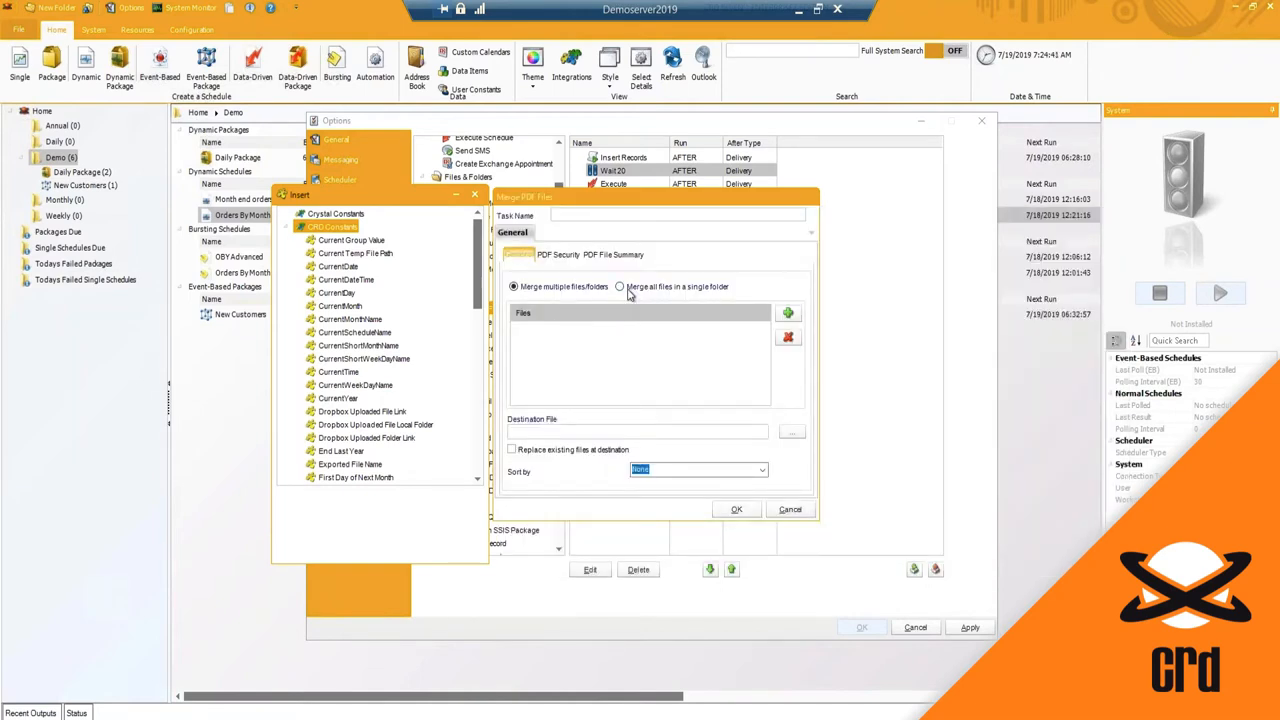
{"action": "left_click", "coordinate": [620, 286]}
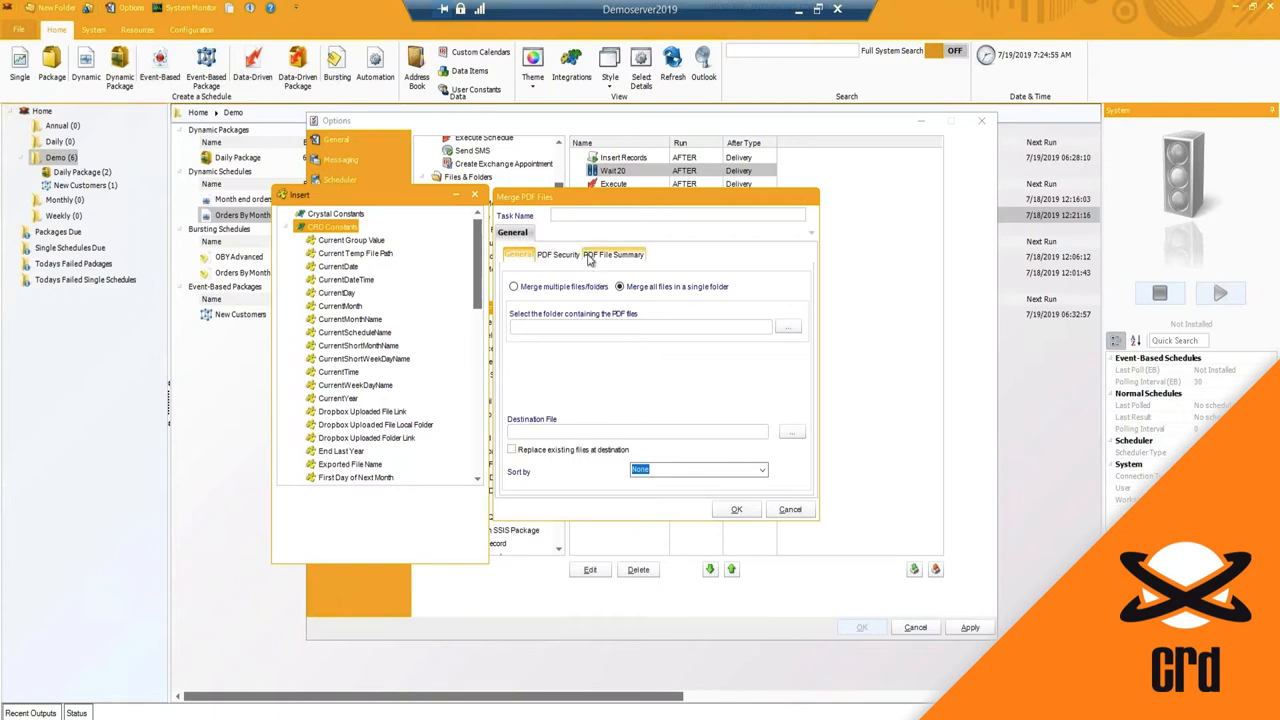
Toggle Enable PDF Options on and off in the security settings, then cancel the merge task.
{"action": "left_click", "coordinate": [558, 254]}
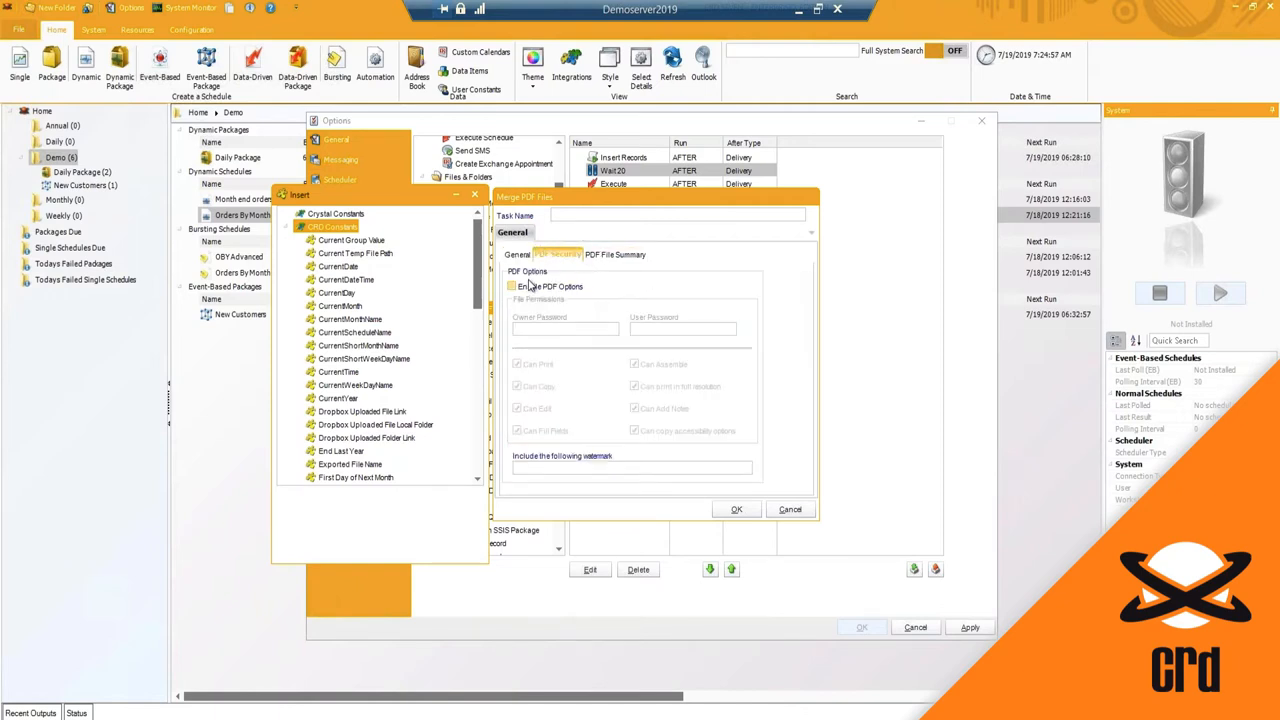
{"action": "left_click", "coordinate": [512, 286]}
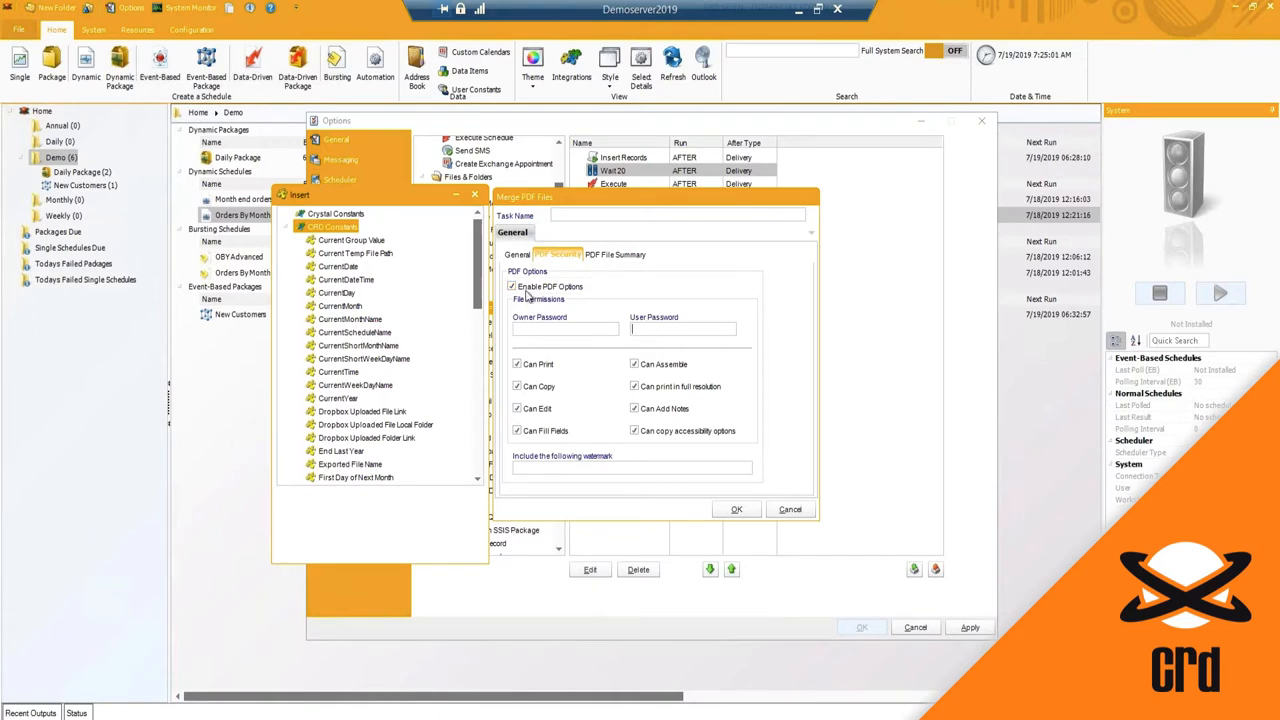
{"action": "left_click", "coordinate": [512, 286]}
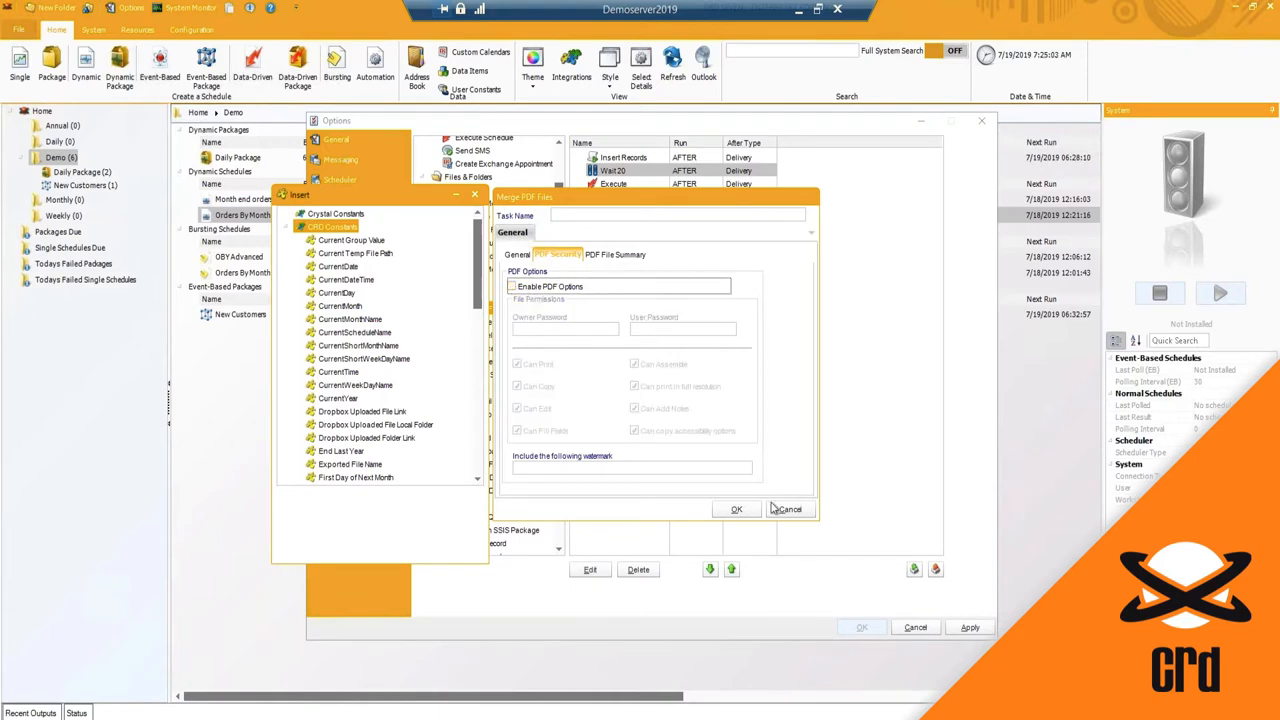
{"action": "left_click", "coordinate": [790, 510]}
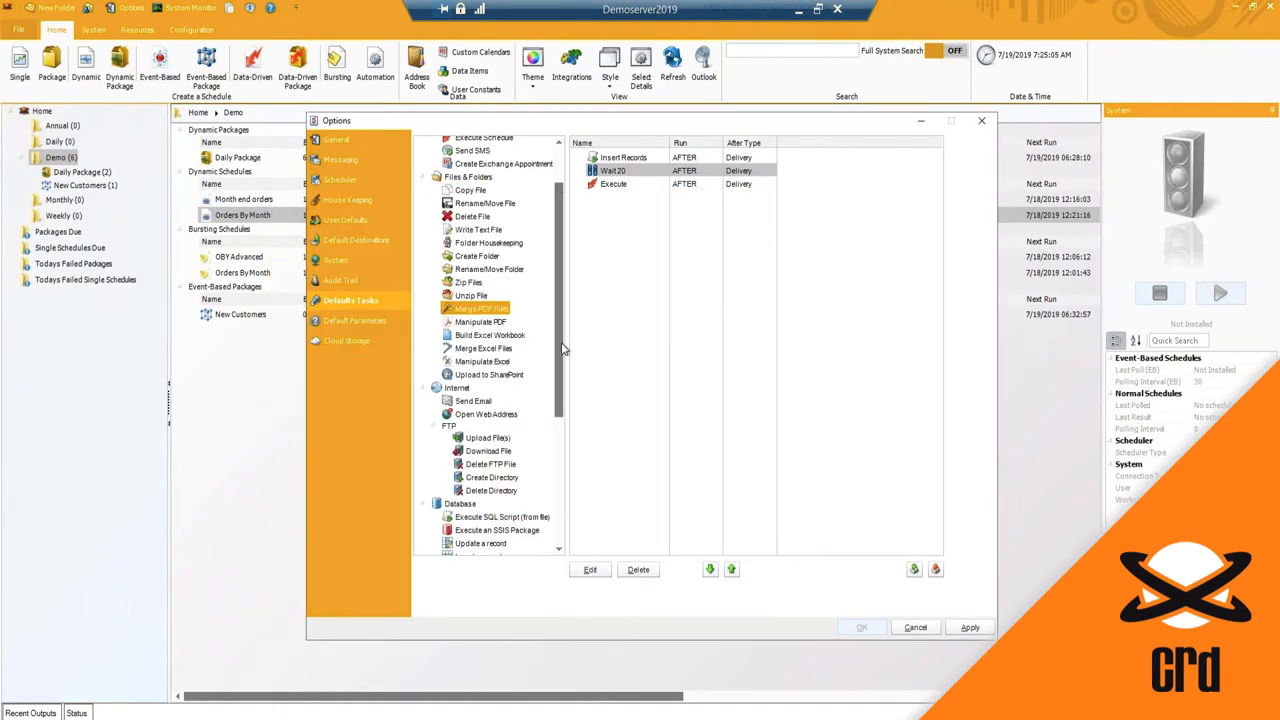
{"action": "scroll", "scroll_direction": "down", "scroll_amount": 3}
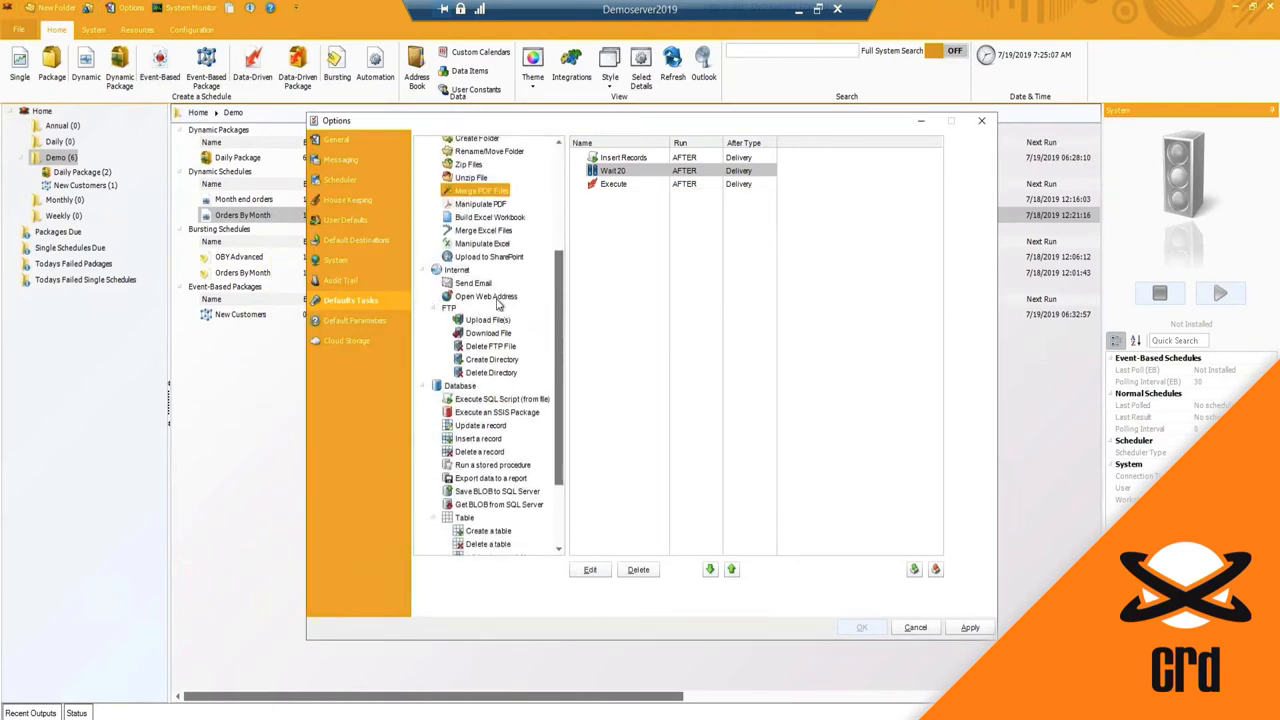
{"action": "left_click", "coordinate": [472, 284]}
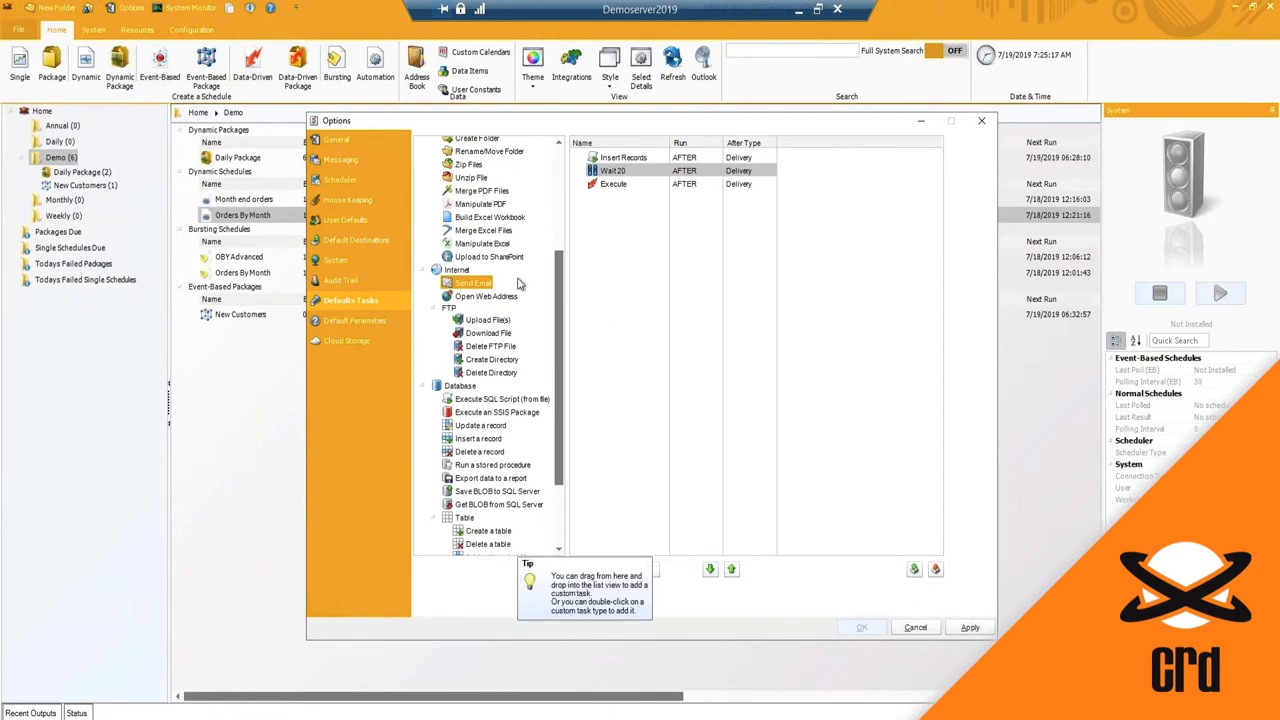
{"action": "mouse_move", "coordinate": [556, 360]}
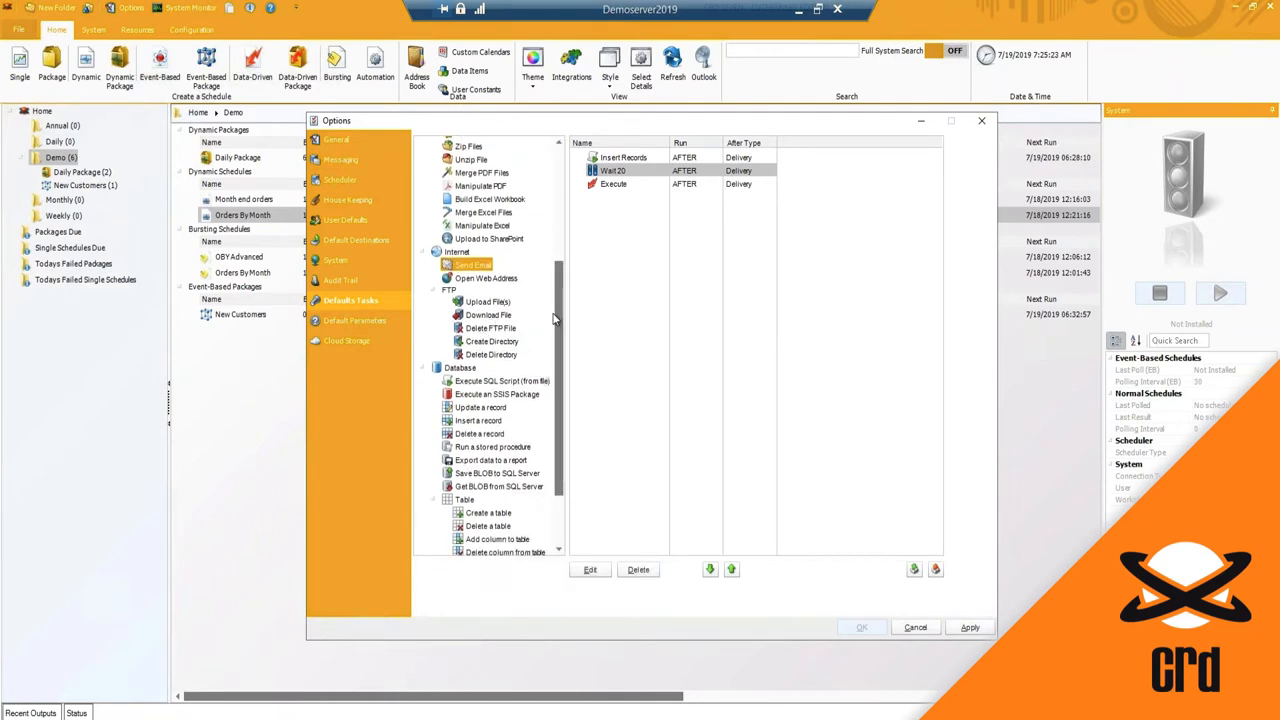
{"action": "scroll", "scroll_direction": "down", "scroll_amount": 3}
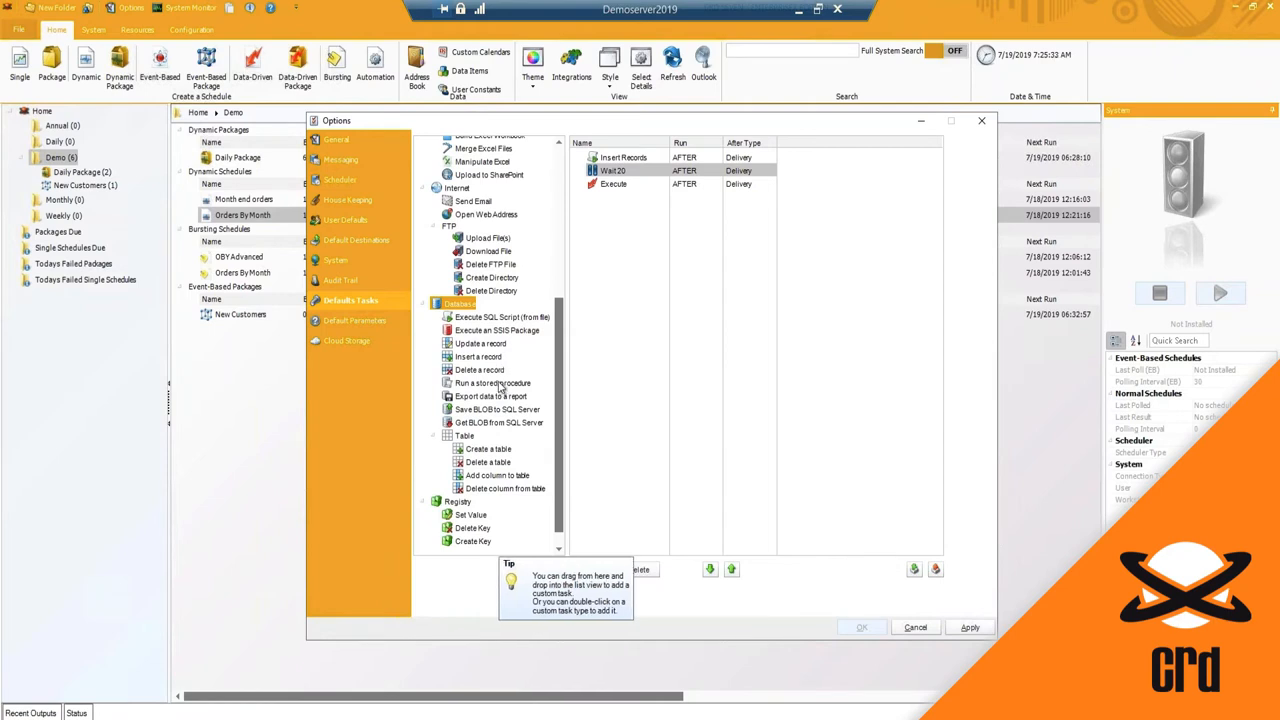
{"action": "scroll", "scroll_direction": "down", "scroll_amount": 3}
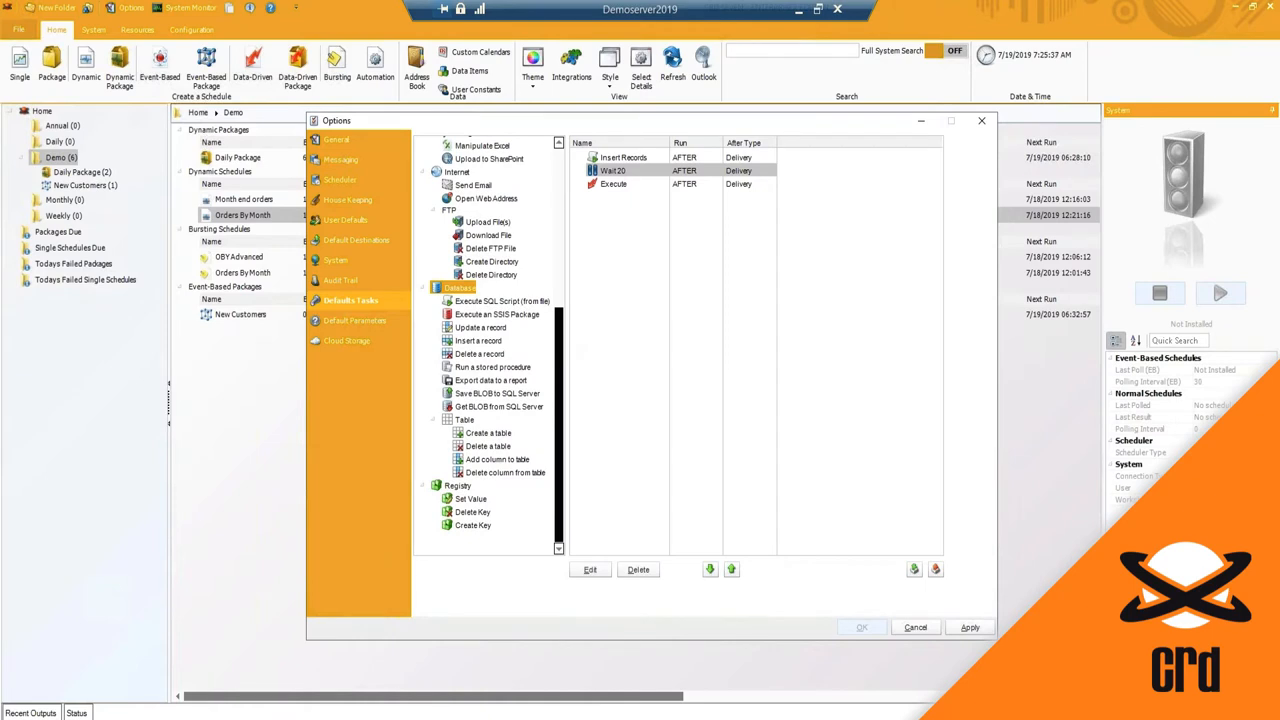
{"action": "mouse_move", "coordinate": [562, 392]}
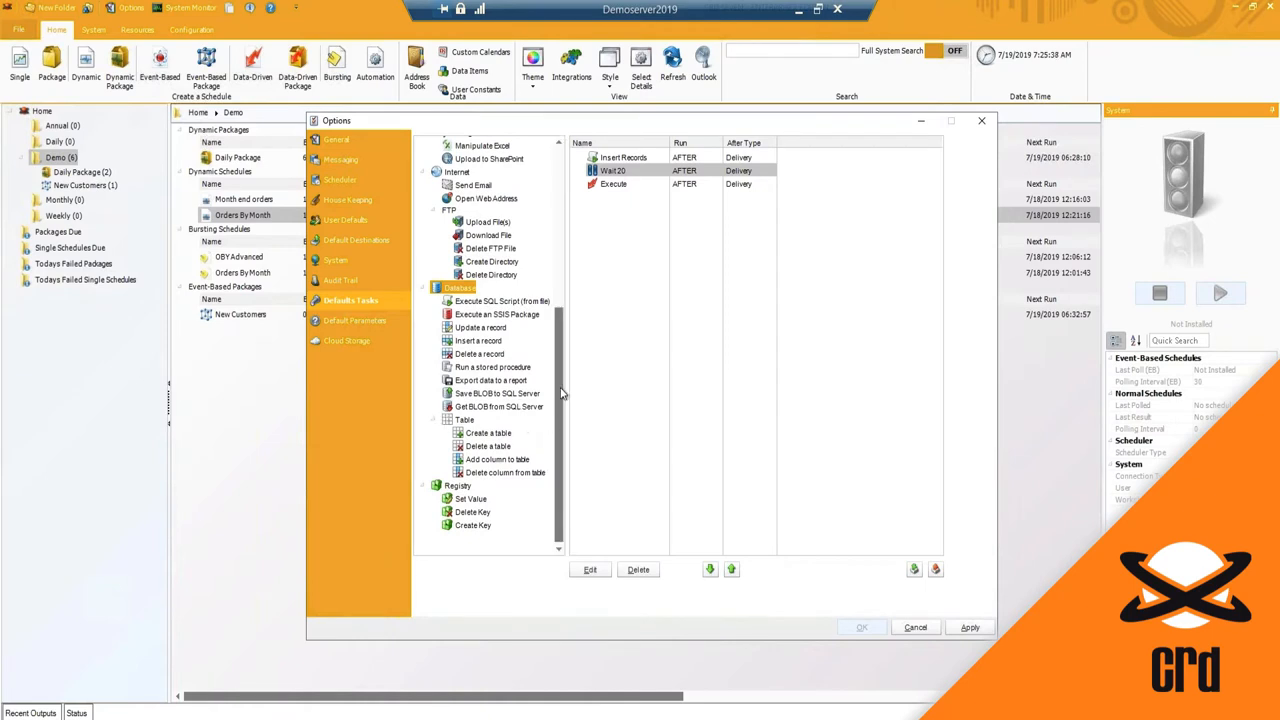
{"action": "mouse_move", "coordinate": [492, 396]}
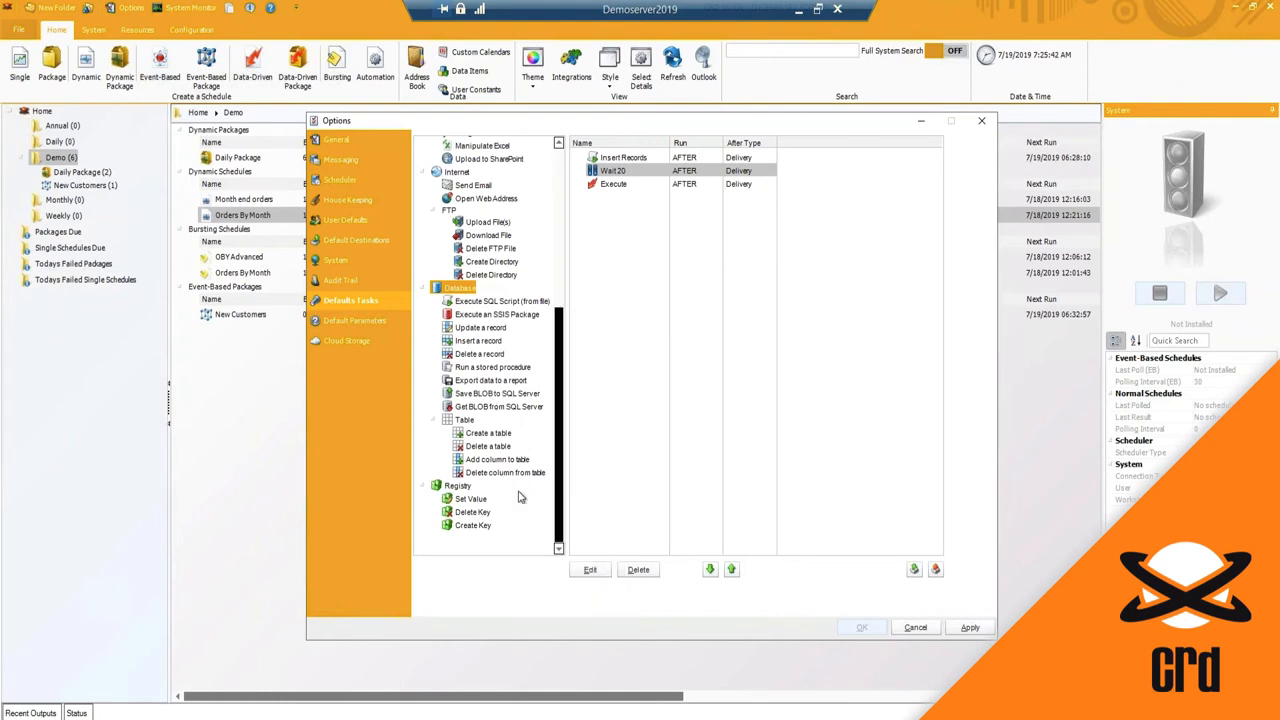
{"action": "mouse_move", "coordinate": [456, 498]}
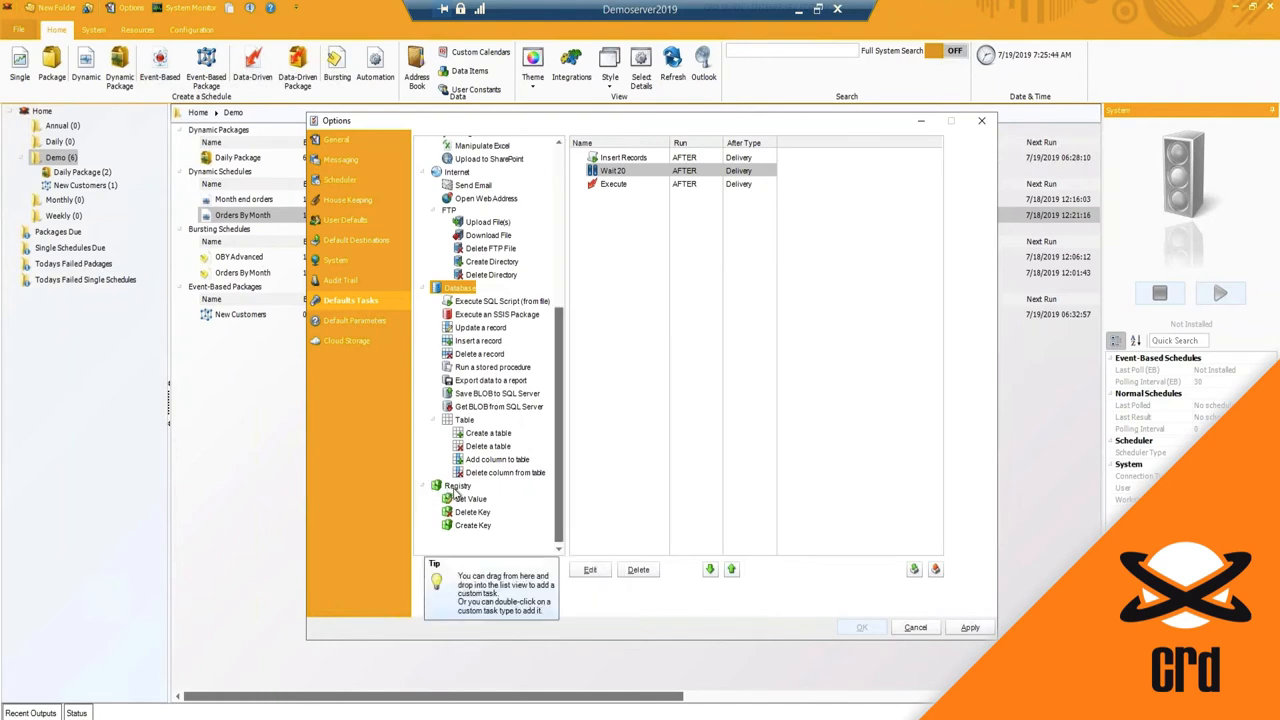
{"action": "left_click", "coordinate": [456, 486]}
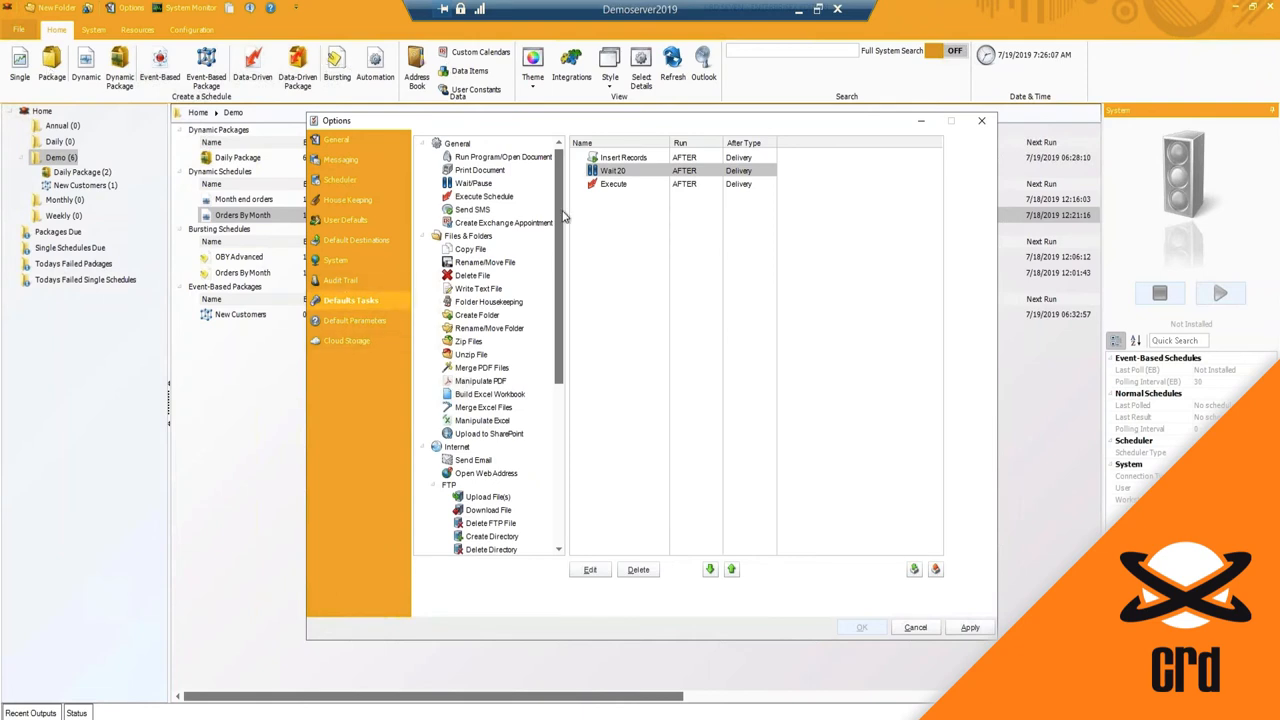
{"action": "left_click", "coordinate": [616, 156]}
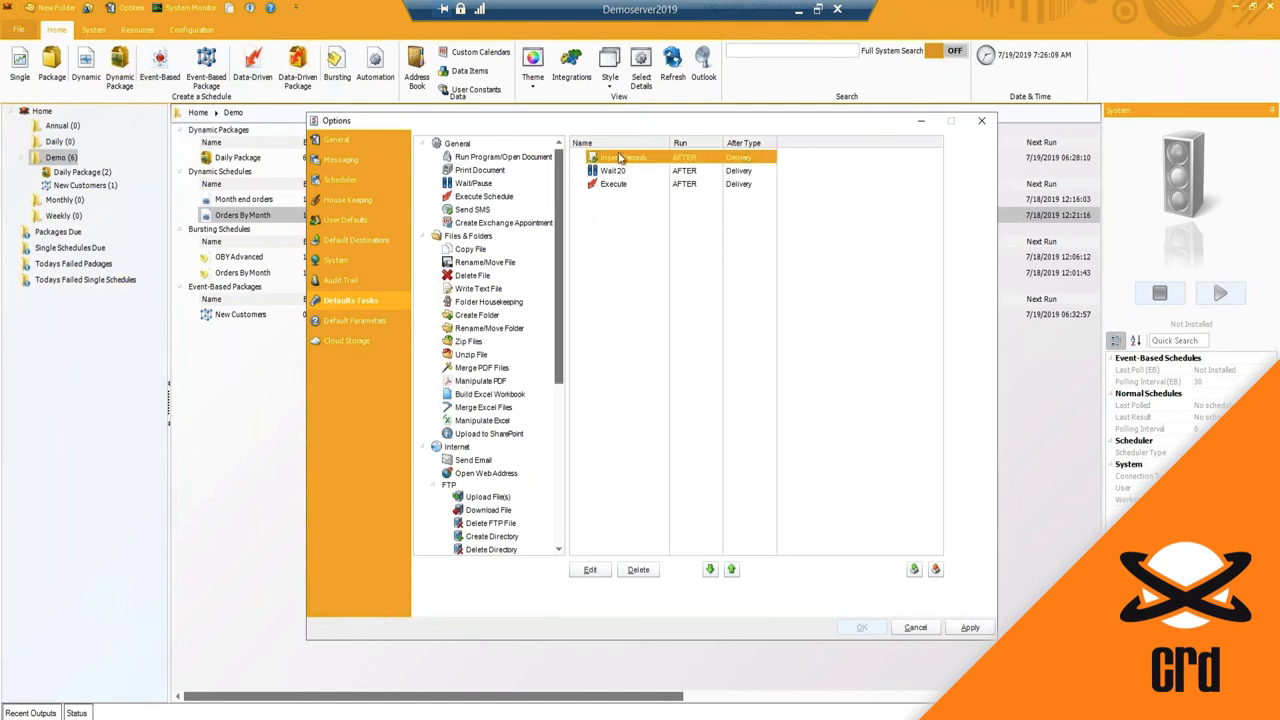
{"action": "left_click", "coordinate": [612, 170]}
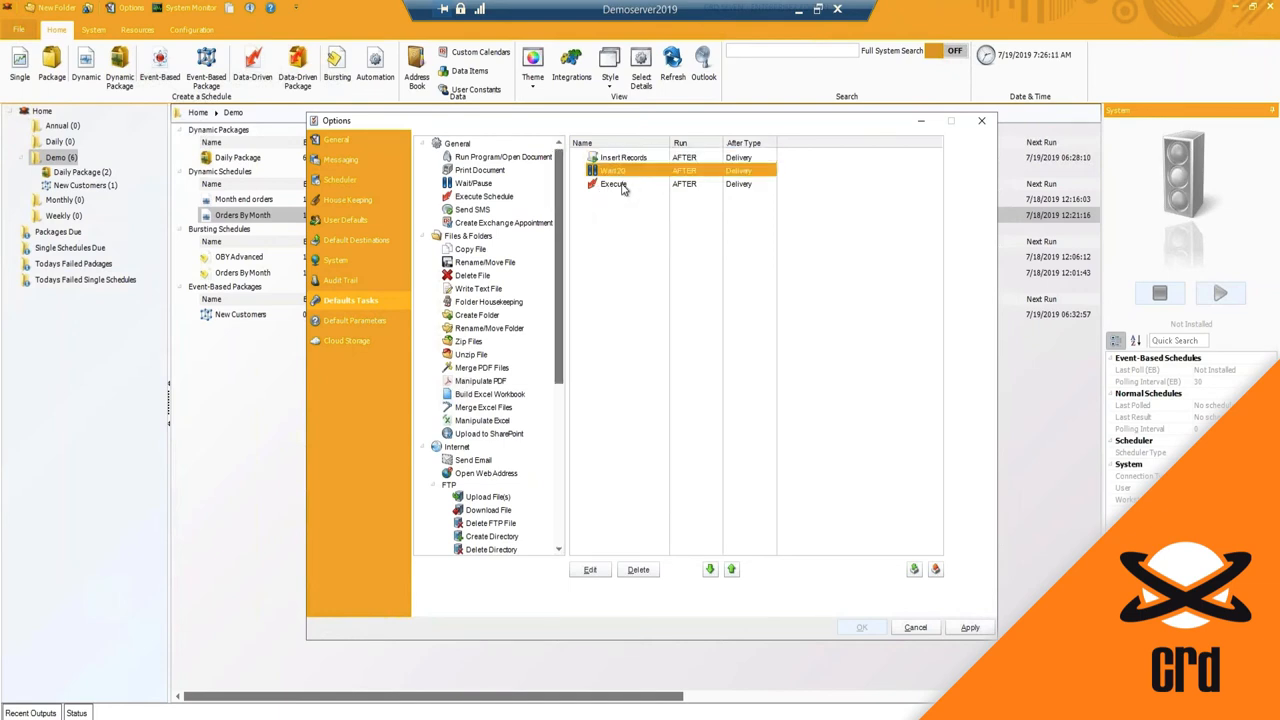
{"action": "left_click", "coordinate": [612, 184]}
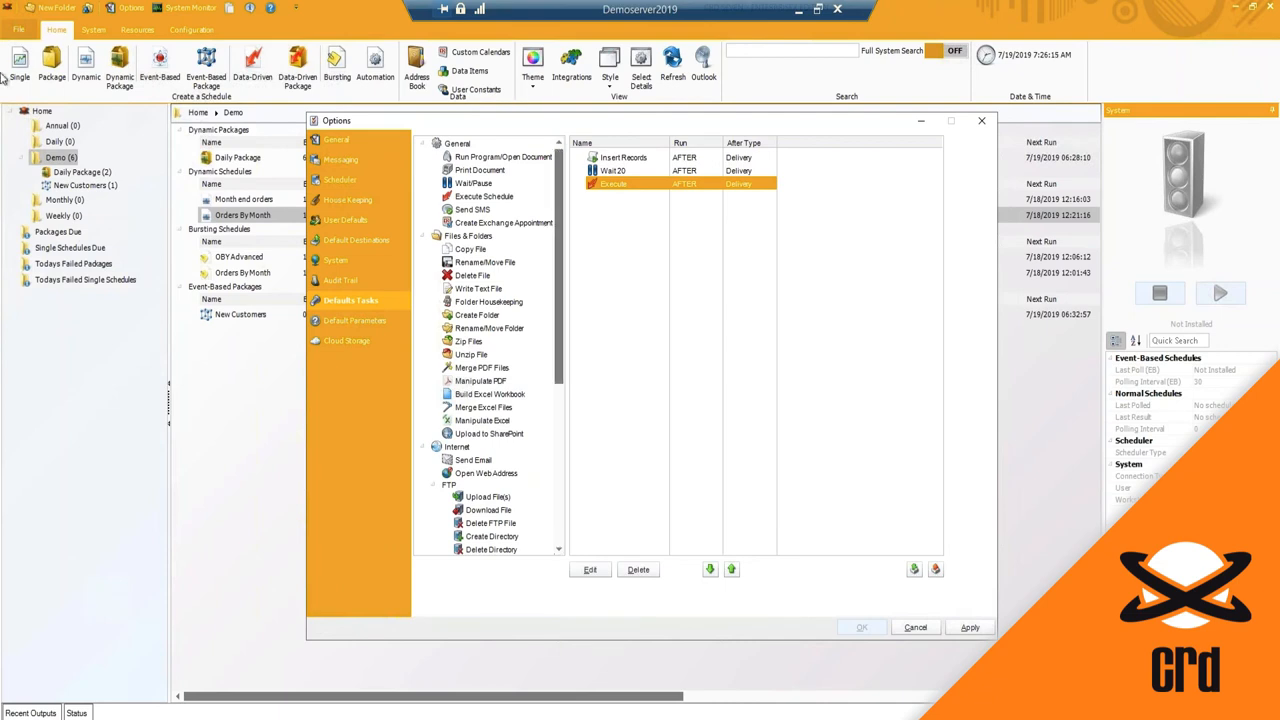
{"action": "mouse_move", "coordinate": [328, 550]}
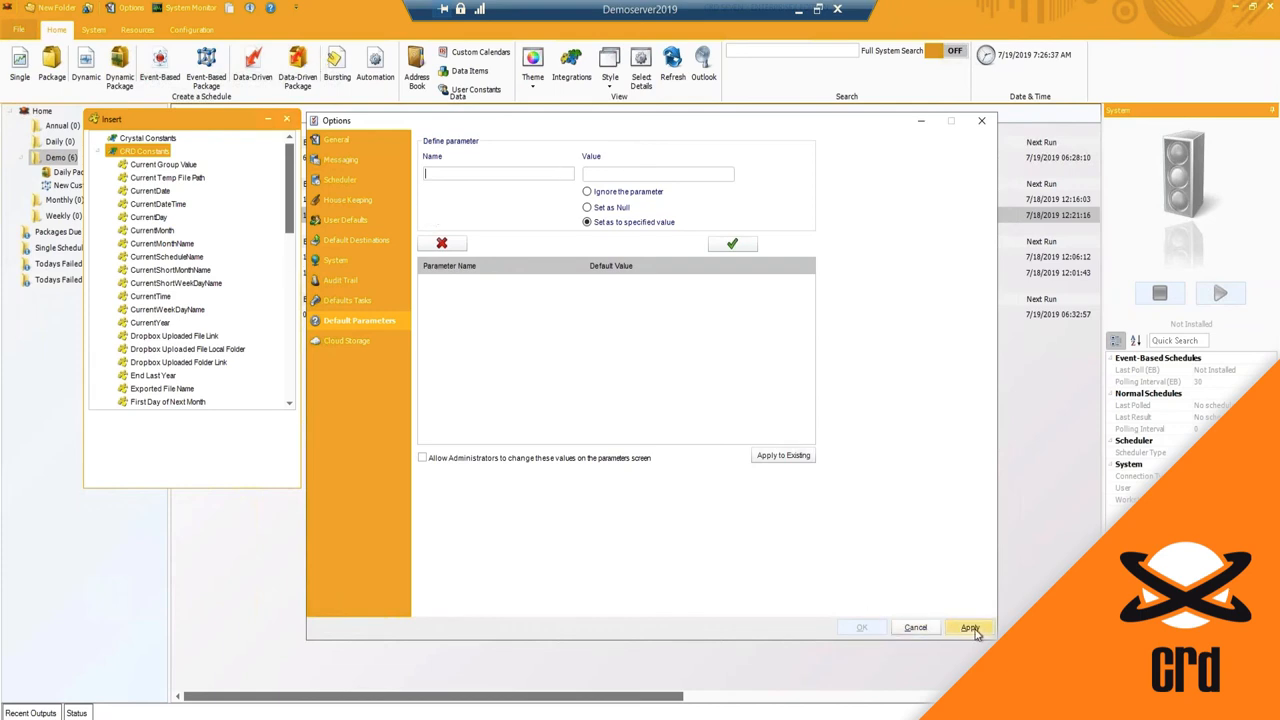
Apply the options and close the Options window with OK.
{"action": "left_click", "coordinate": [336, 140]}
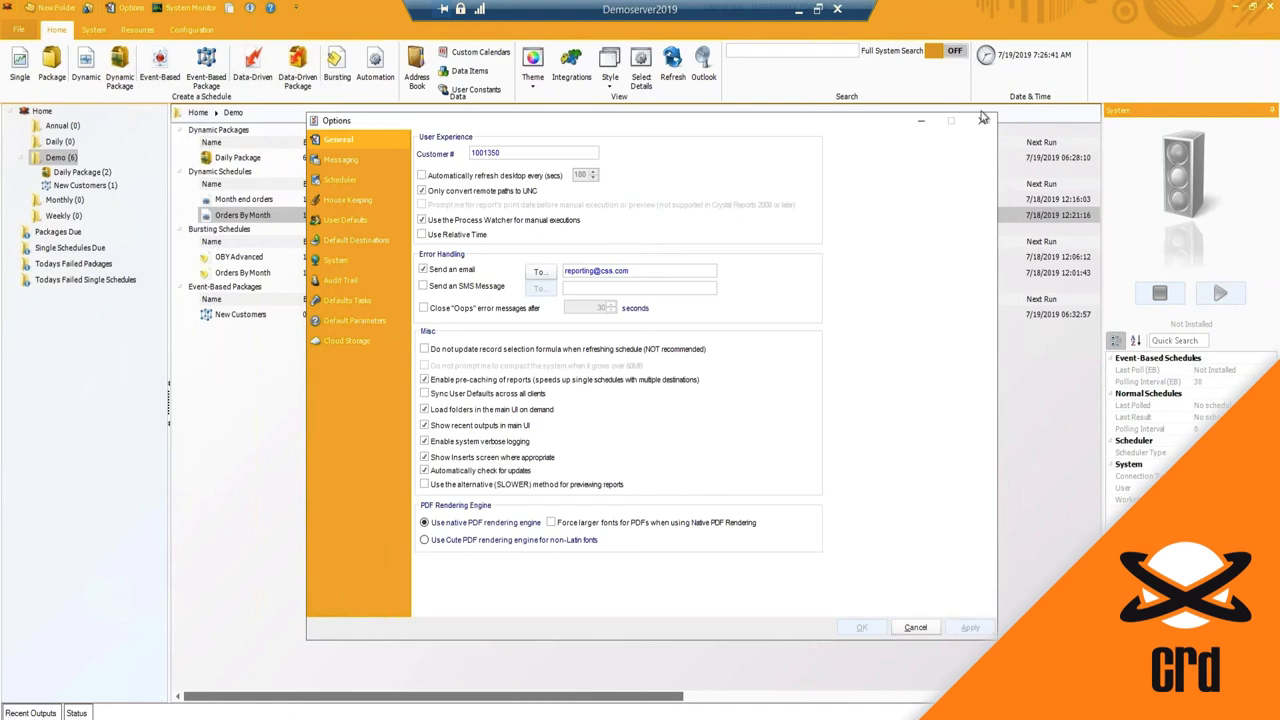
{"action": "mouse_move", "coordinate": [976, 122]}
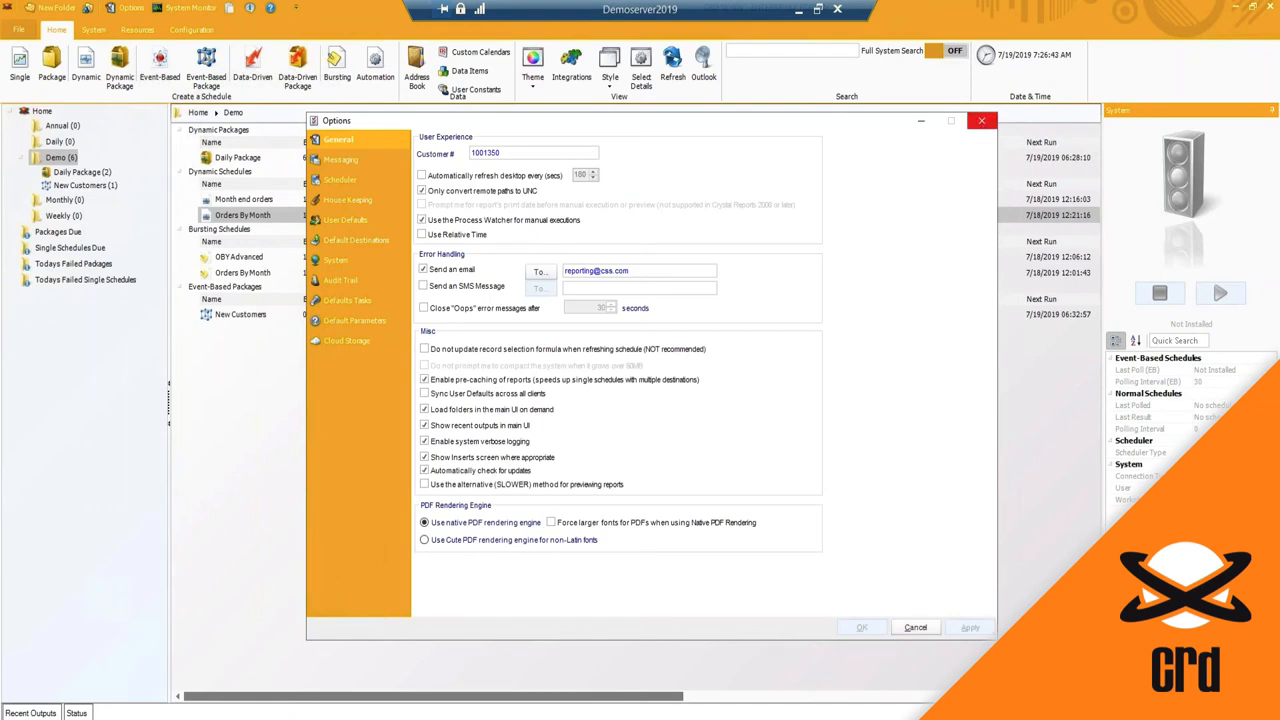
{"action": "left_click", "coordinate": [914, 628]}
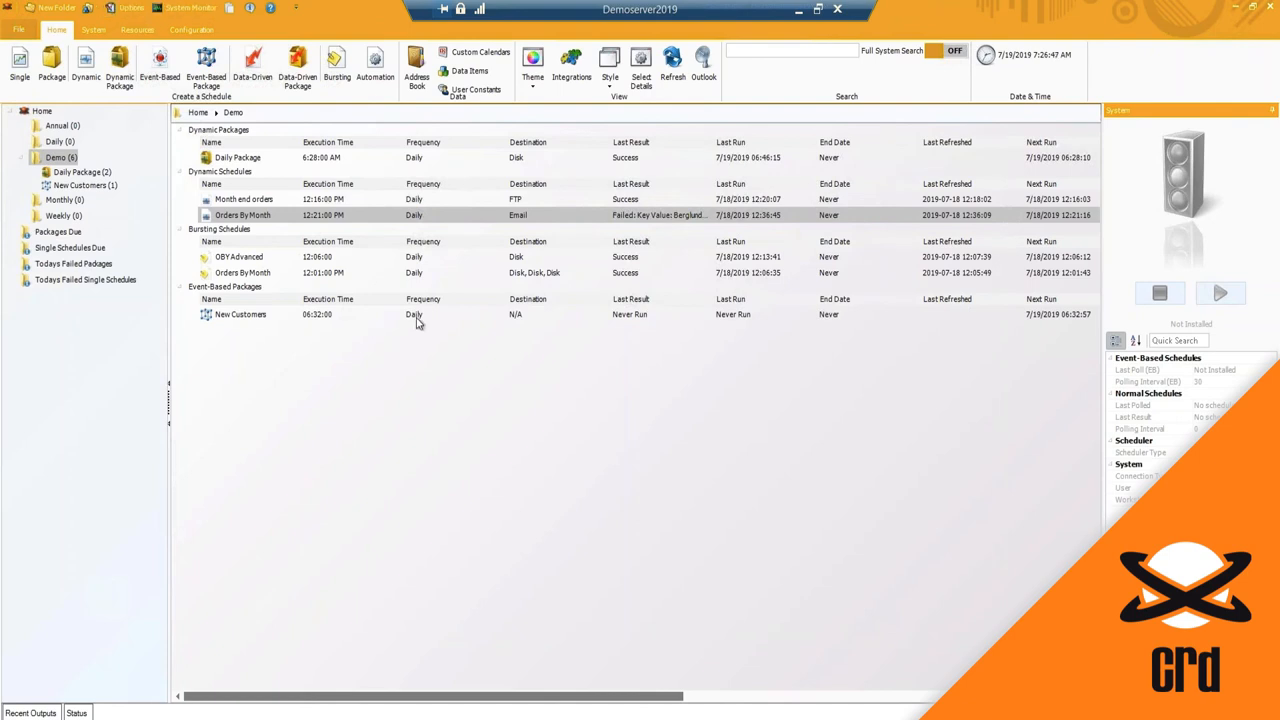
{"action": "mouse_move", "coordinate": [504, 256]}
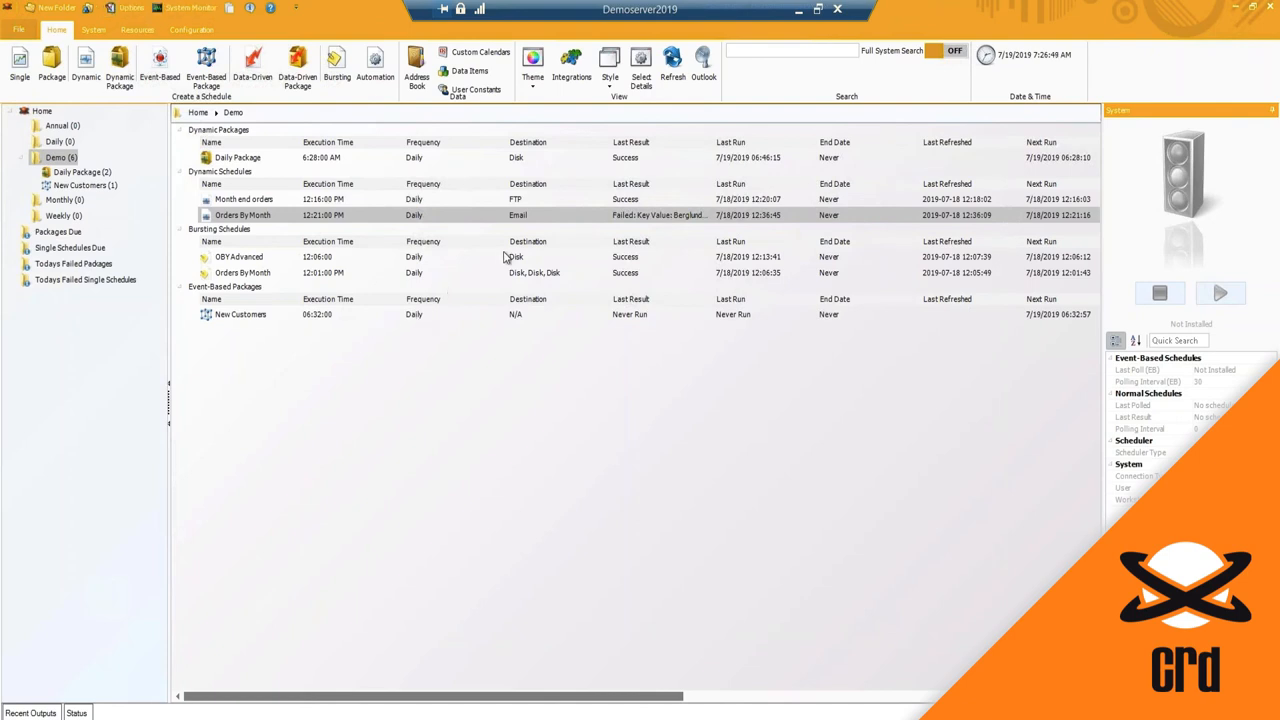